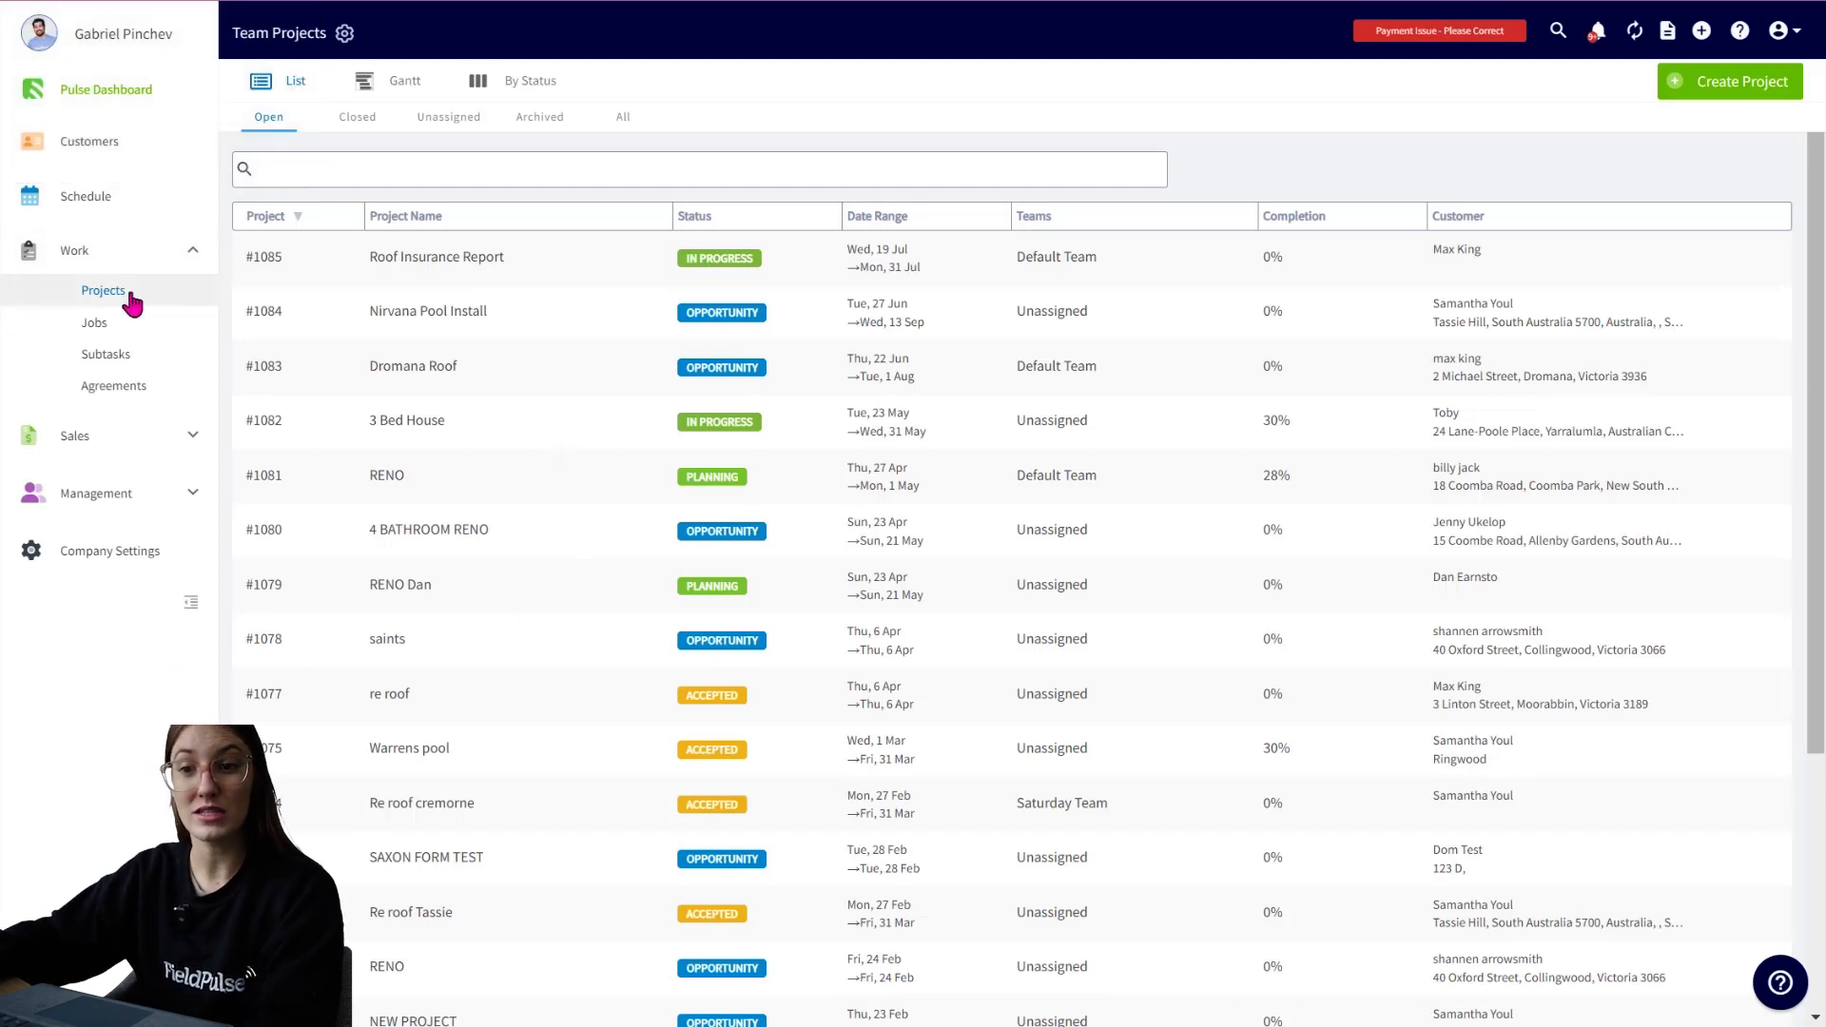
mouse_move(663, 301)
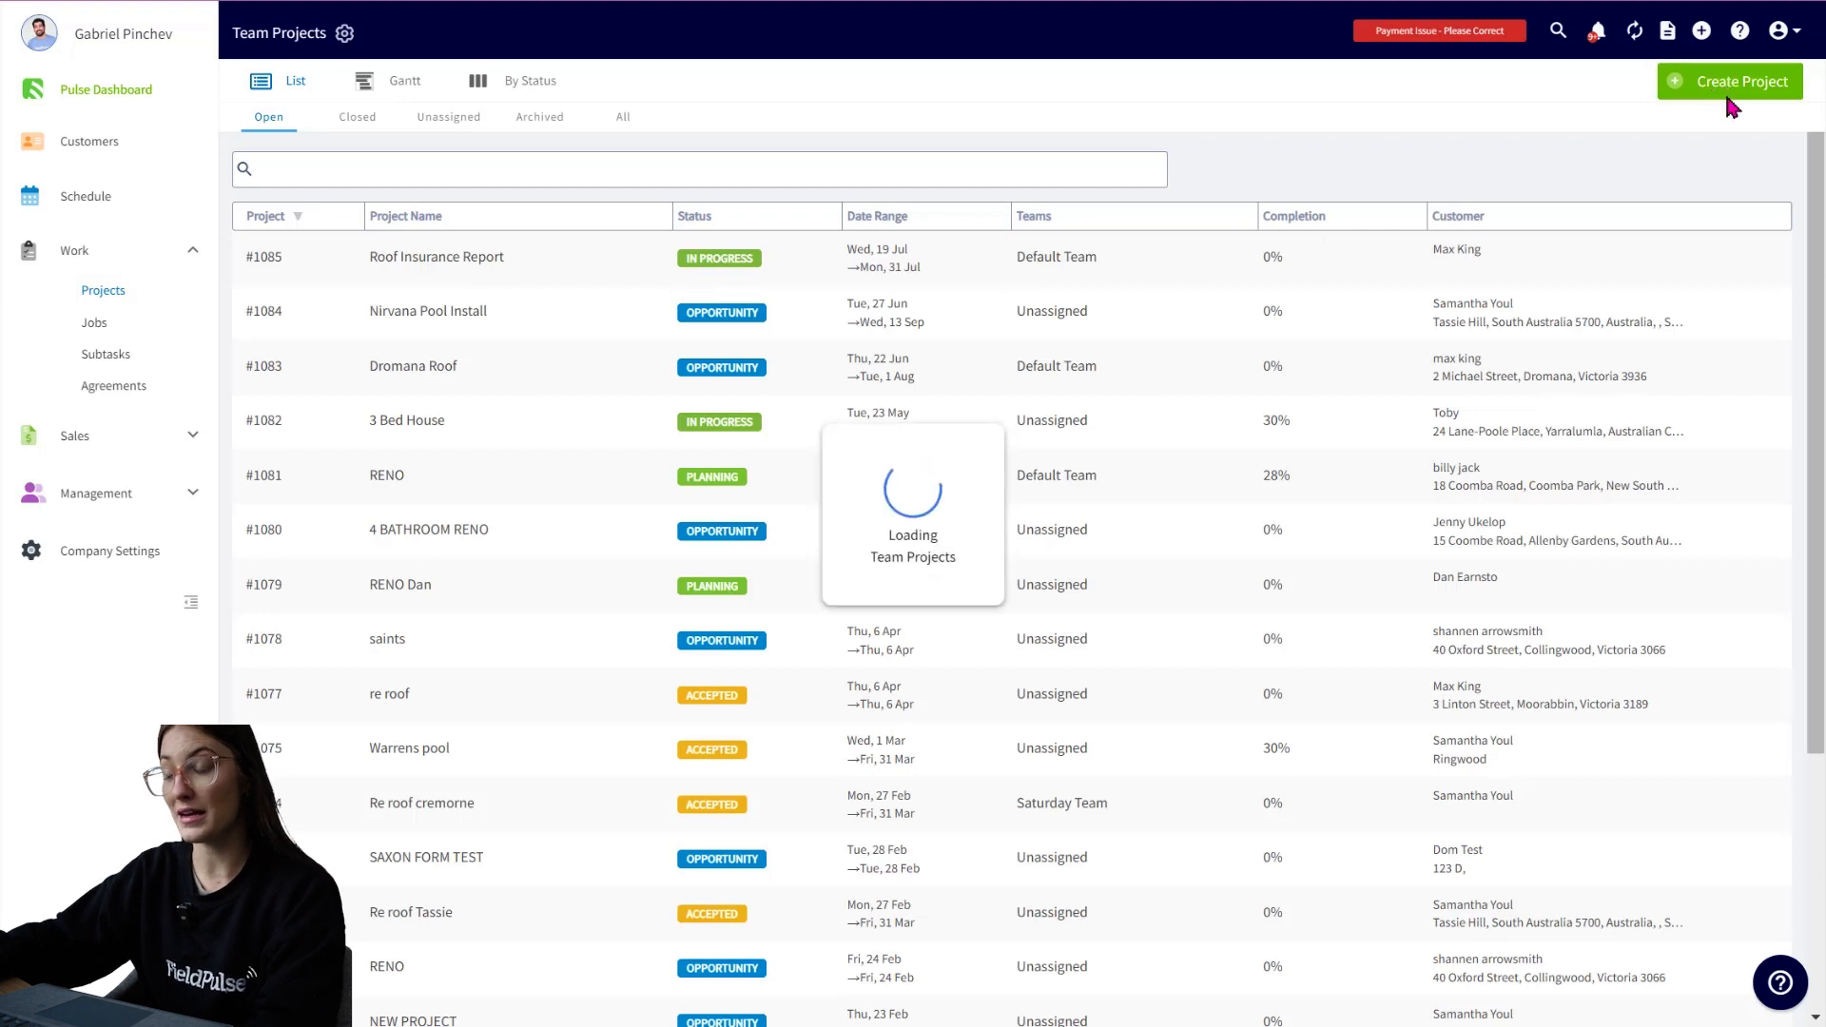
Step: Draft a project for customer billy: PROJECT TEST, description DEATILS HERE, Main Location
left_click(1729, 81)
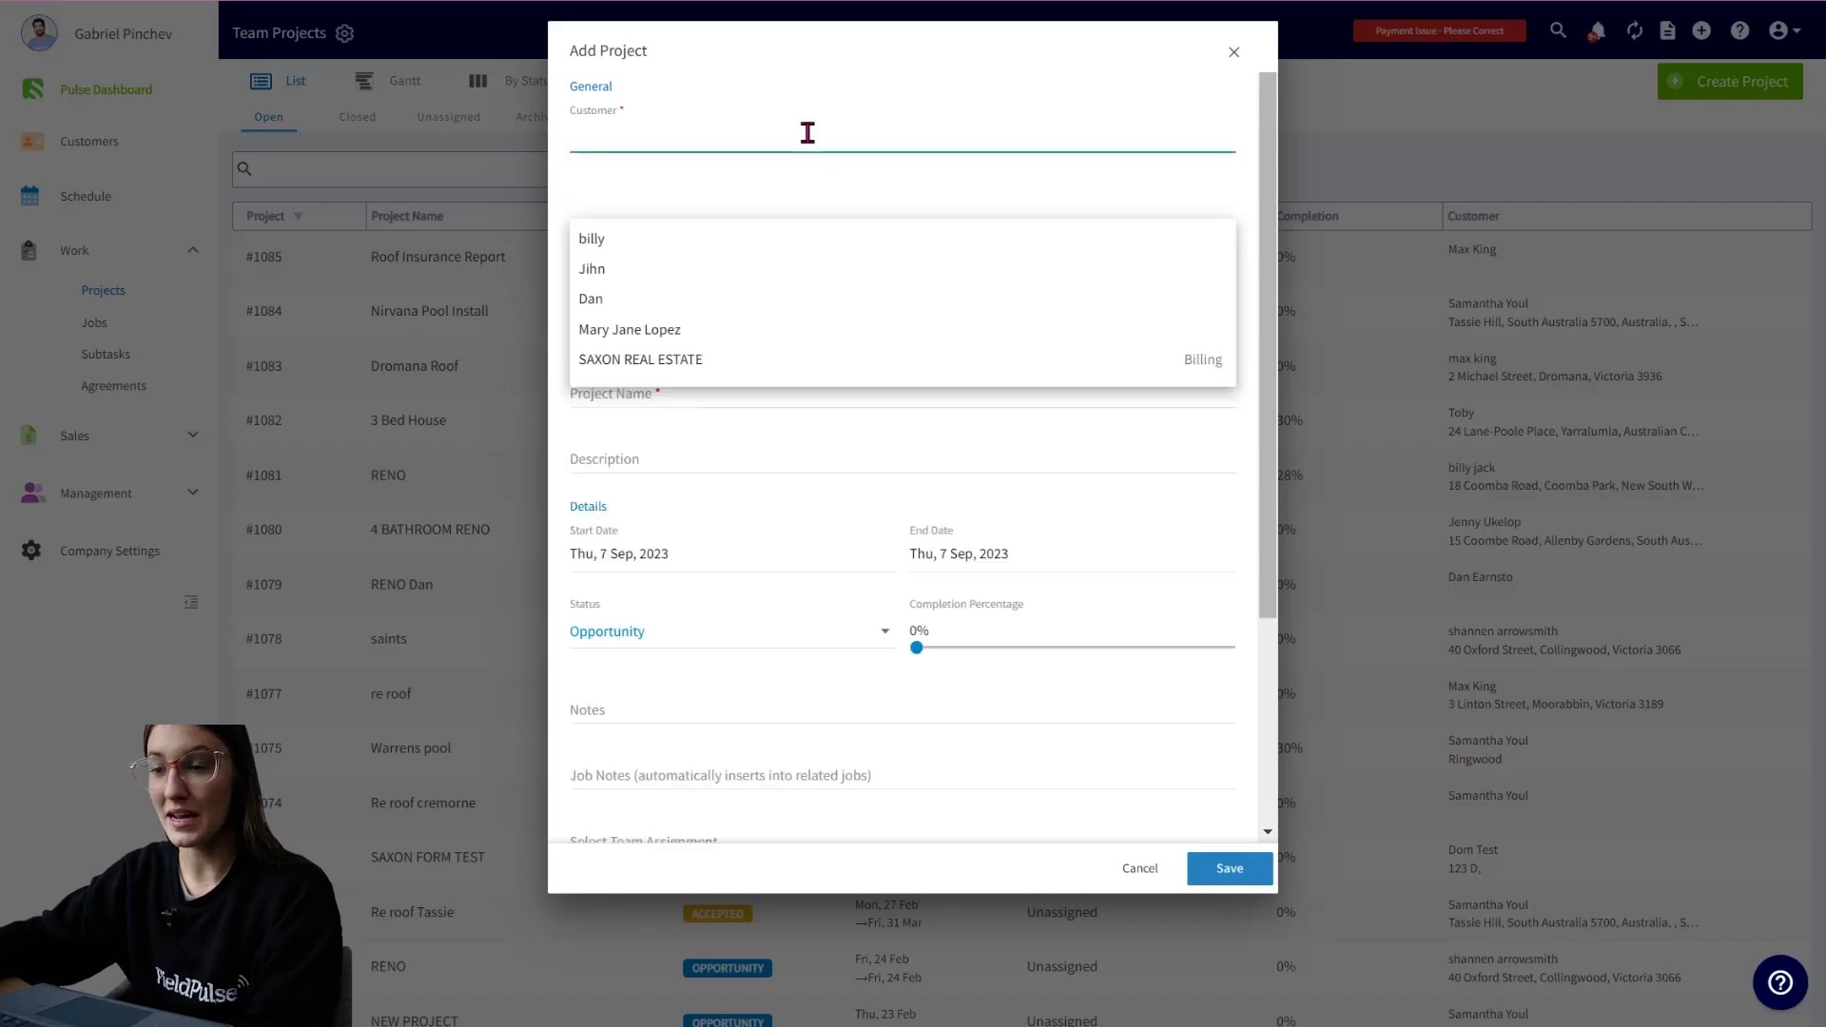
left_click(591, 239)
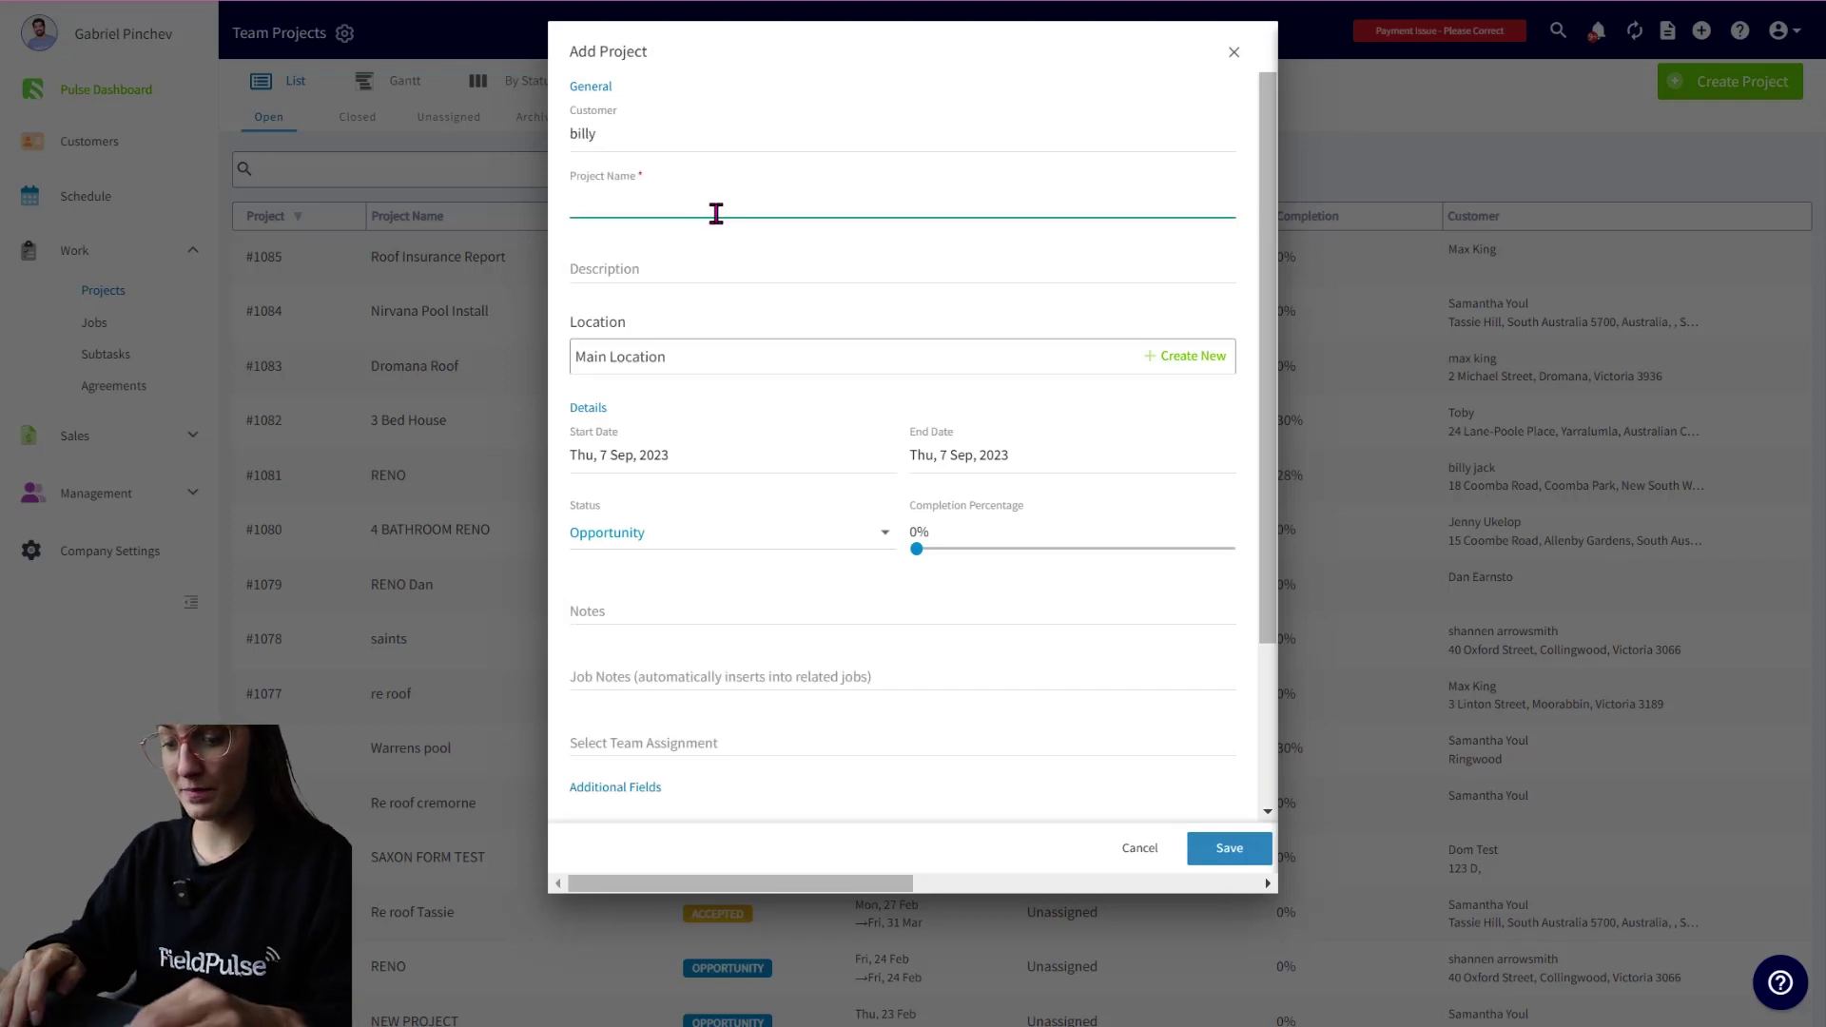
type("PROJECT TEST")
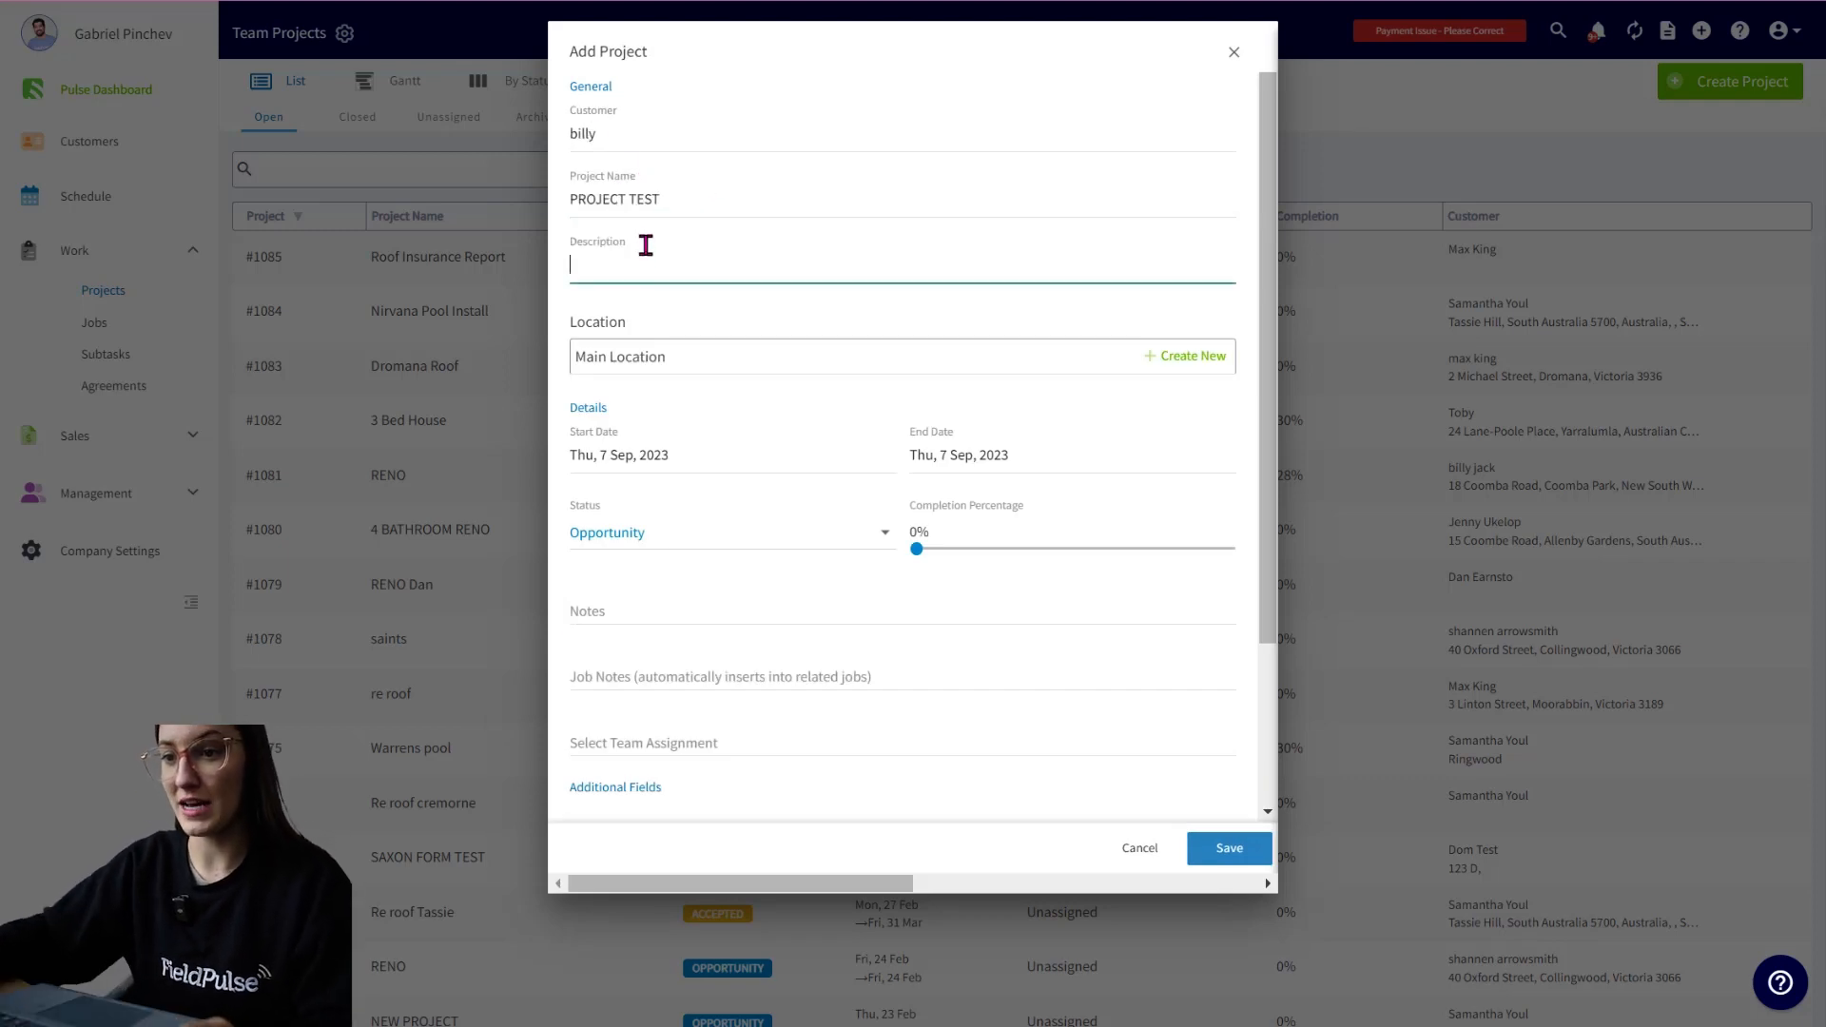
type("DEATILS HERE")
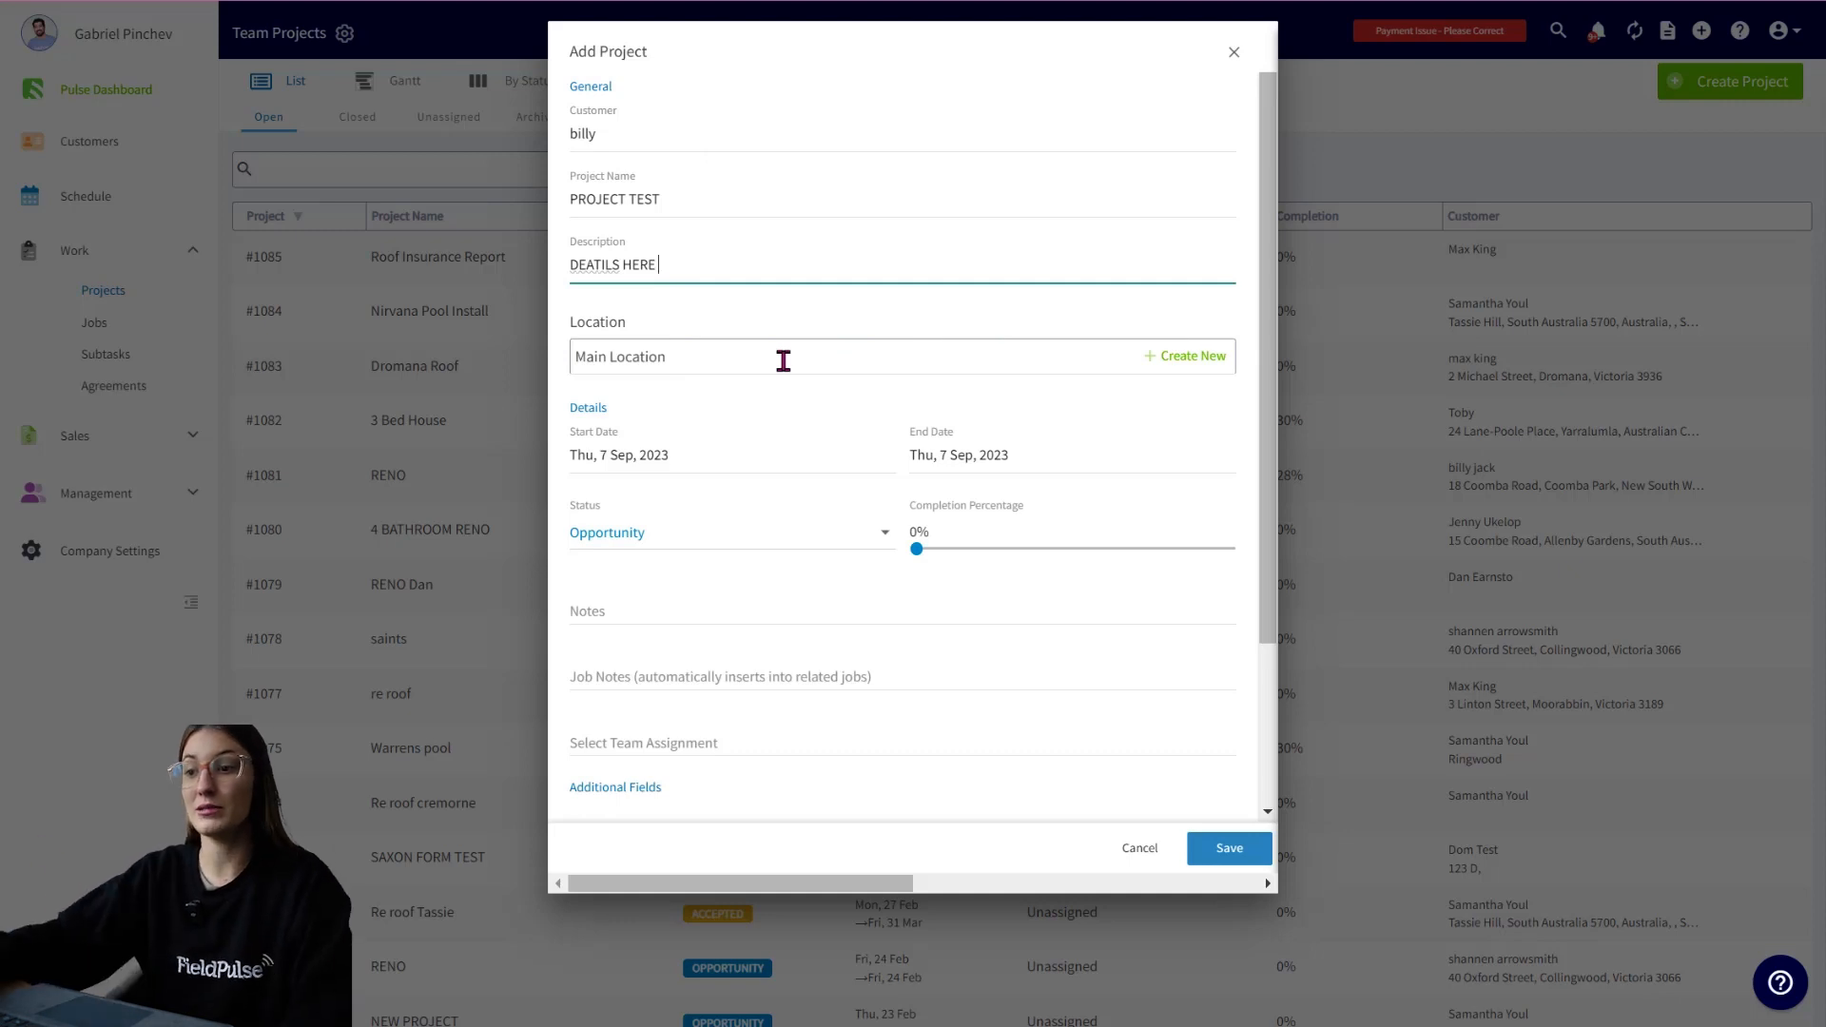
left_click(669, 357)
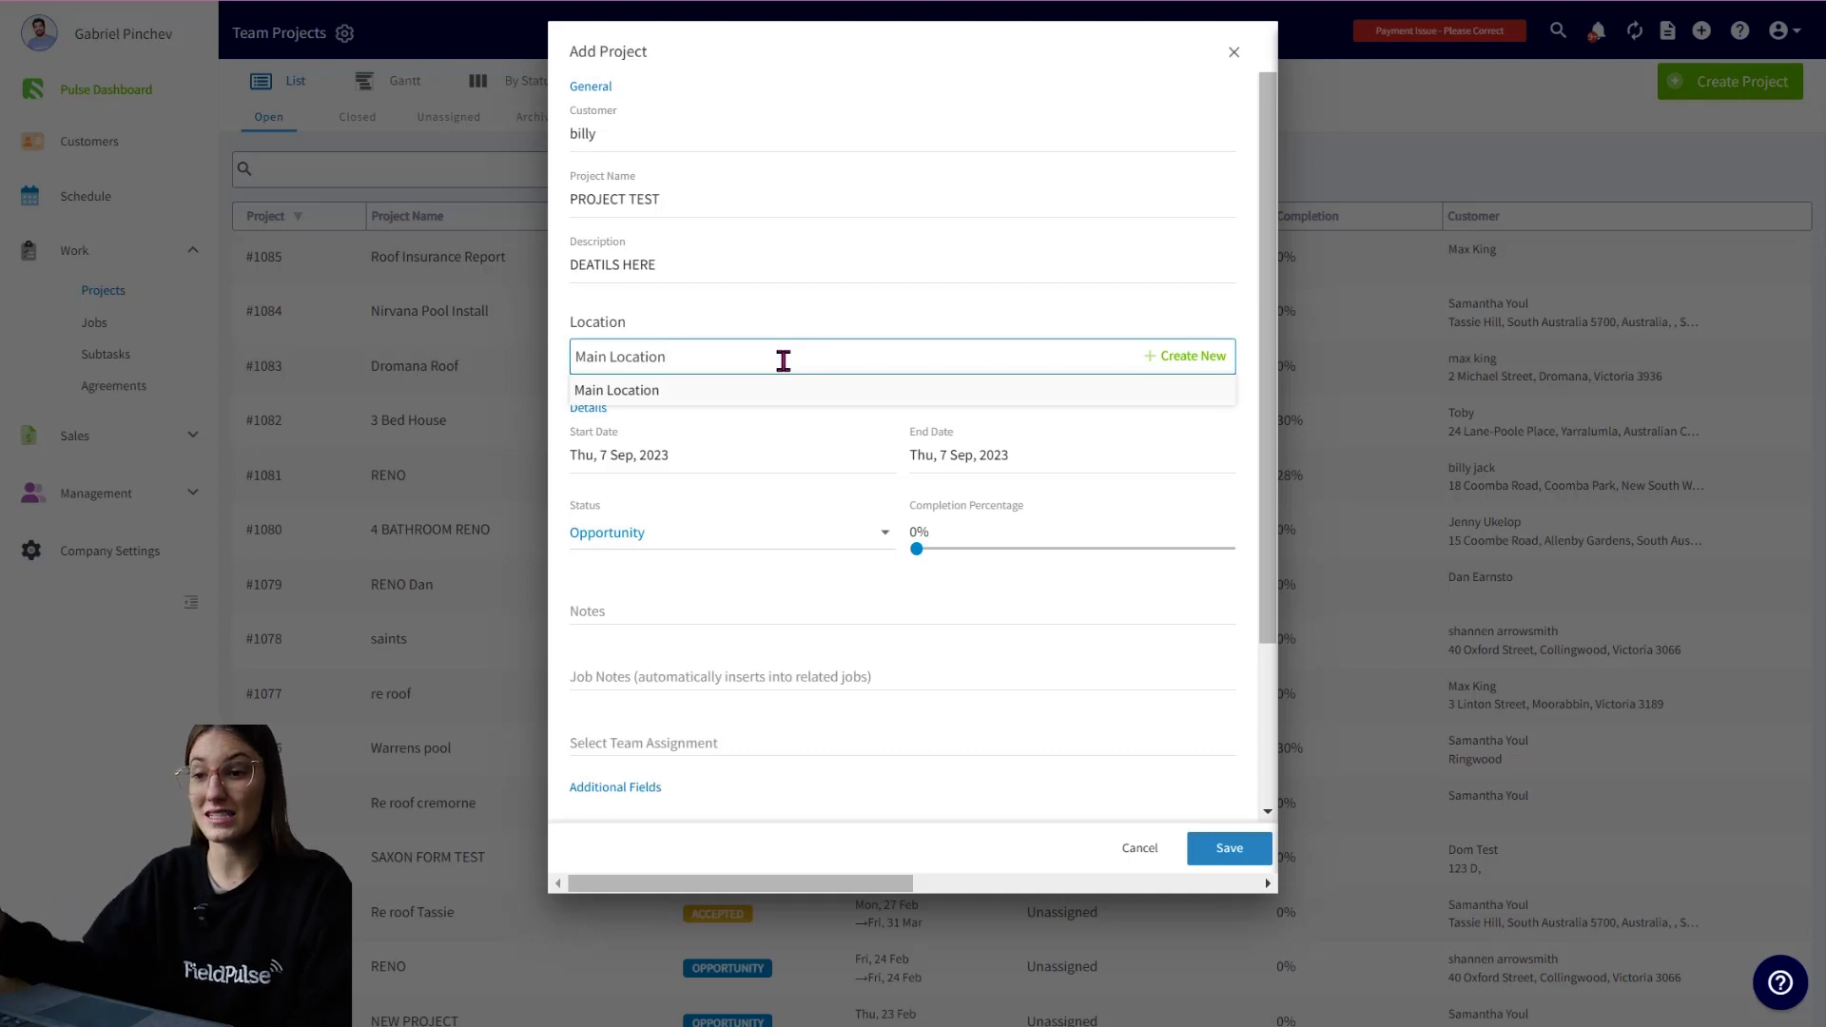
left_click(616, 389)
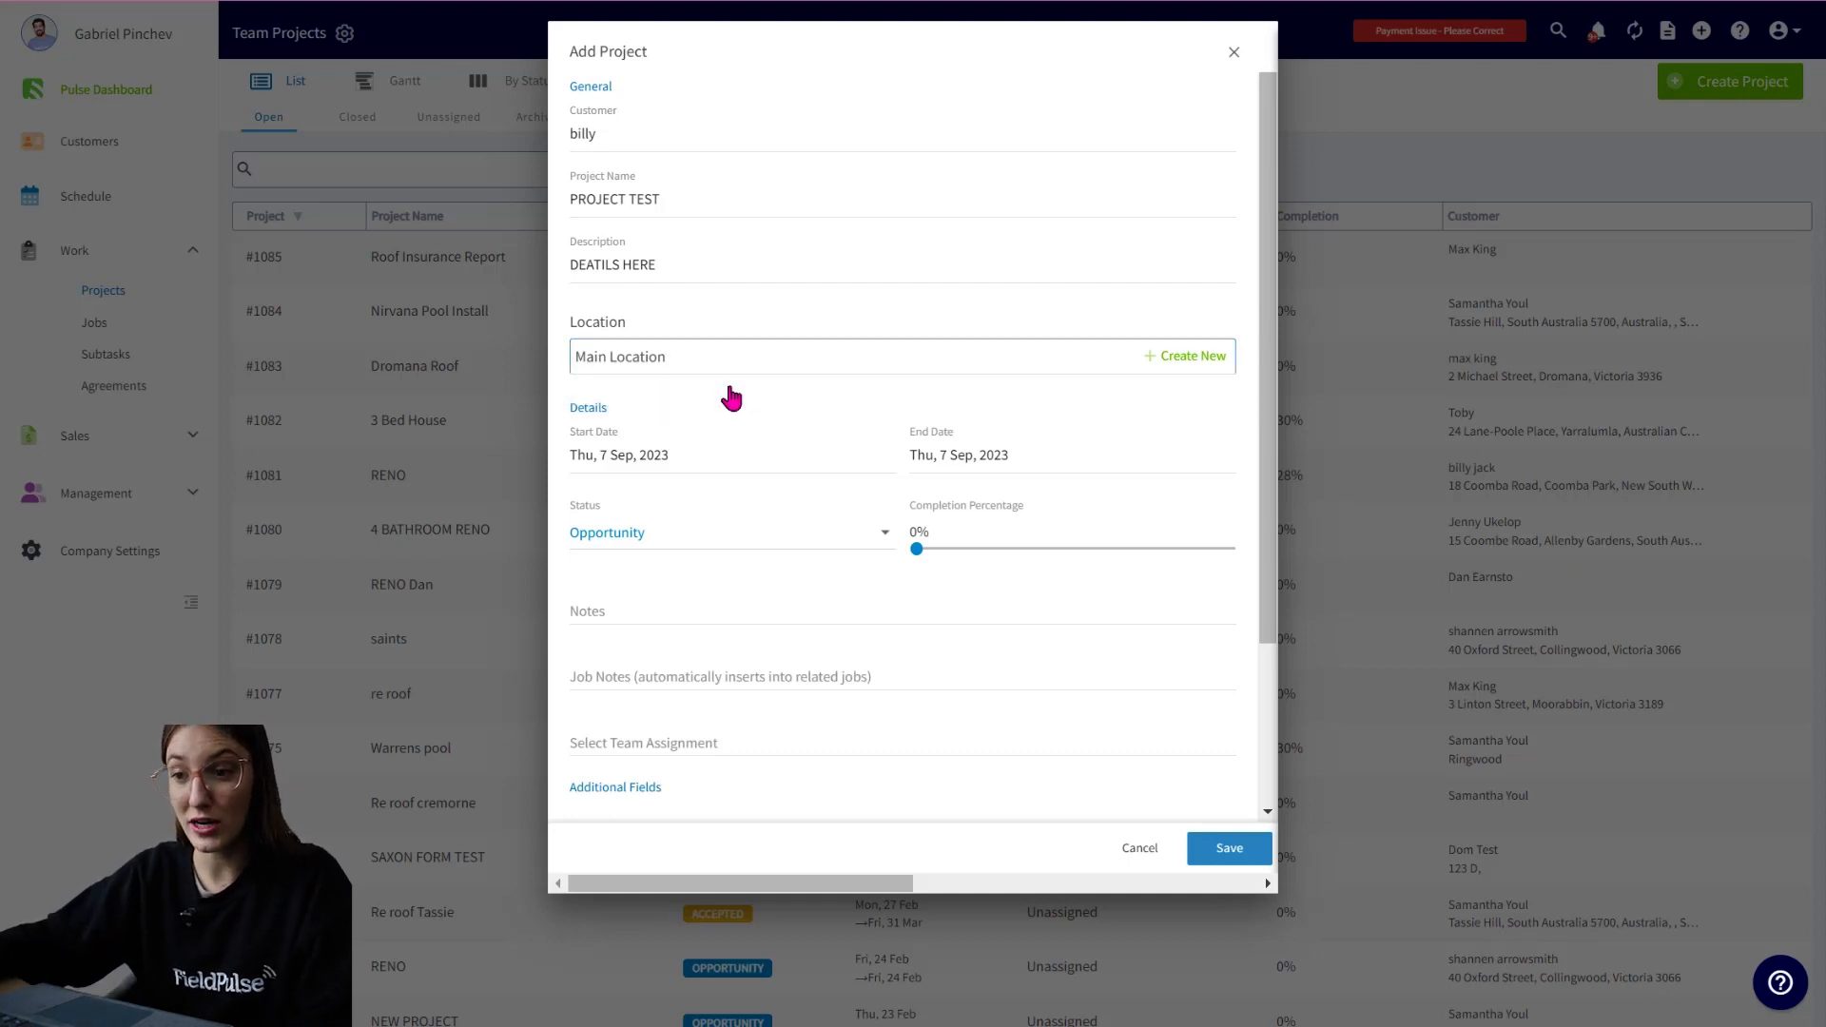
mouse_move(731, 444)
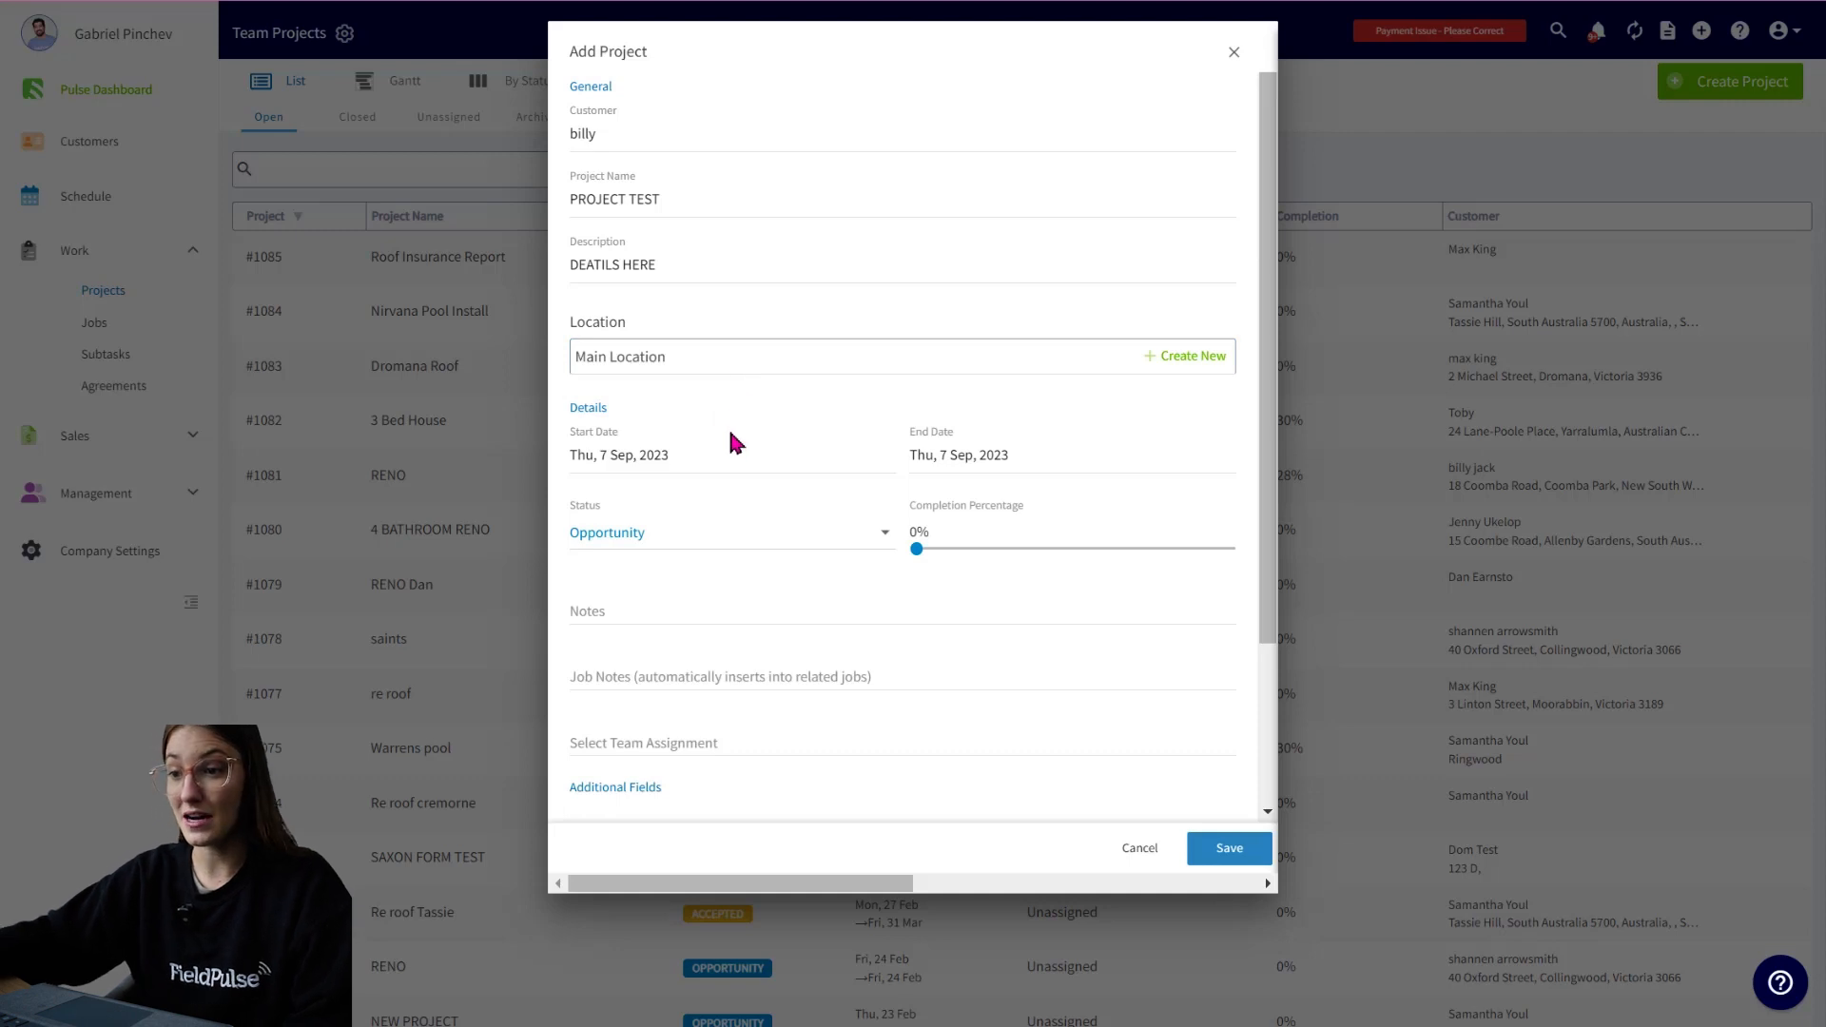
mouse_move(816, 469)
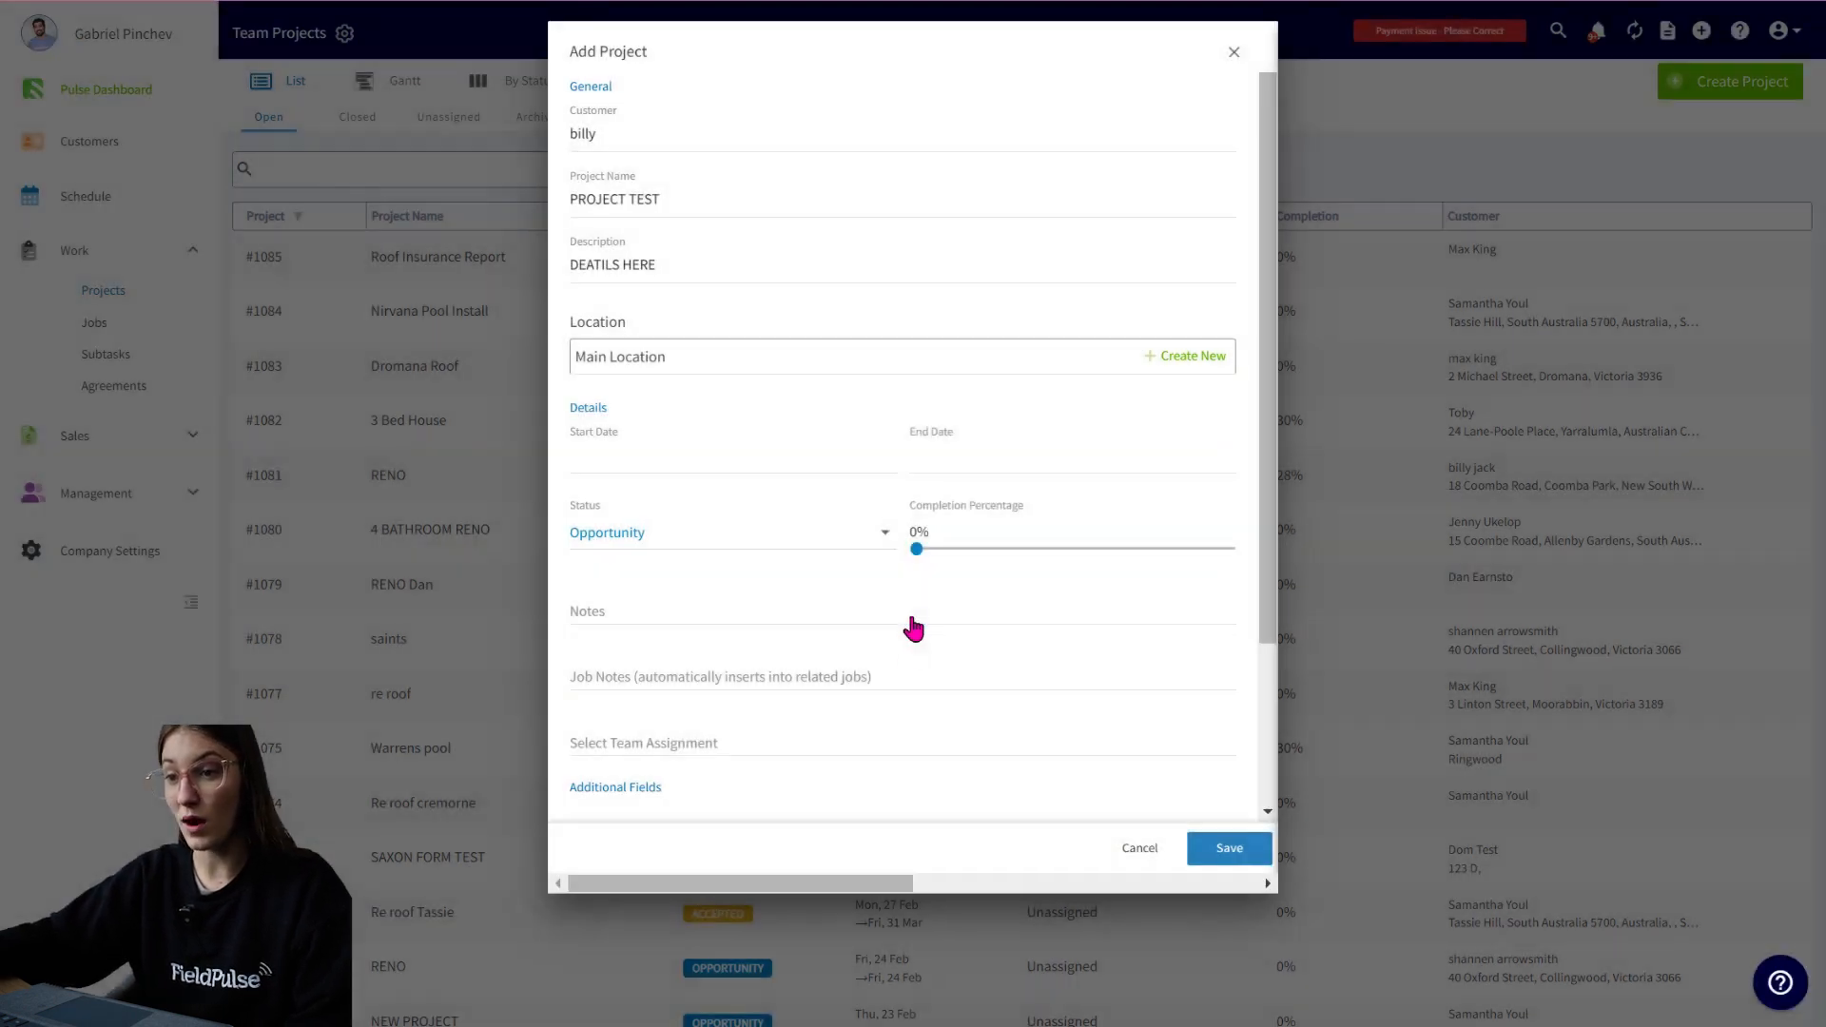
mouse_move(908, 680)
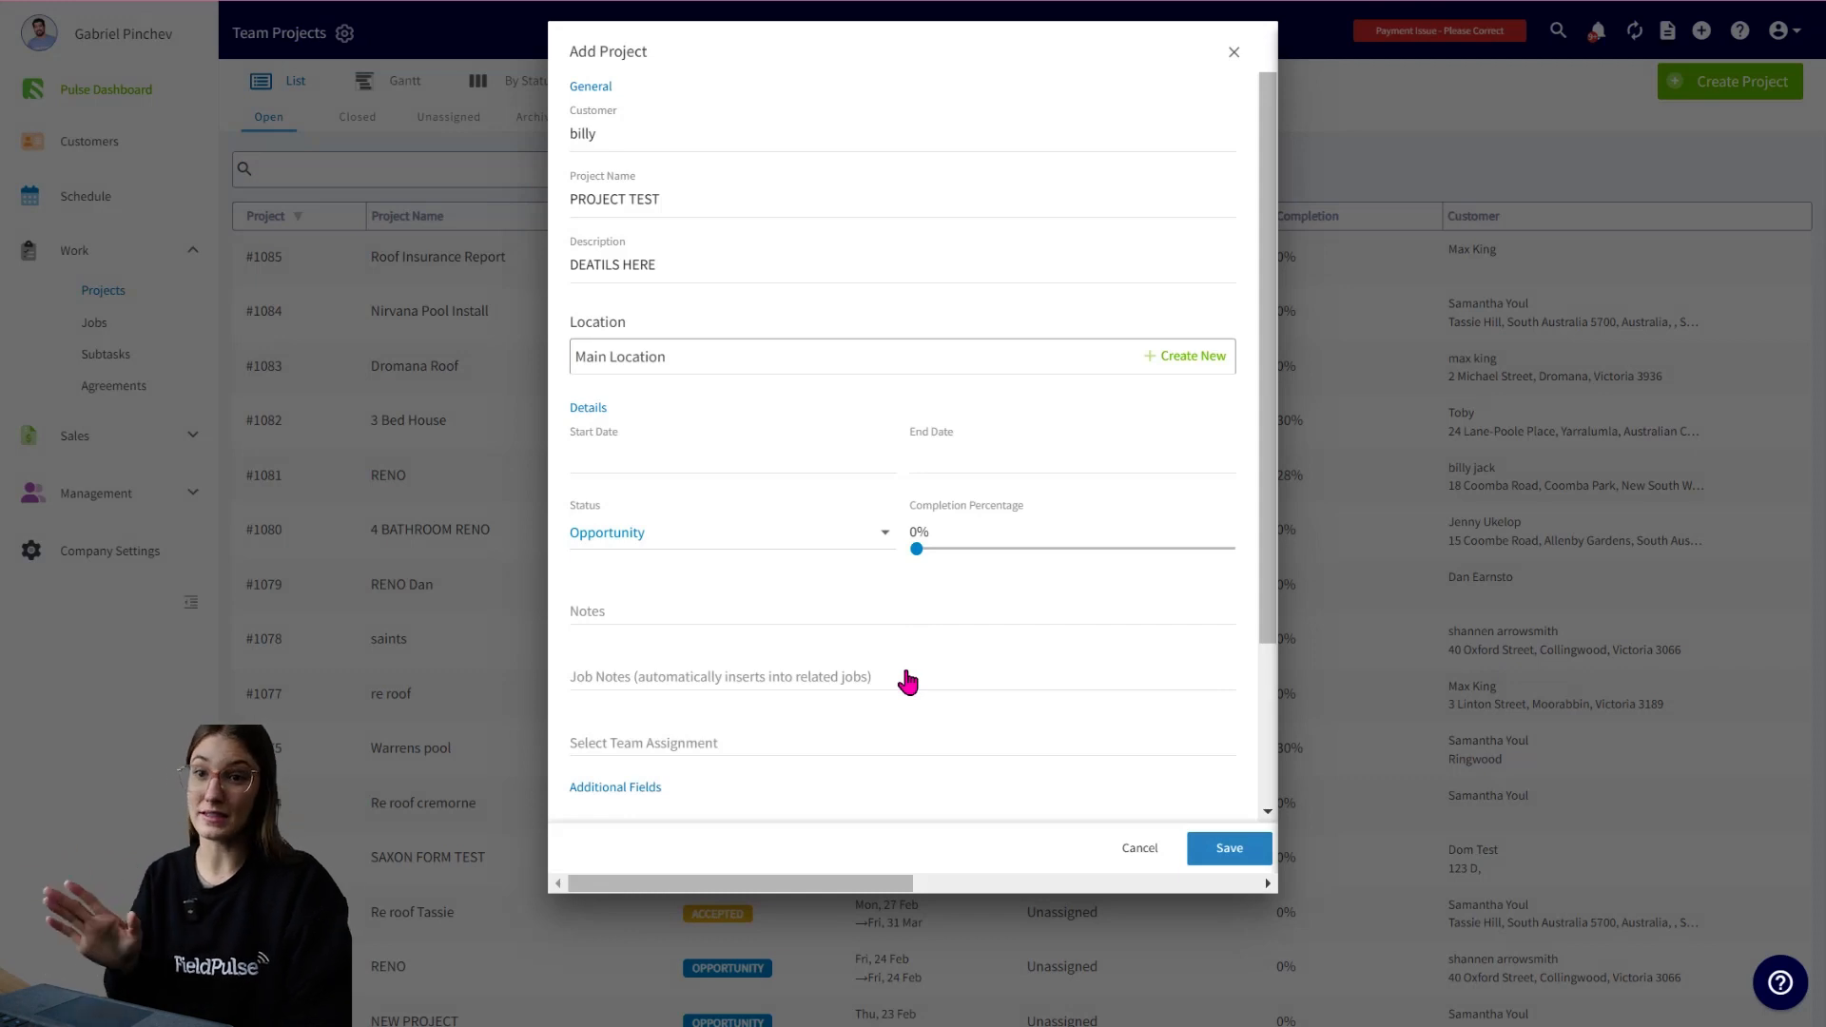
mouse_move(798, 549)
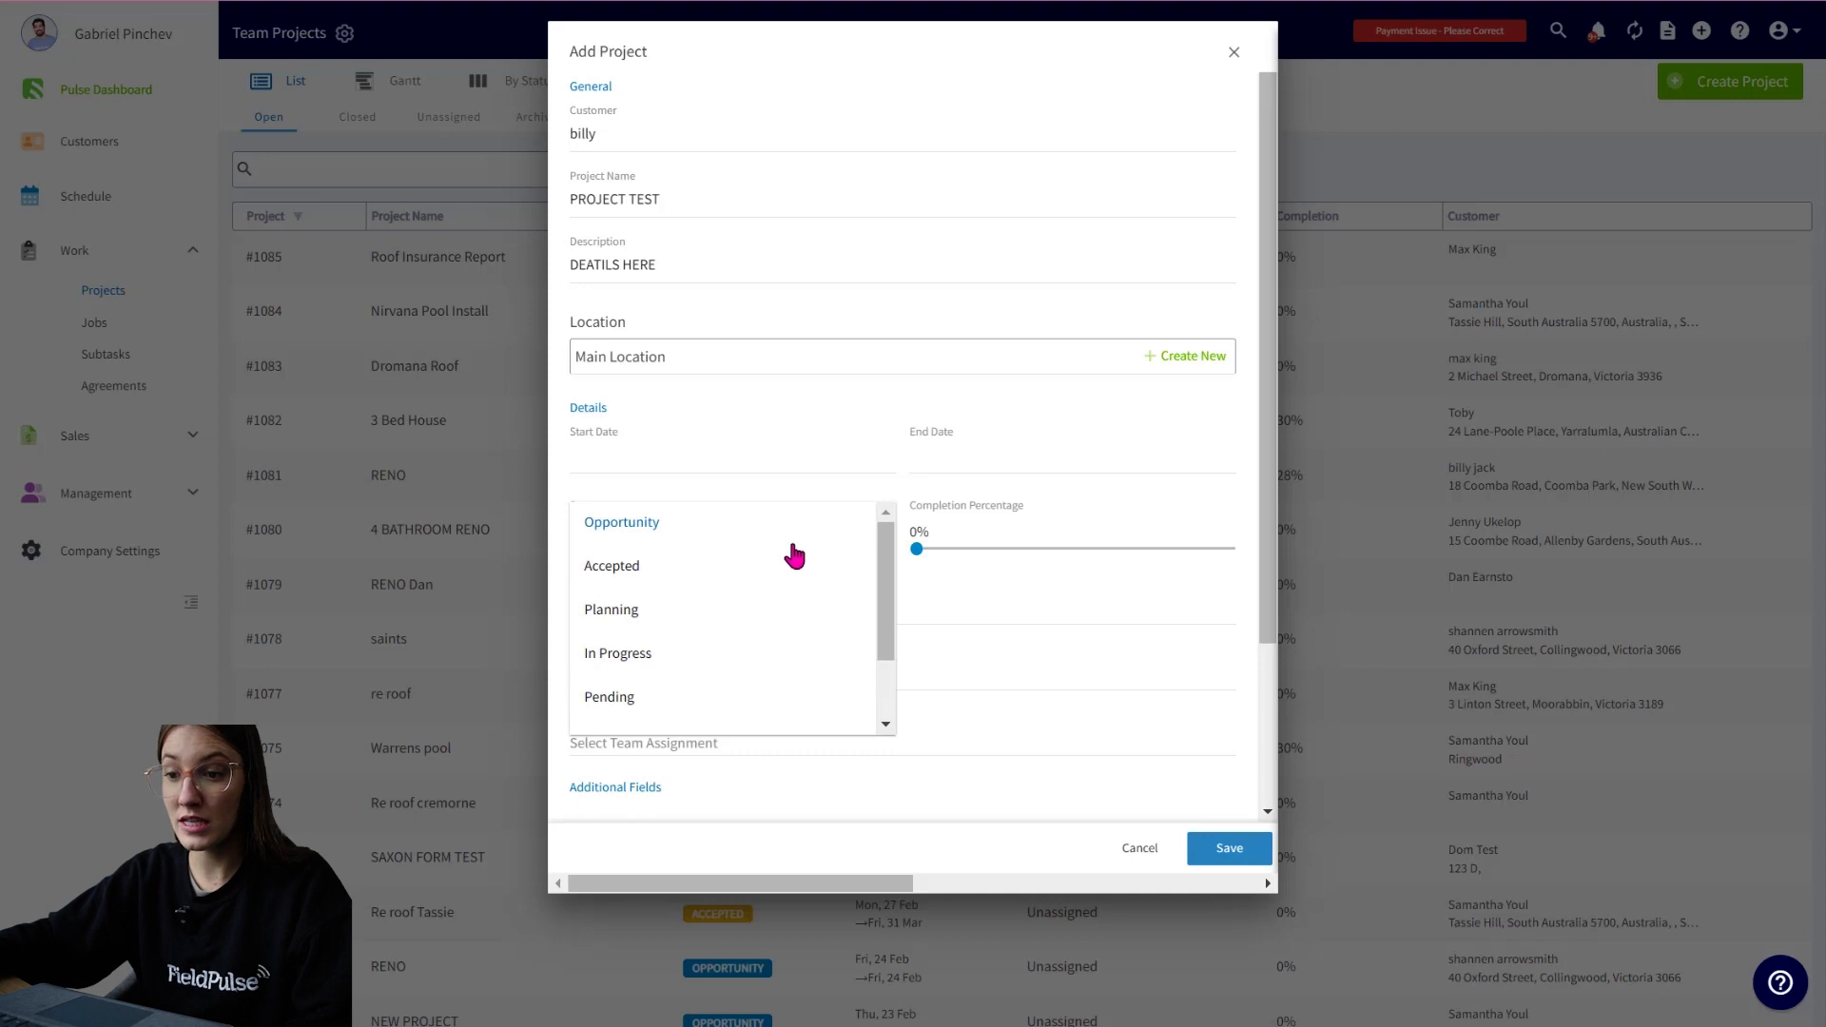
mouse_move(638, 576)
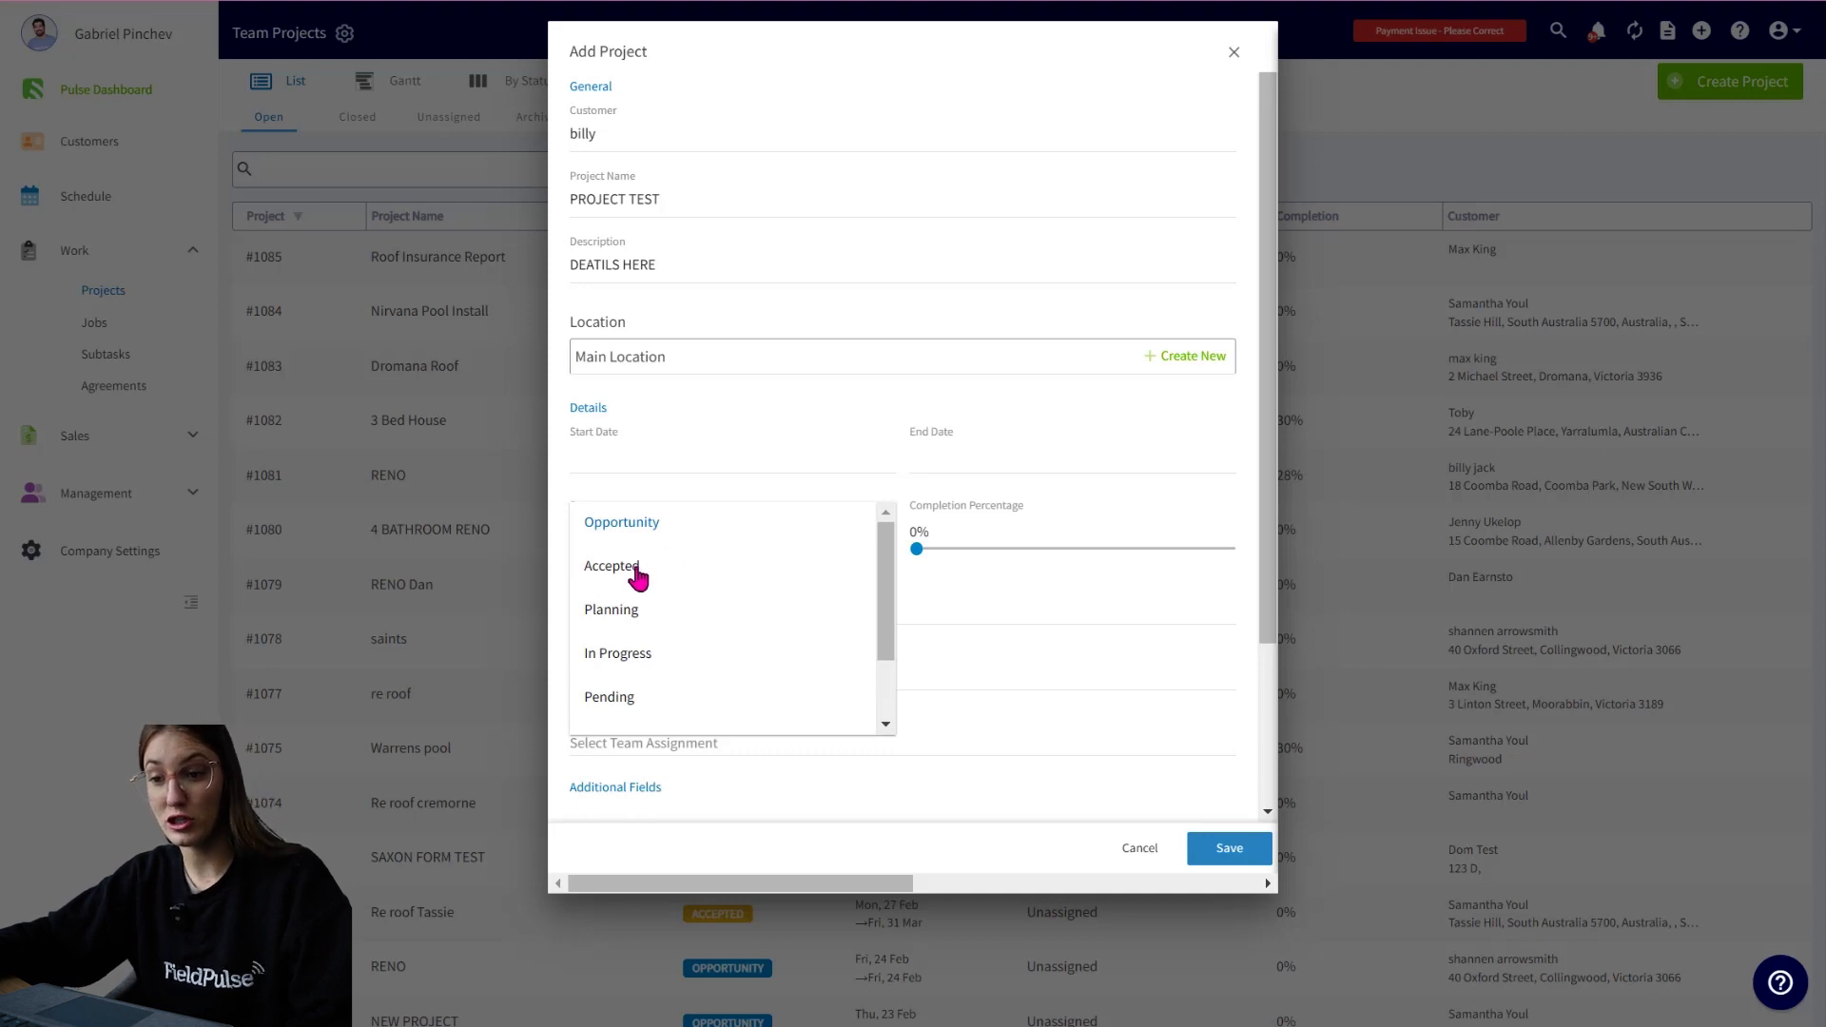
mouse_move(673, 668)
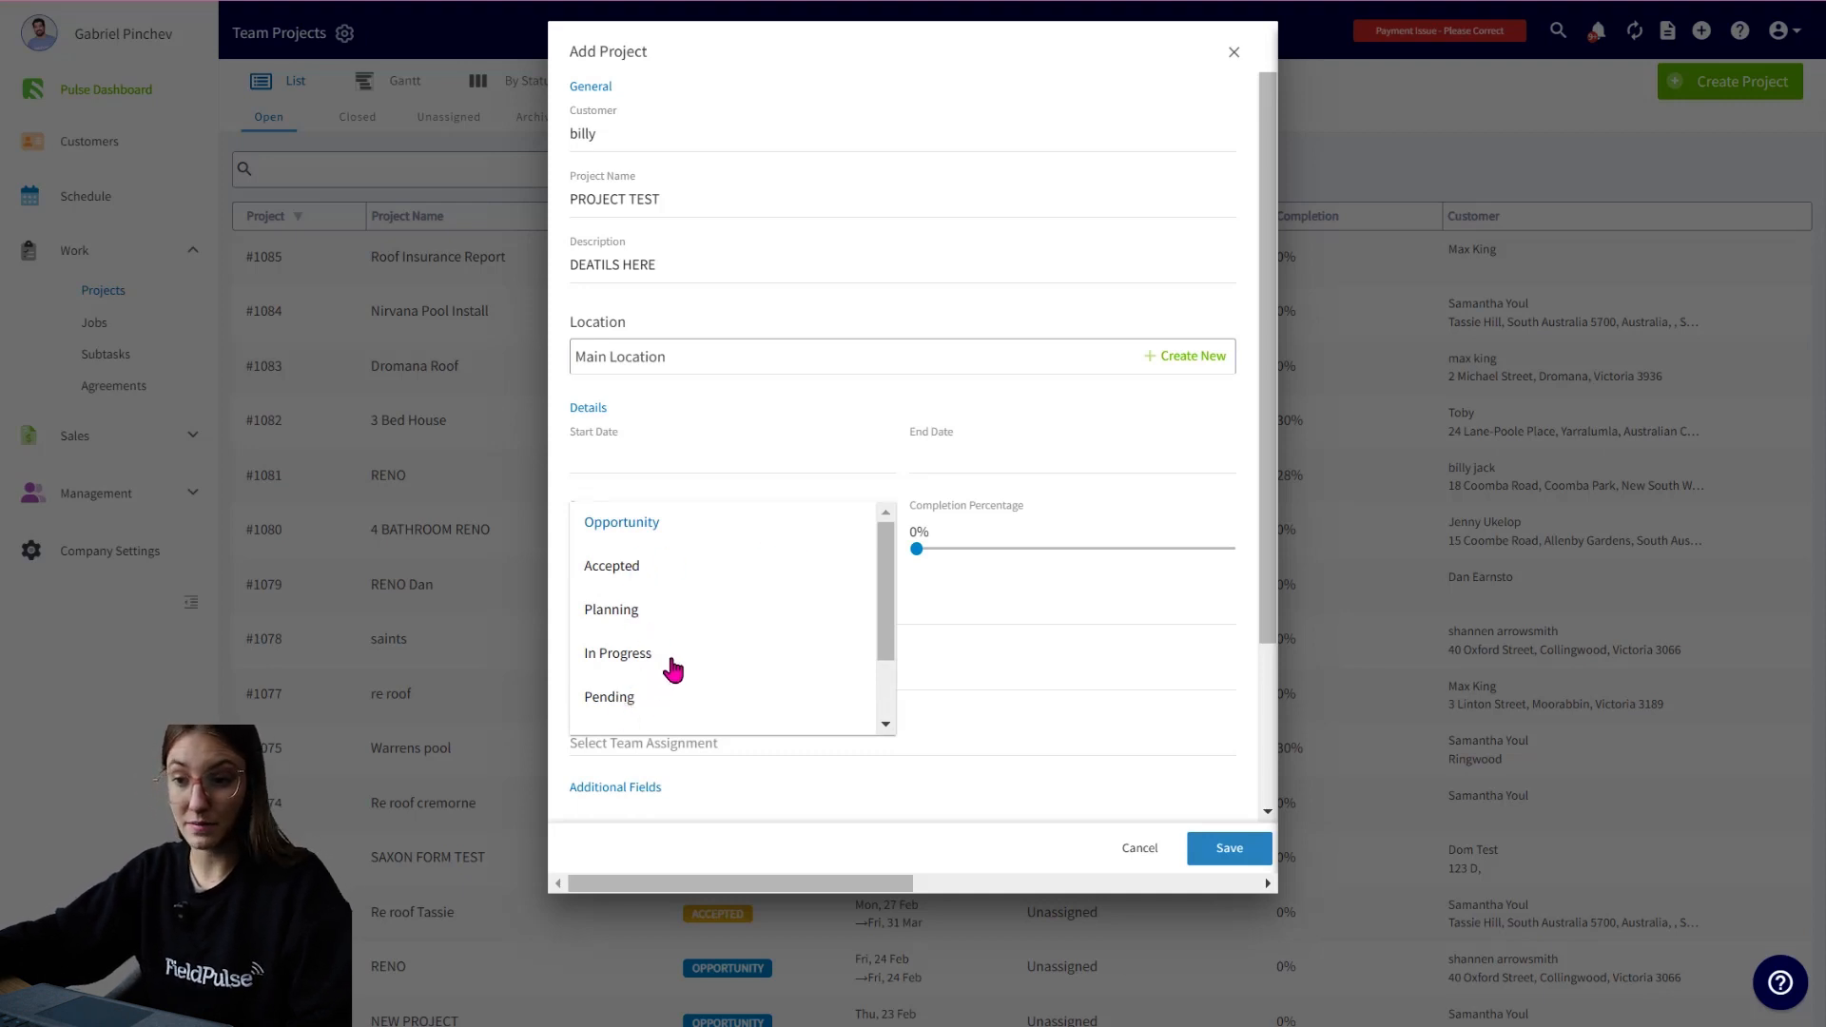
Step: Change the project status from Opportunity to Planning
scroll("down", 3)
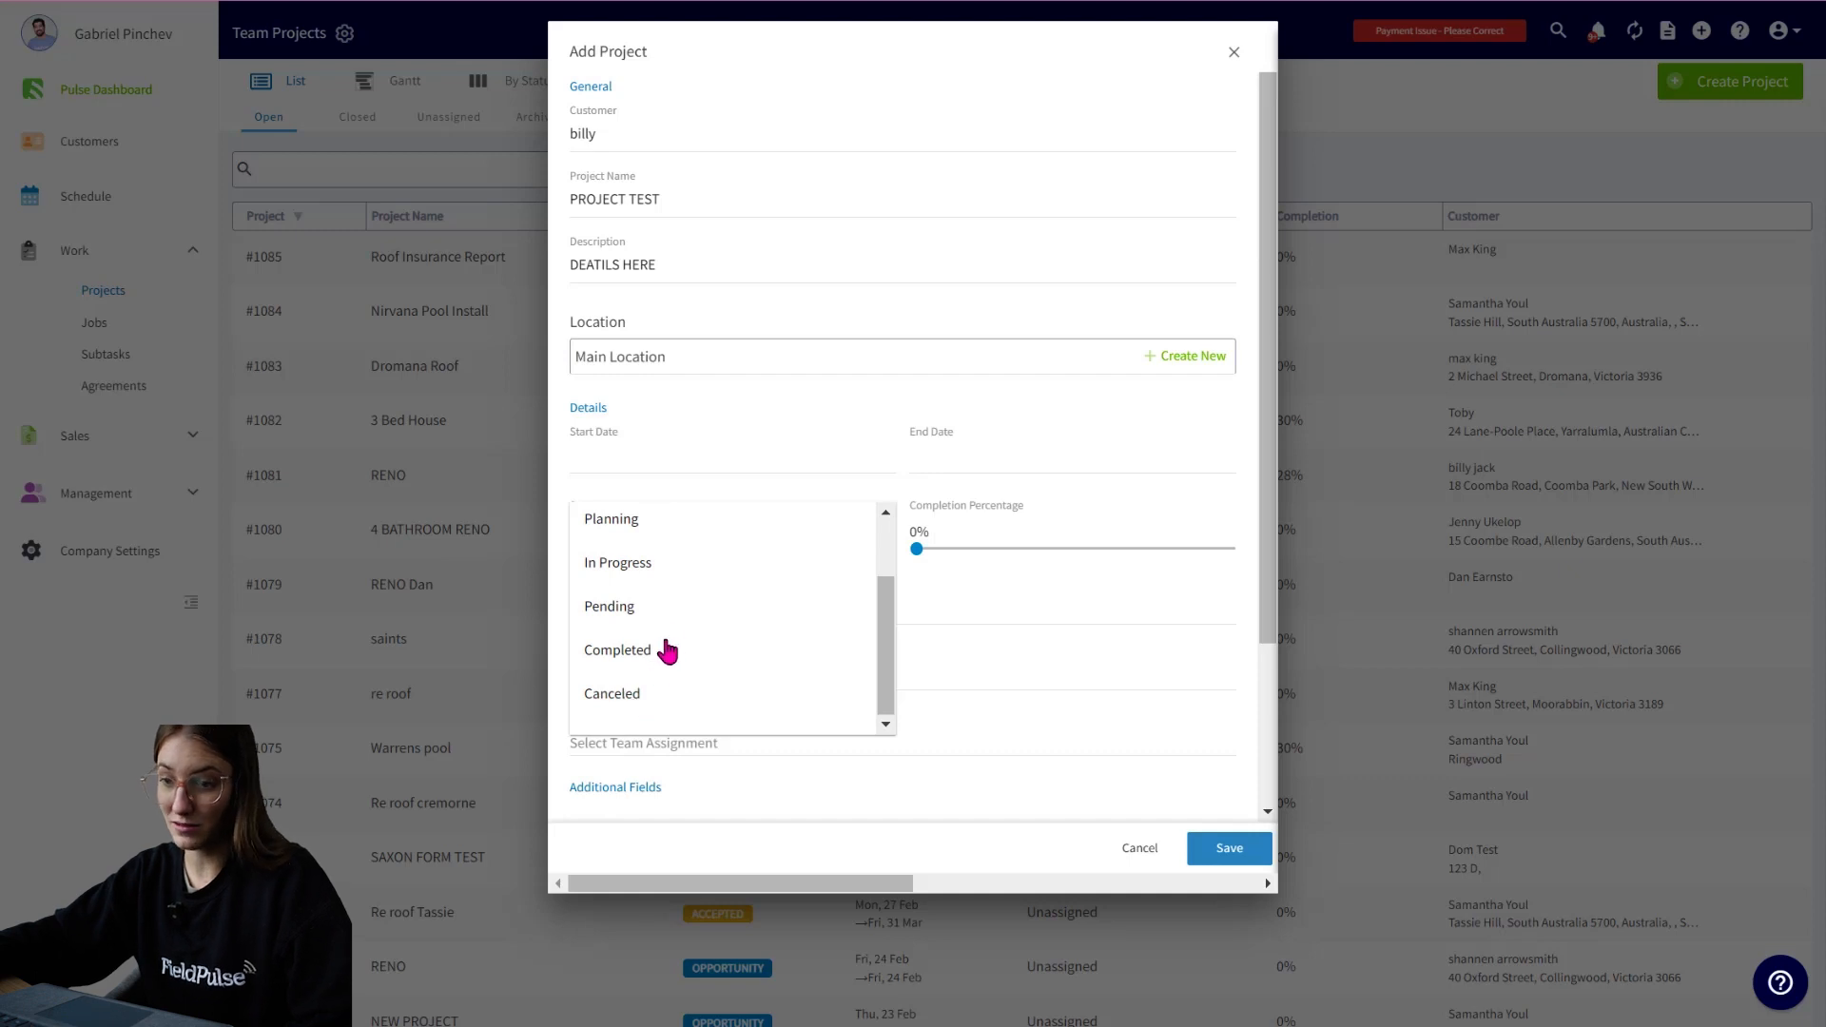
scroll("up", 3)
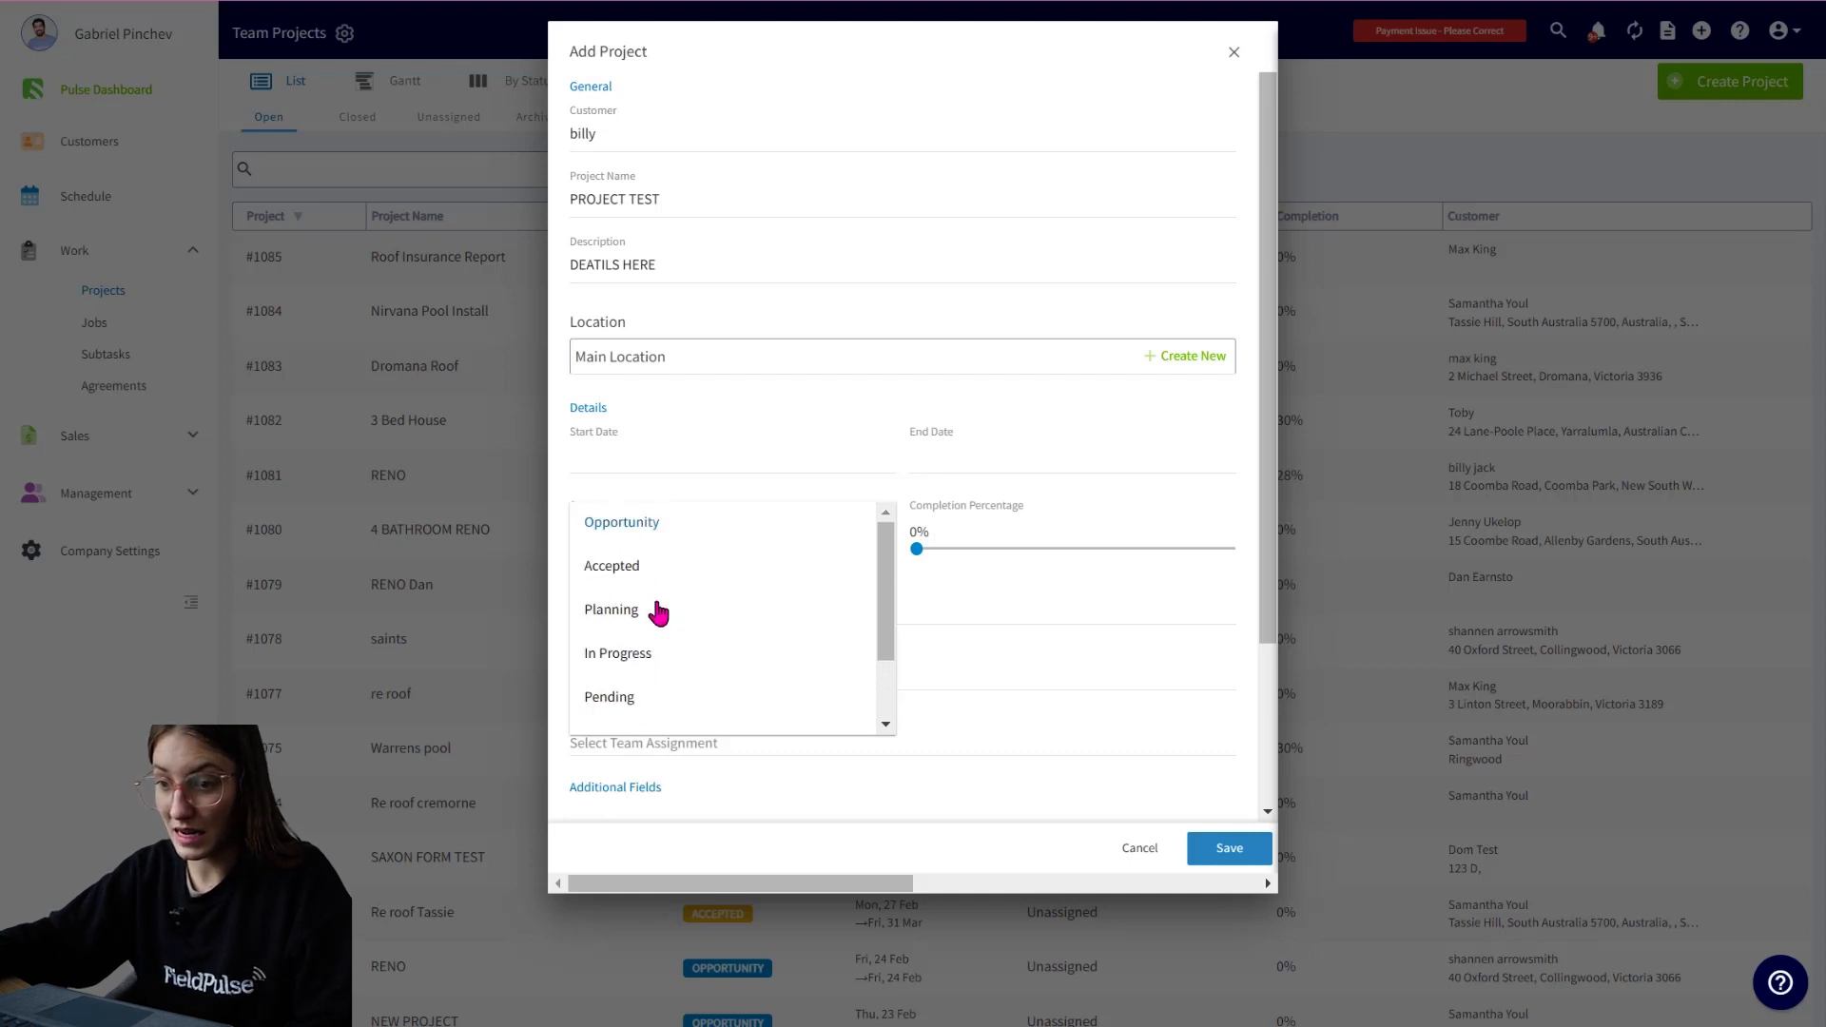
left_click(611, 608)
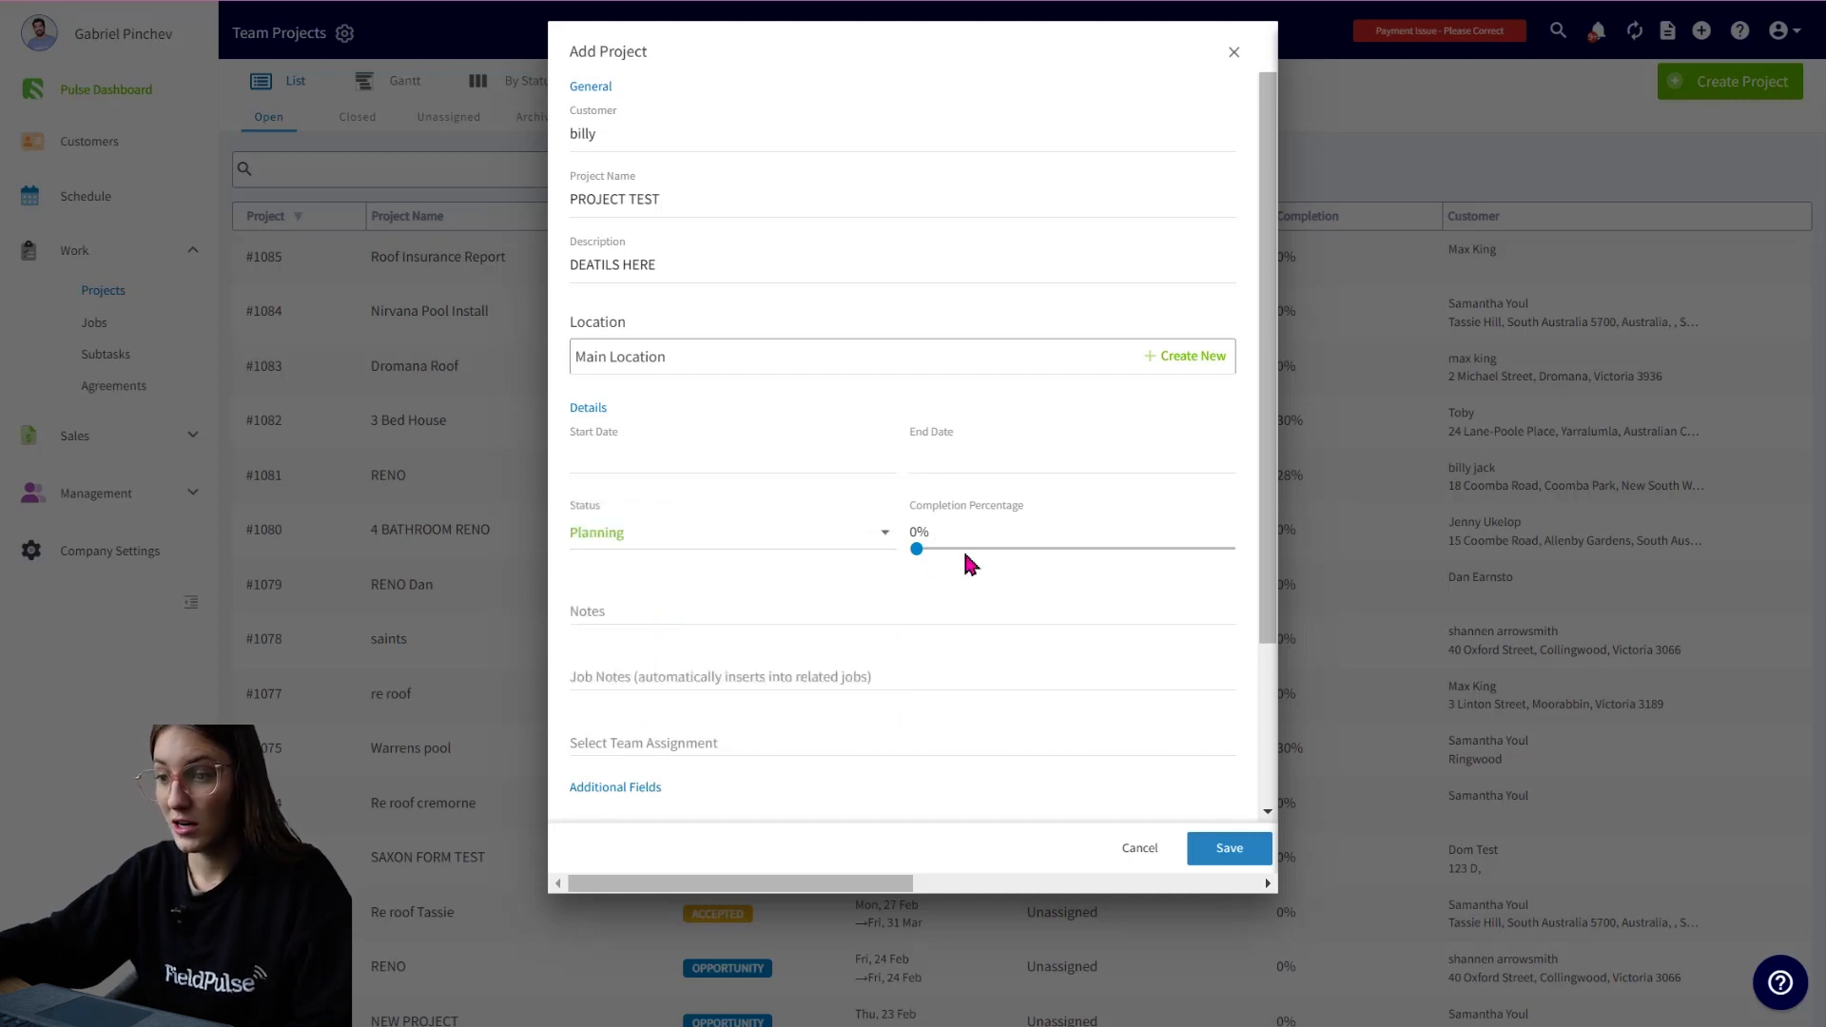
mouse_move(915, 548)
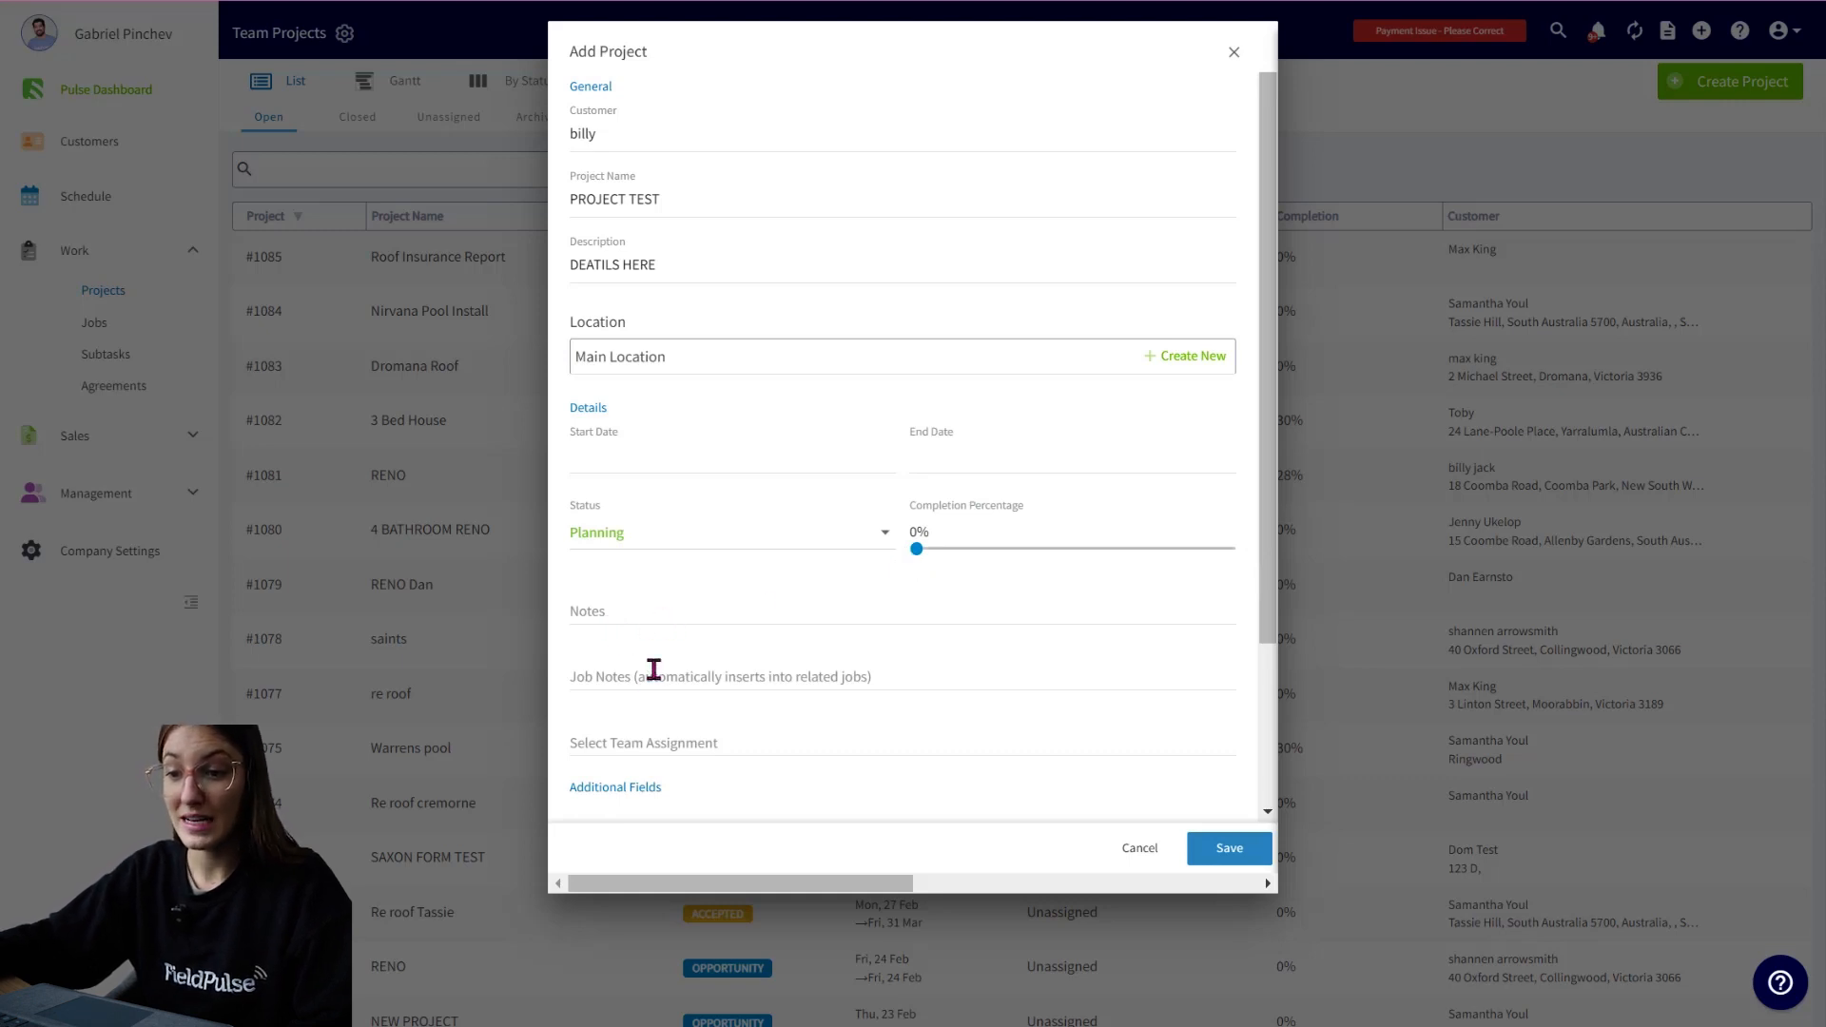
left_click(720, 676)
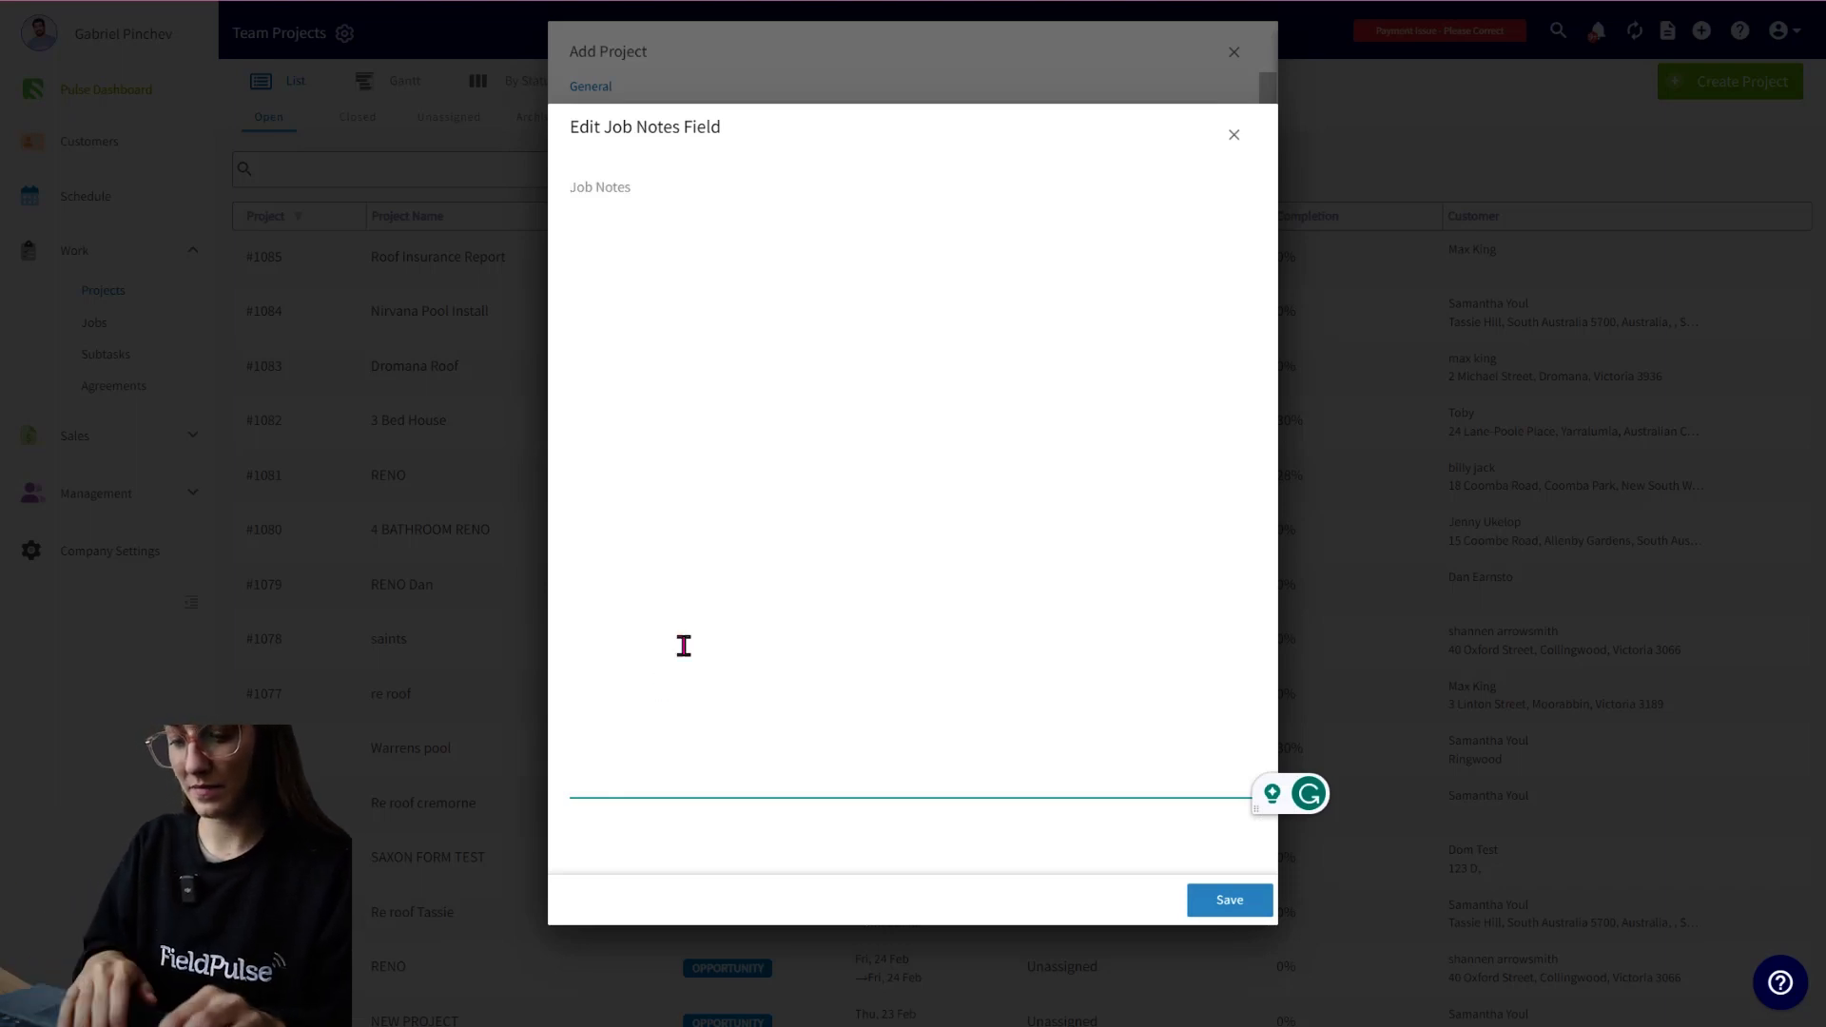
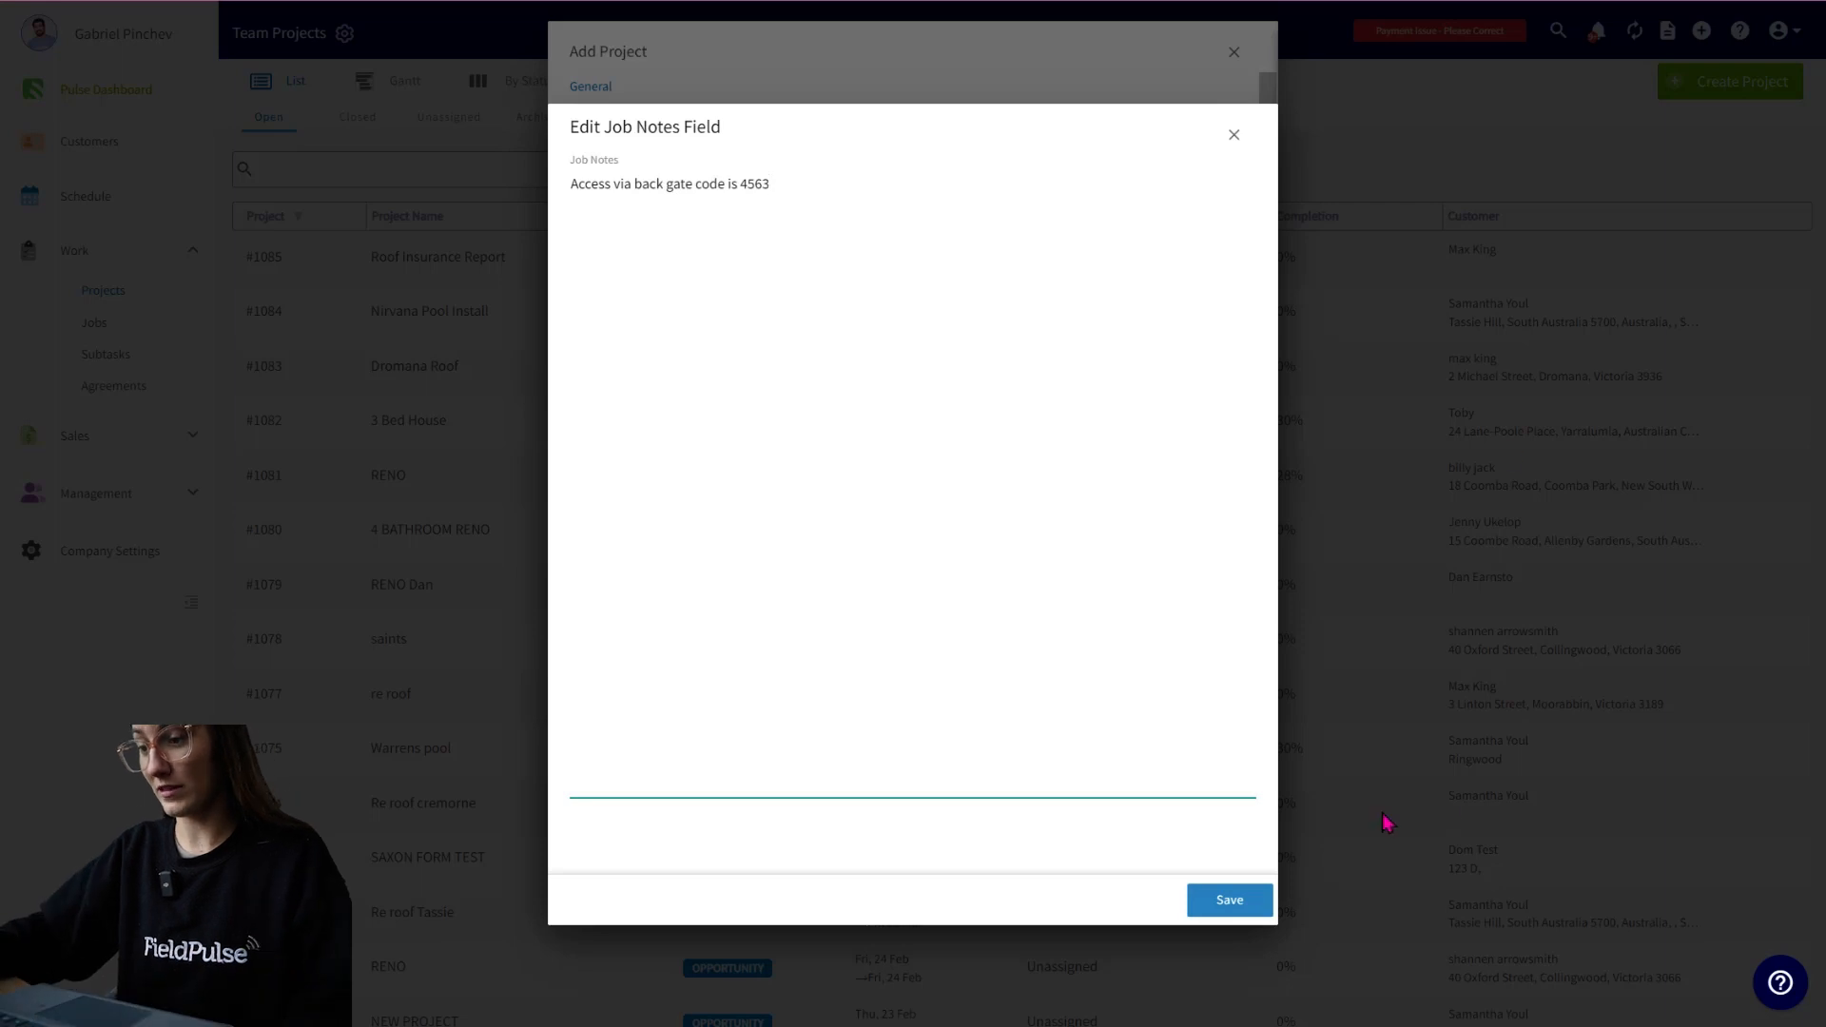
left_click(1228, 899)
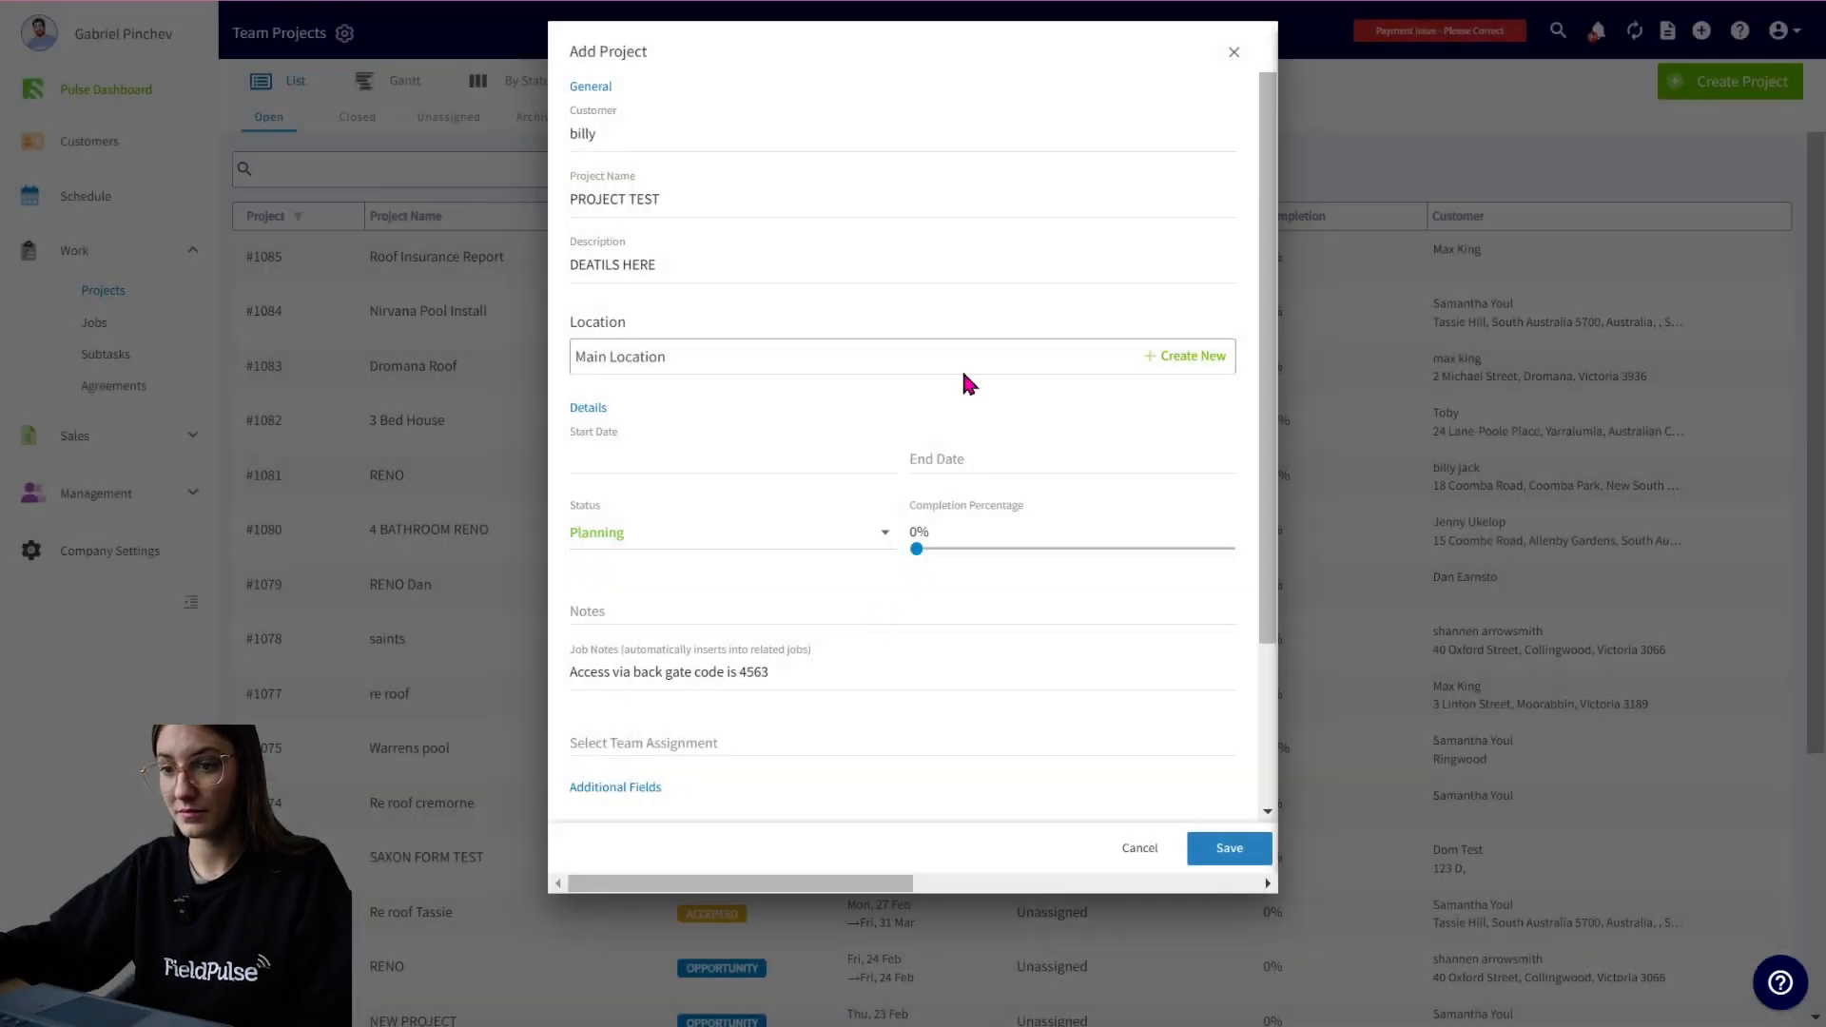
Step: Assign Saturday Team and Default Team to the project
scroll("down", 3)
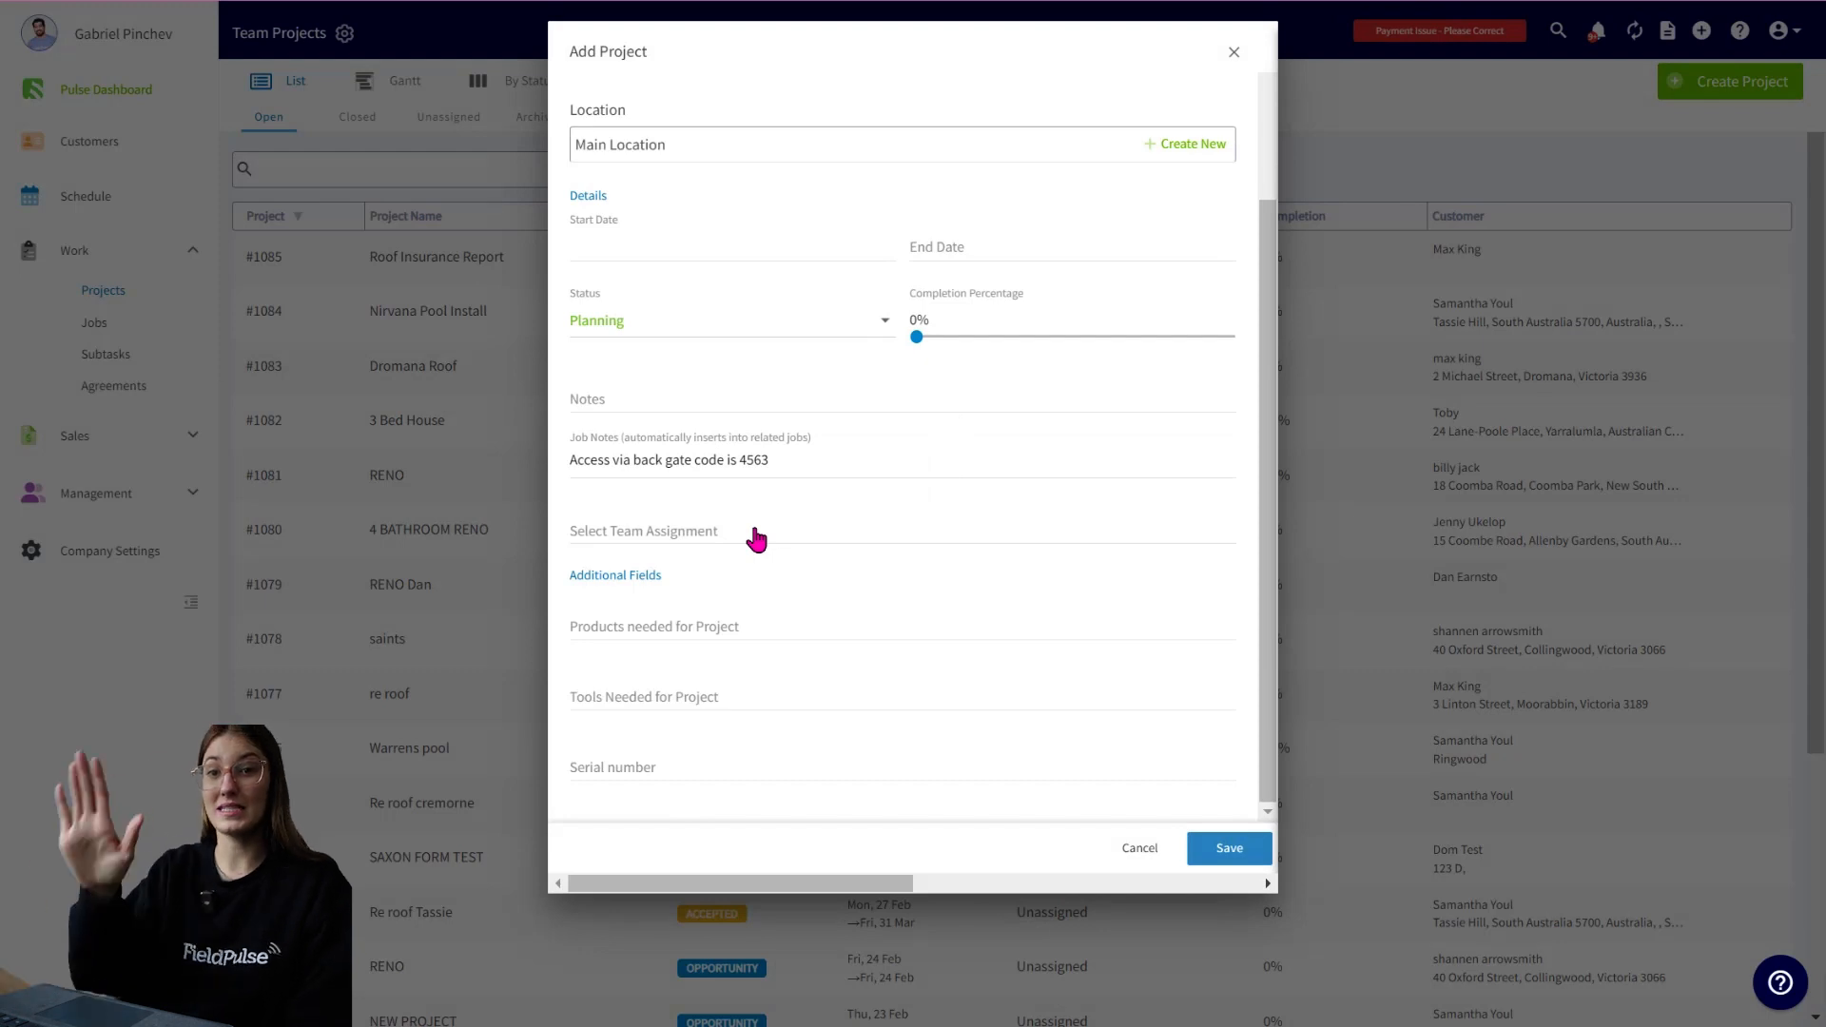
left_click(642, 531)
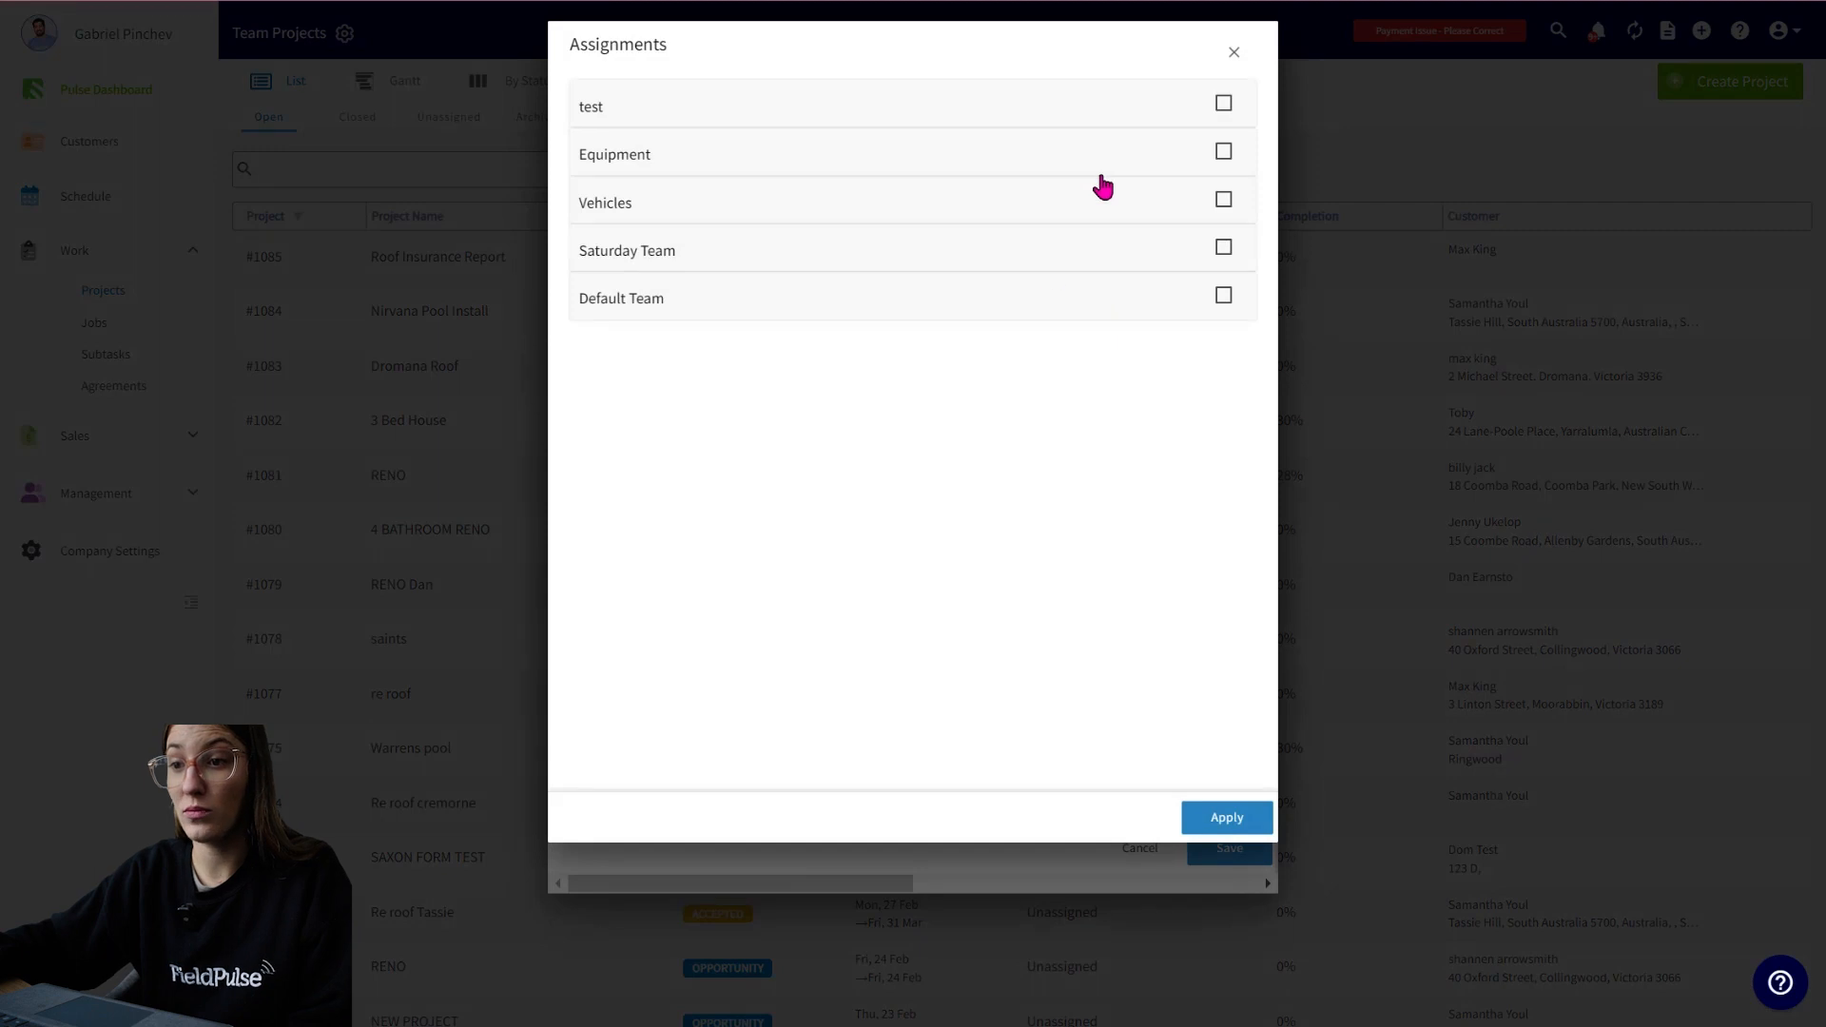
left_click(1223, 247)
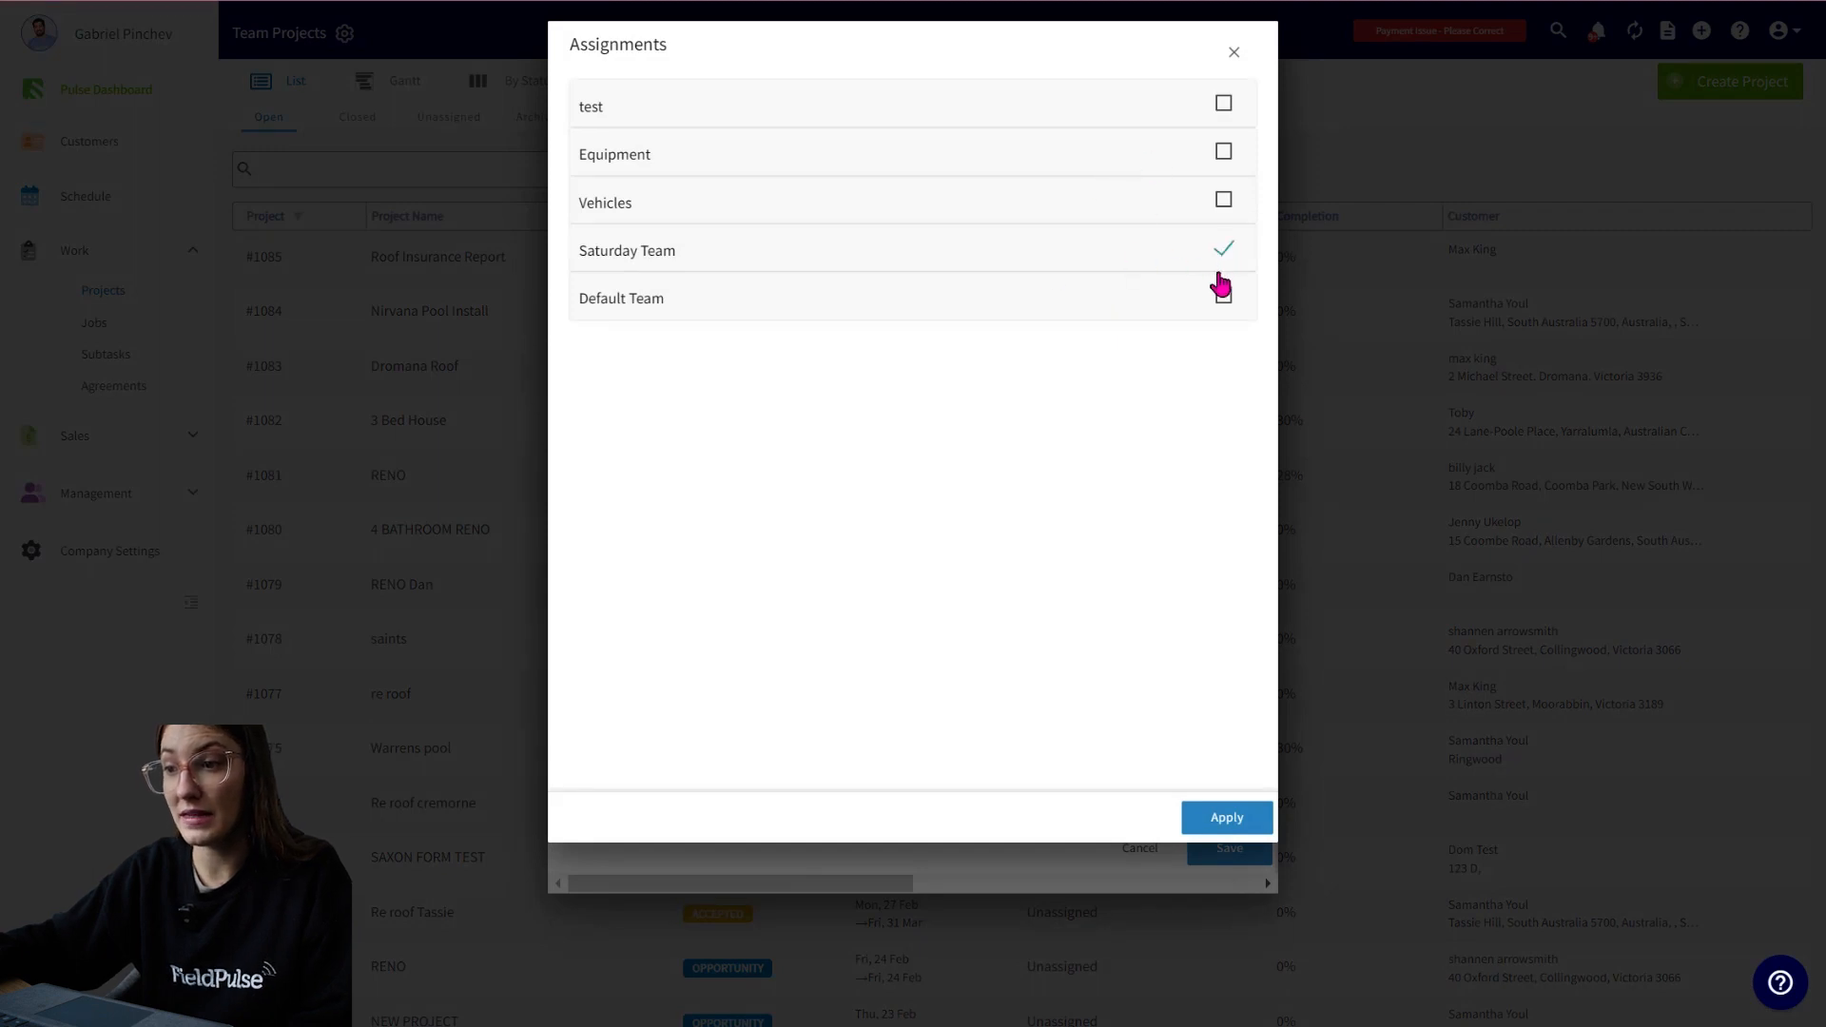
left_click(1222, 297)
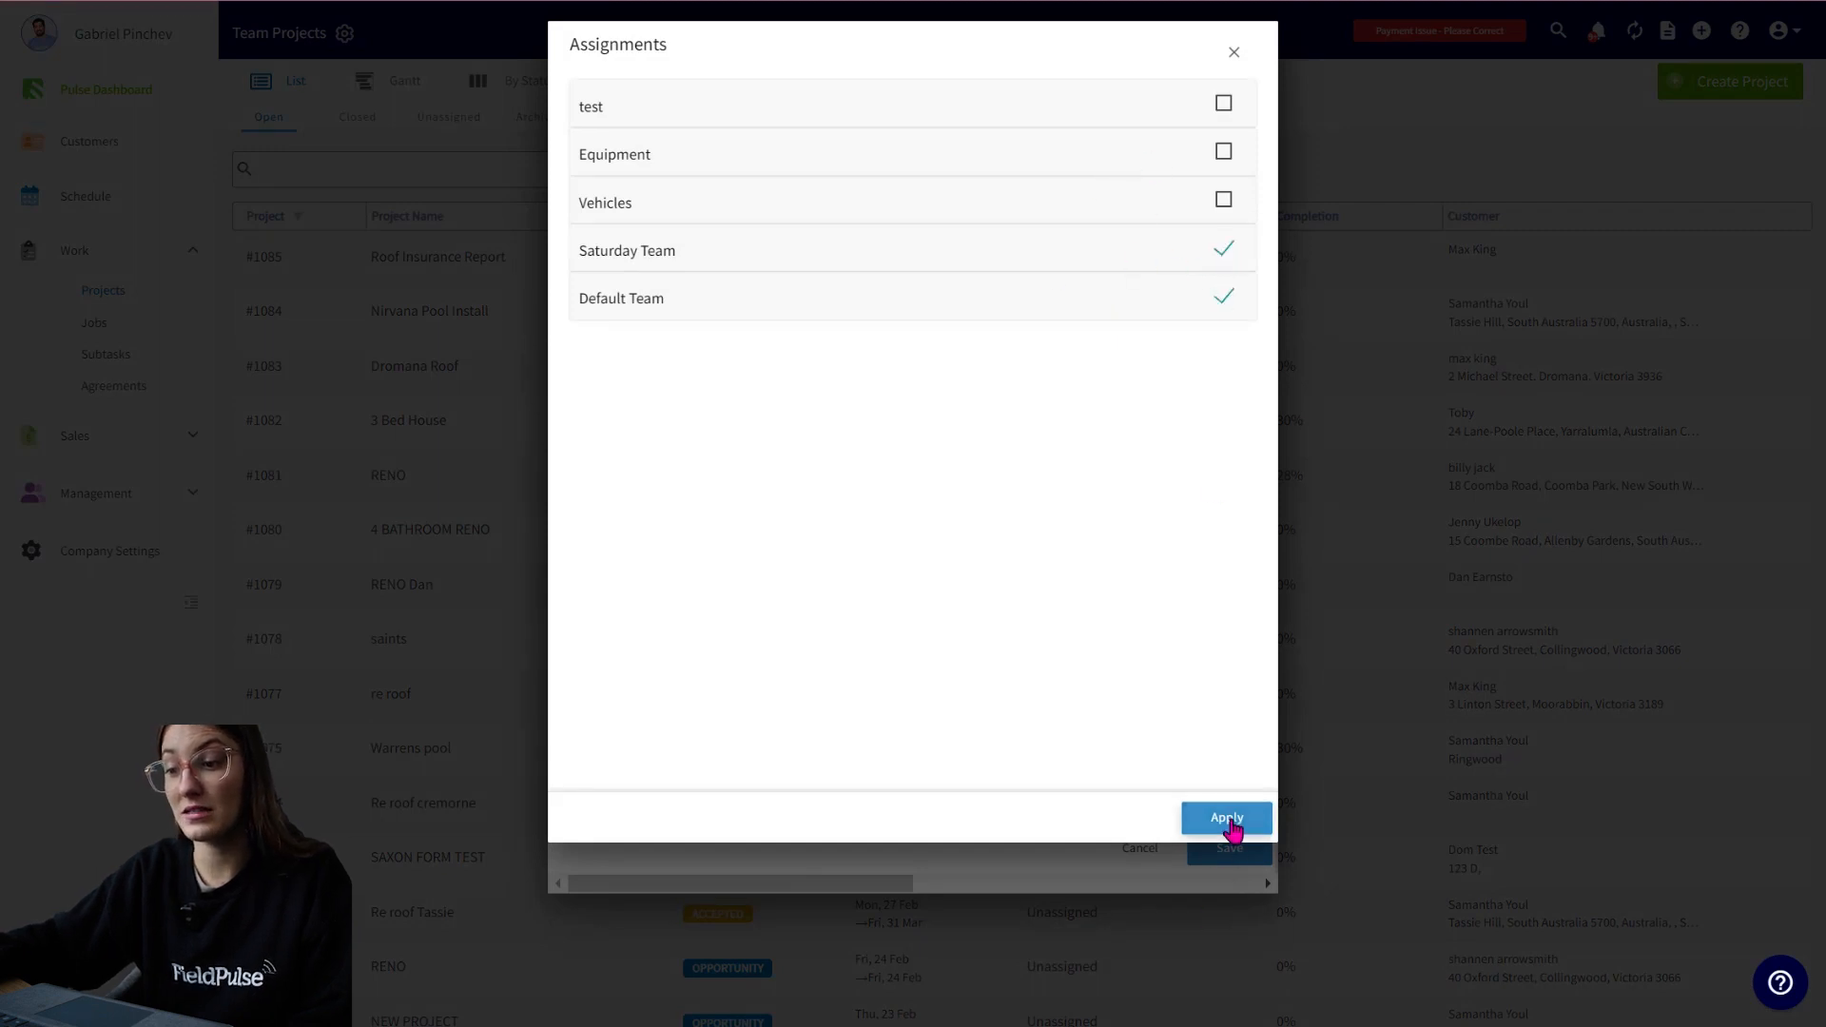
left_click(1225, 818)
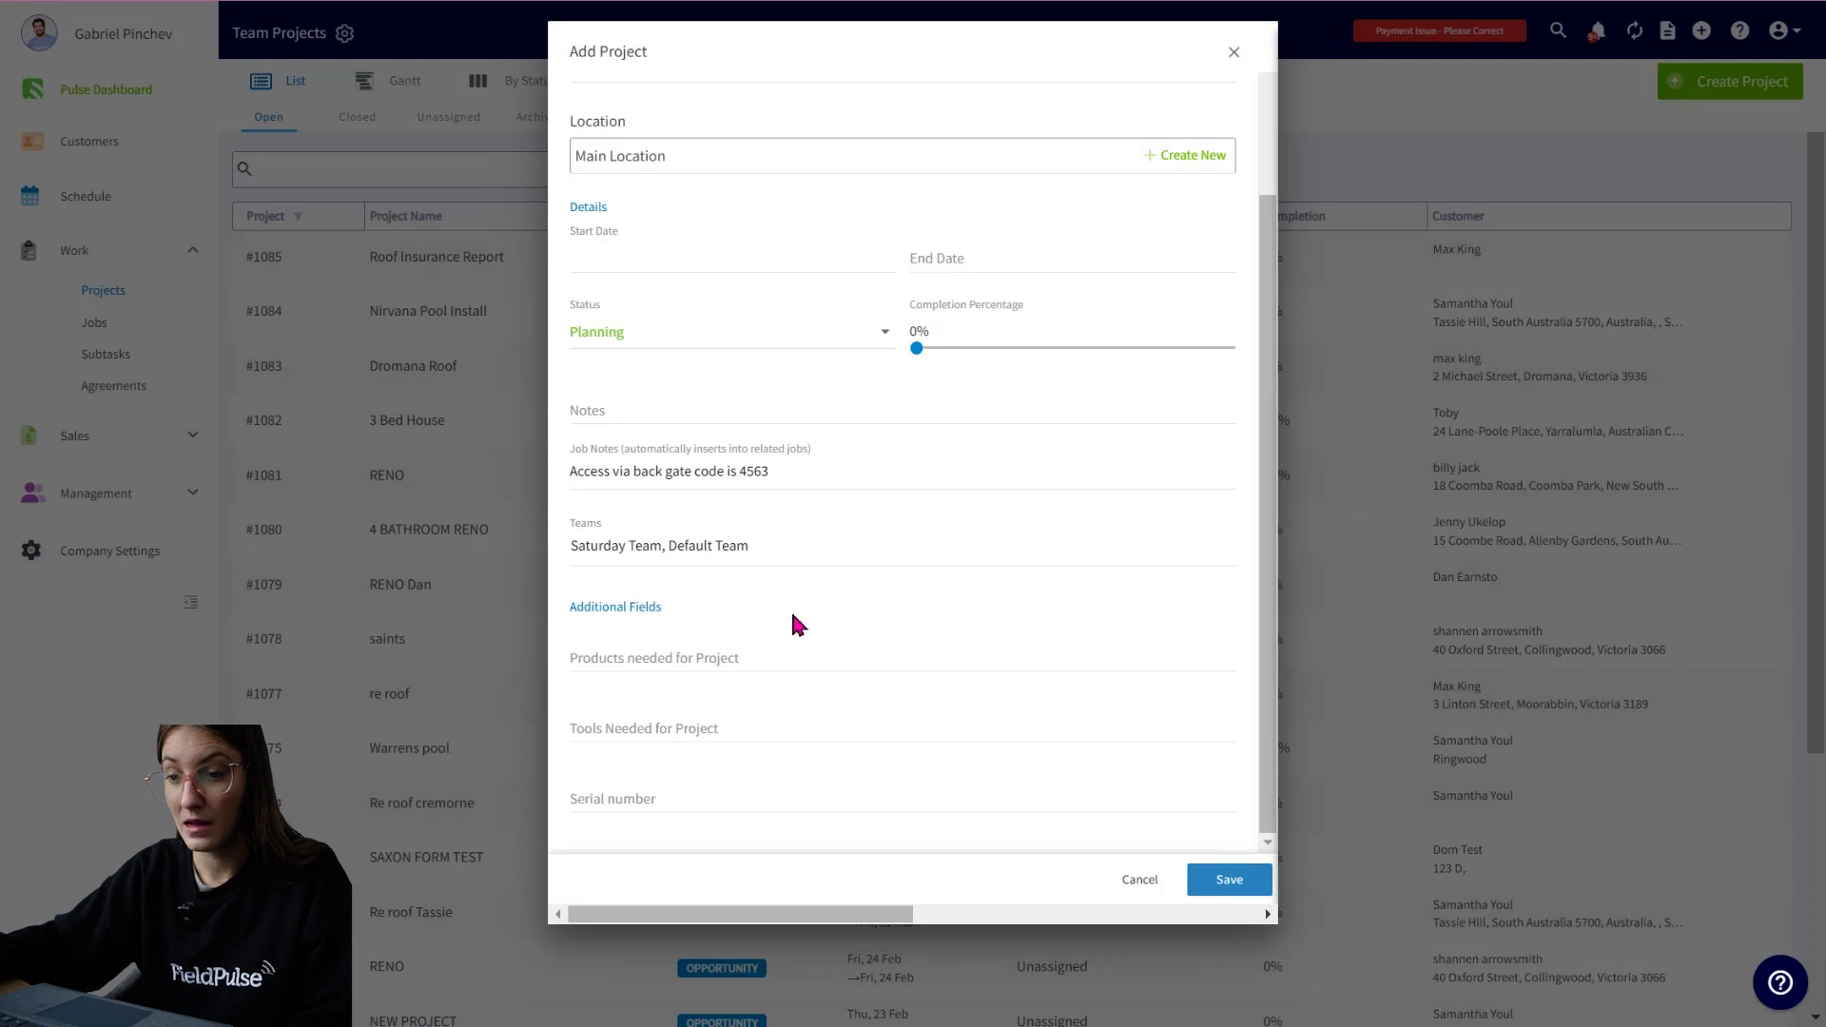
mouse_move(505, 617)
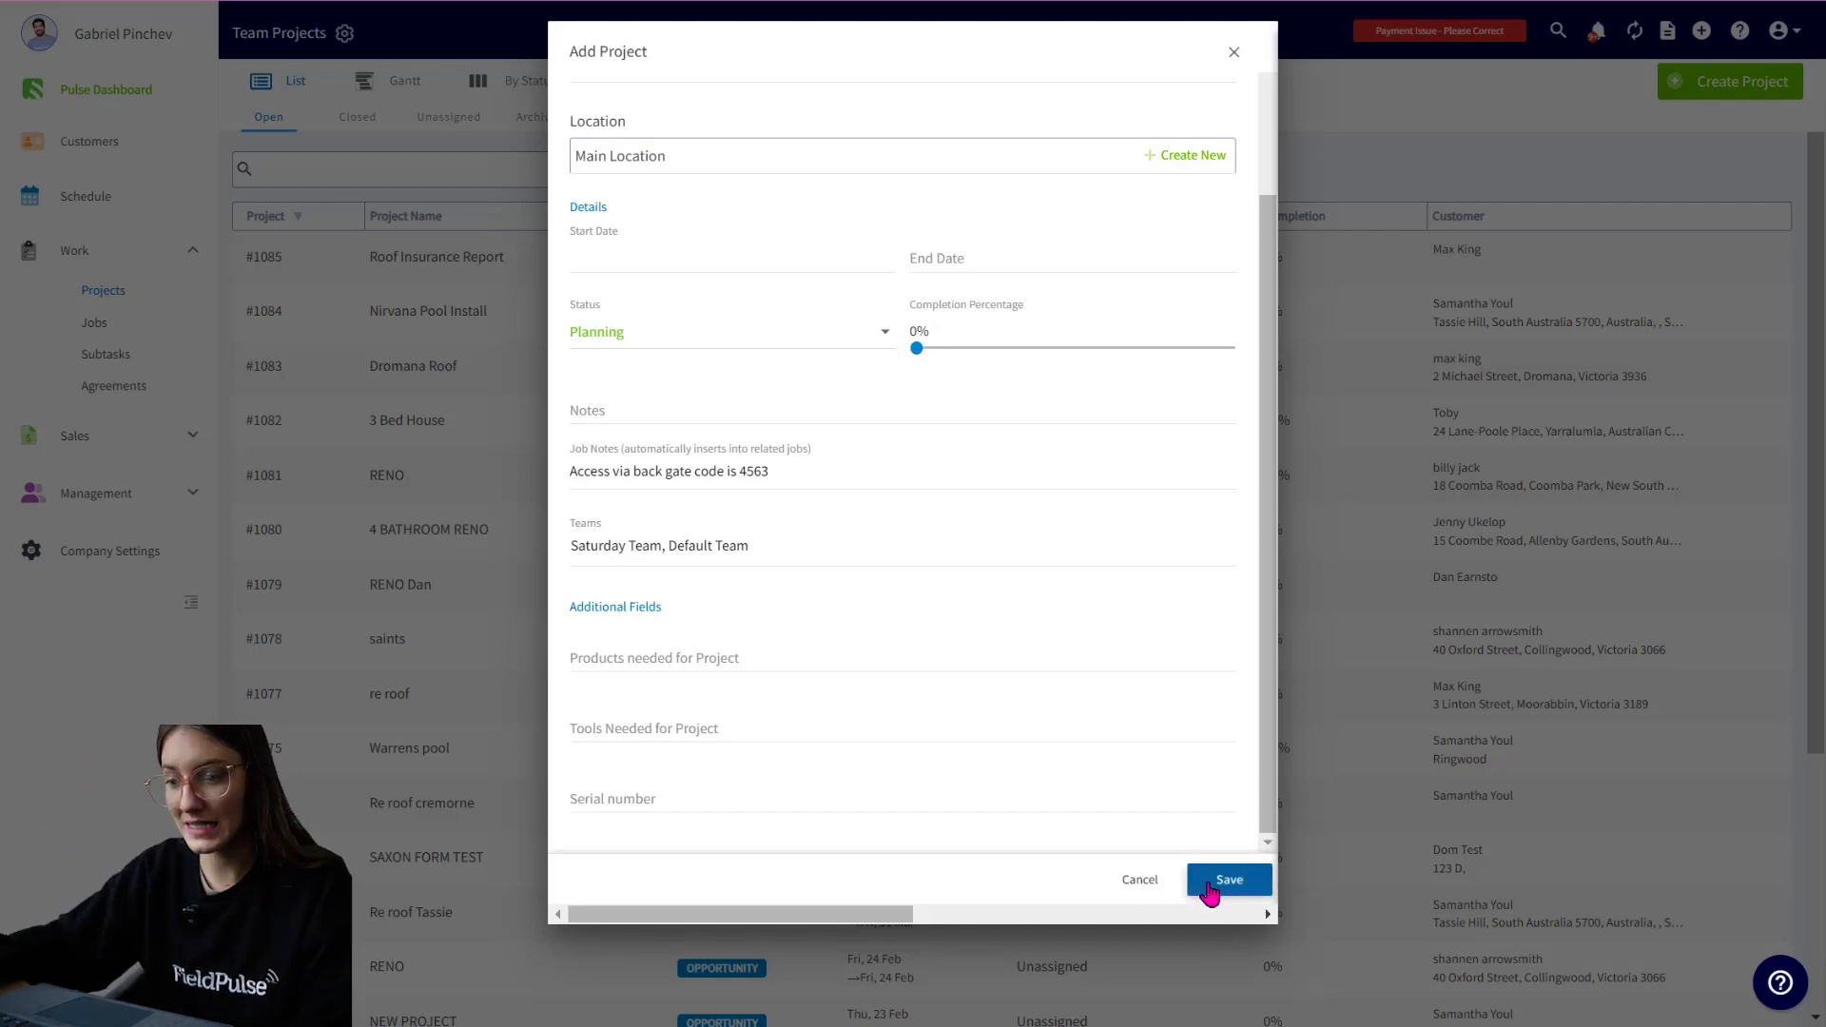
Step: Save PROJECT TEST and open its new record, #1086
left_click(1228, 879)
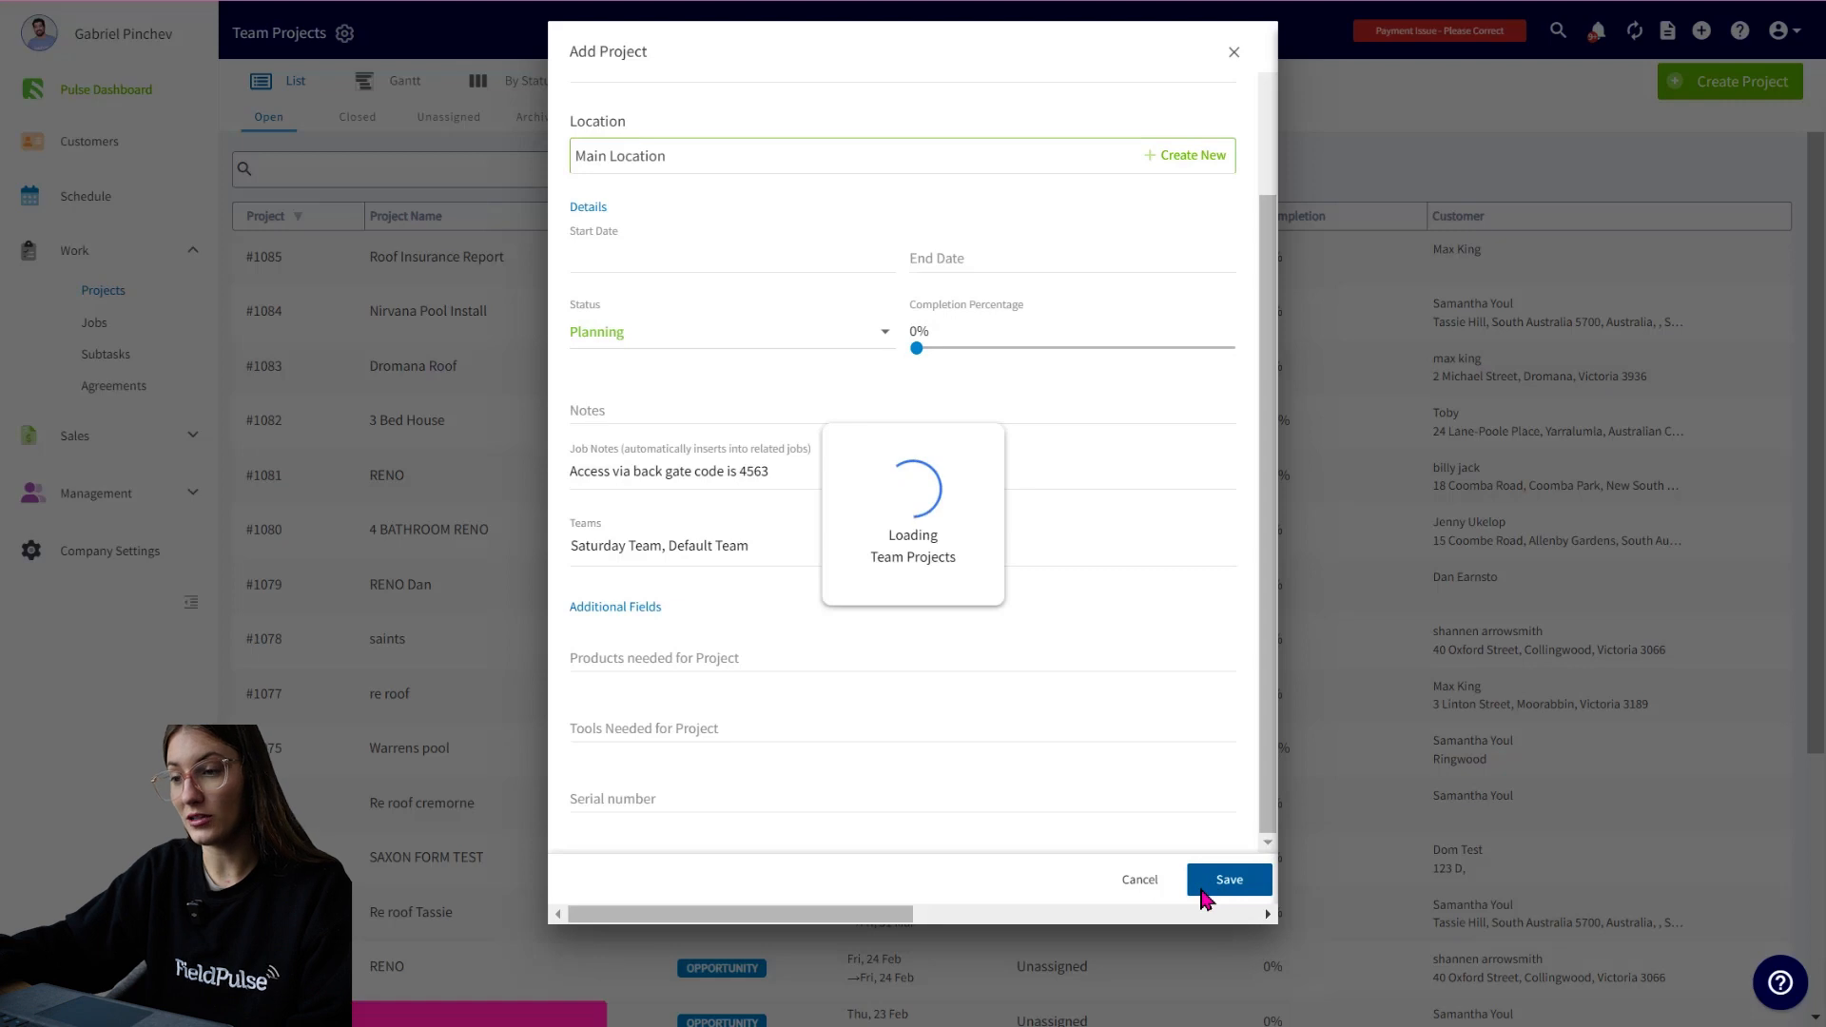
left_click(1226, 879)
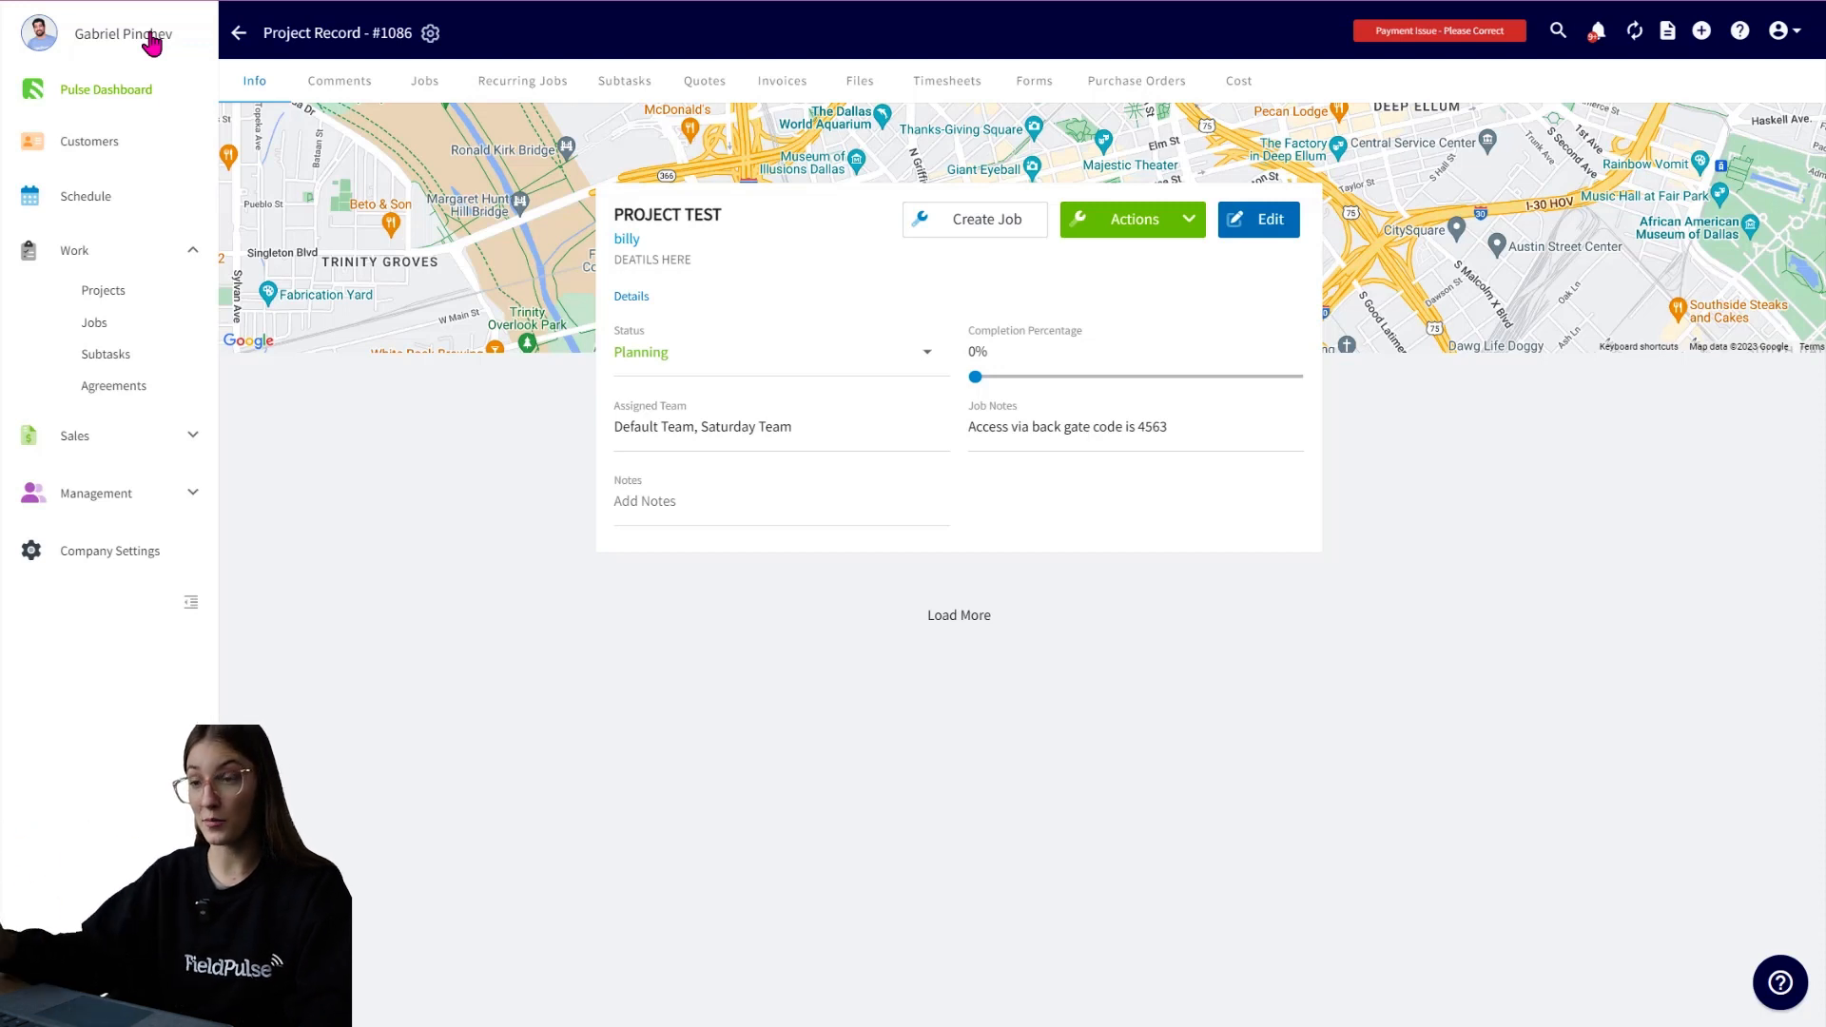
mouse_move(979, 244)
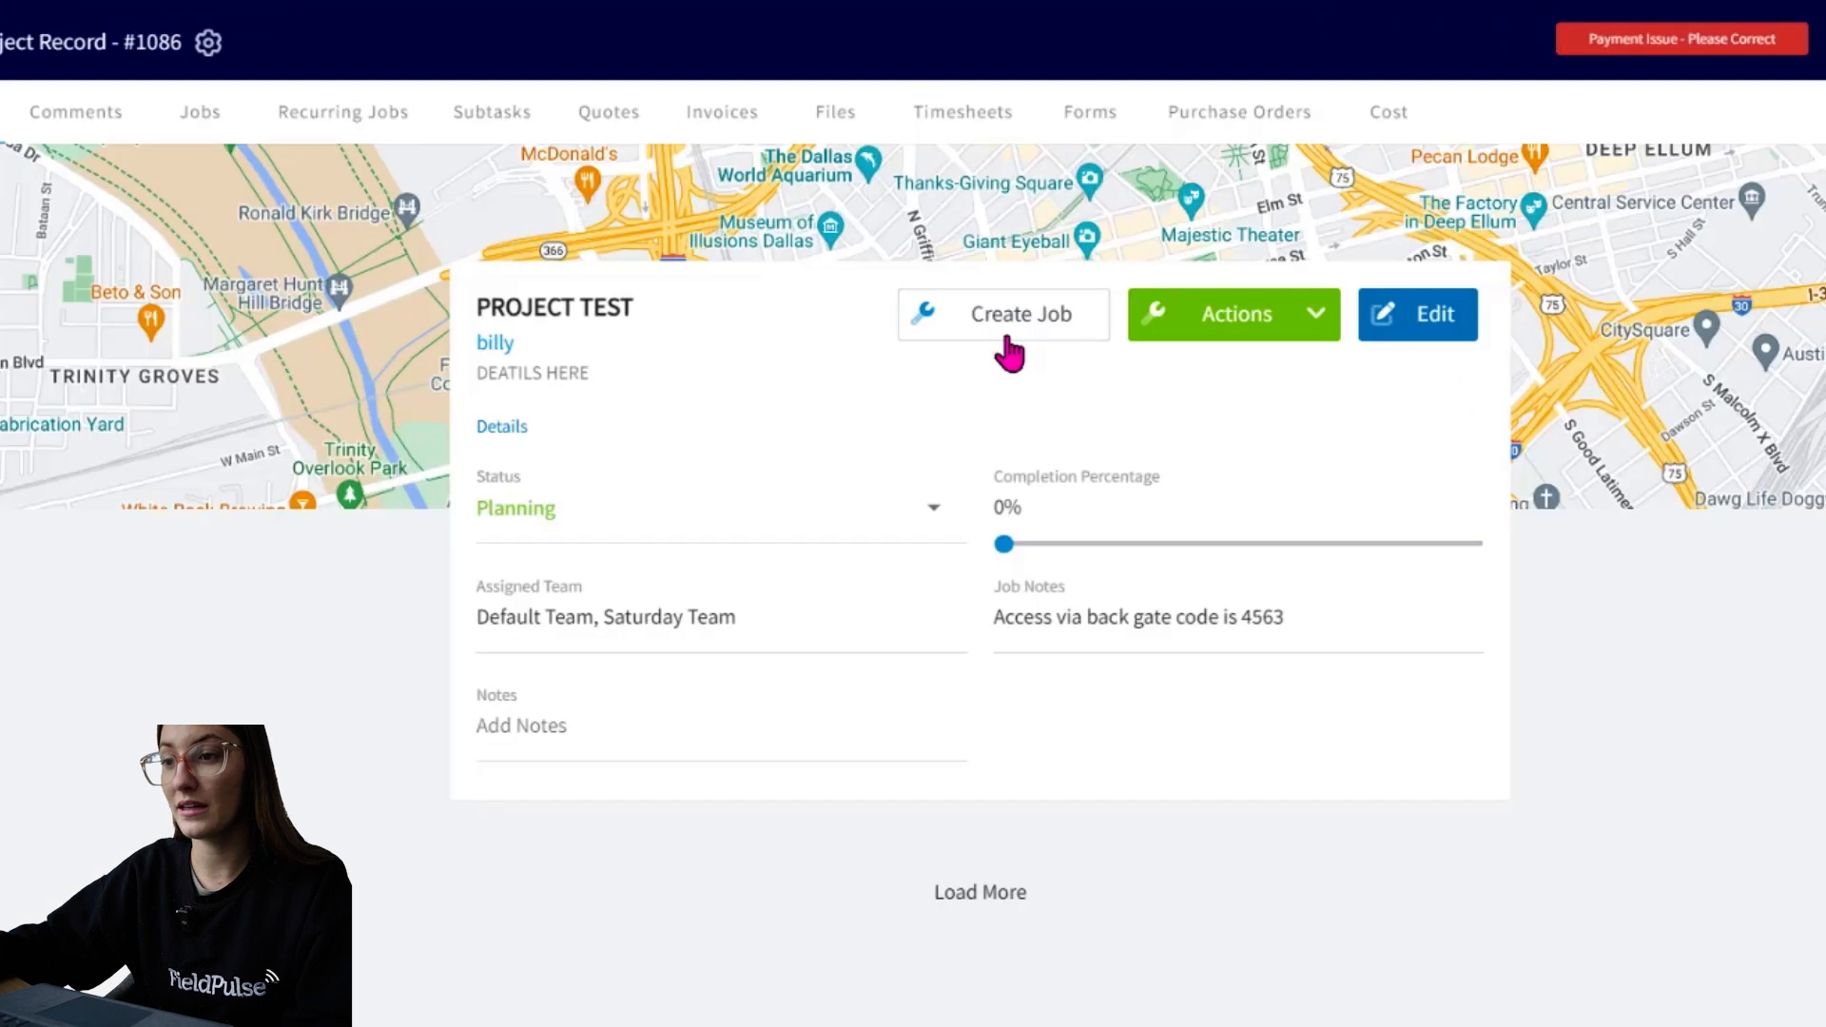
Step: Start a new job under PROJECT TEST and review the Job Title suggestions
left_click(1002, 312)
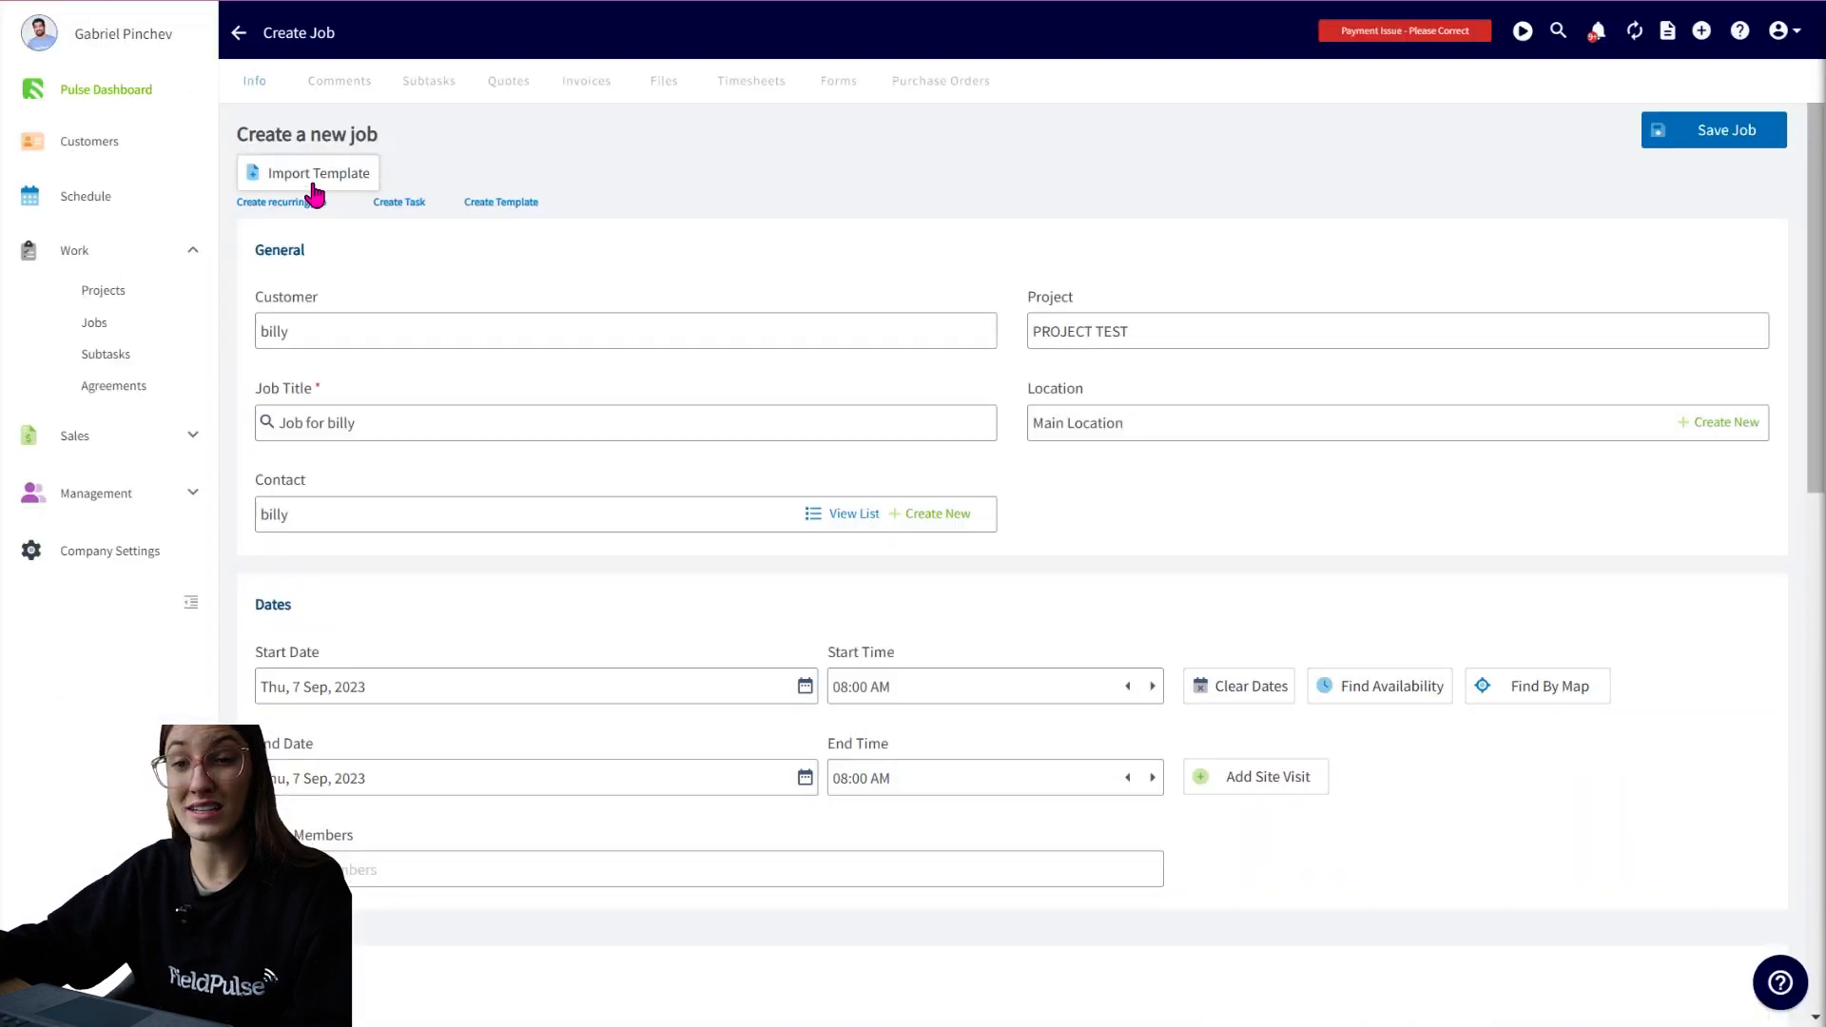
mouse_move(308, 205)
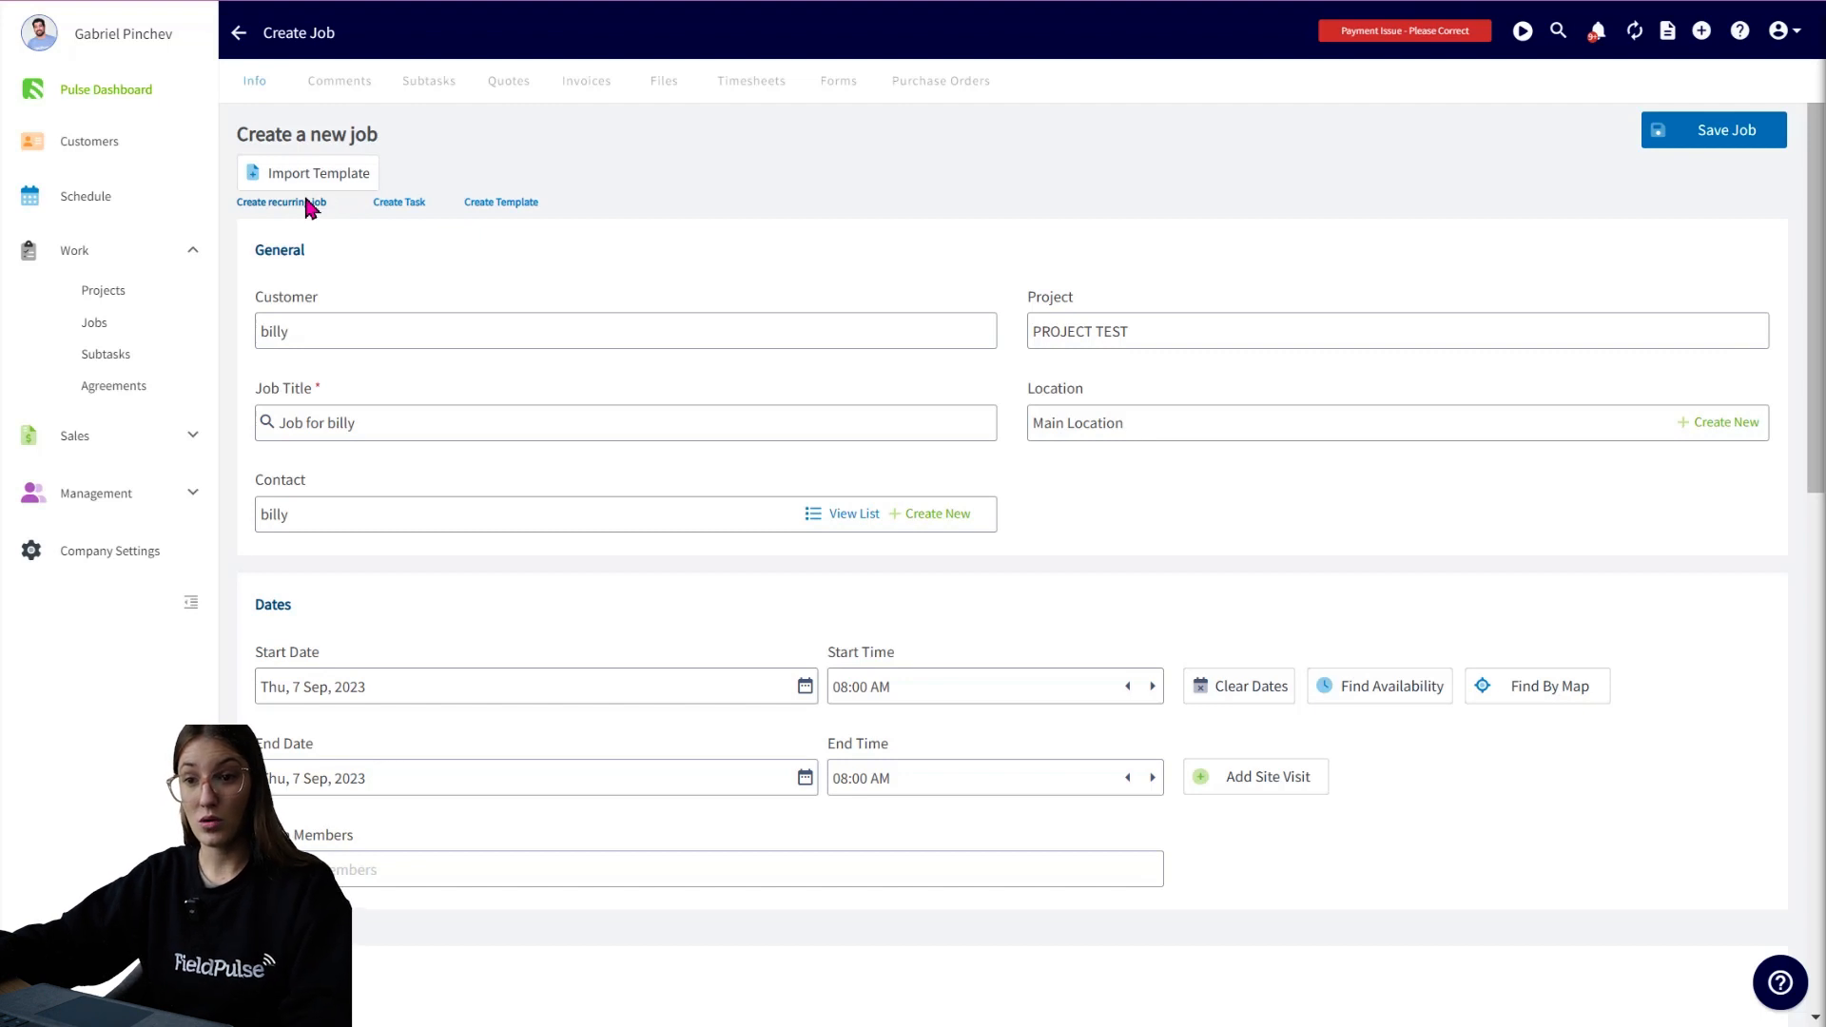
mouse_move(1736, 339)
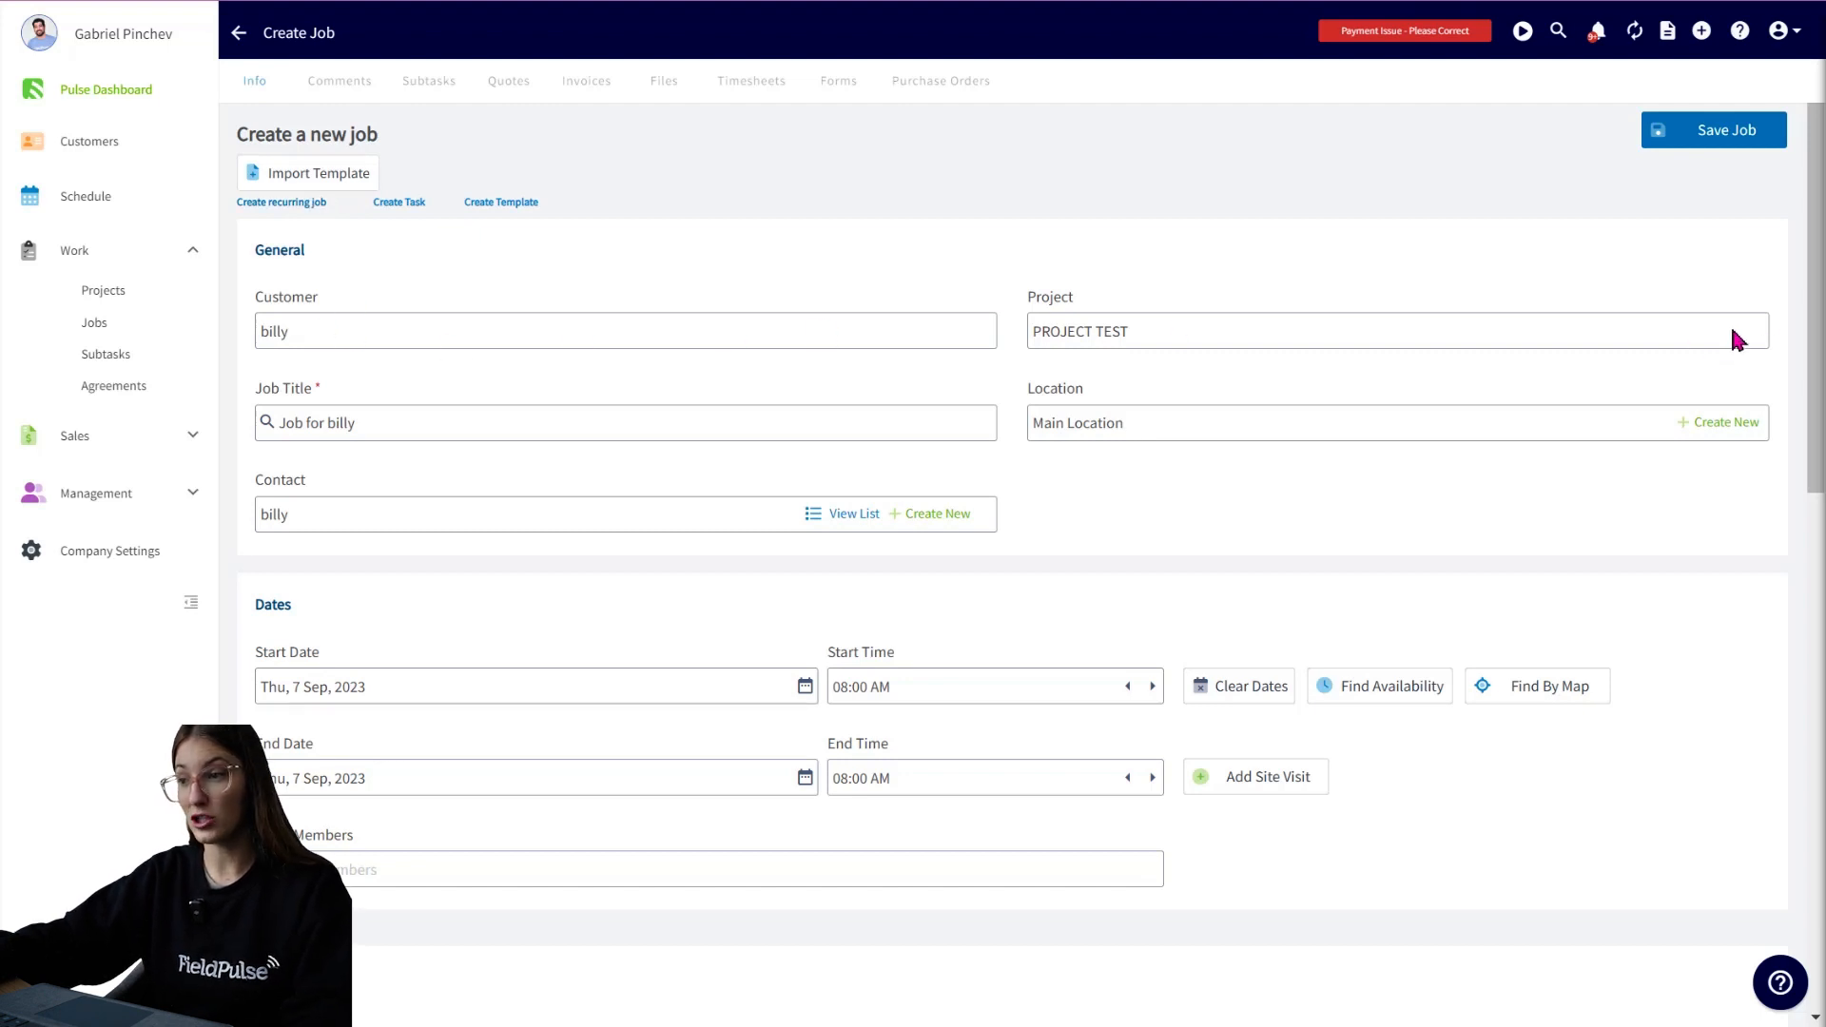
mouse_move(498, 361)
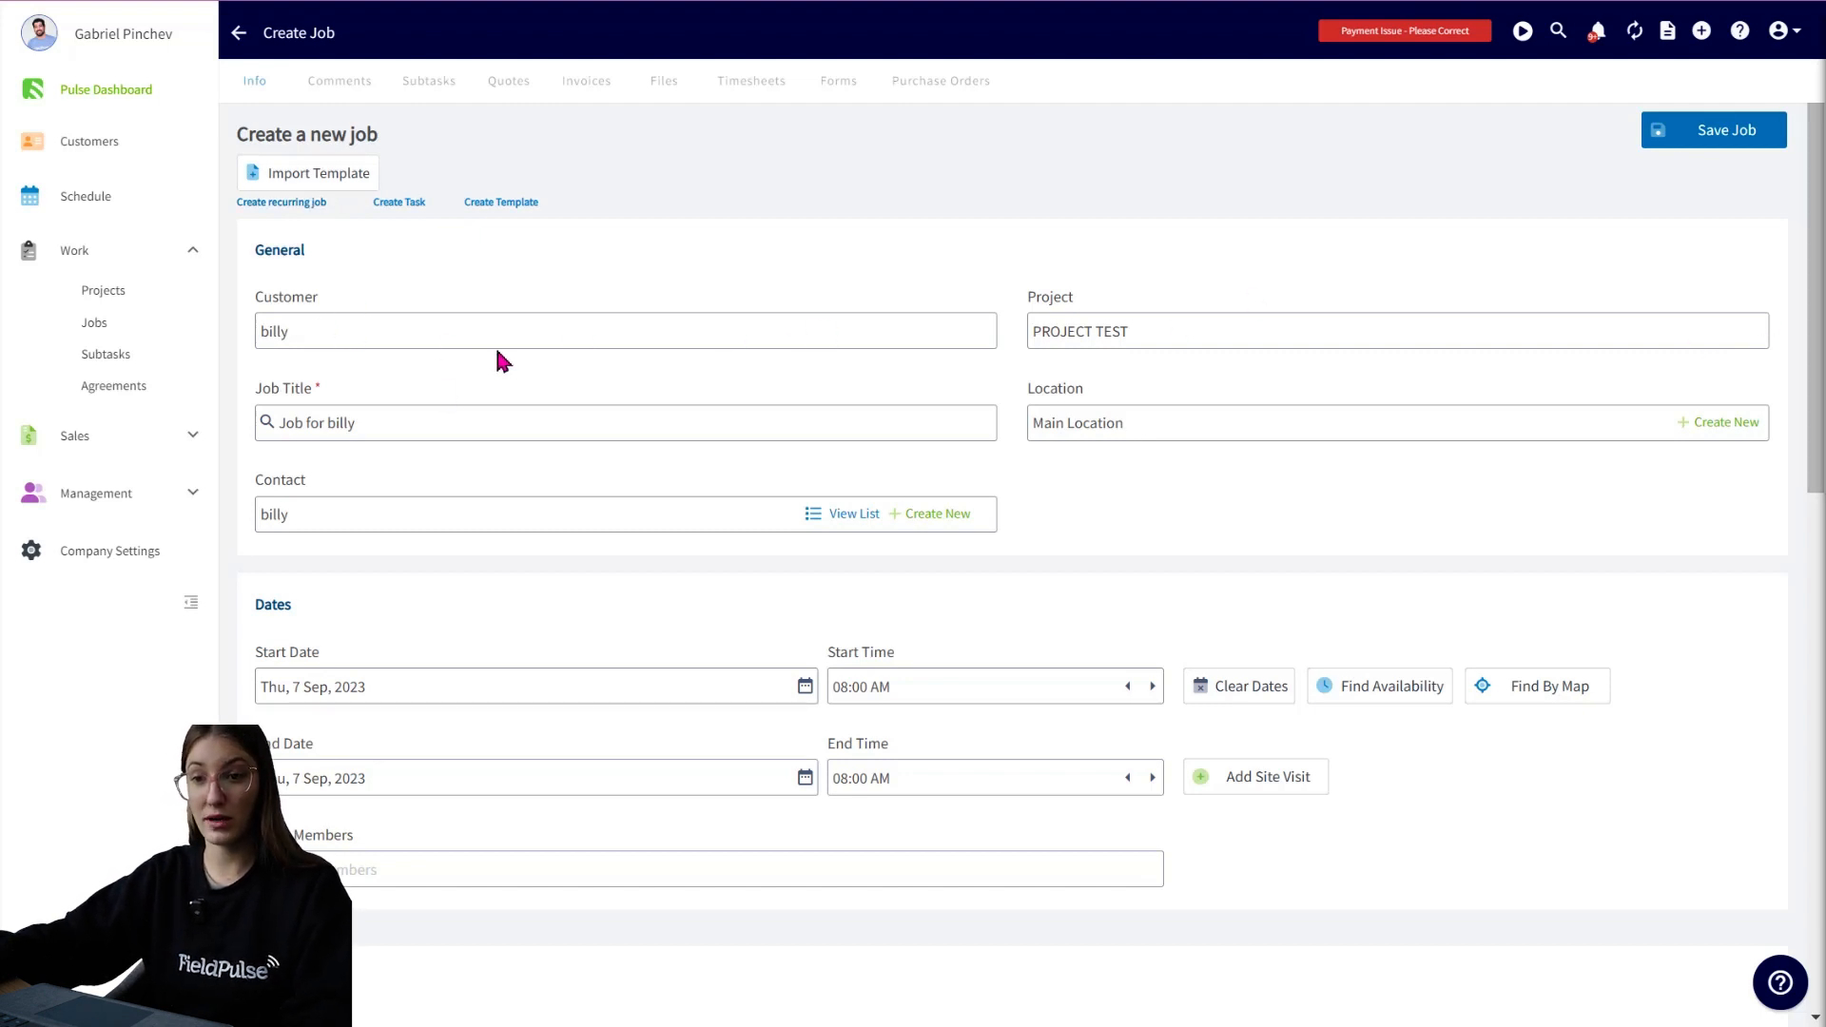
mouse_move(1187, 347)
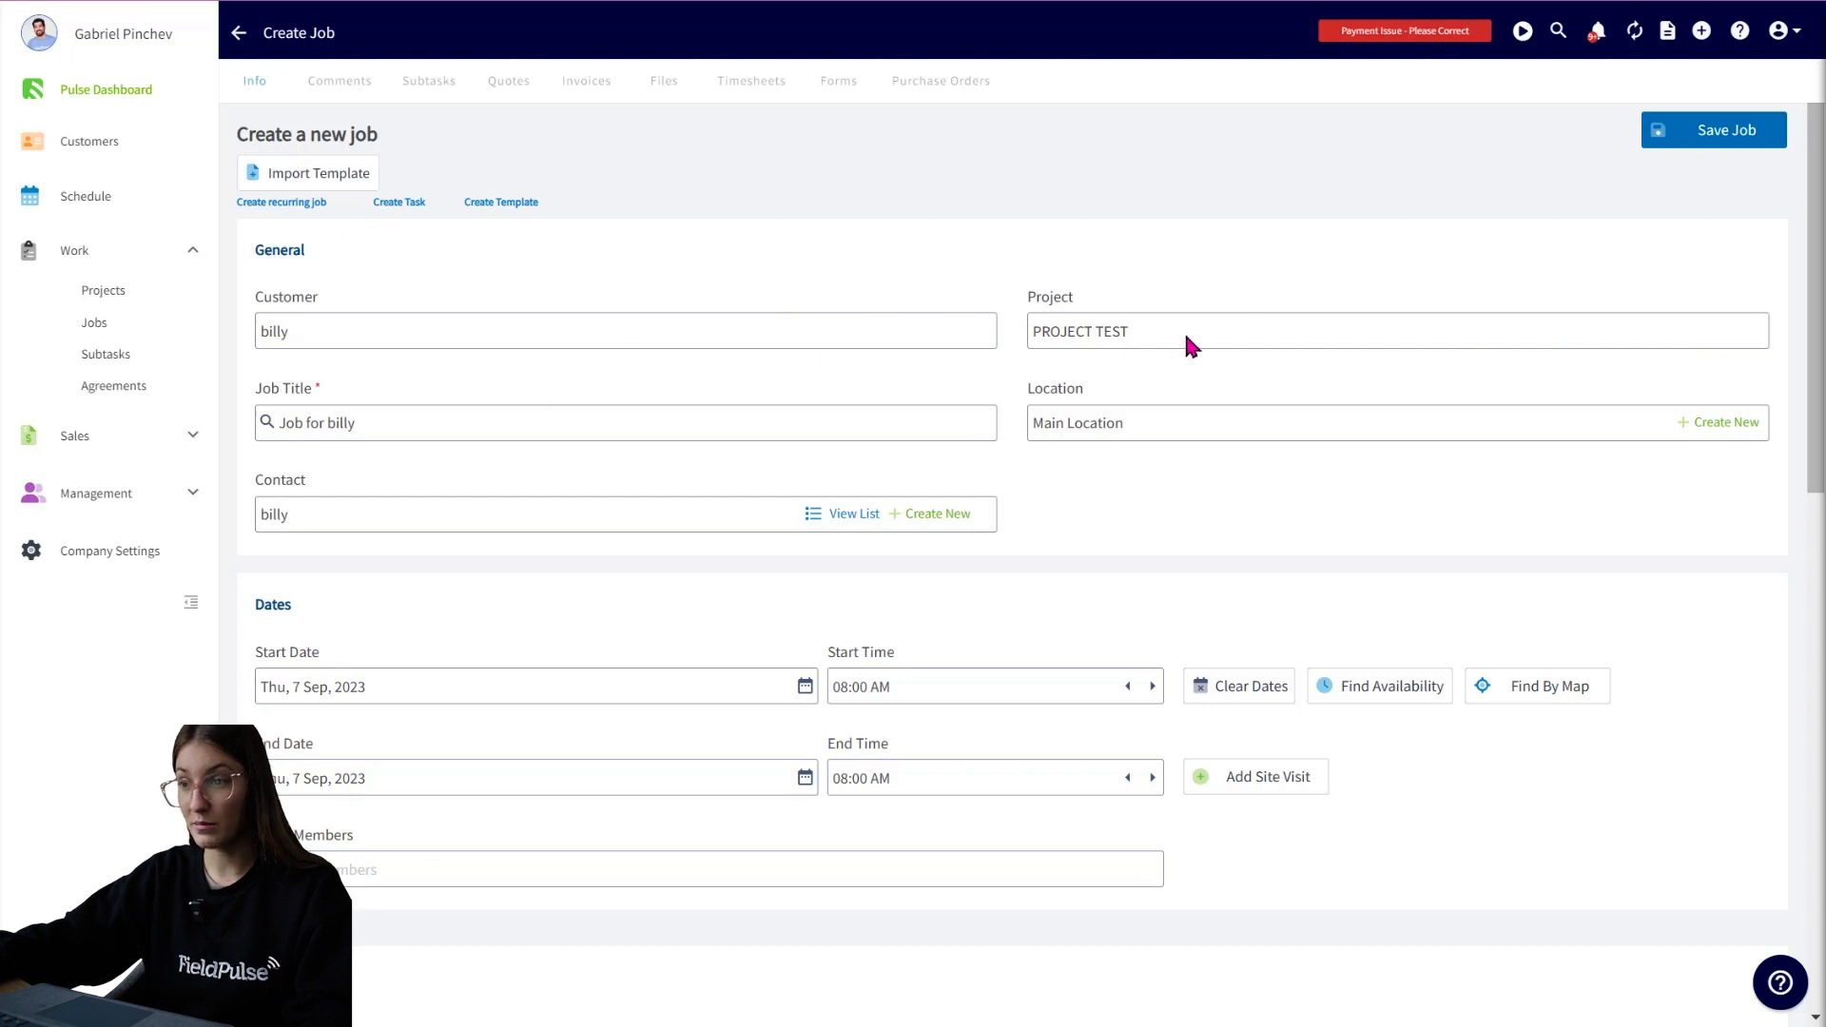
left_click(624, 421)
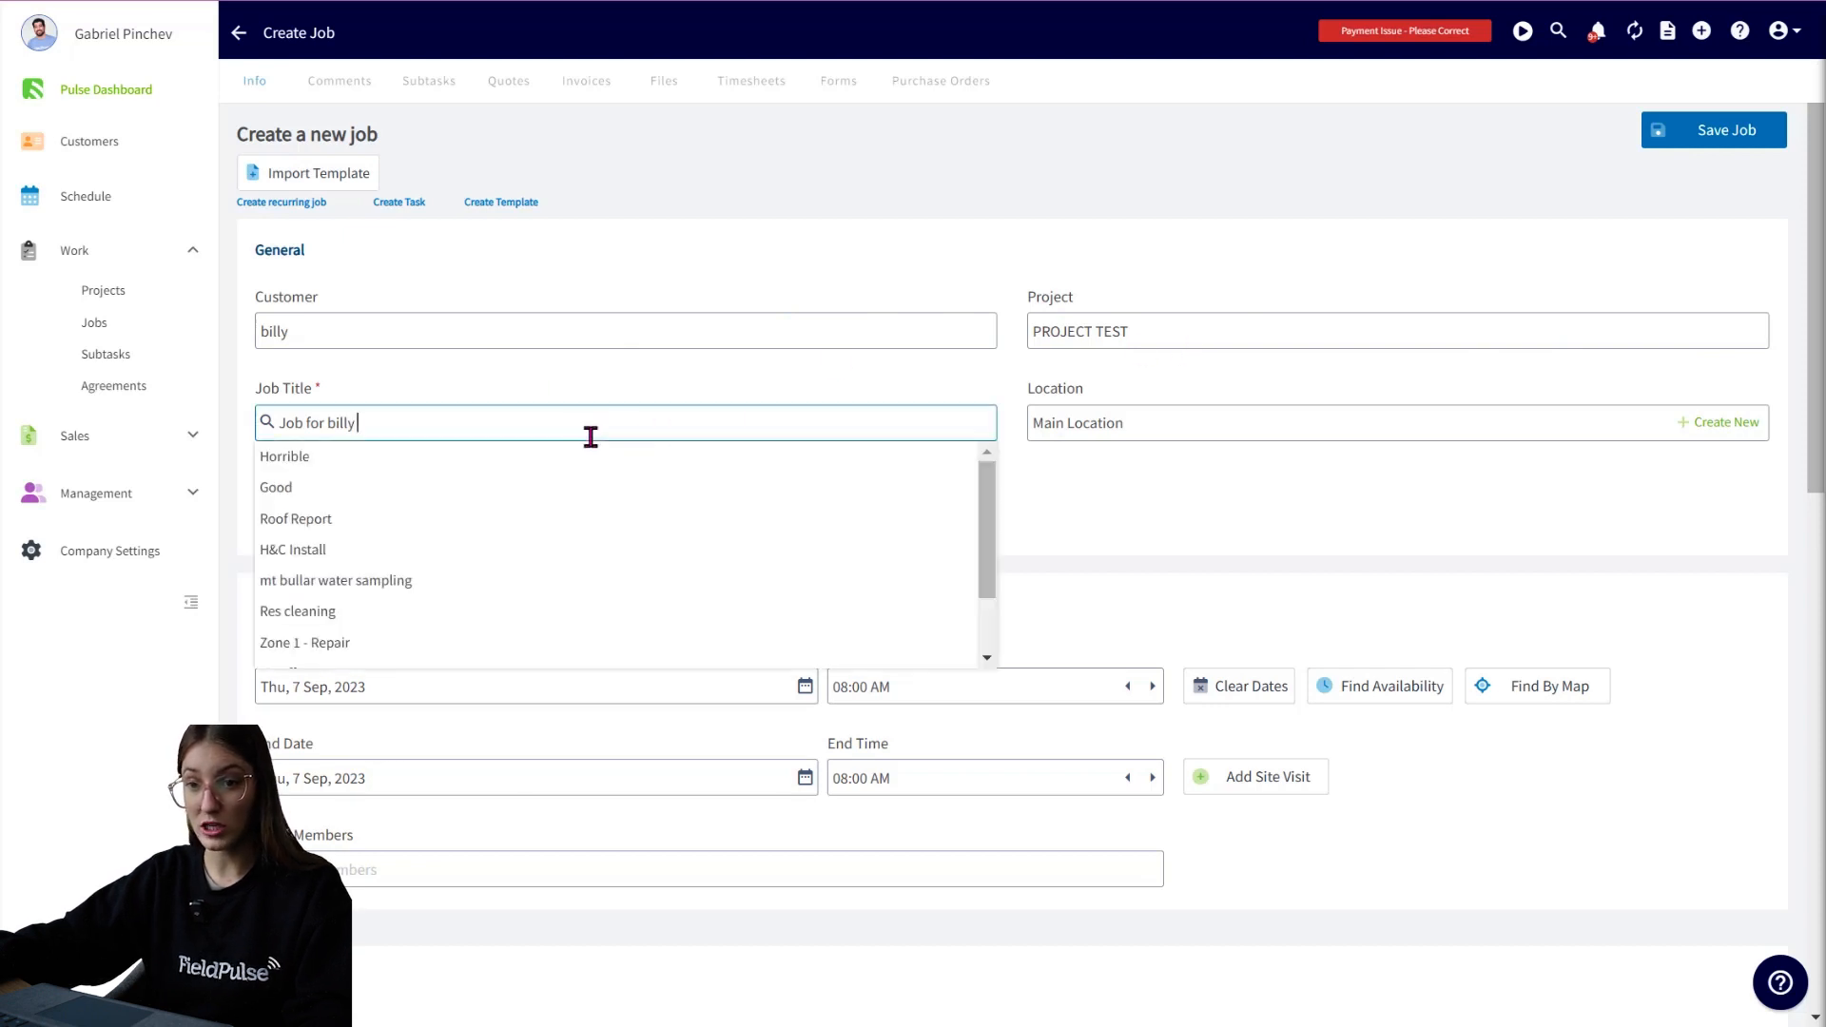
left_click(1181, 524)
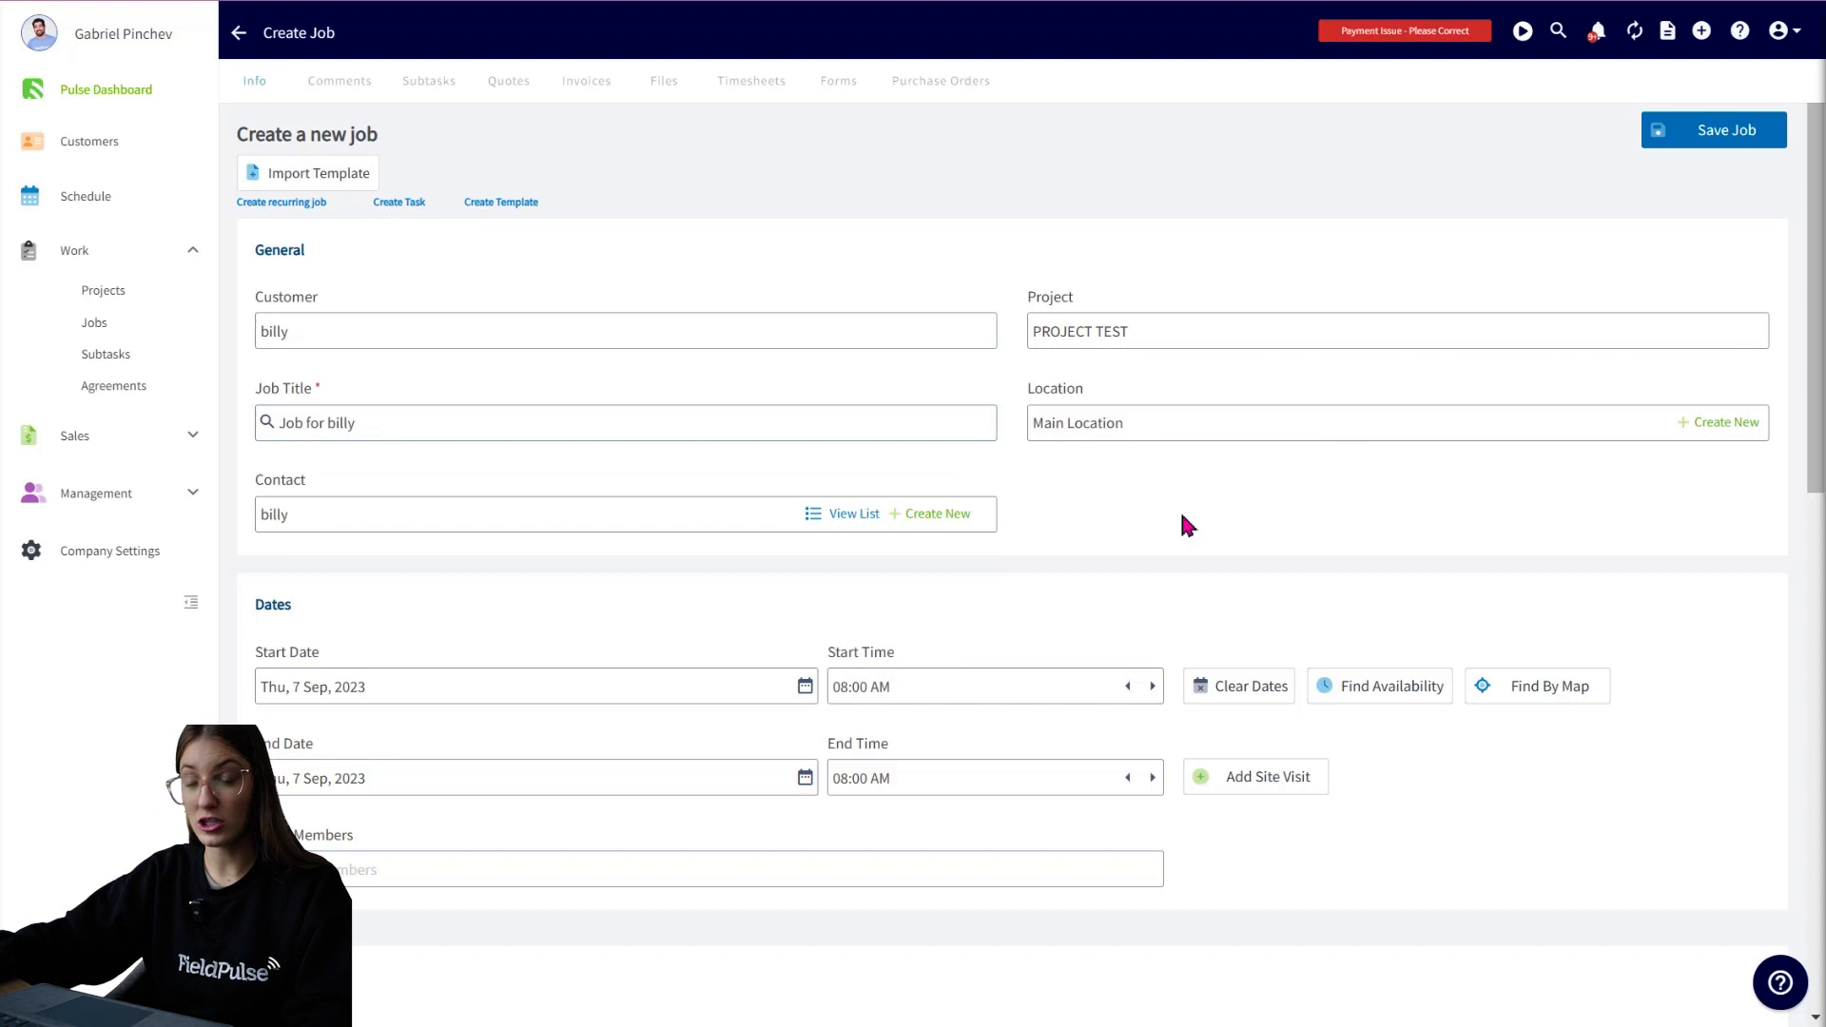
scroll("down", 3)
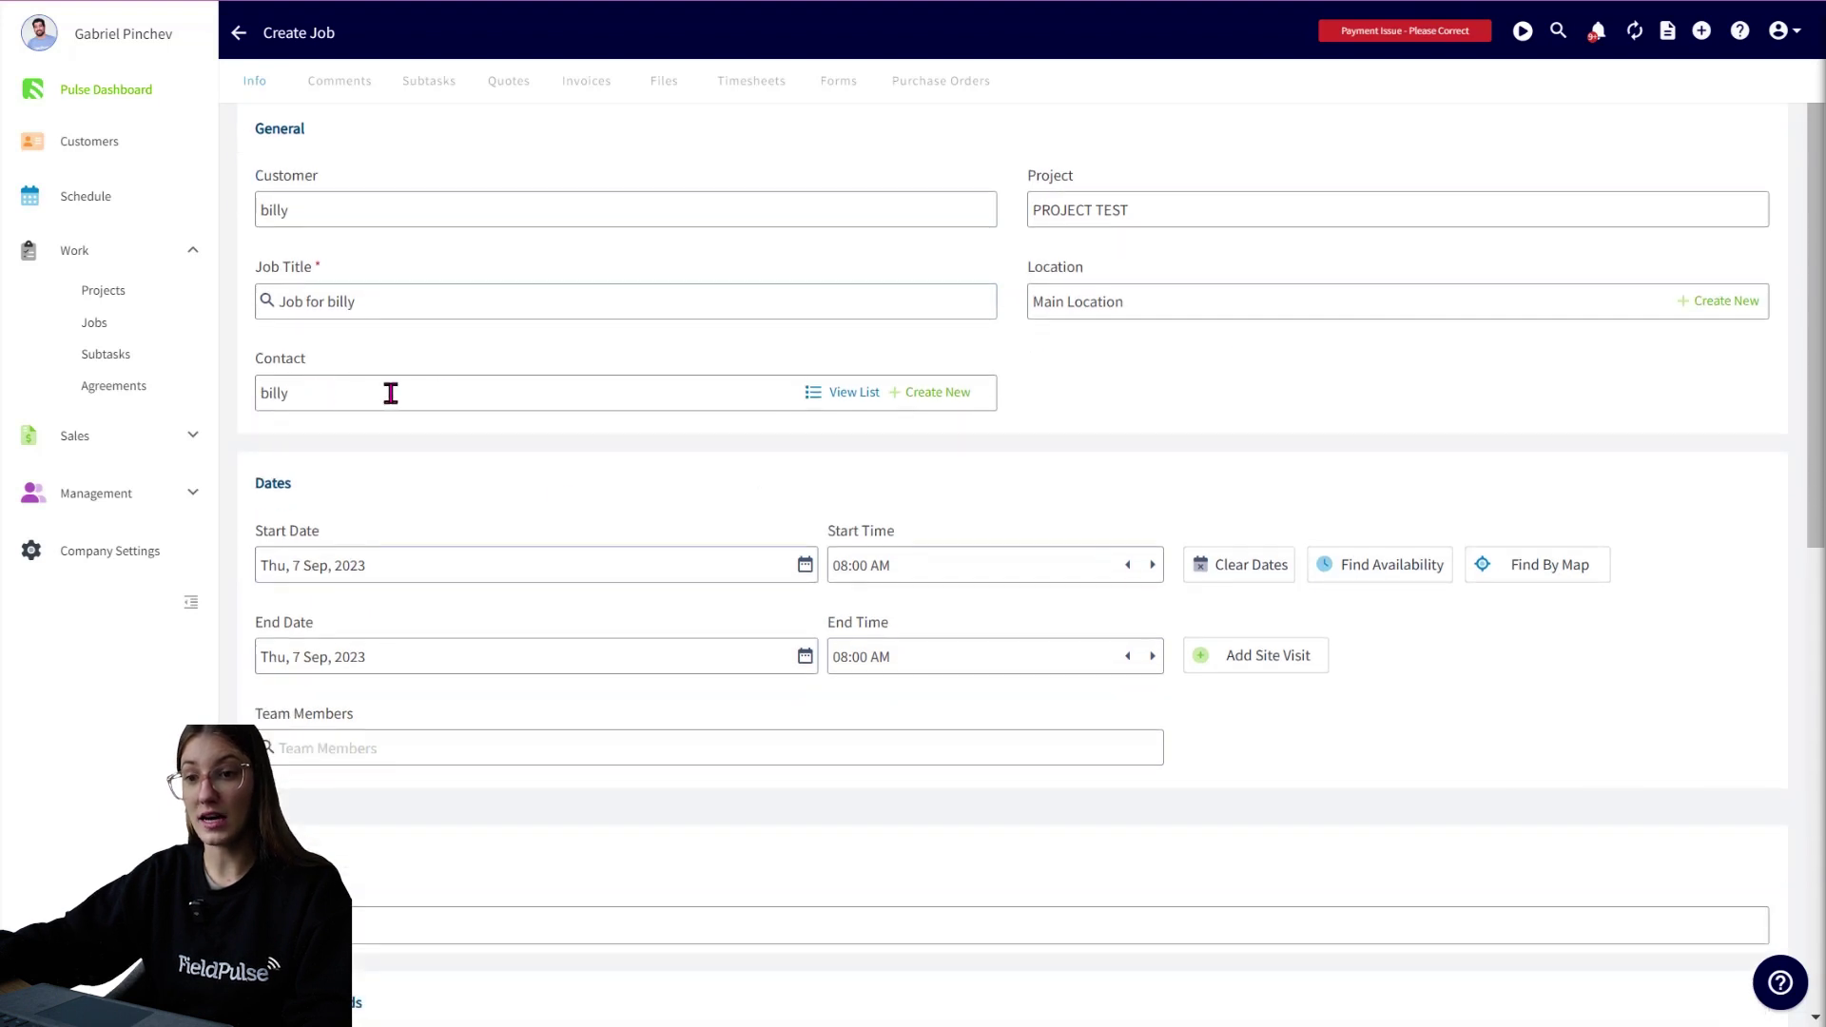
mouse_move(774, 408)
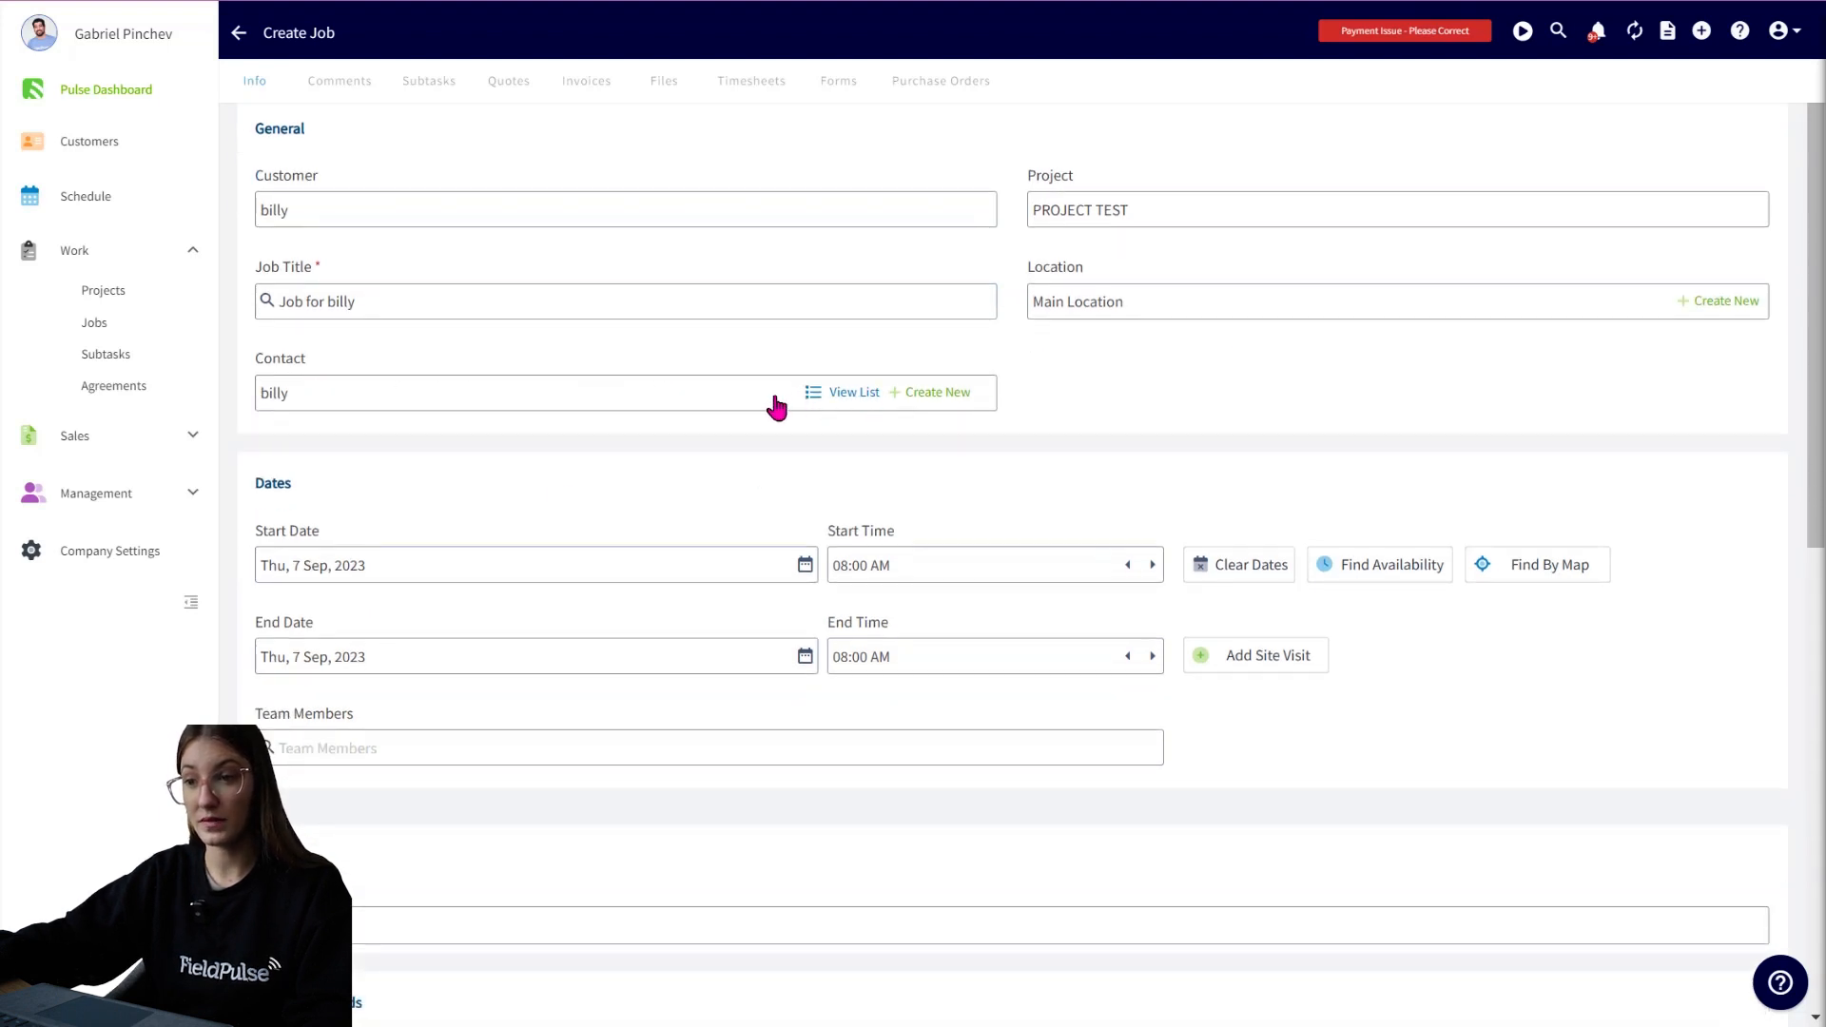
Step: Browse contacts from all customer locations, keeping contact billy unchanged
left_click(513, 393)
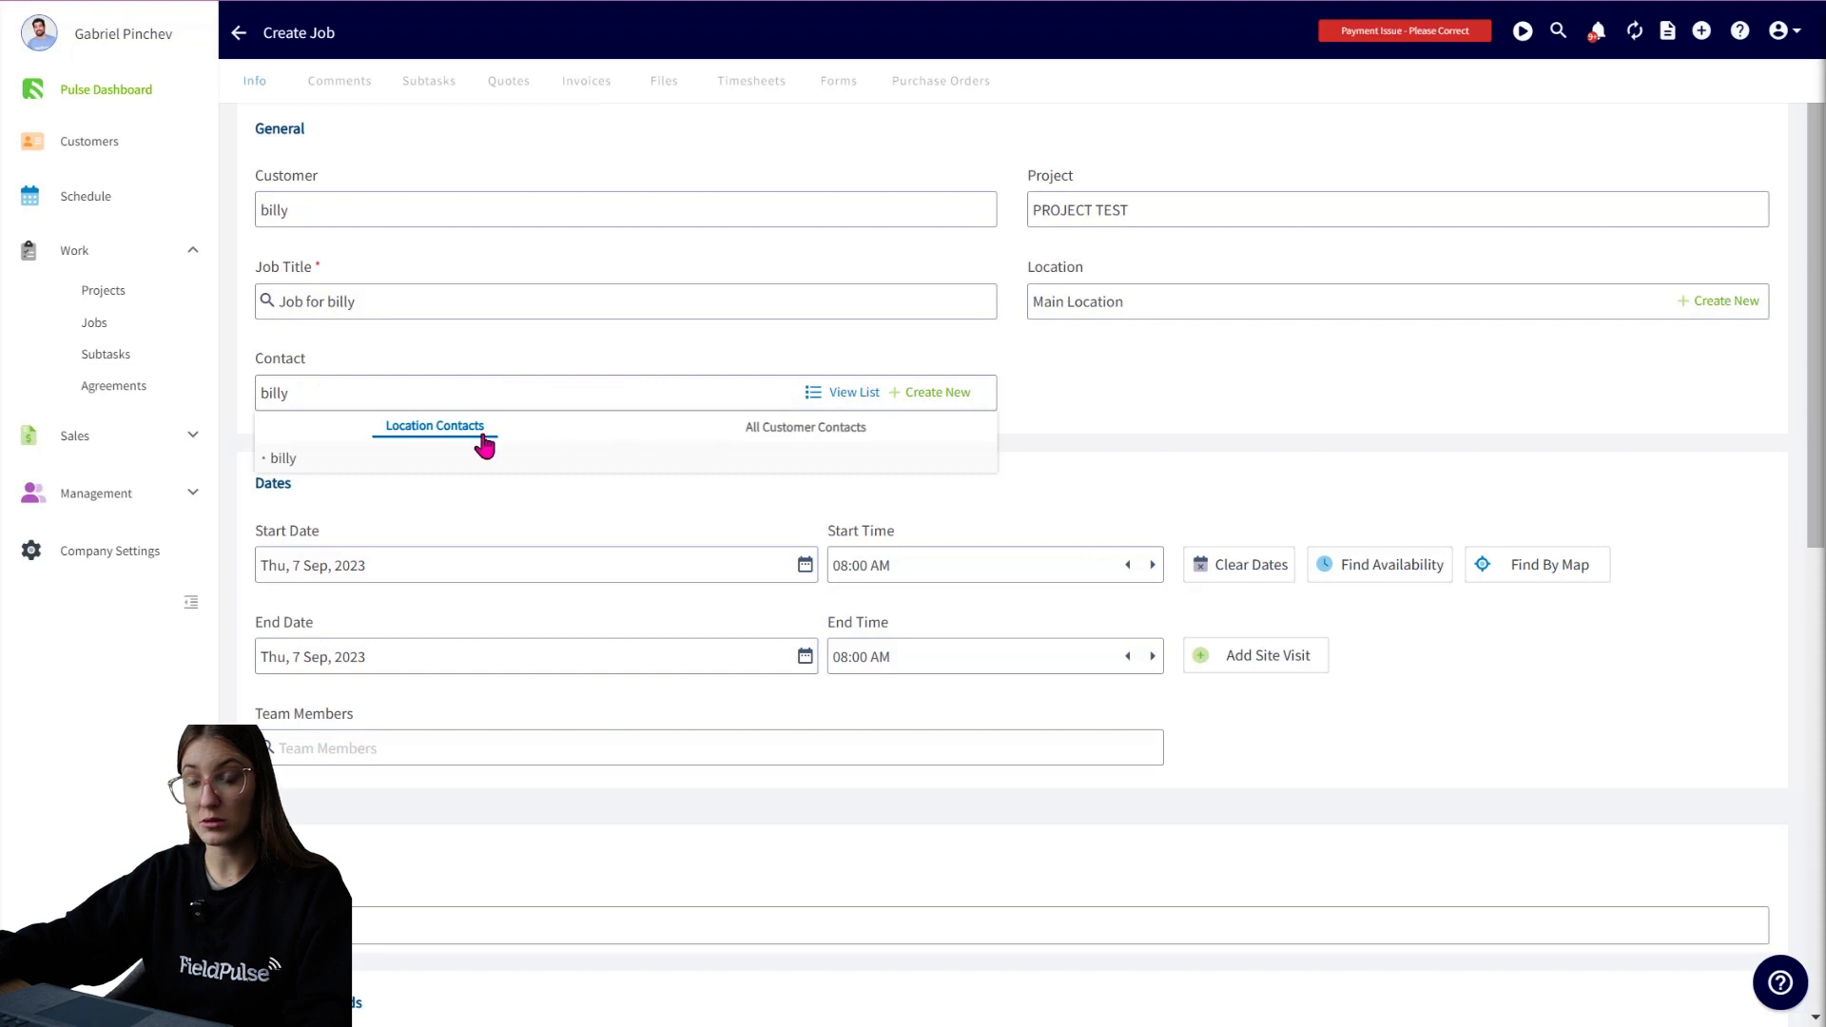
mouse_move(805, 437)
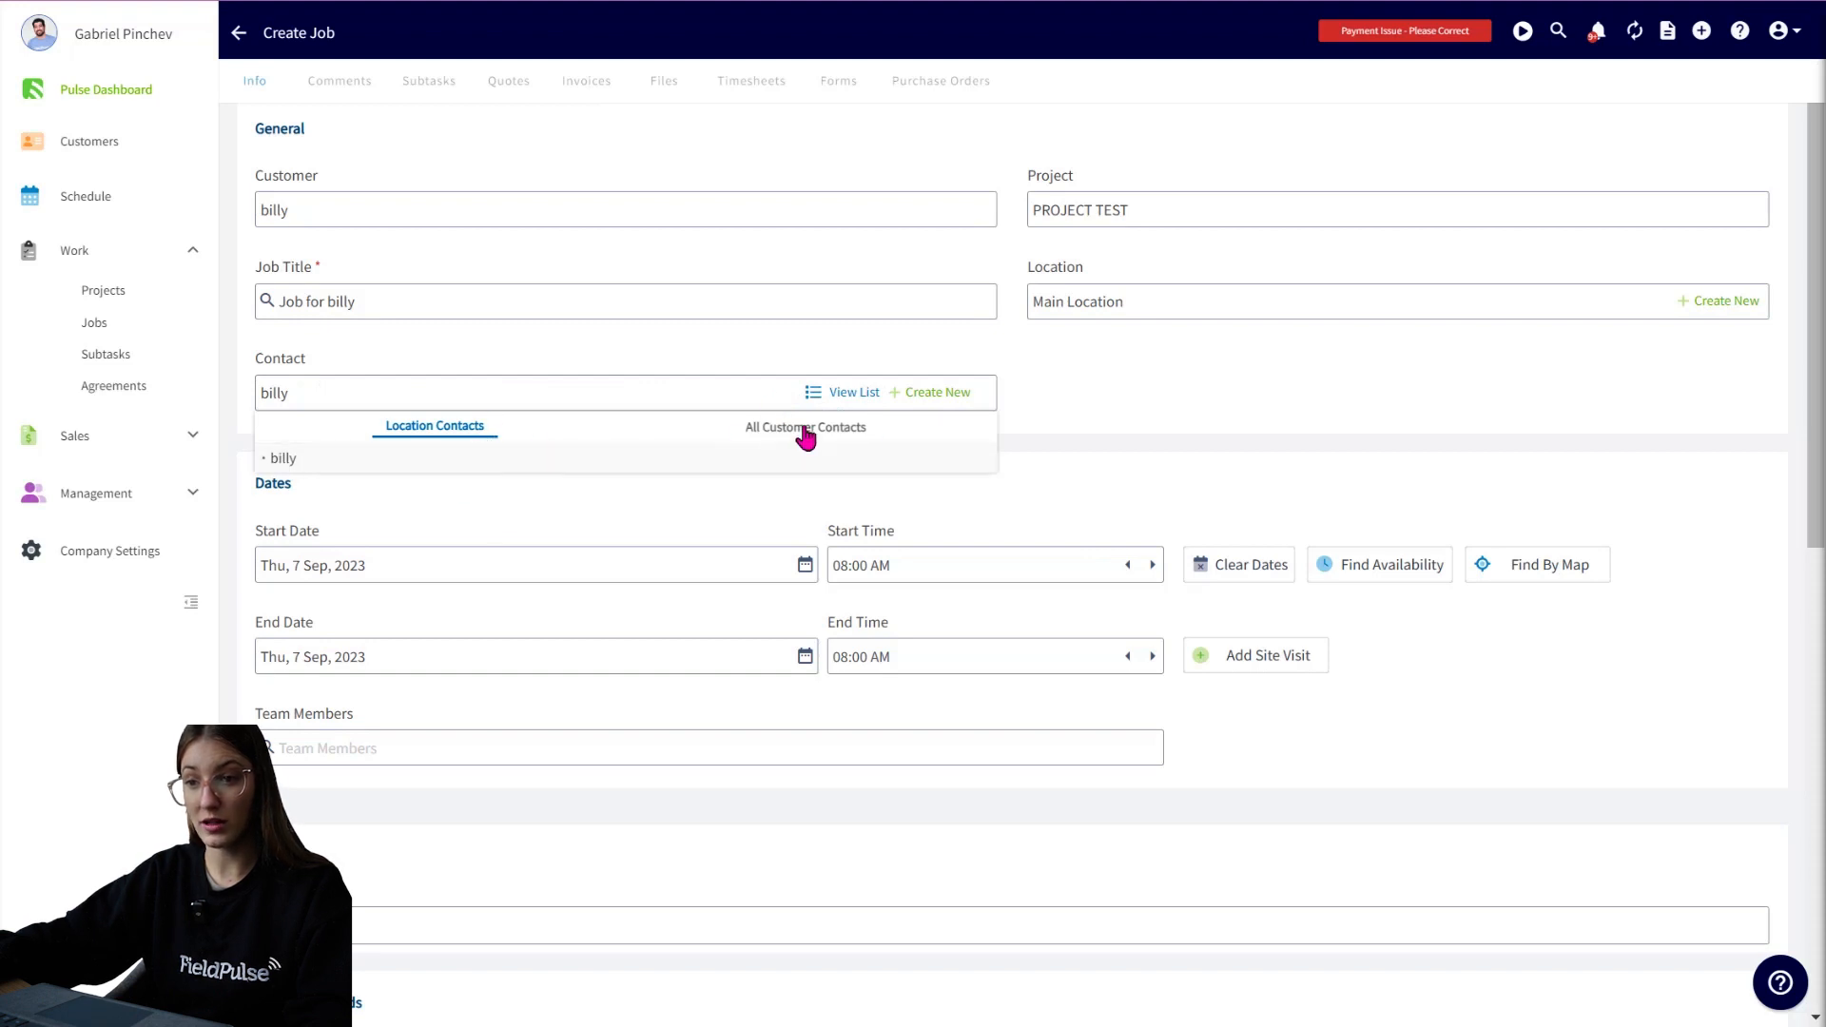
left_click(804, 426)
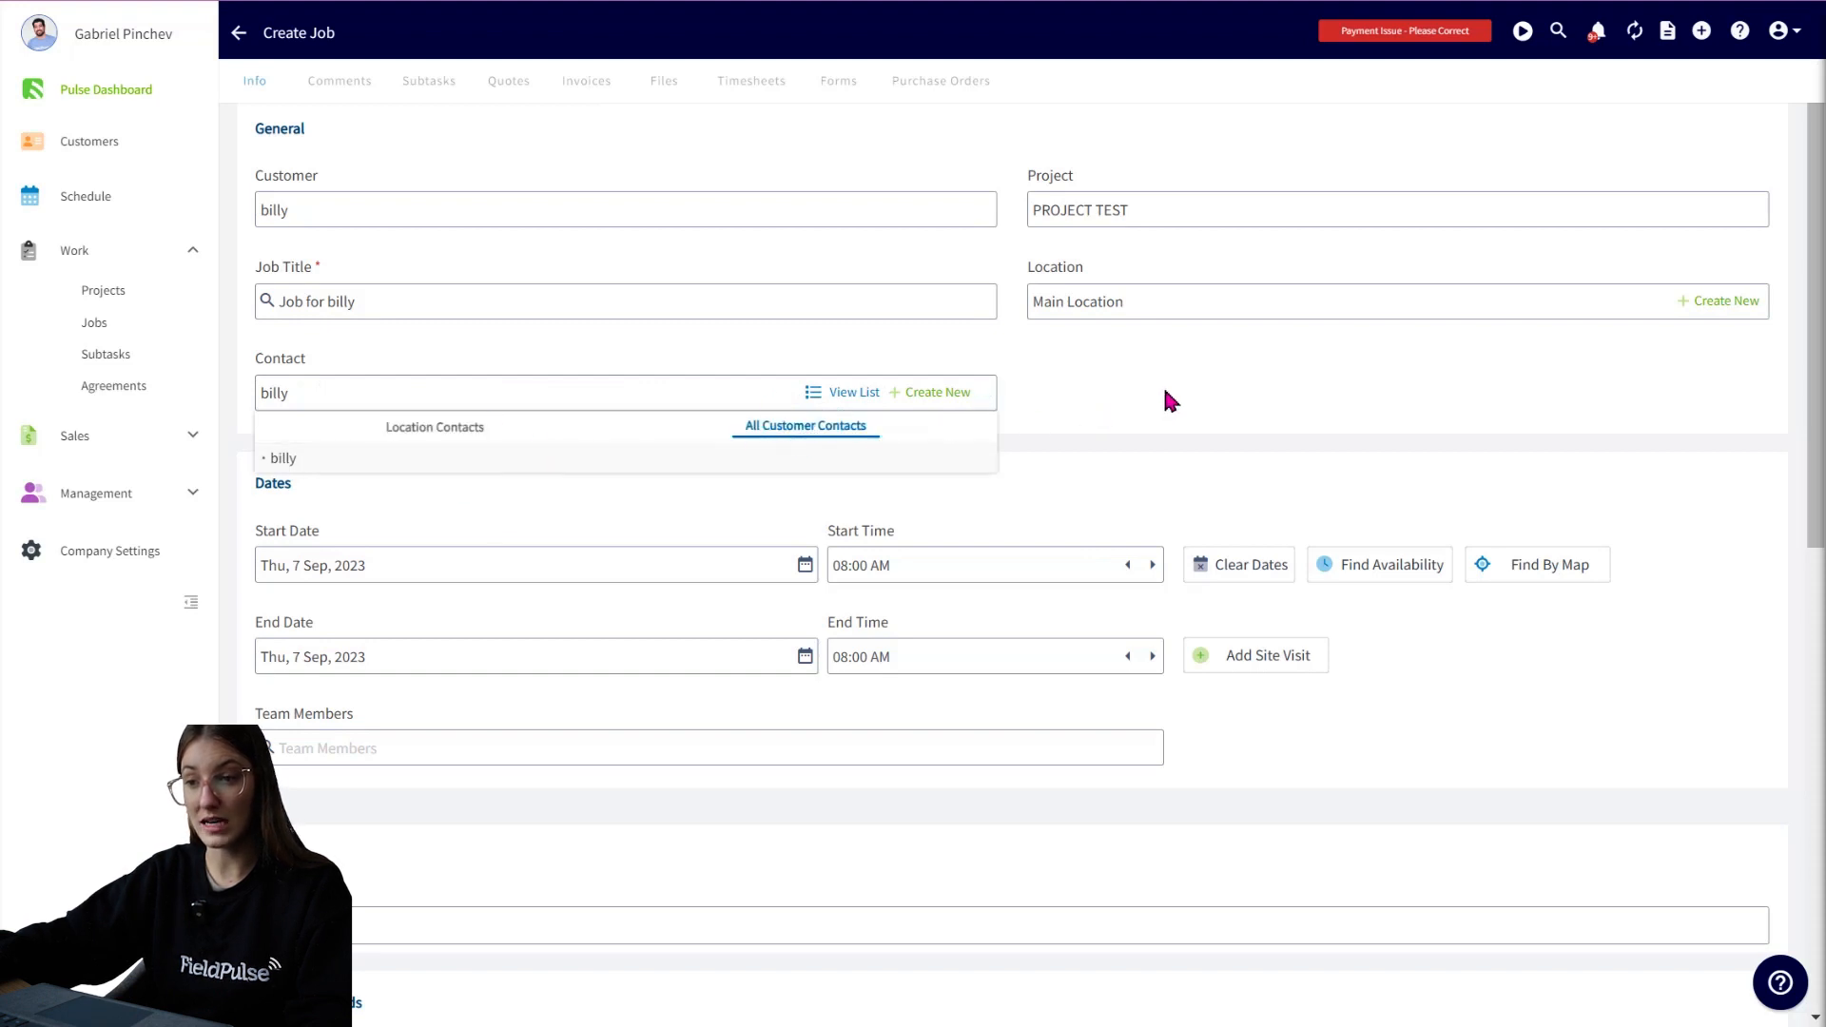
left_click(1218, 393)
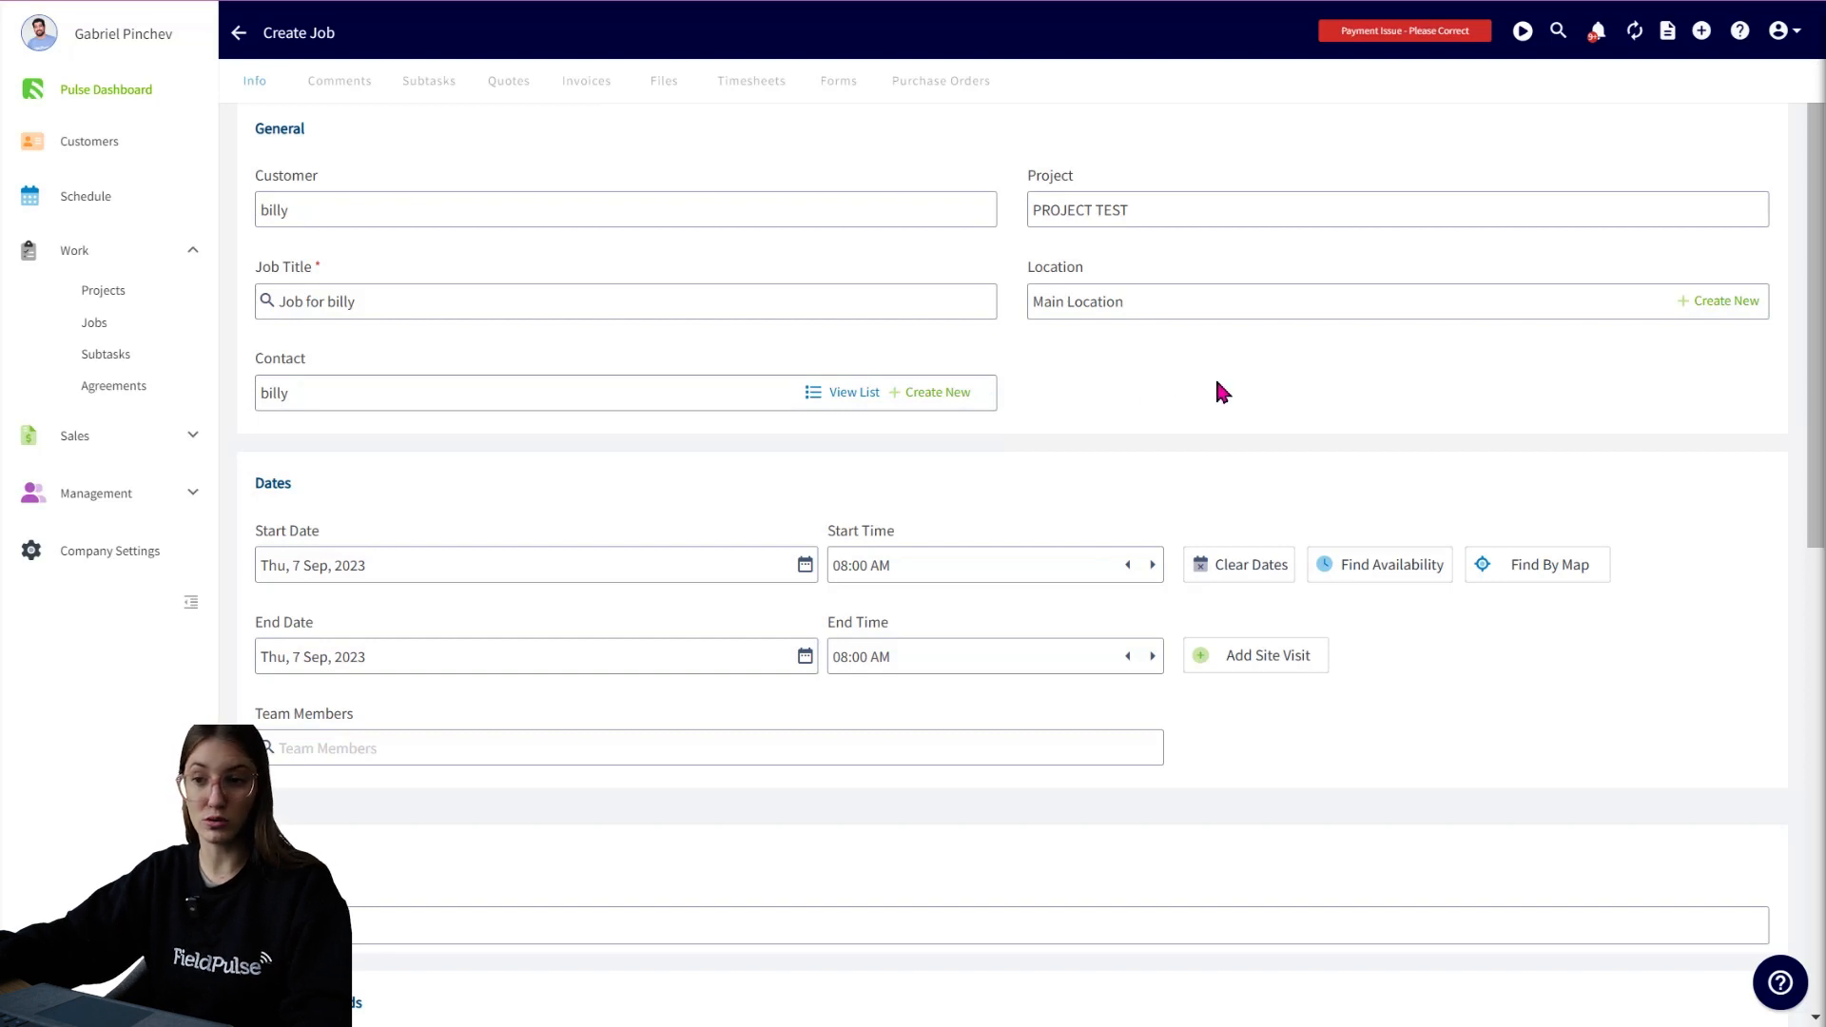
scroll("down", 3)
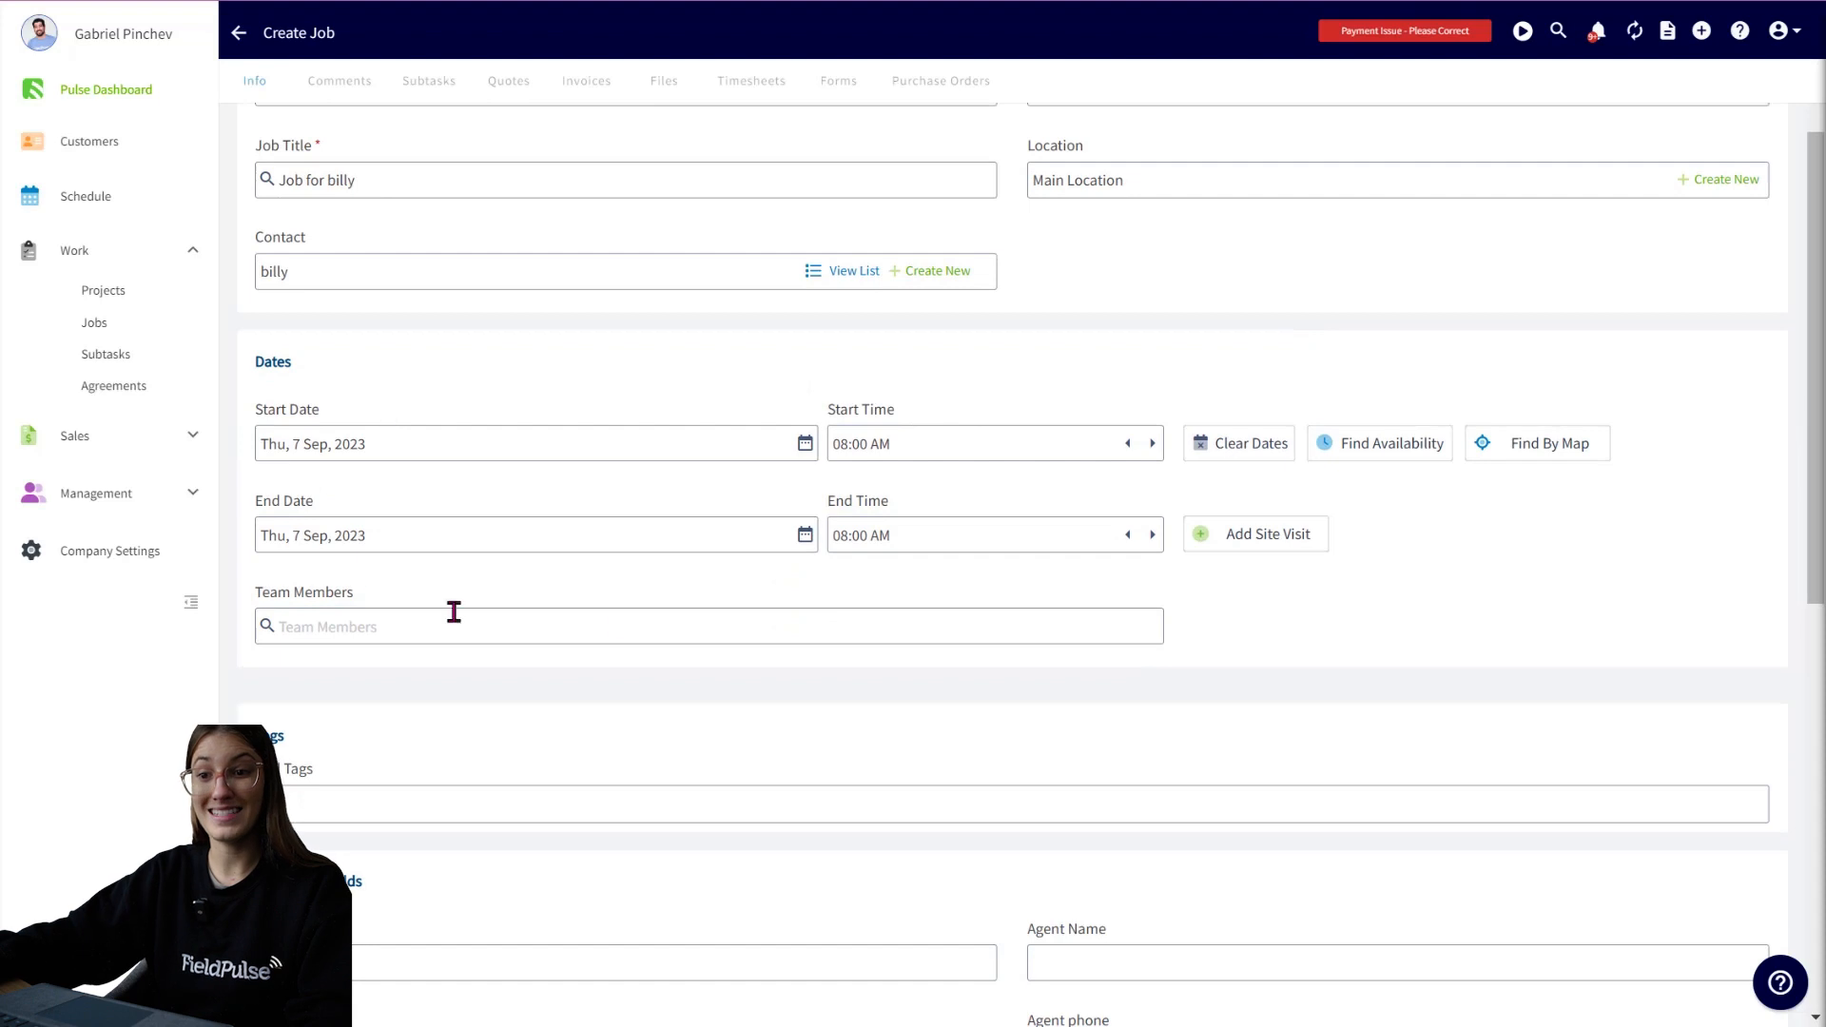
mouse_move(634, 481)
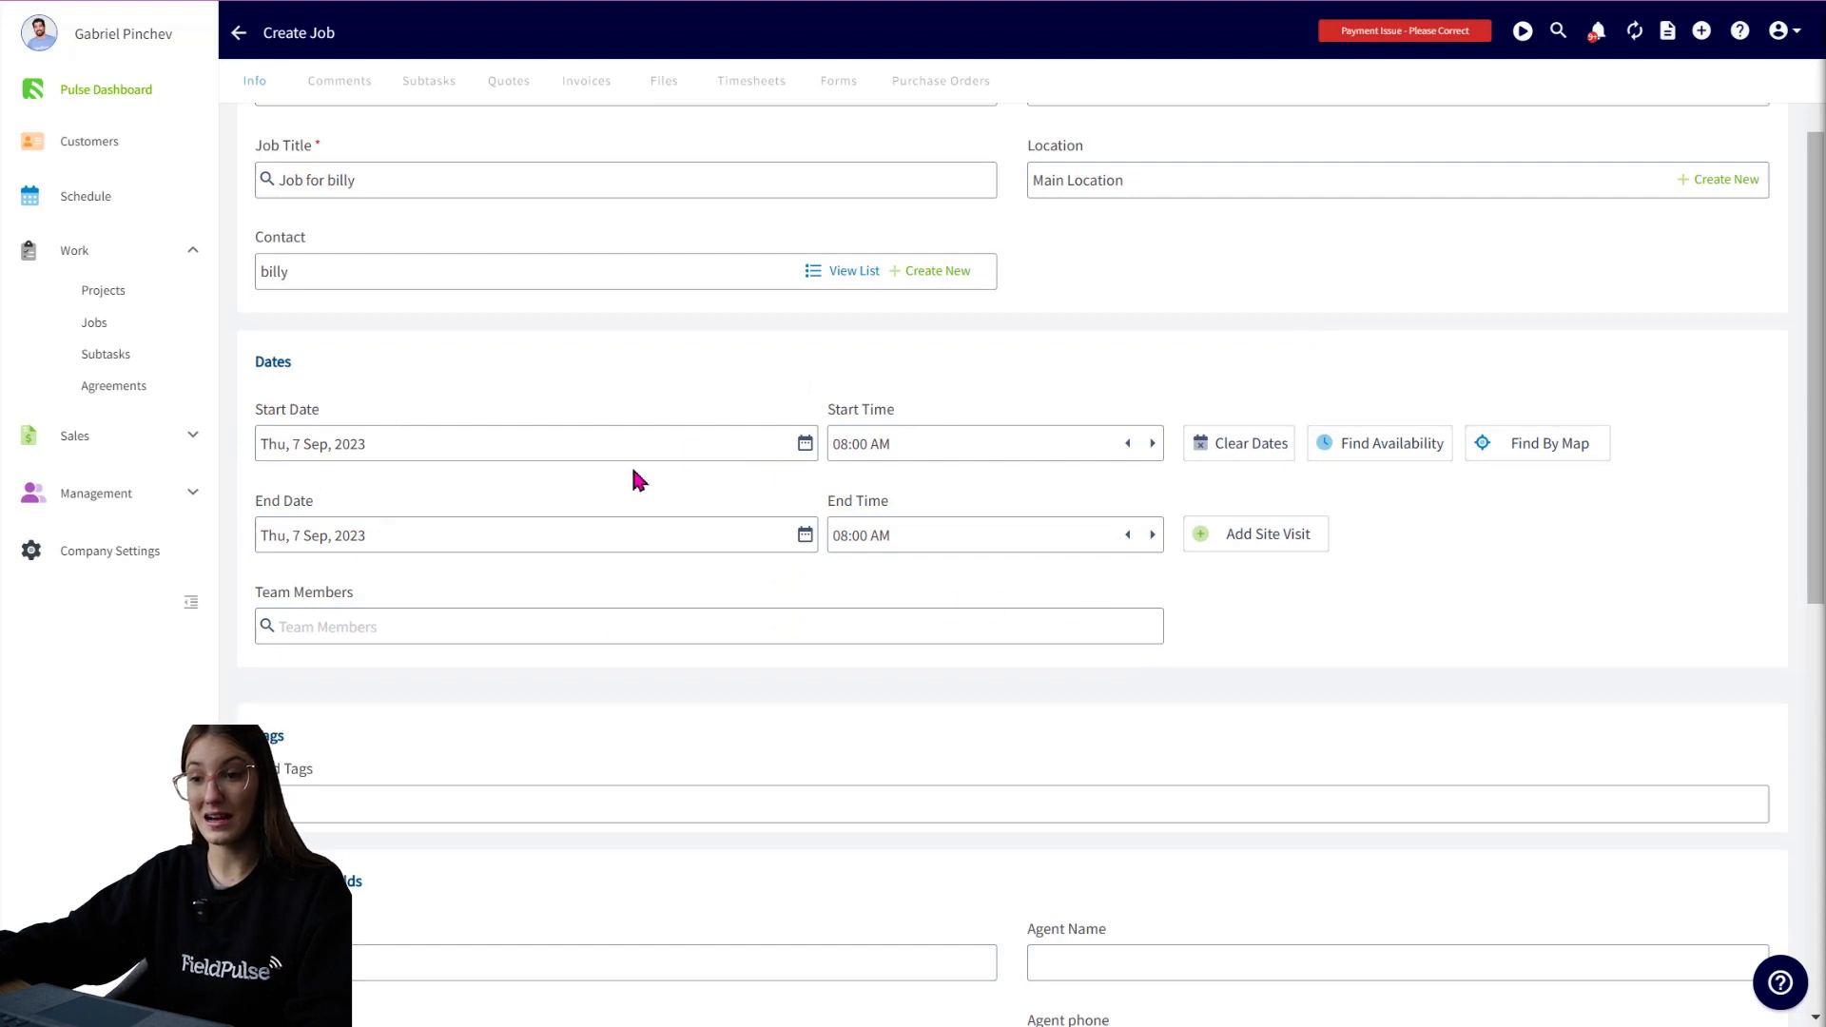
mouse_move(932, 481)
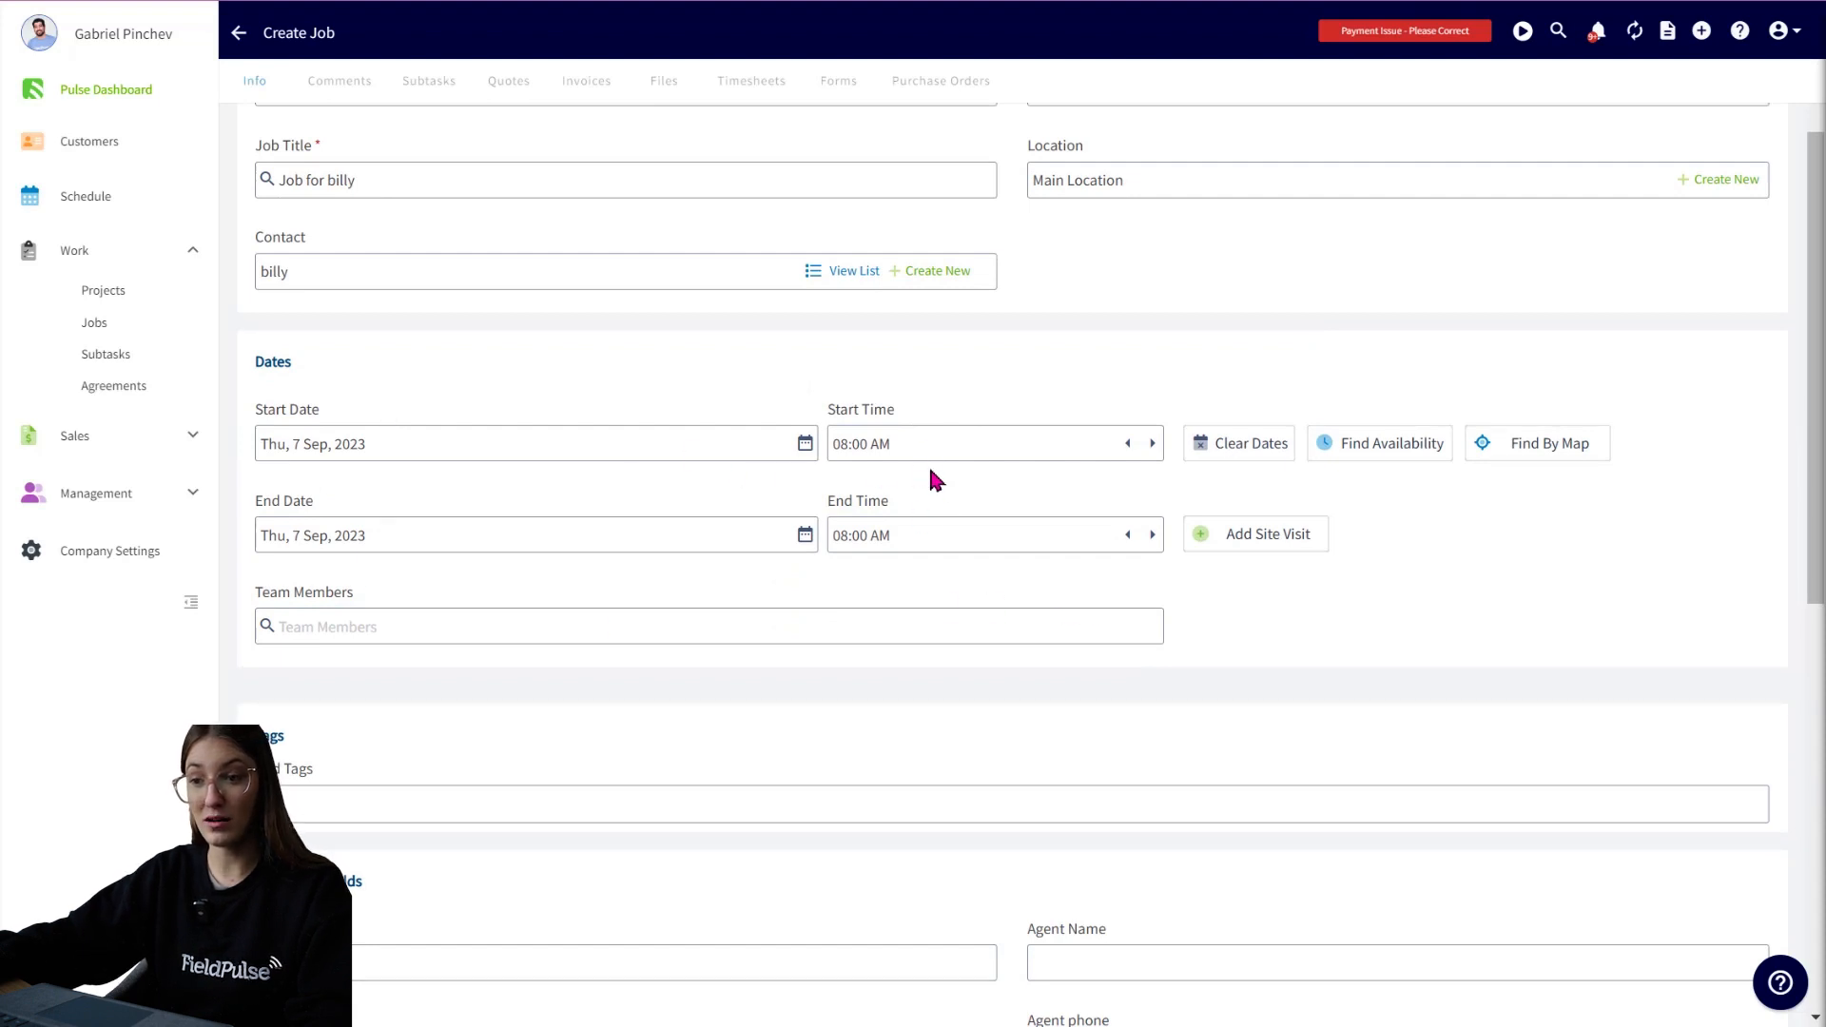
mouse_move(727, 633)
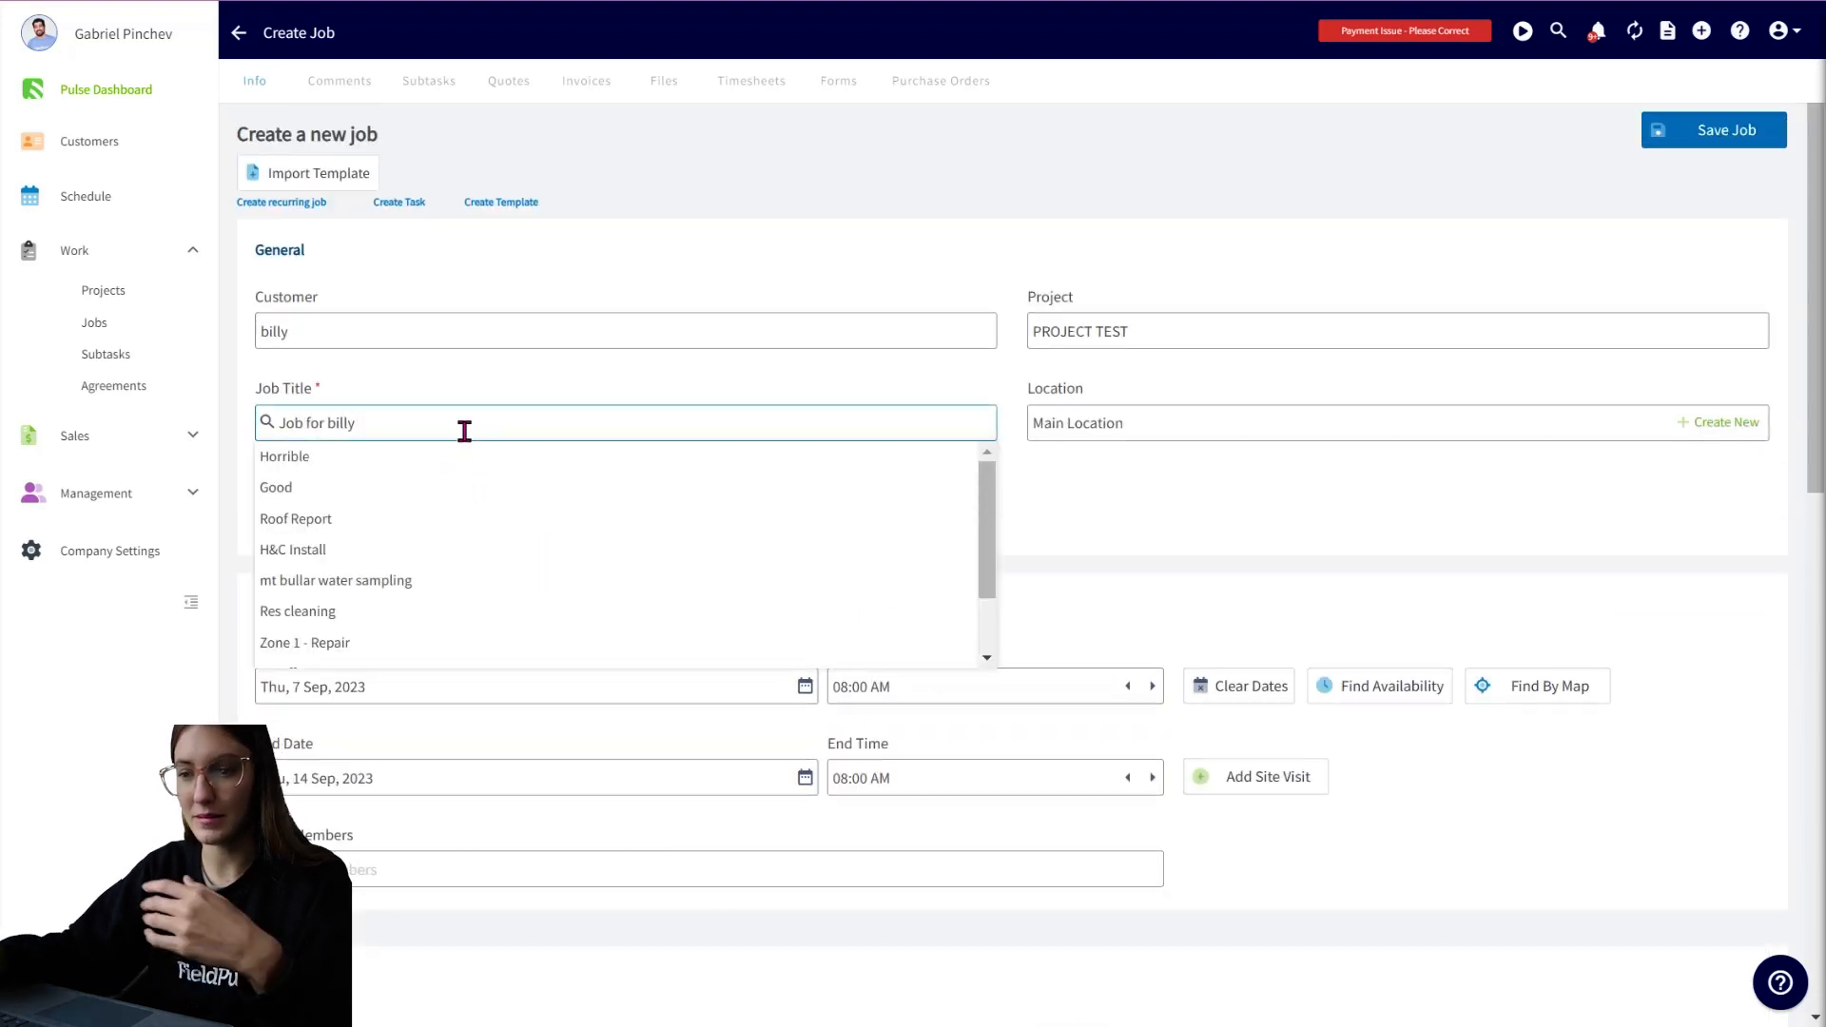
Step: Title the job 'New lighting install House 1'
type("New lighting install House 1")
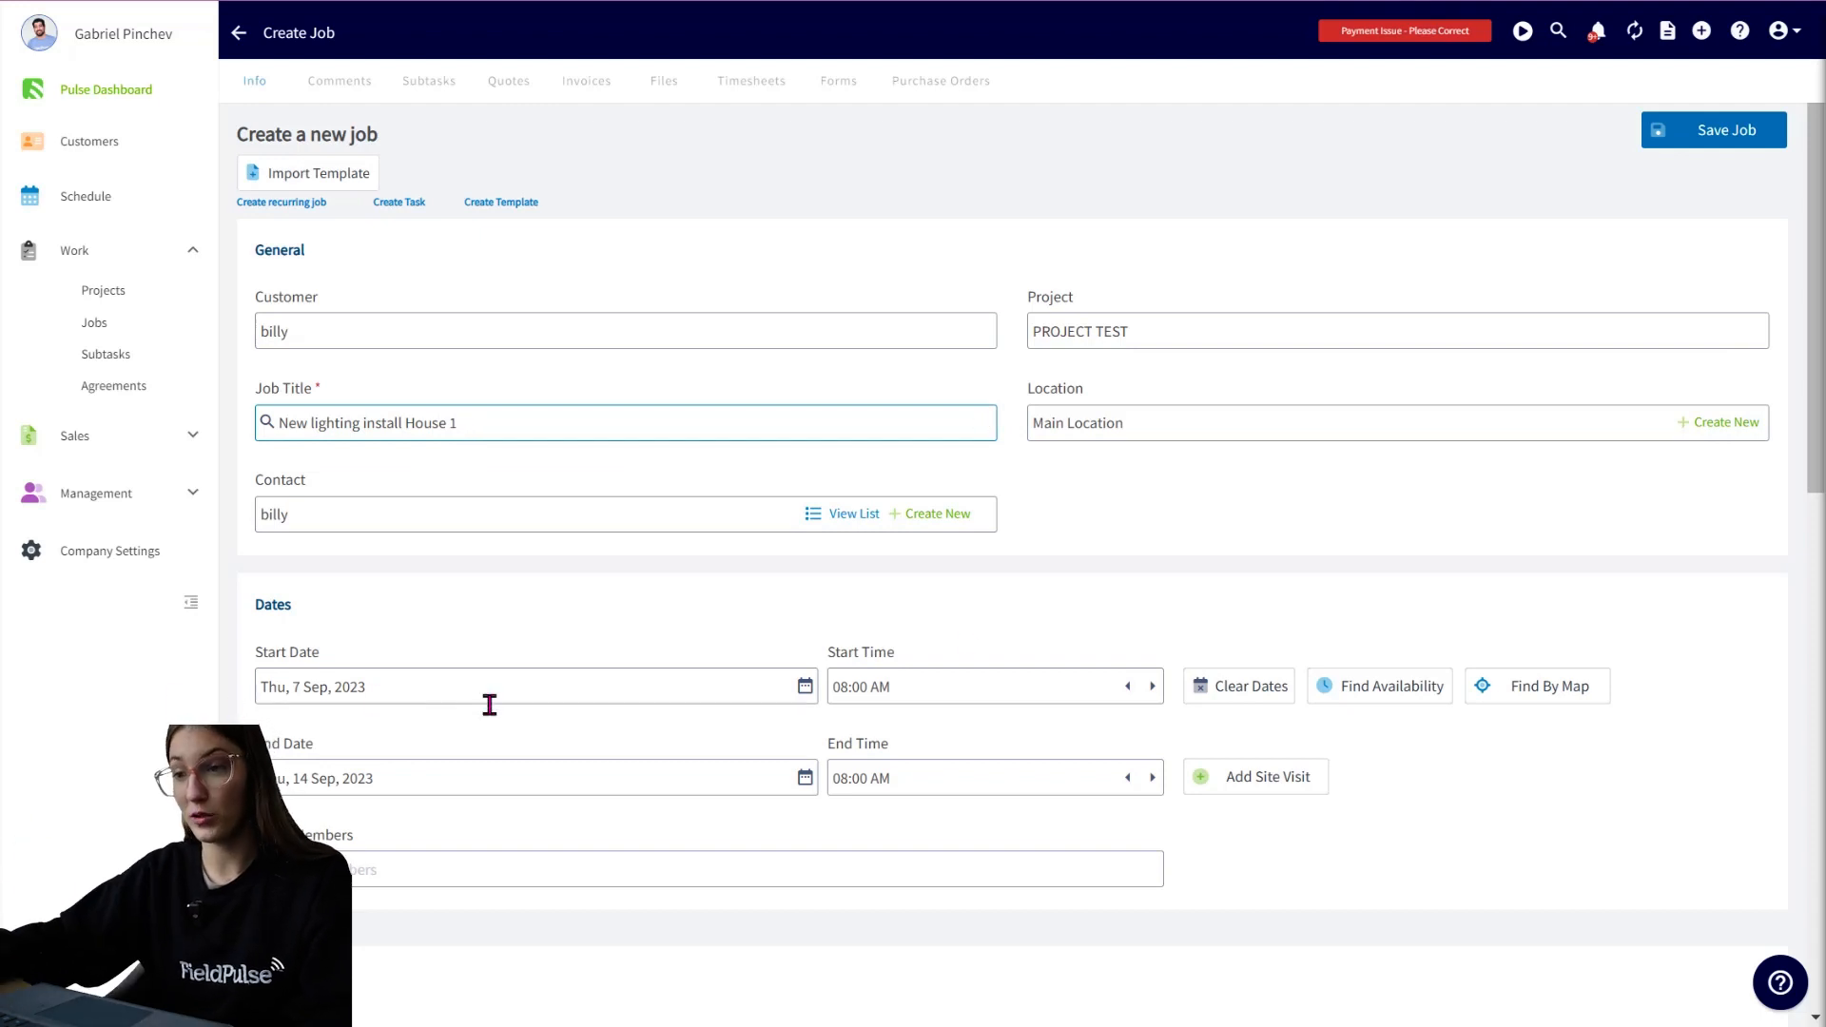
scroll("down", 3)
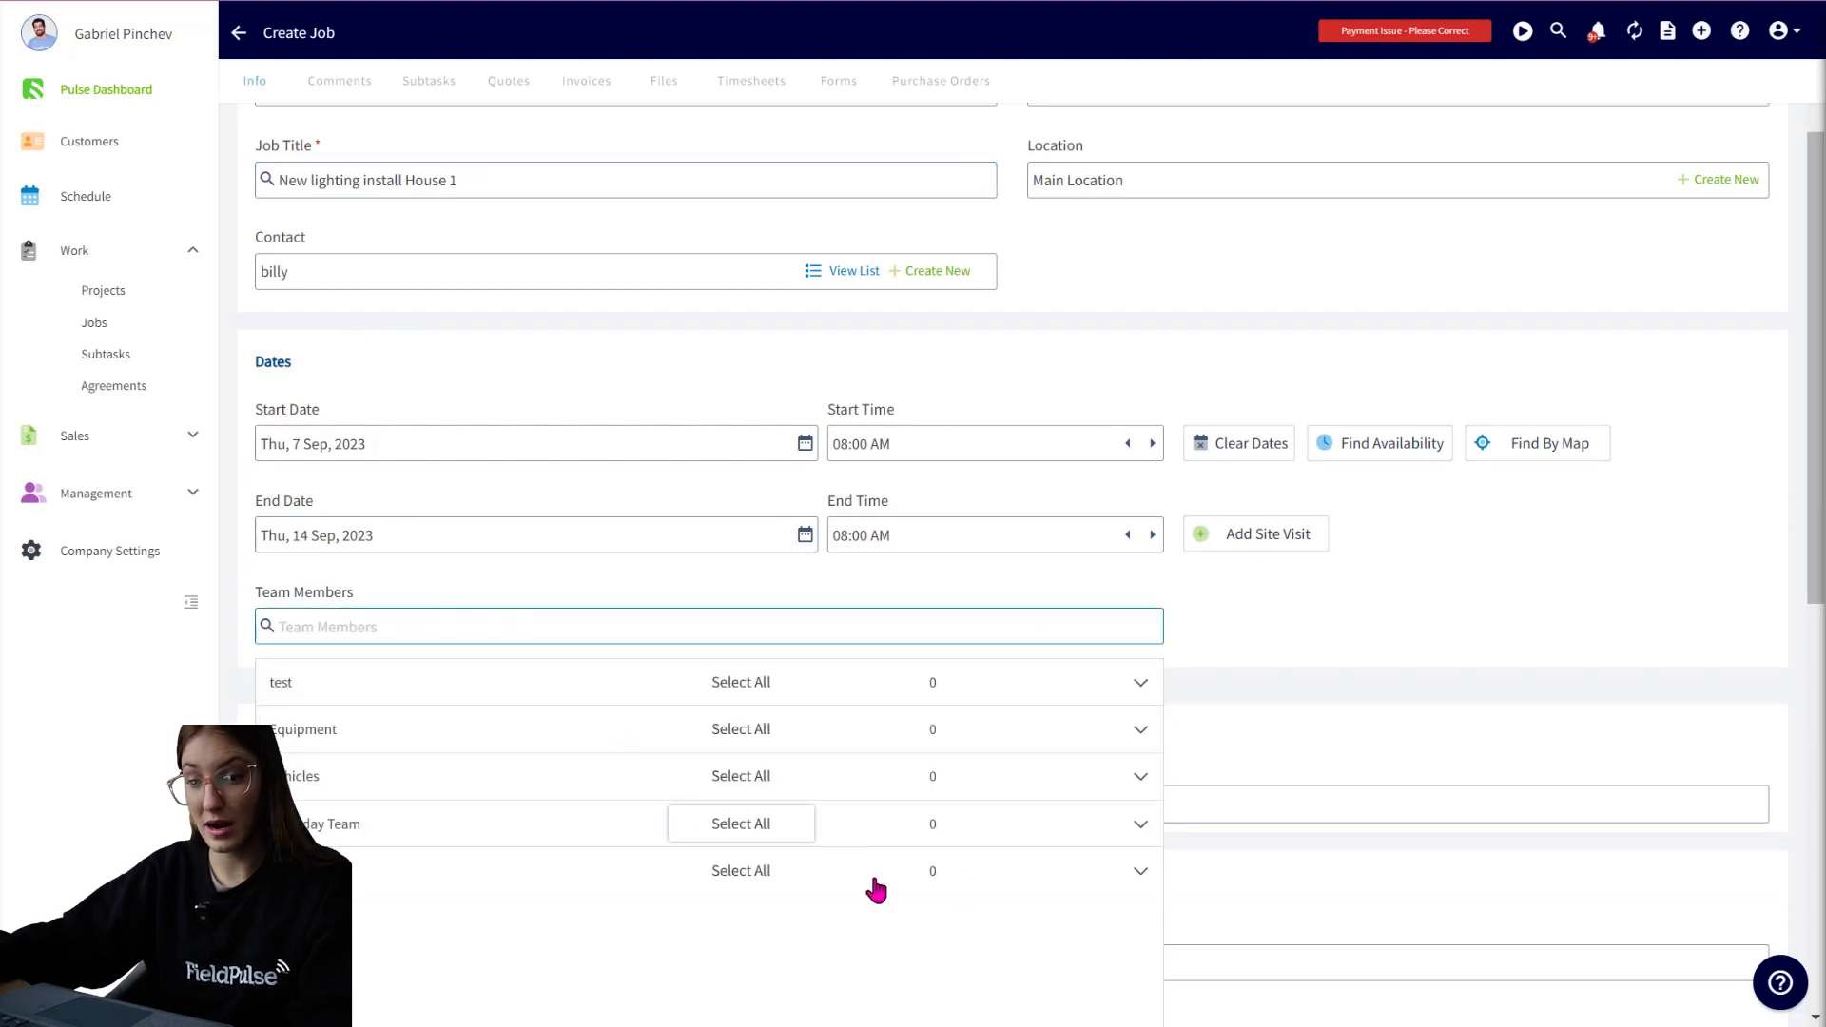
left_click(741, 871)
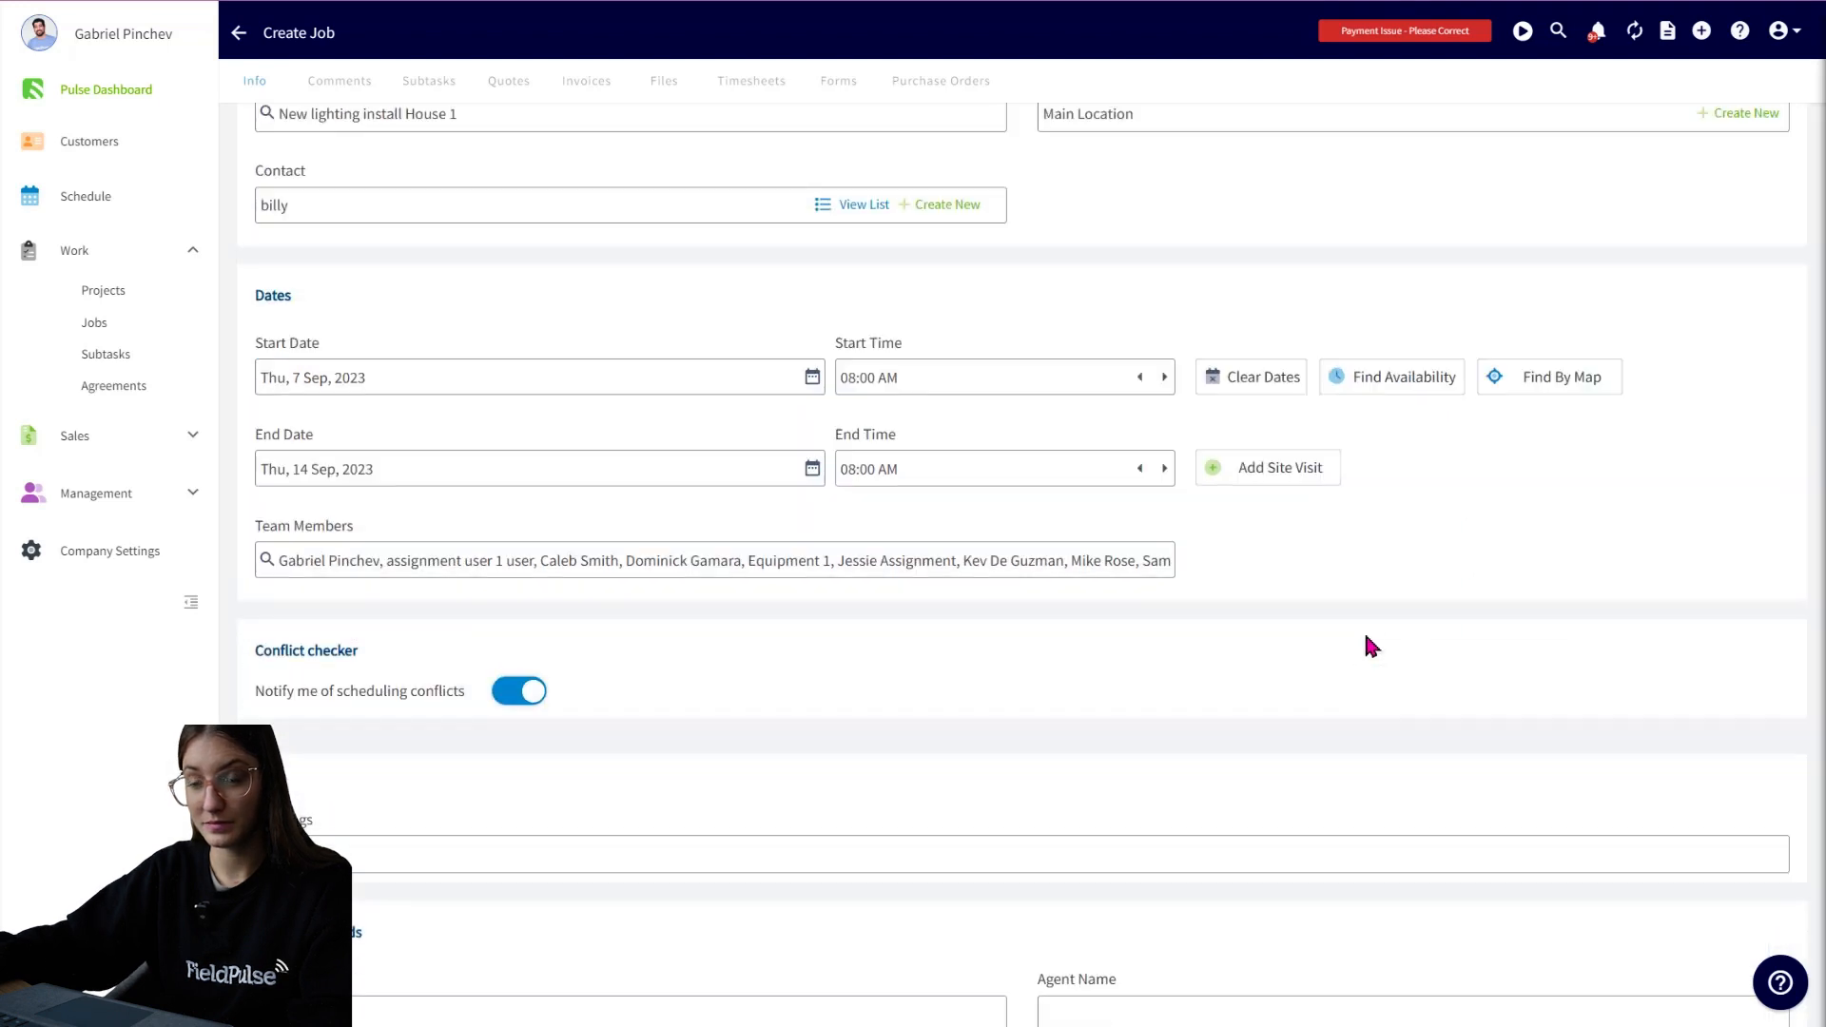
left_click(1404, 376)
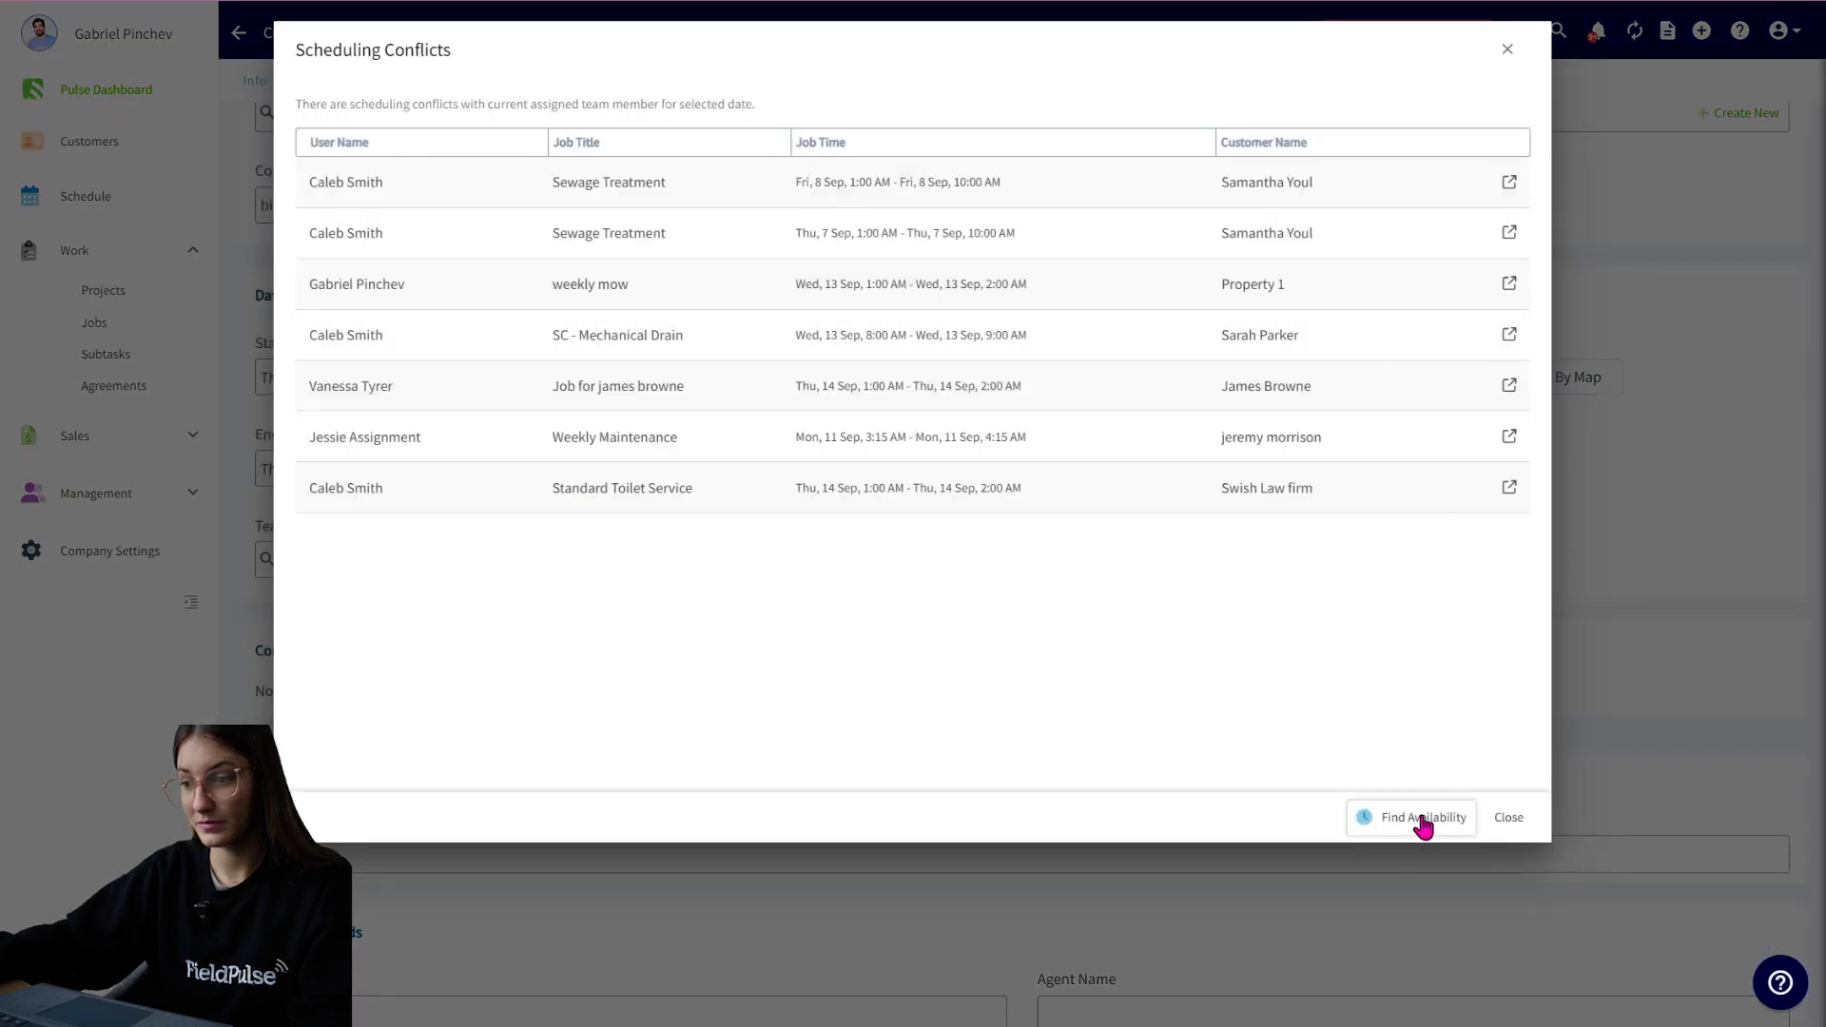
left_click(1507, 816)
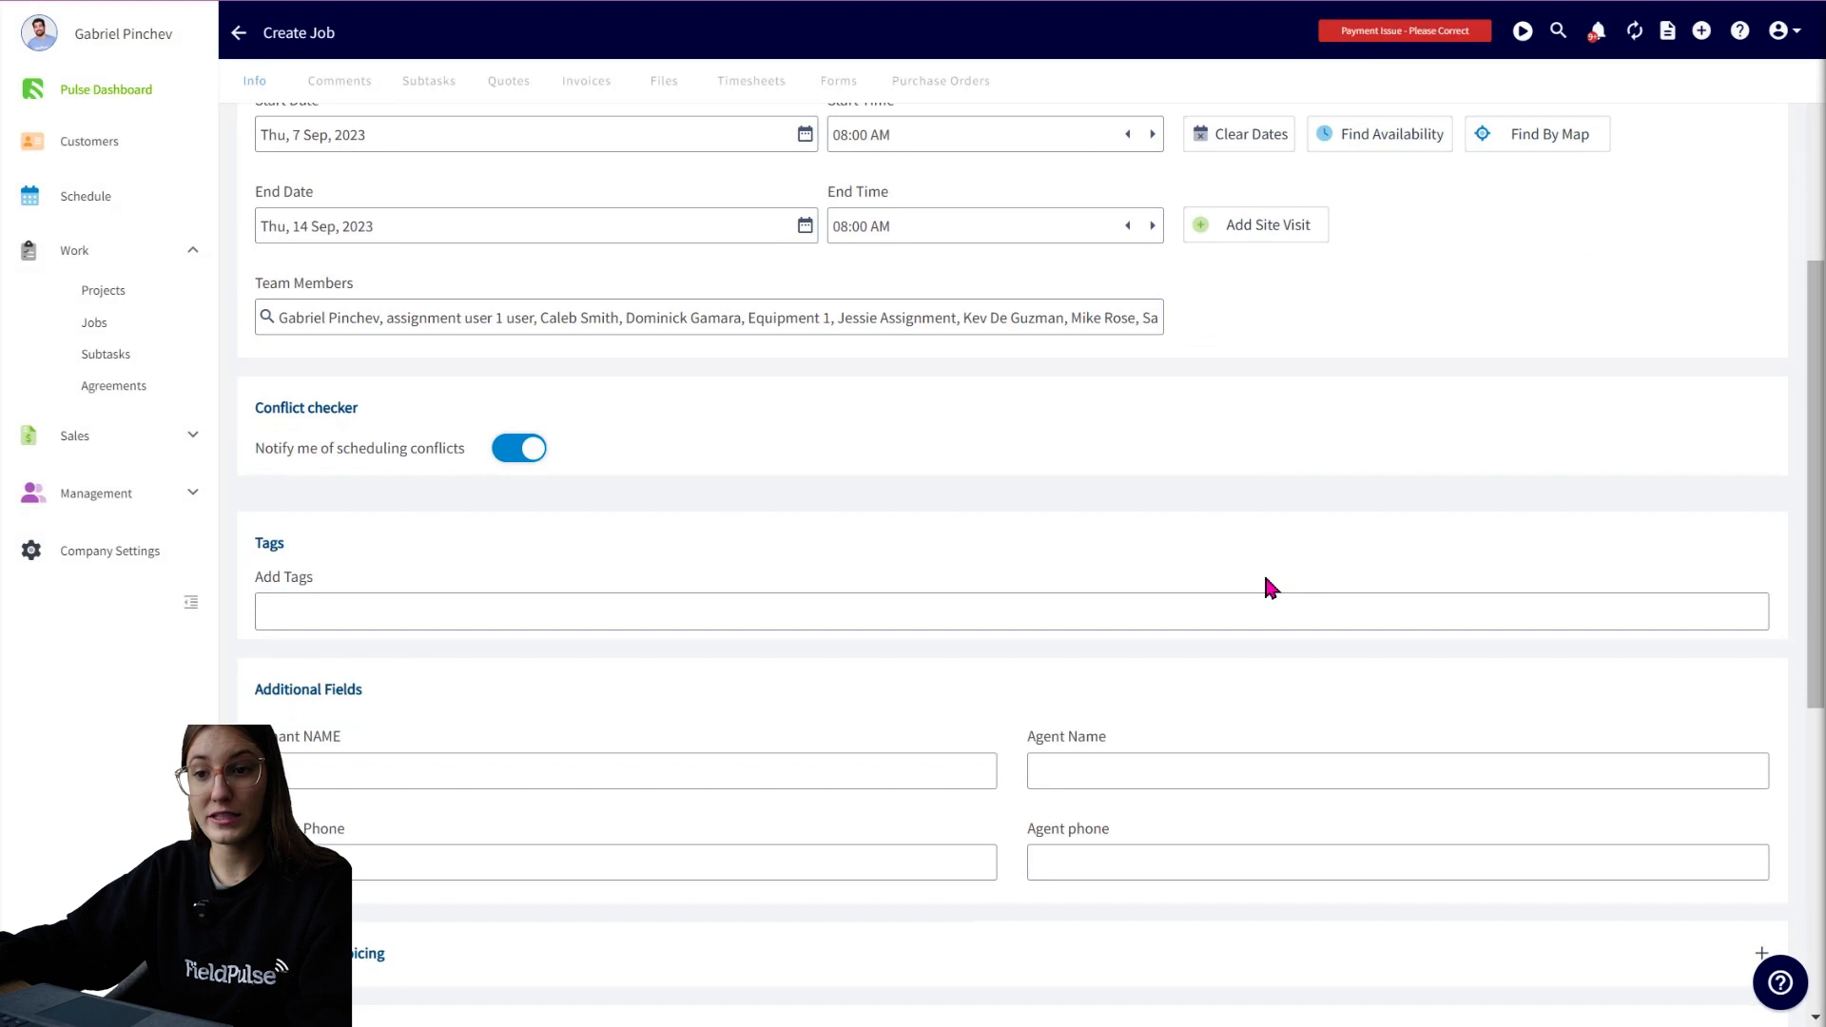
Step: Review the back gate access note and the job's field notes
scroll("down", 3)
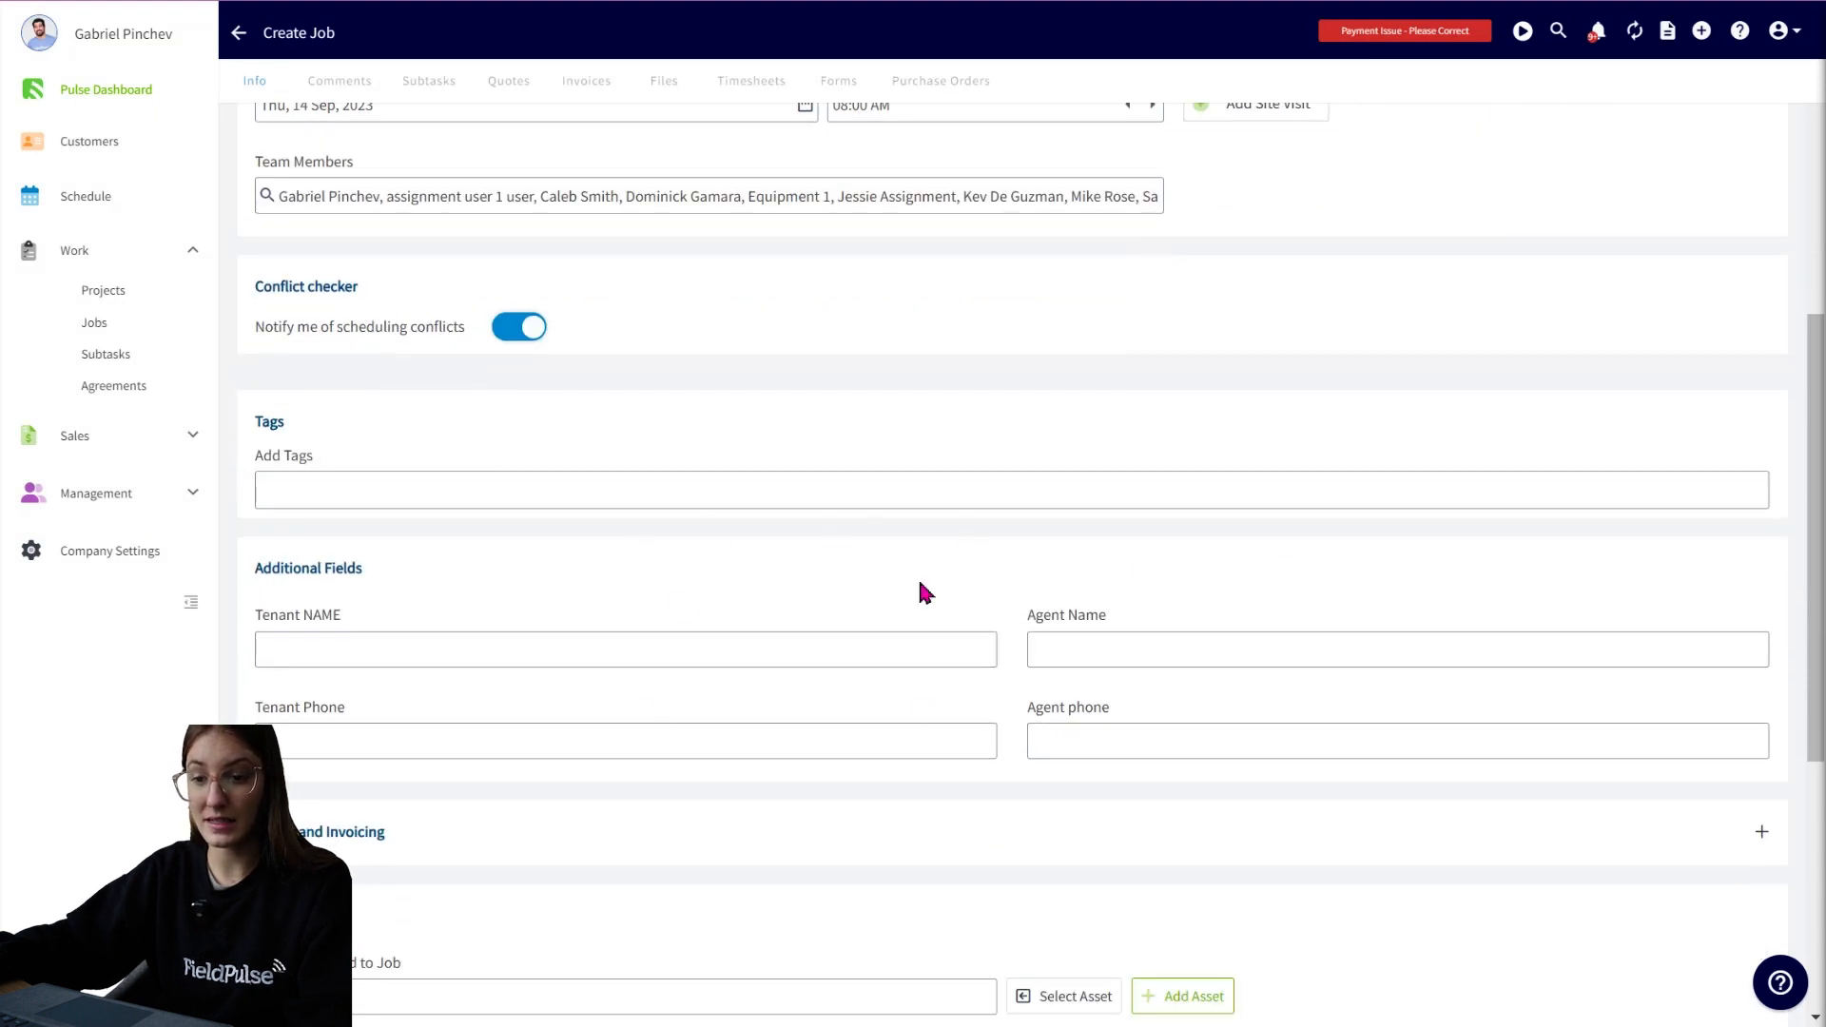
scroll("down", 3)
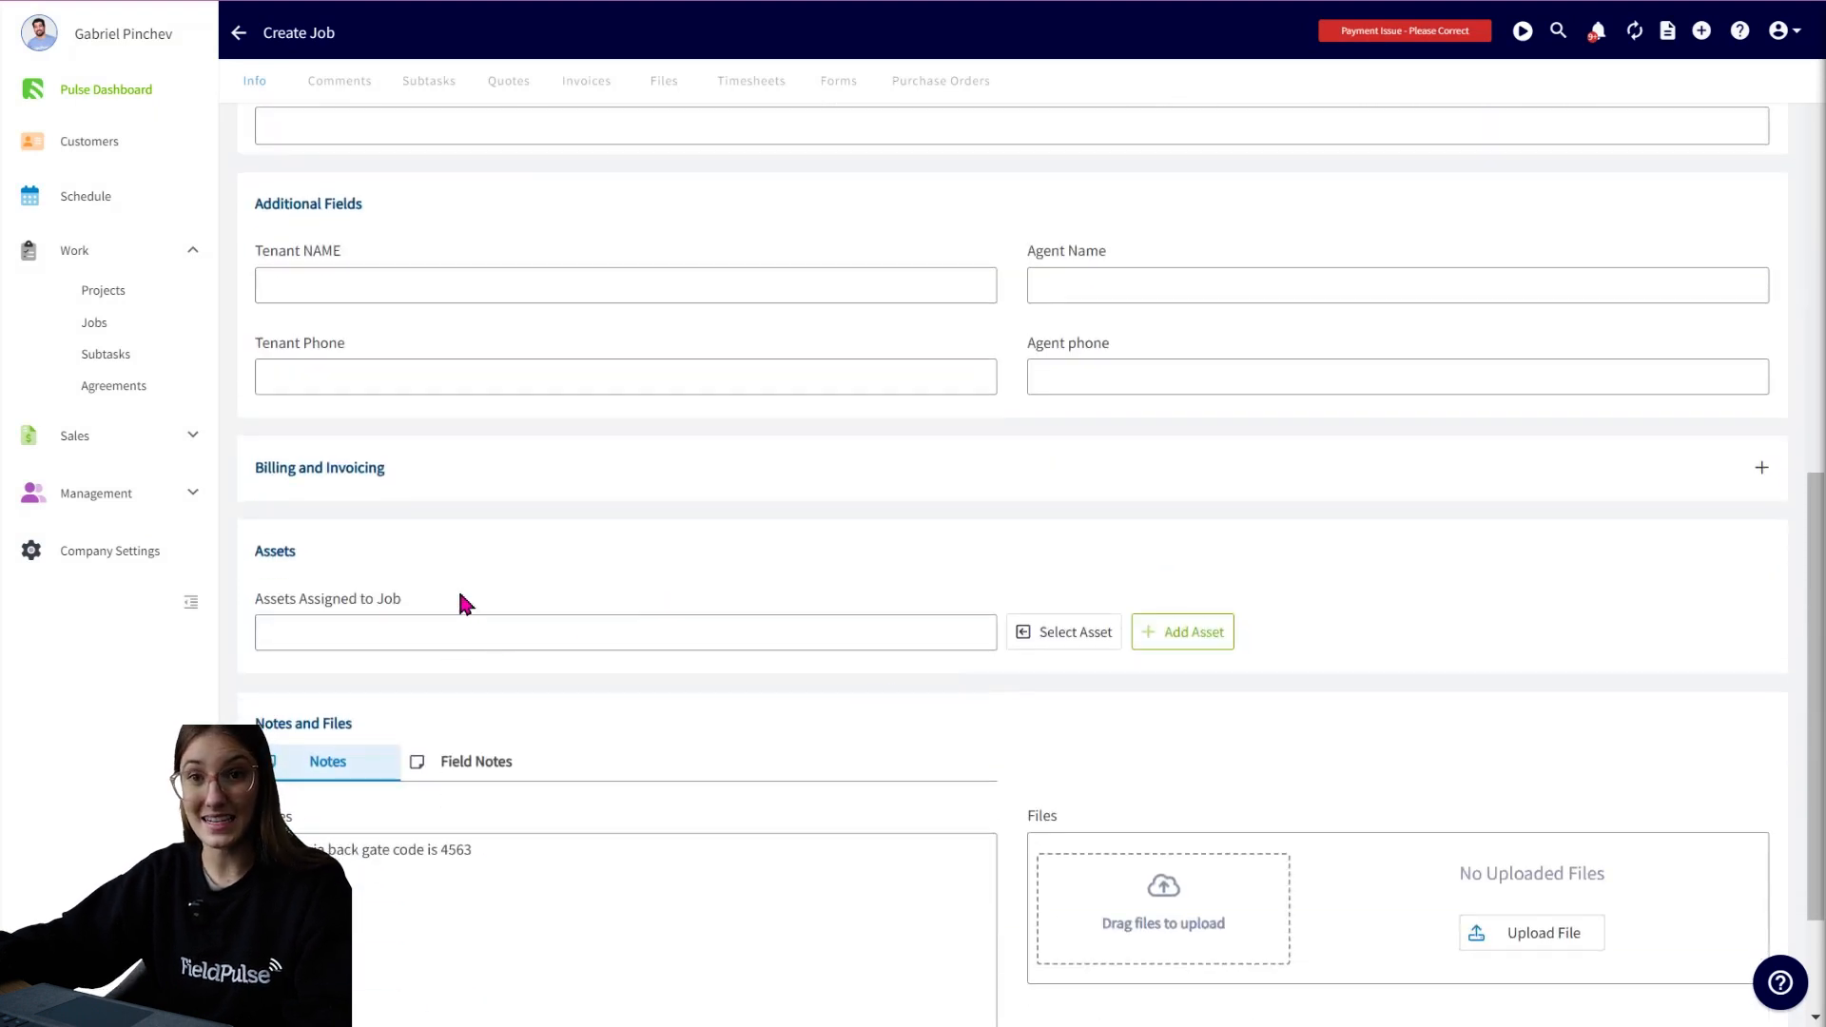
scroll("down", 3)
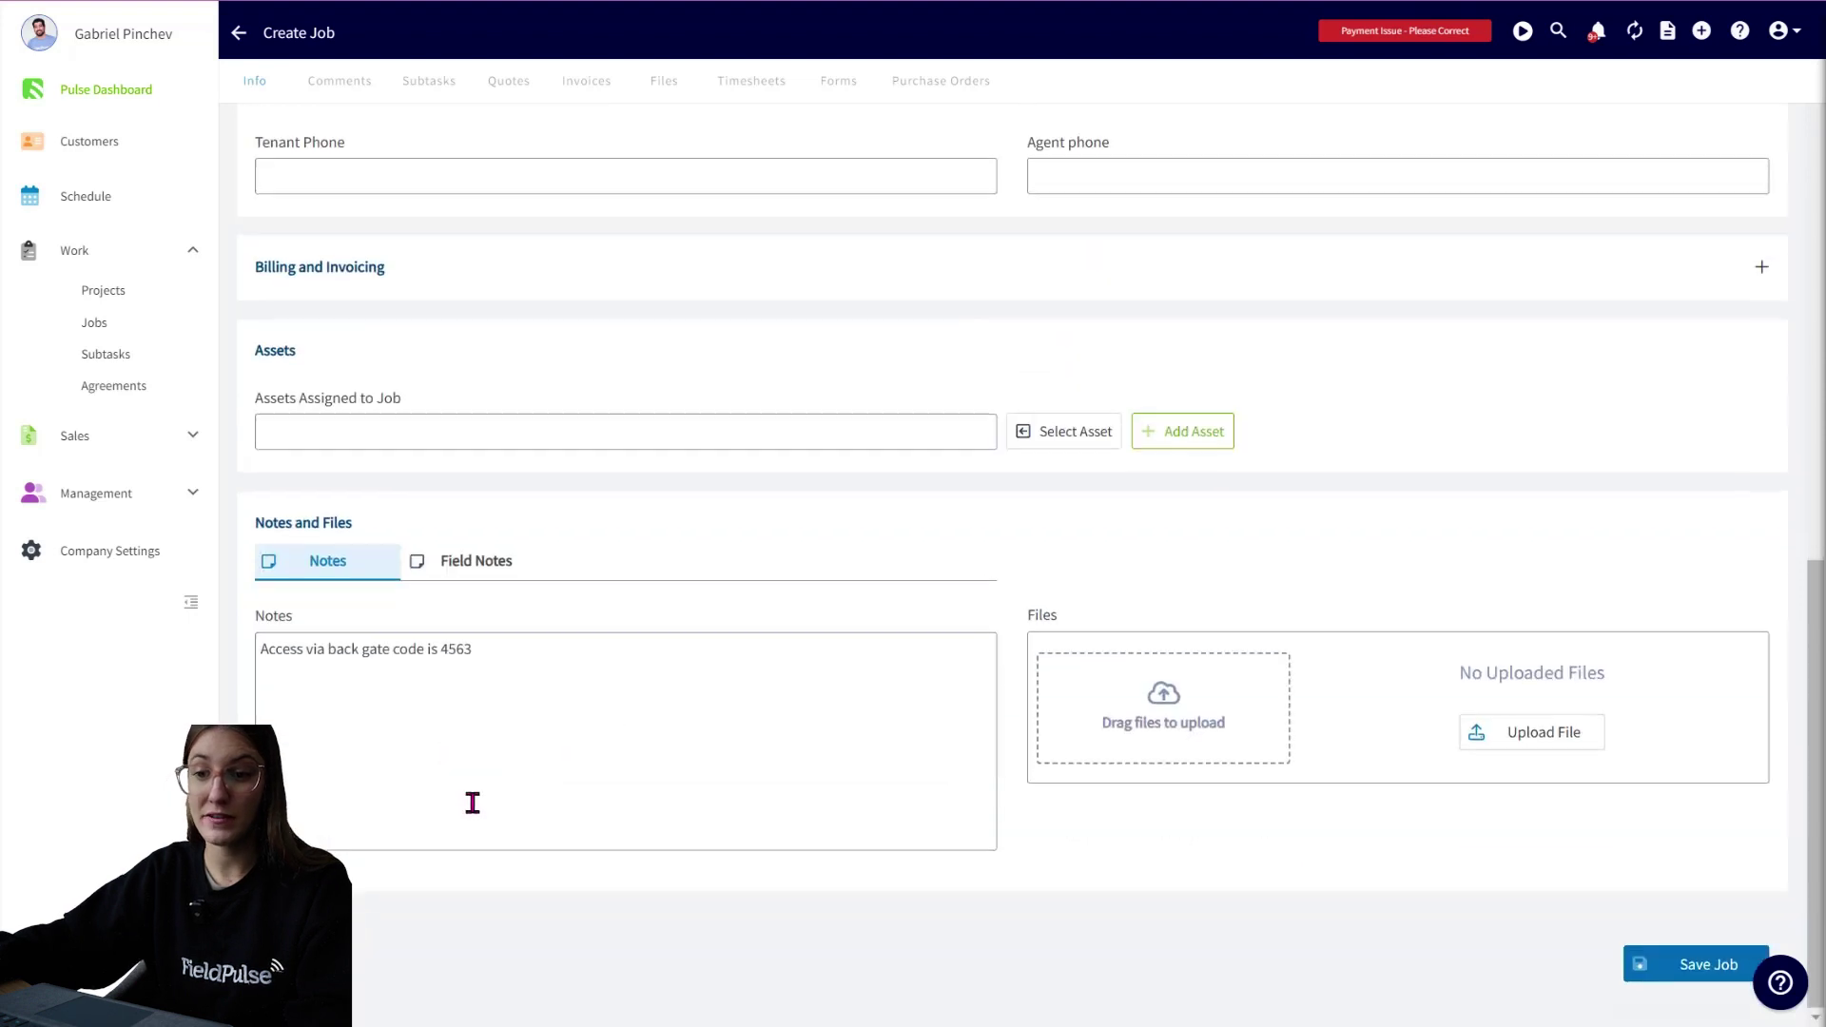
triple_click(364, 649)
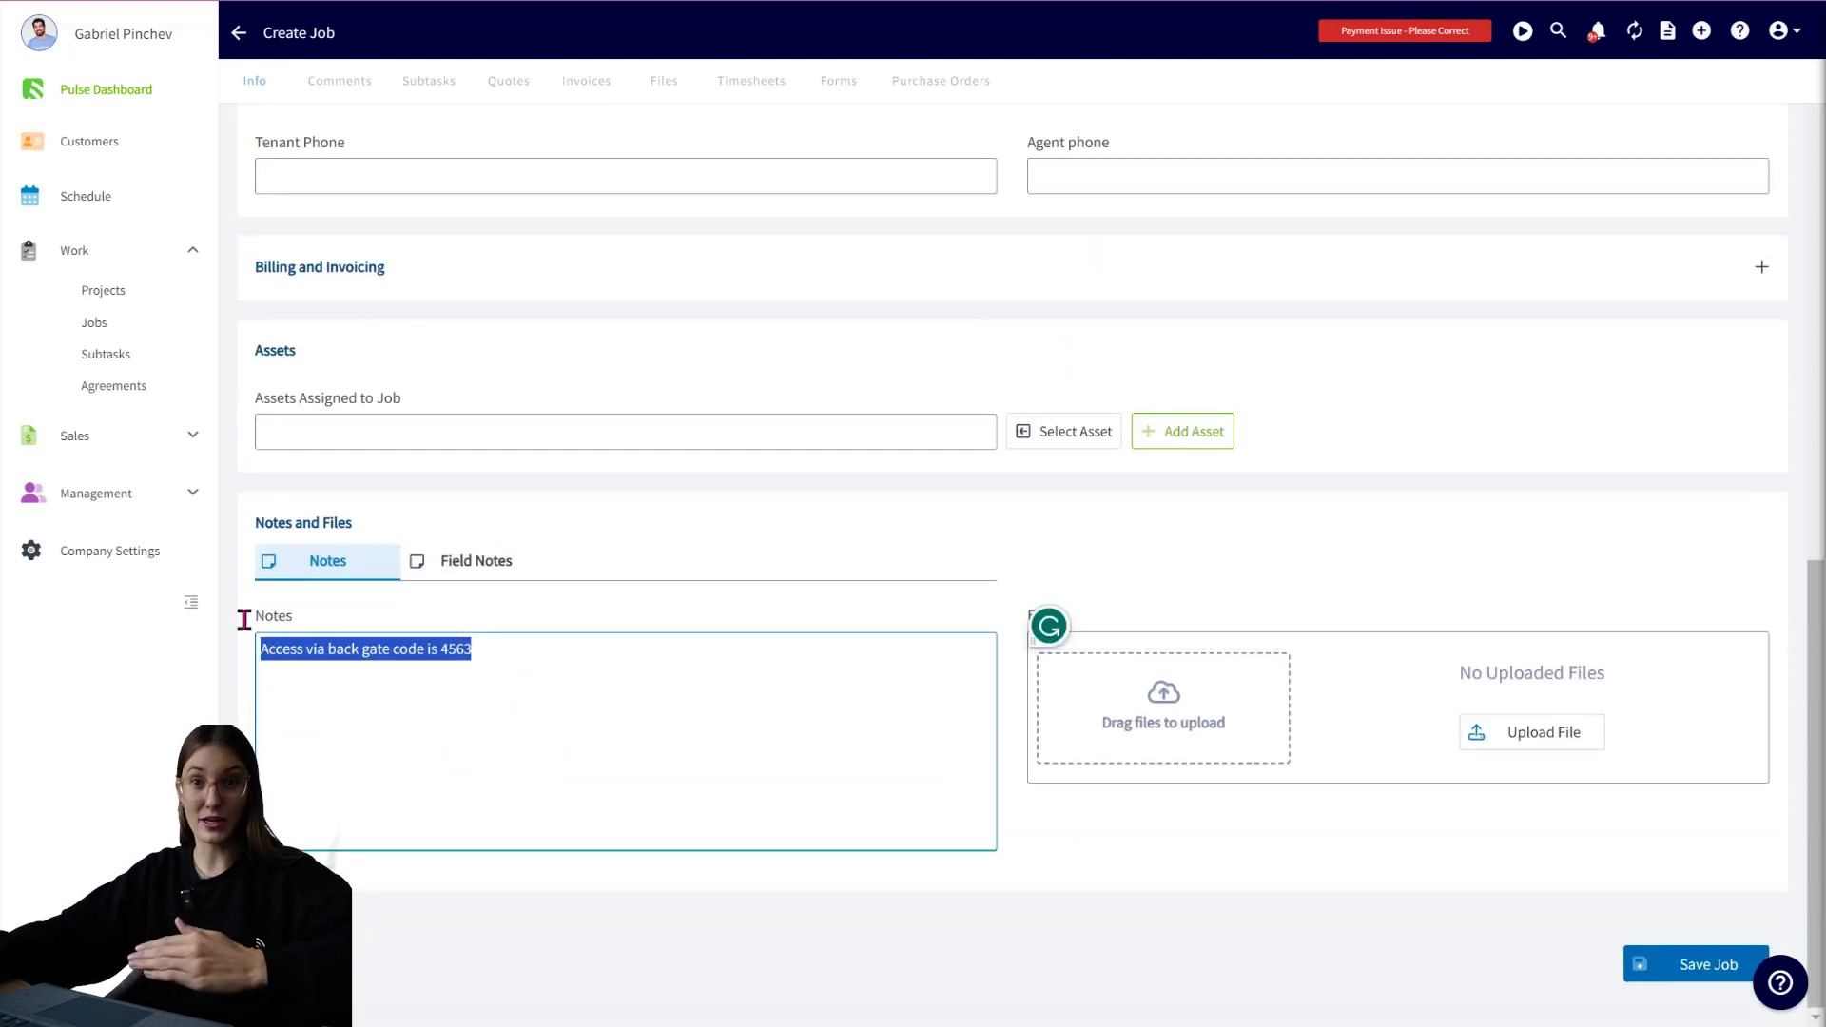
left_click(476, 561)
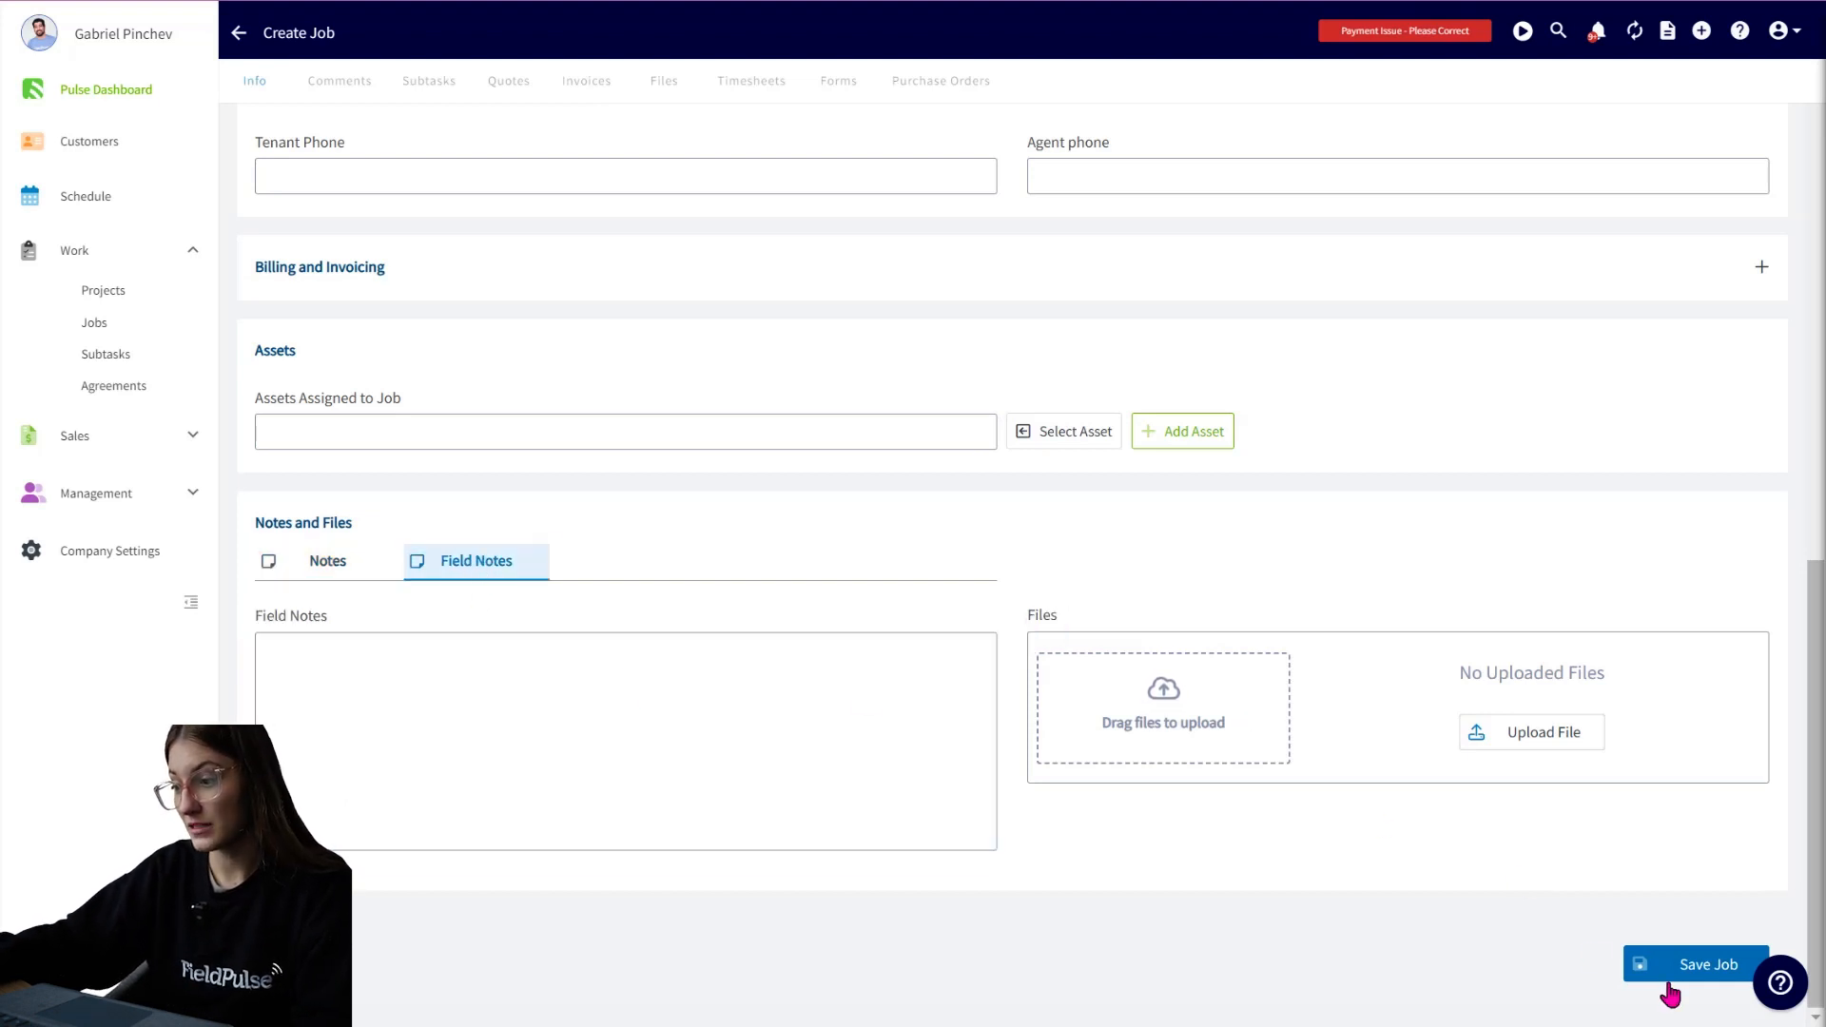
Step: Save the job as record #4647 and return to project PROJECT TEST
left_click(1710, 964)
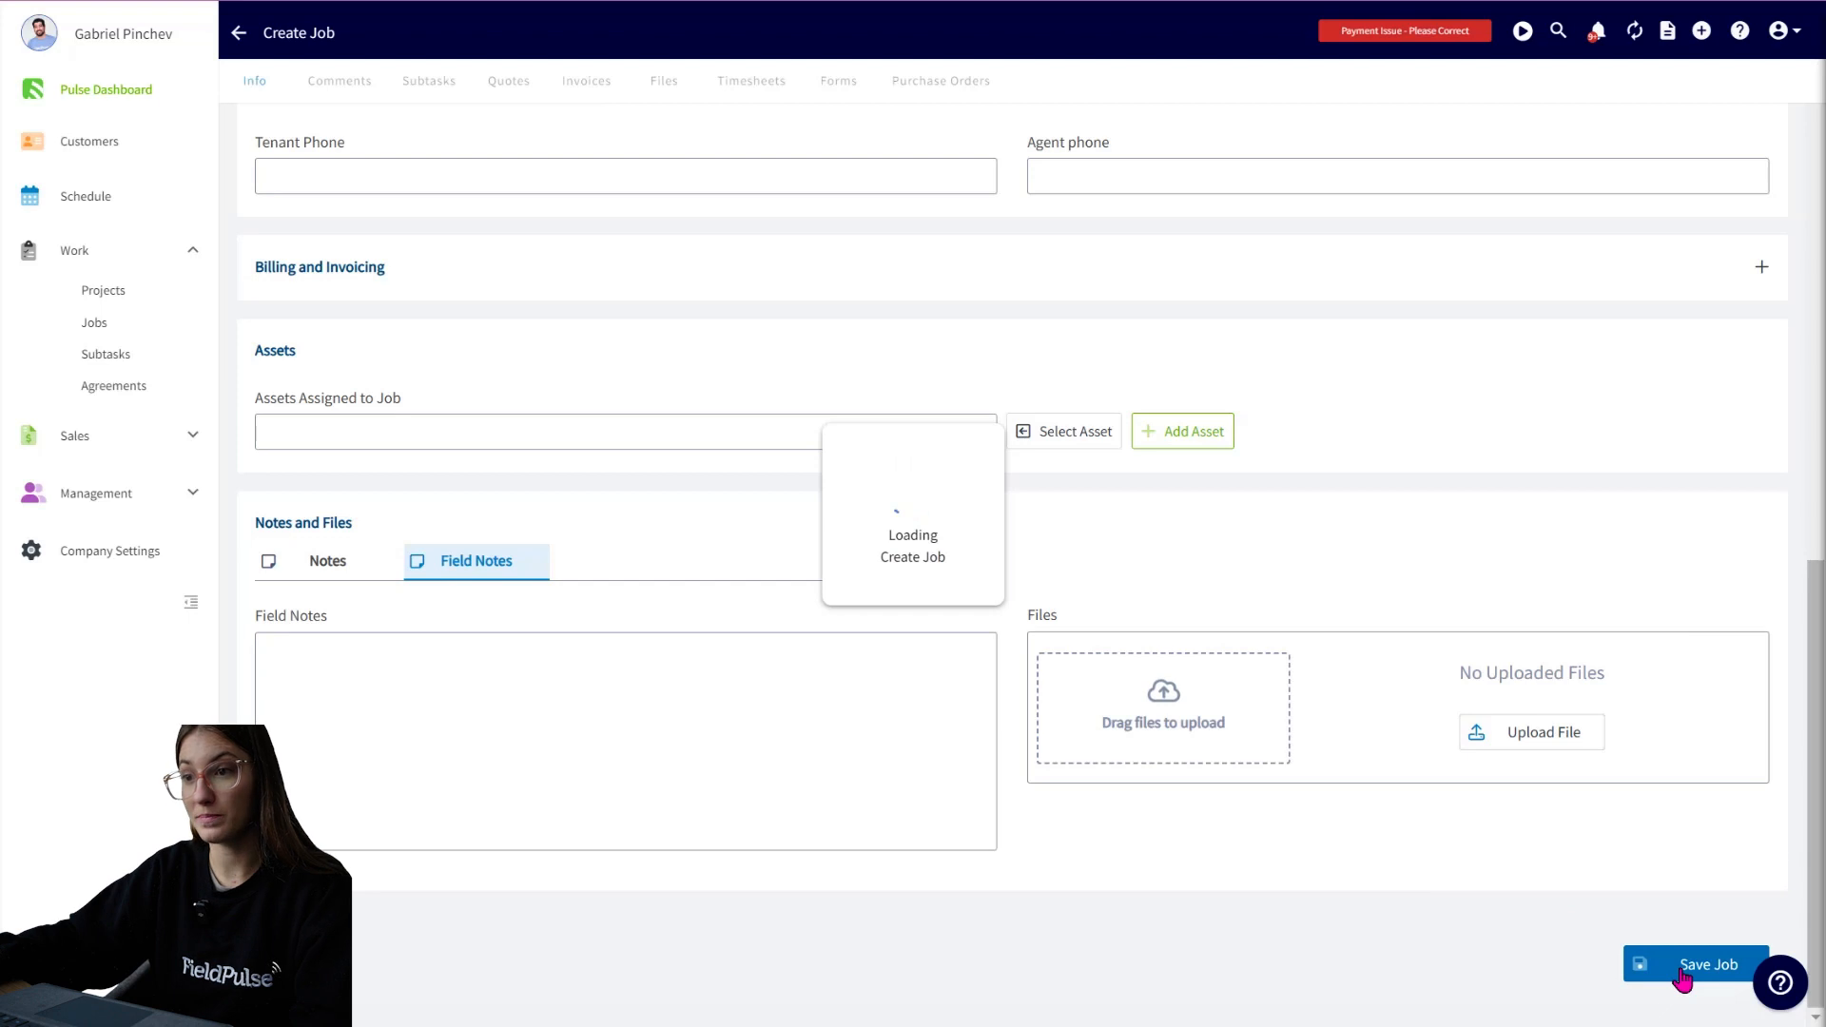
left_click(1696, 963)
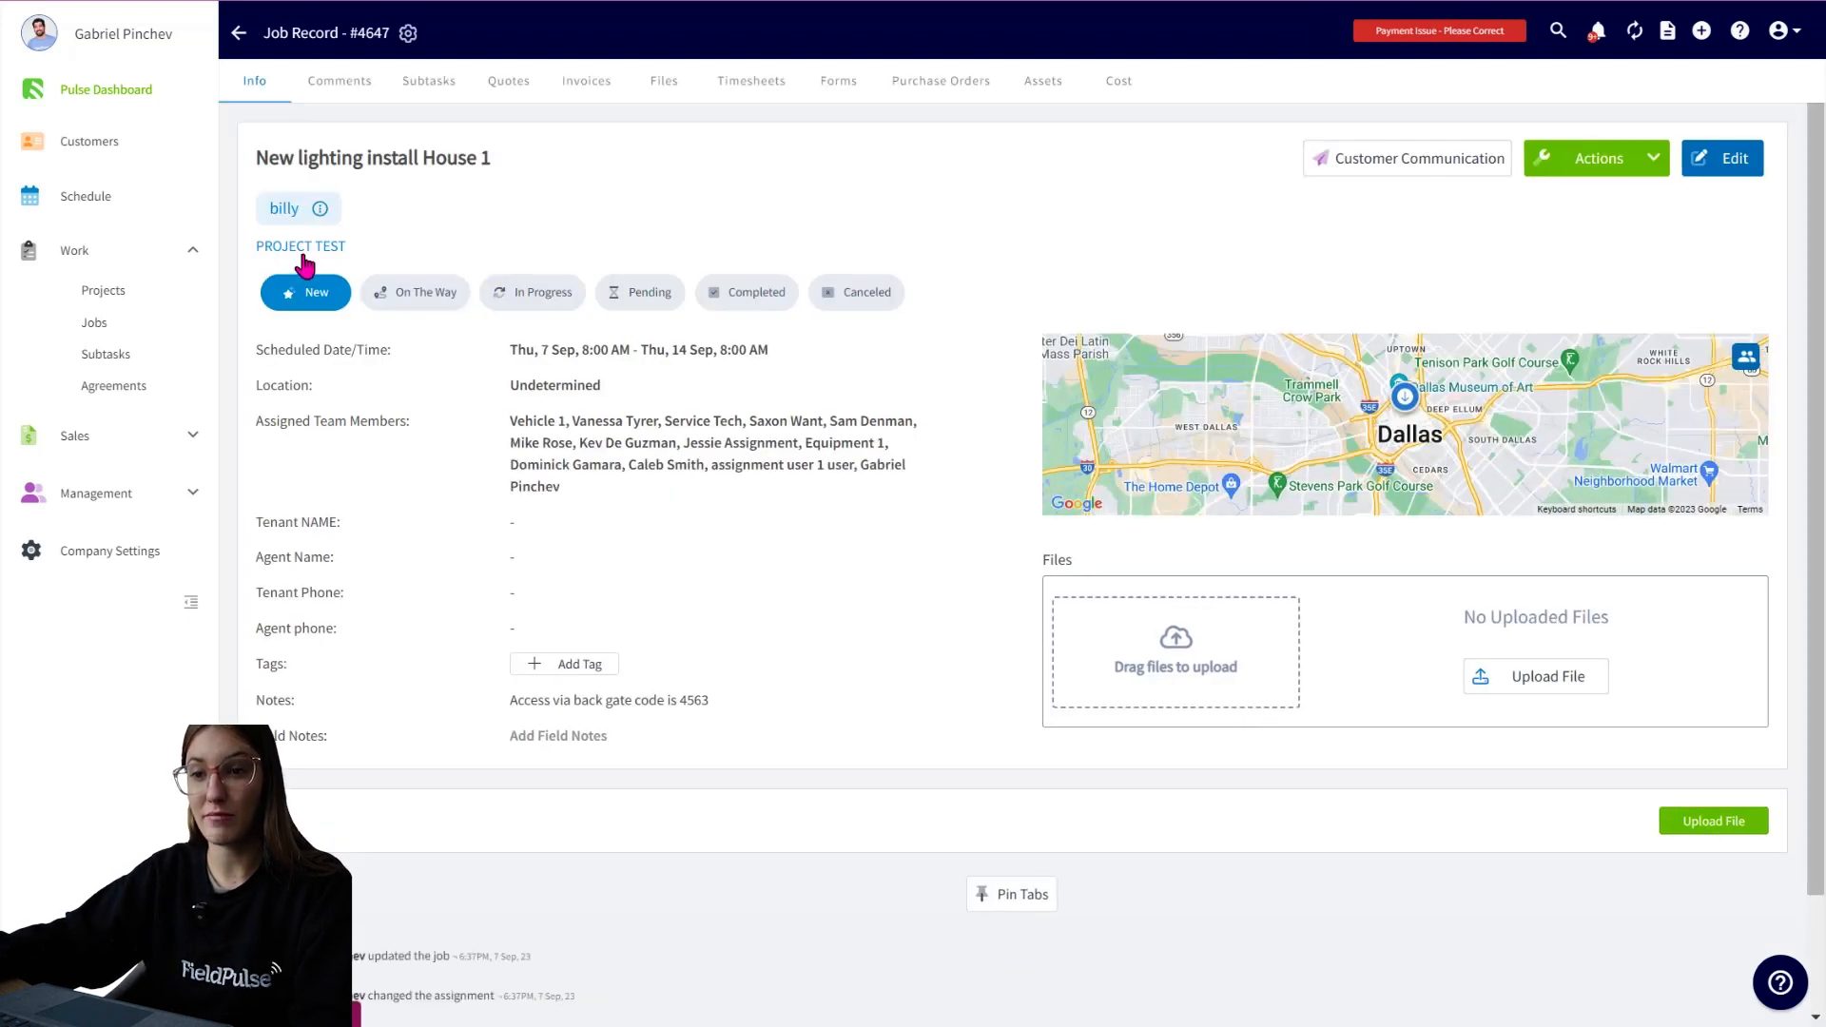
left_click(301, 245)
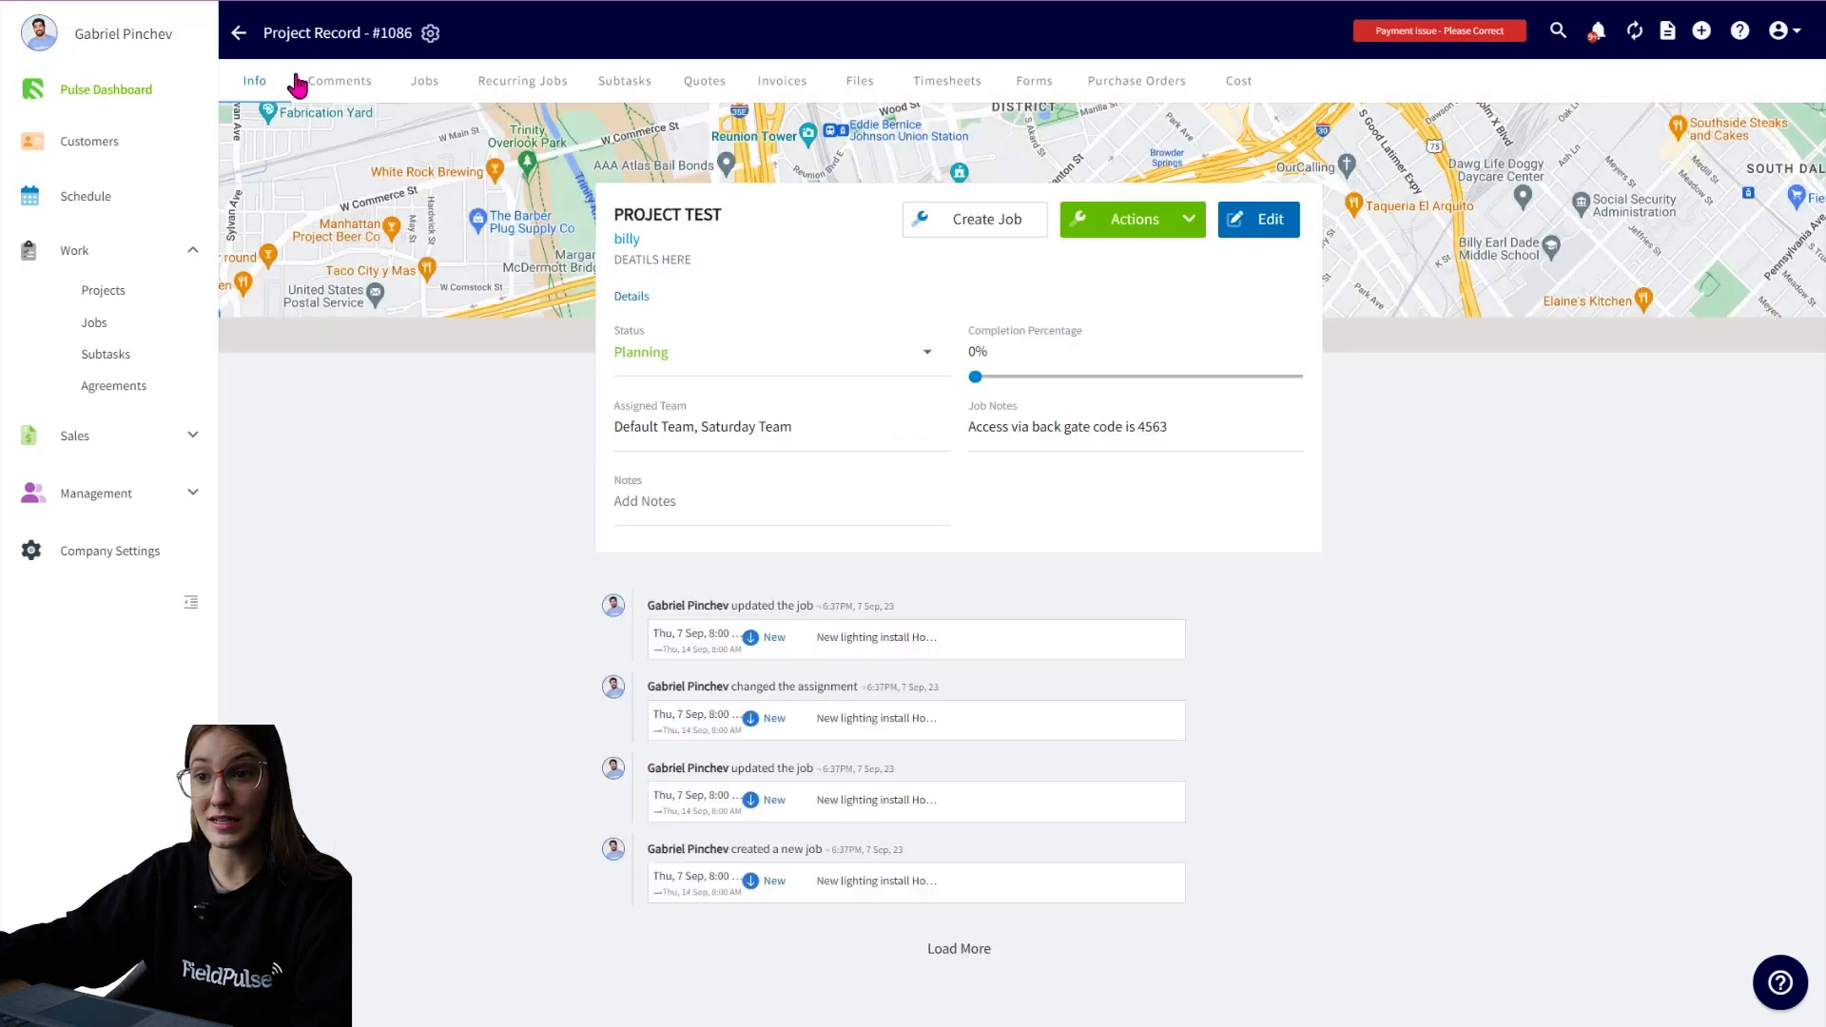
Step: Confirm New lighting install House 1 on the project's Jobs tab, then return to Info
left_click(424, 79)
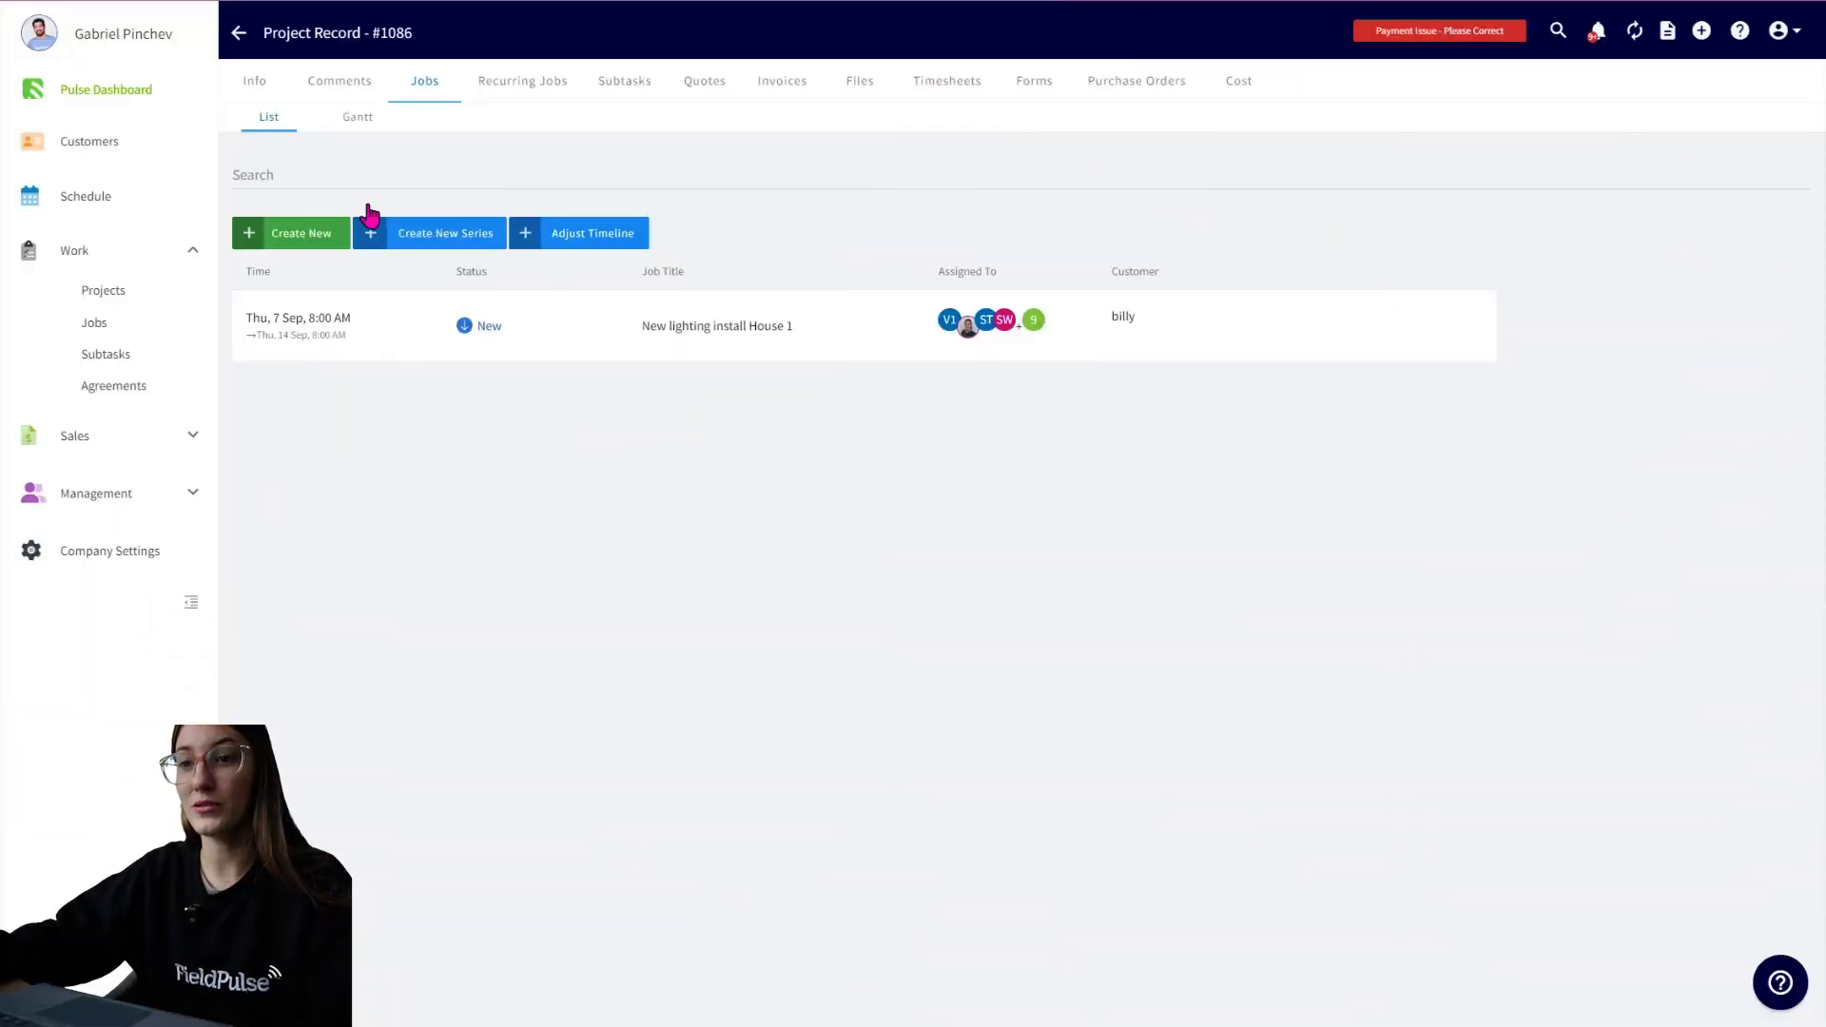
mouse_move(358, 120)
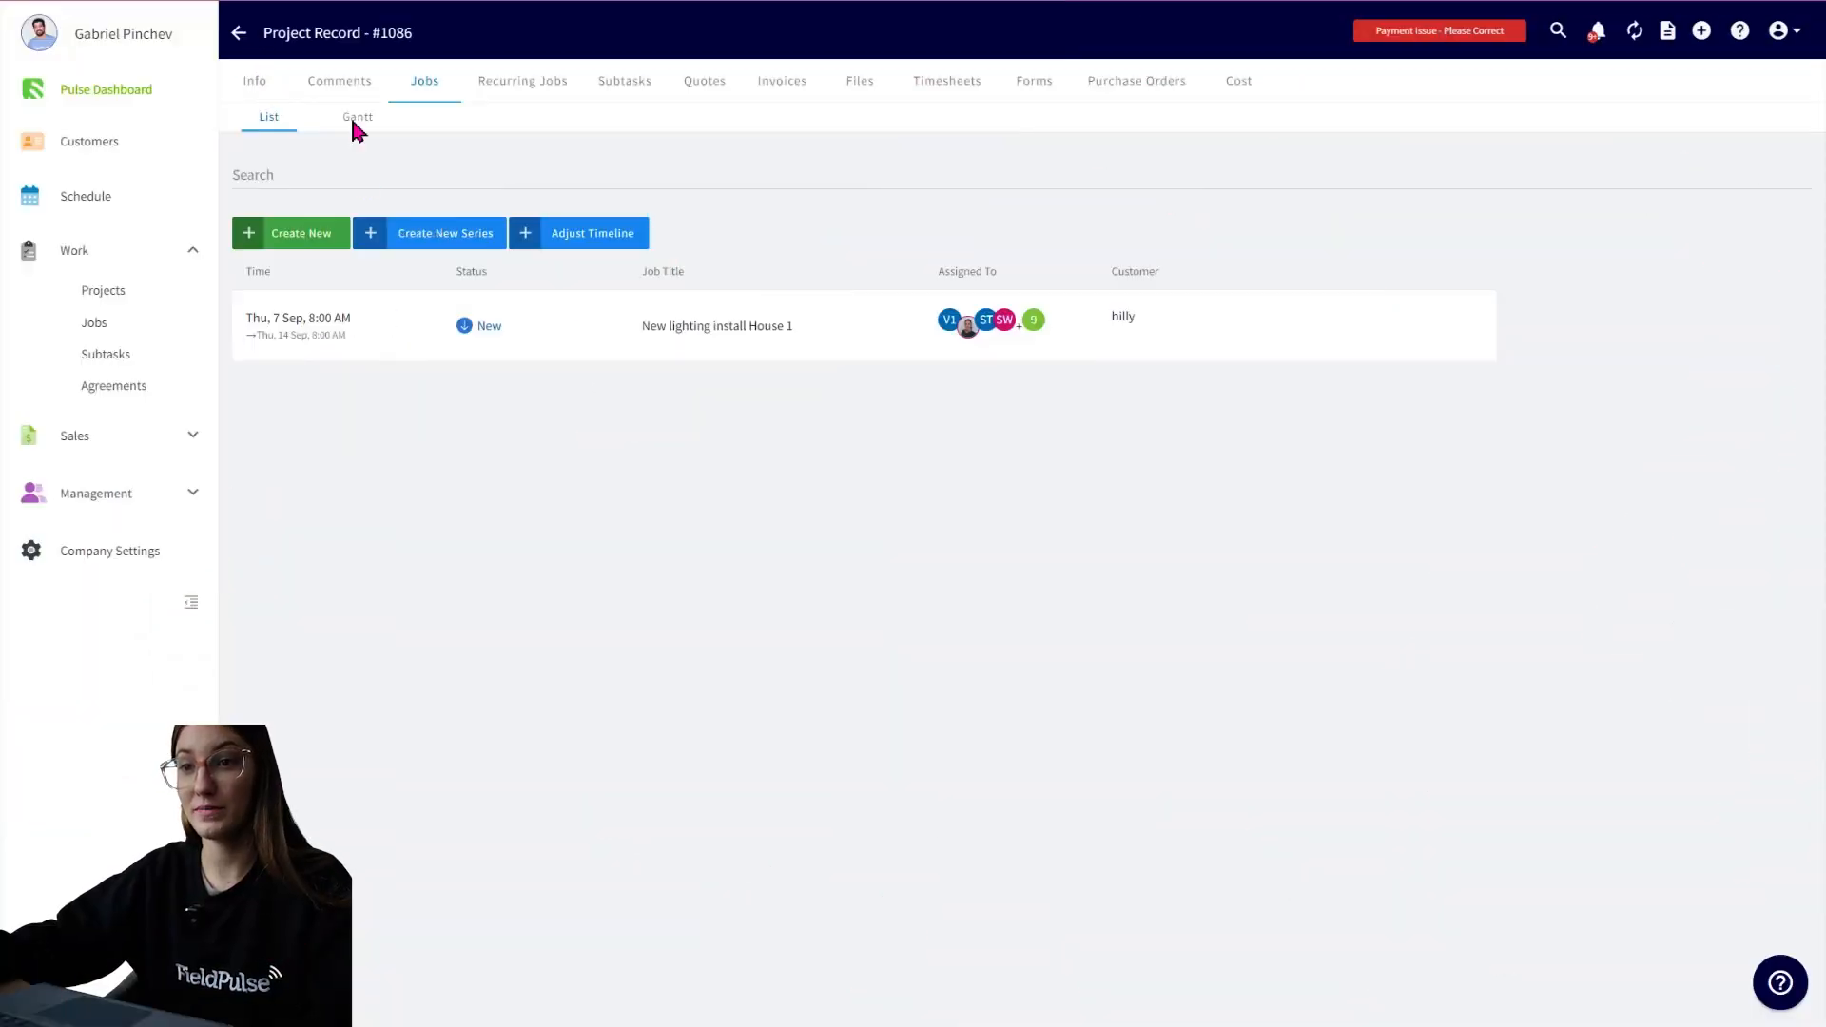
left_click(254, 80)
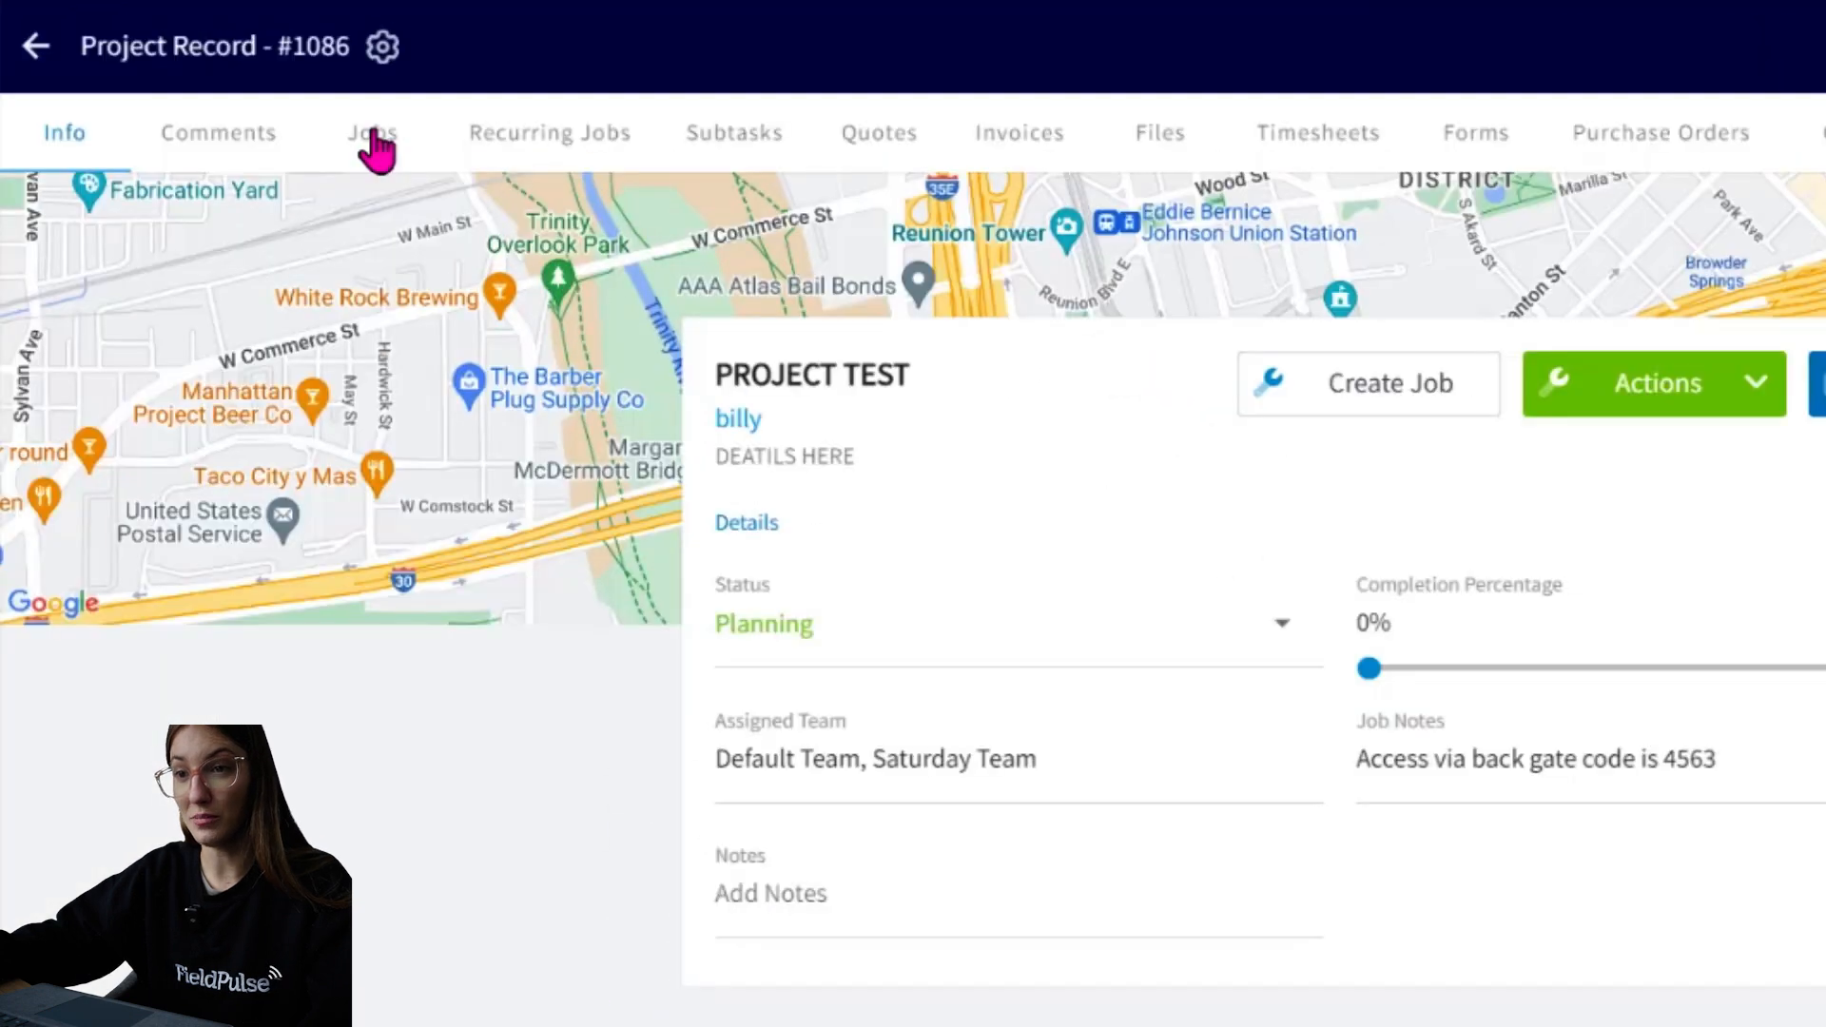
Step: Edit the saved job and title a new site visit 'Stage 1 of House 1 lighting install'
left_click(370, 131)
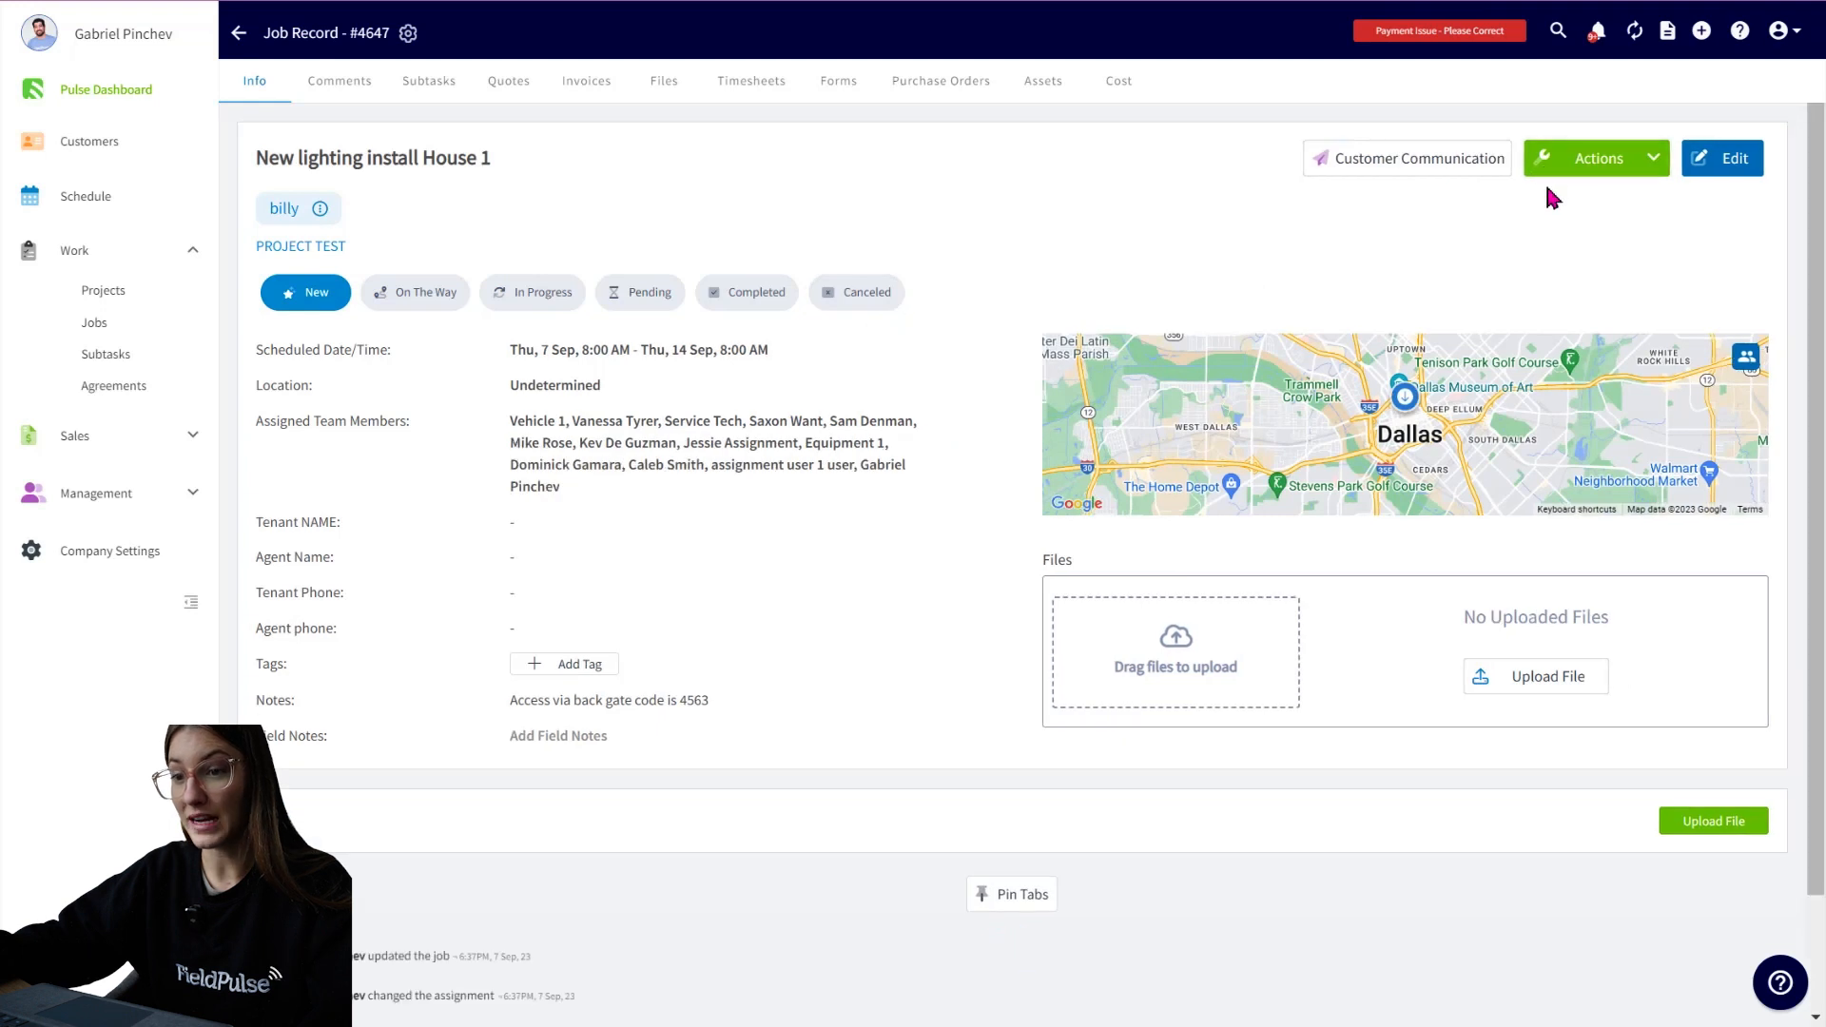
mouse_move(1597, 167)
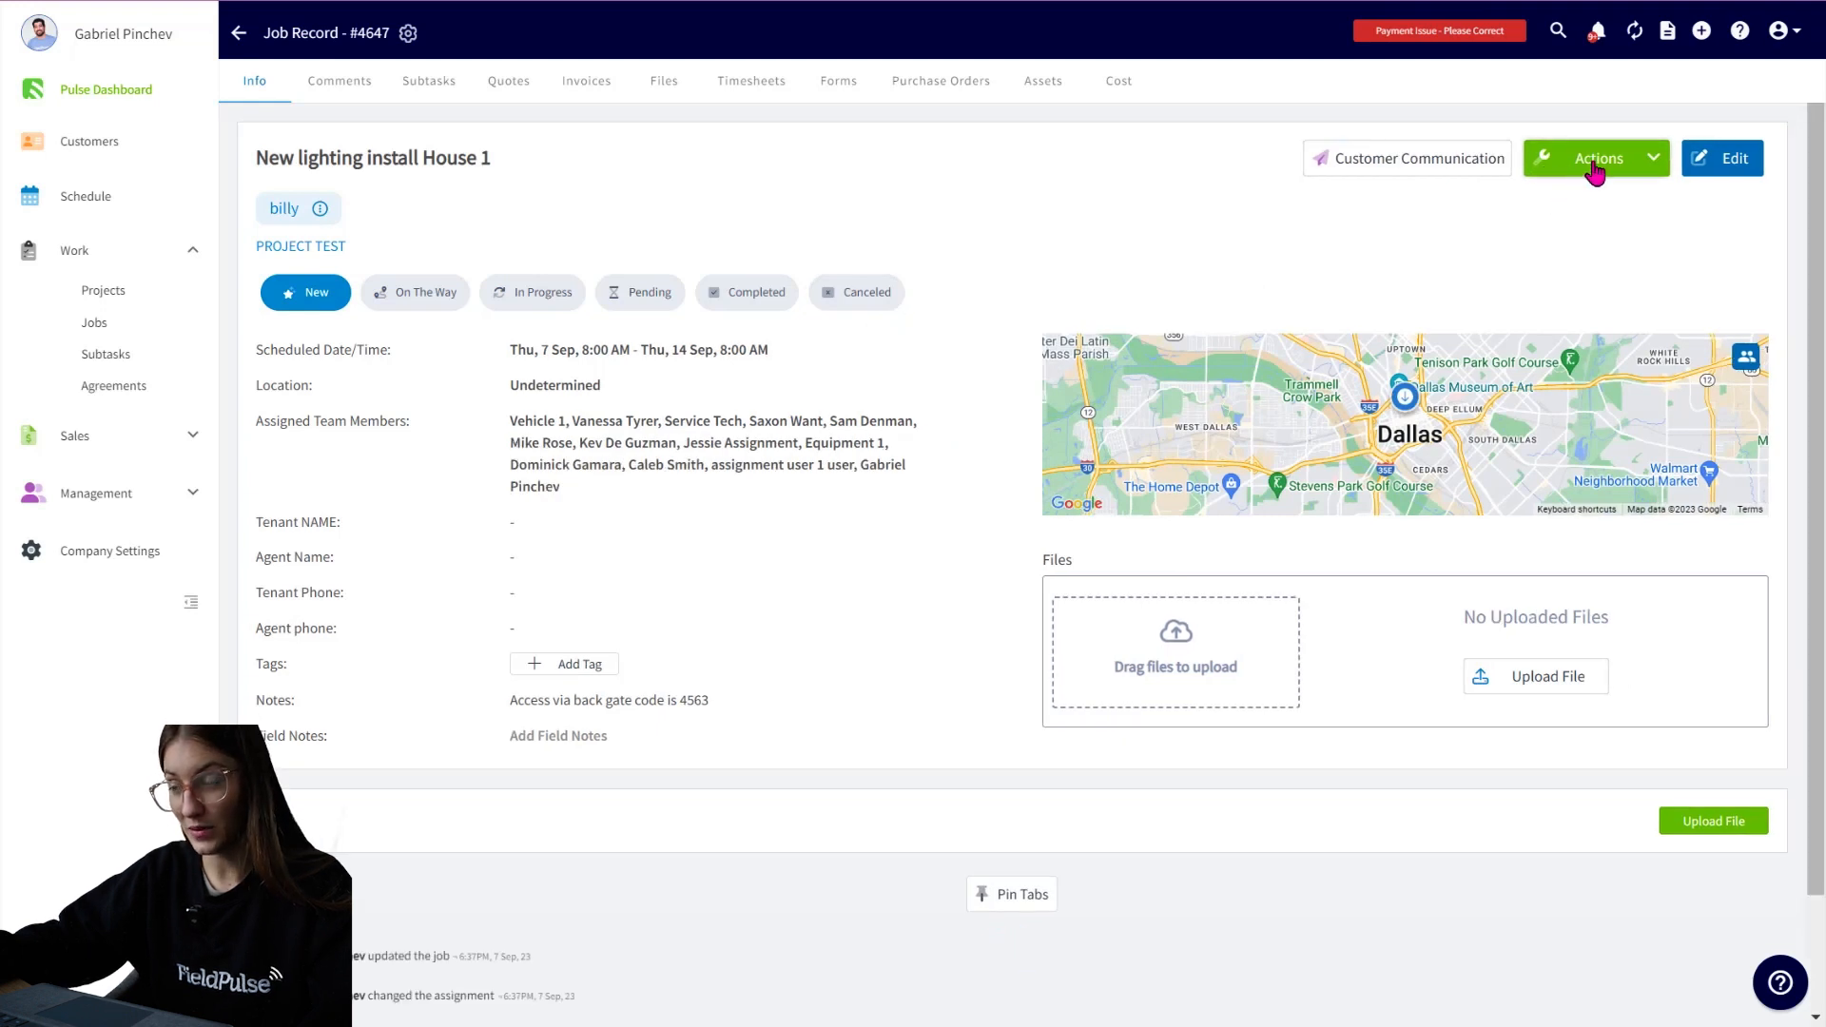
left_click(1721, 157)
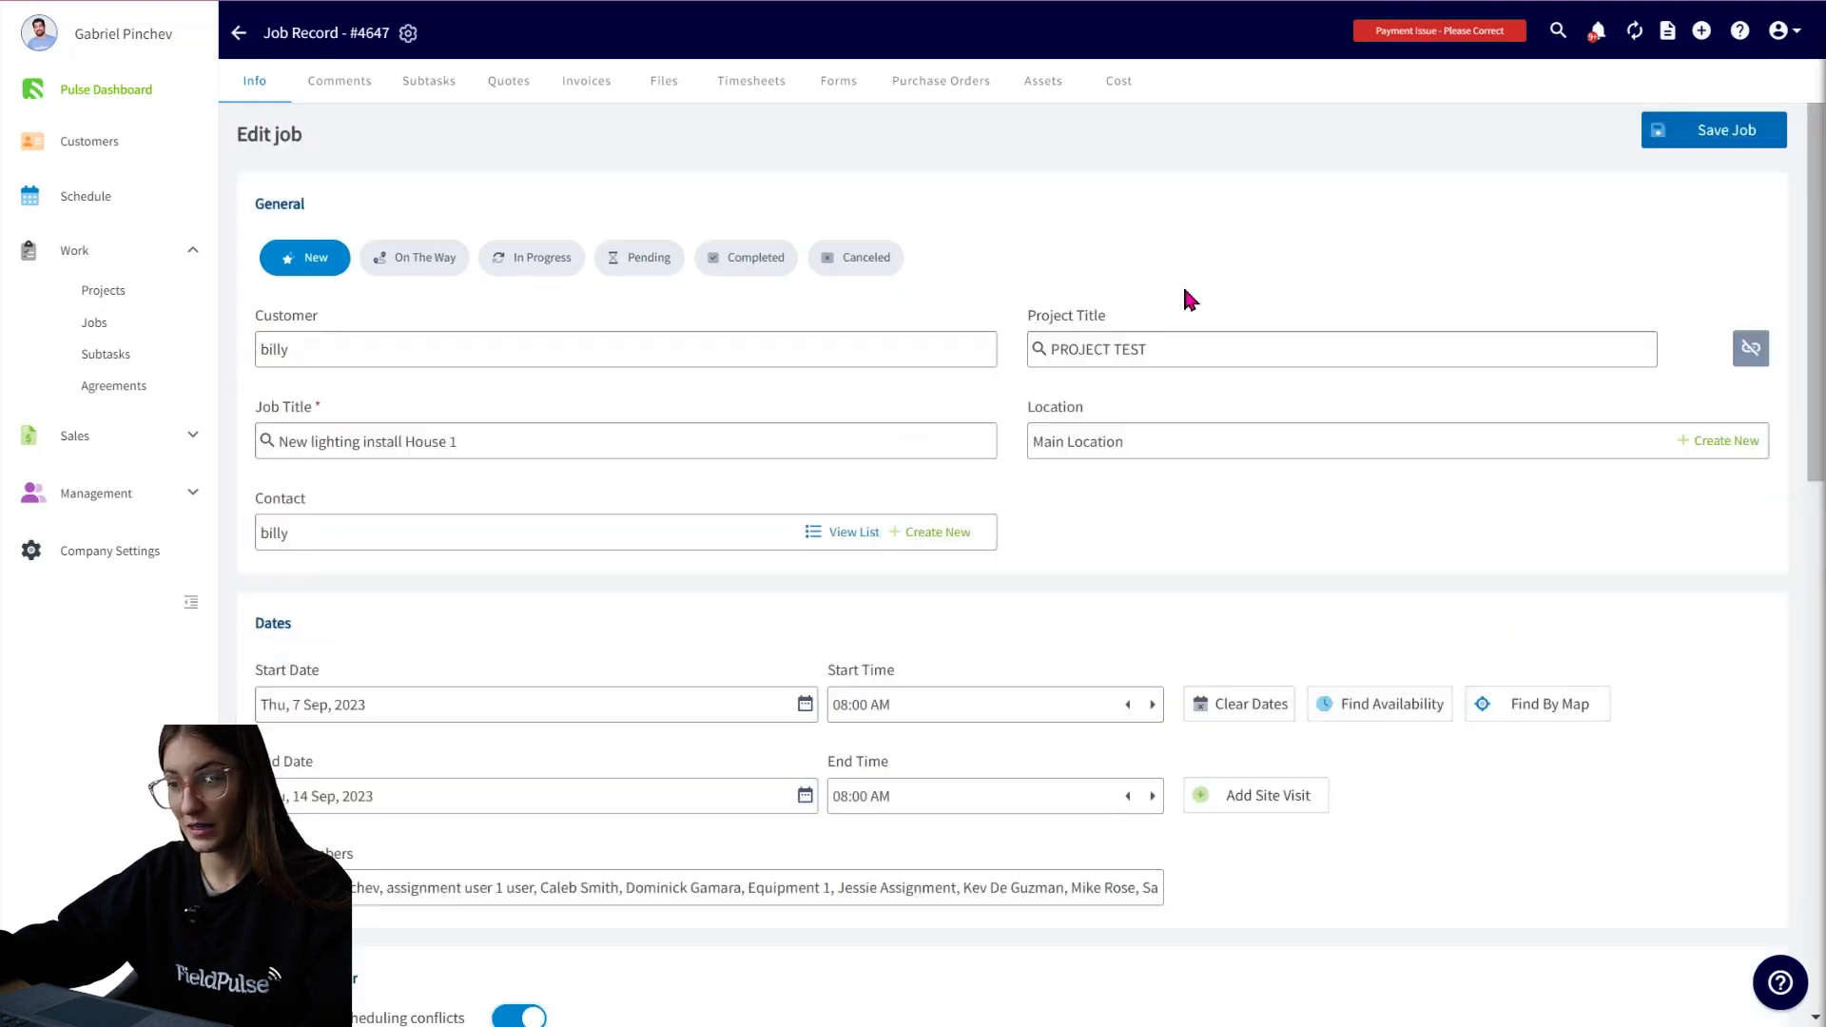
scroll("down", 3)
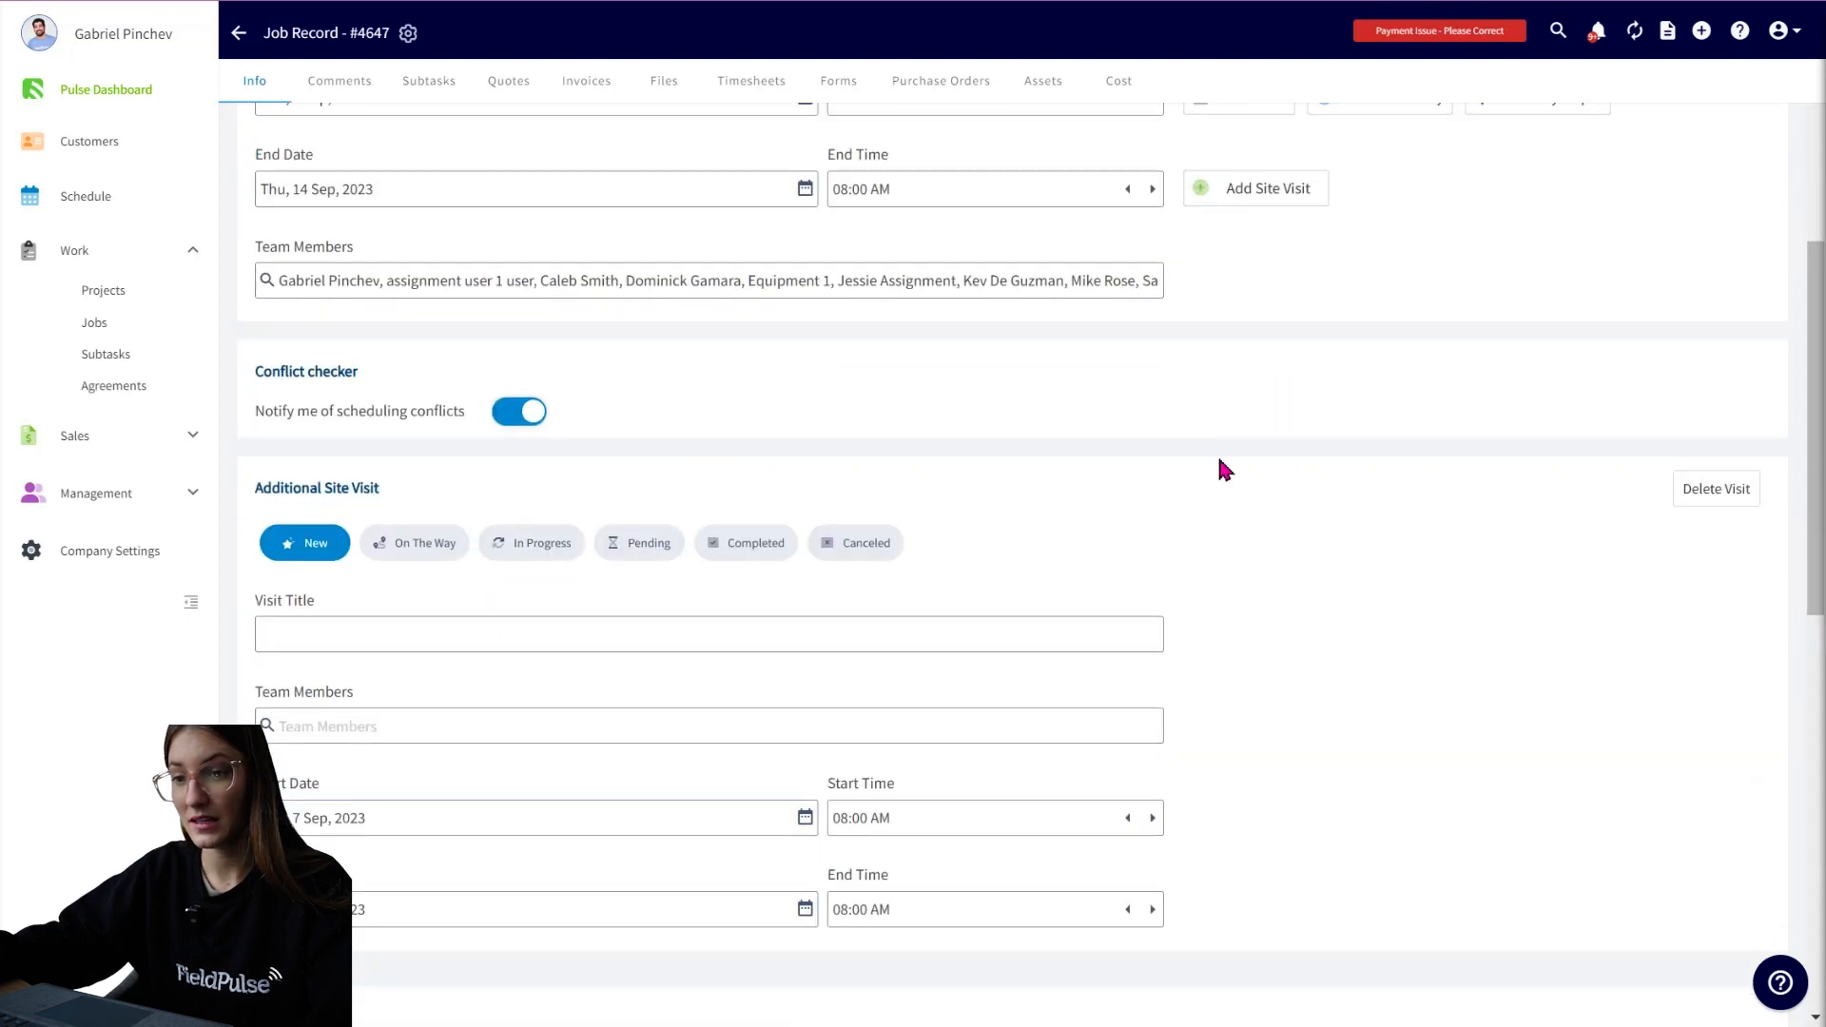
mouse_move(855, 543)
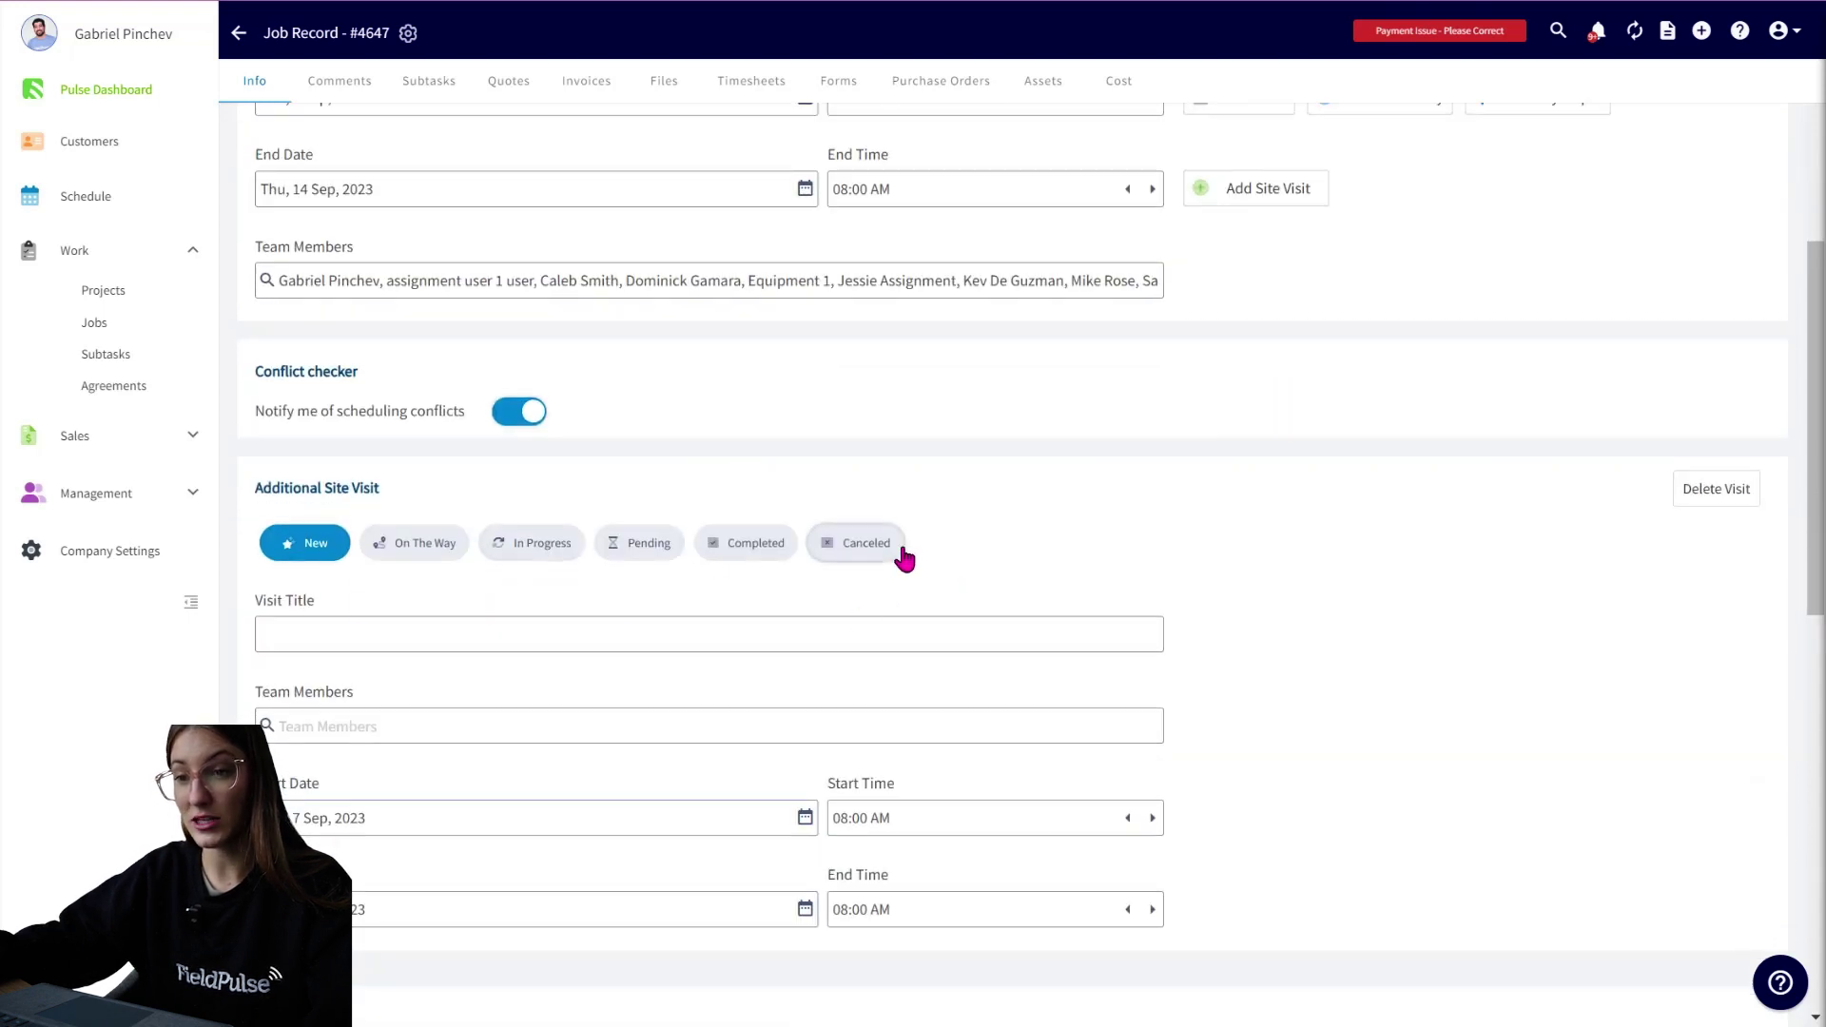
mouse_move(847, 579)
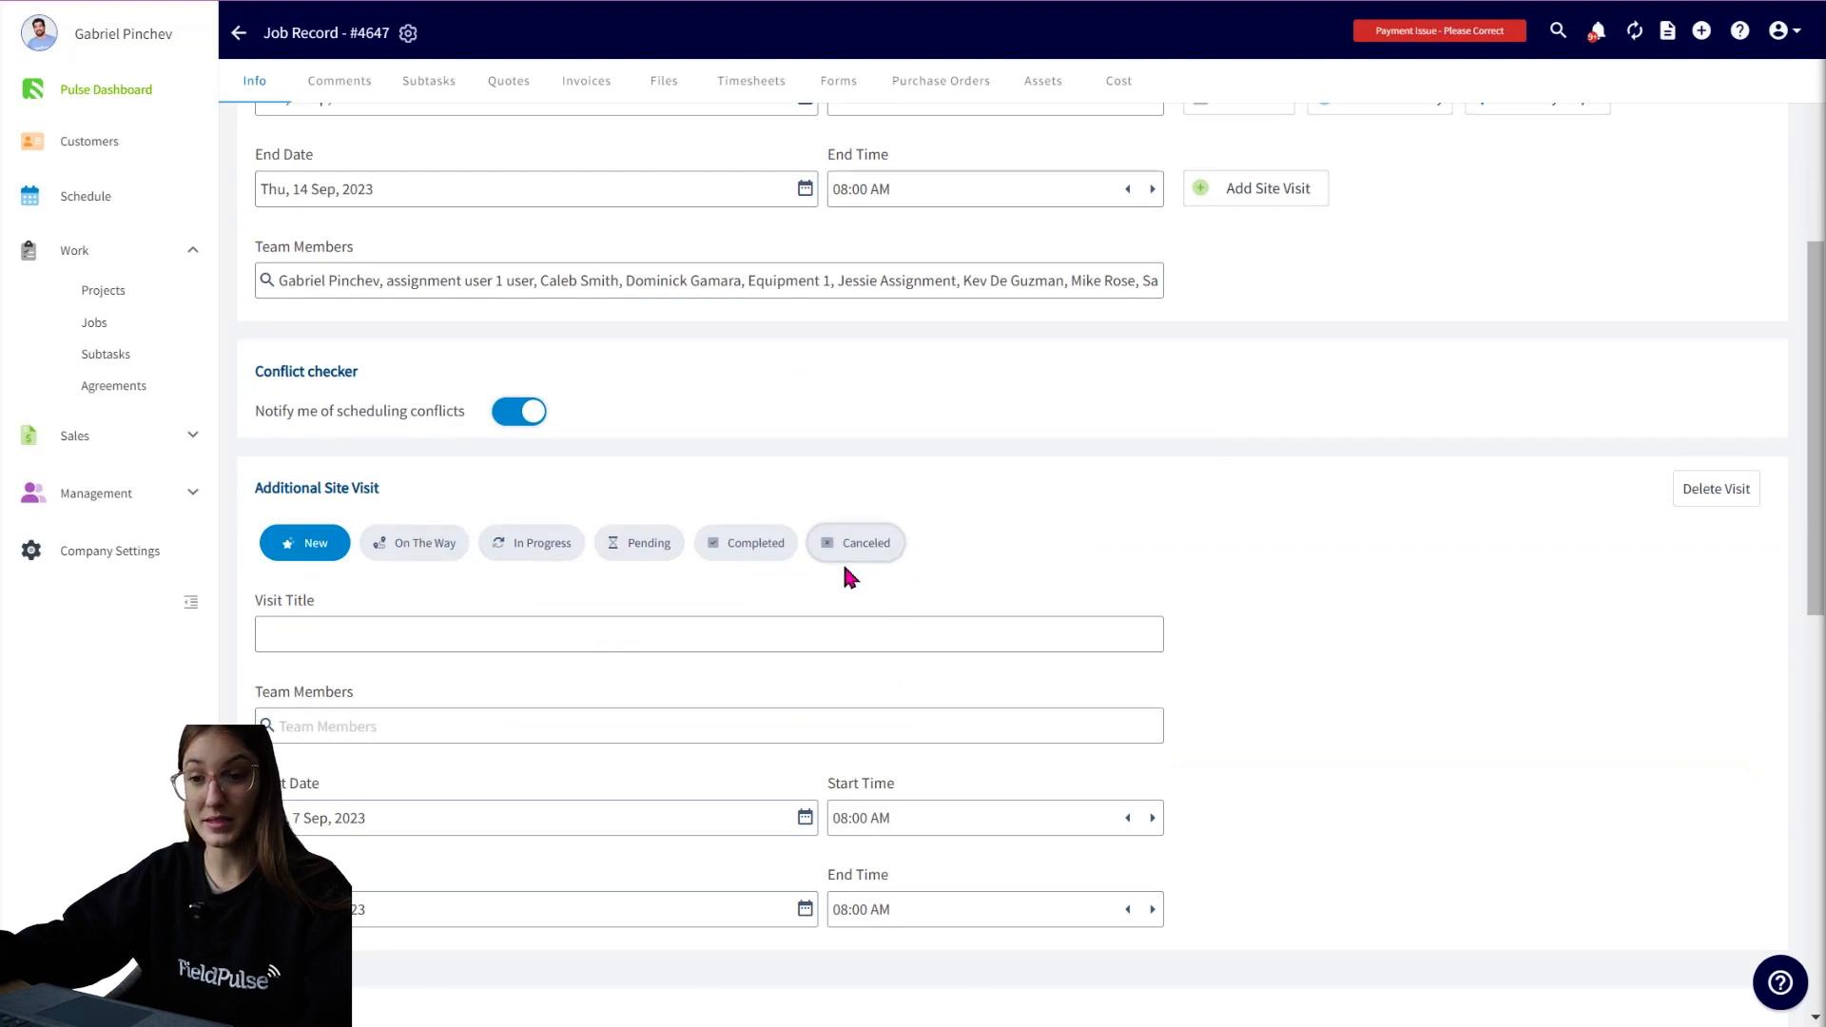
left_click(707, 634)
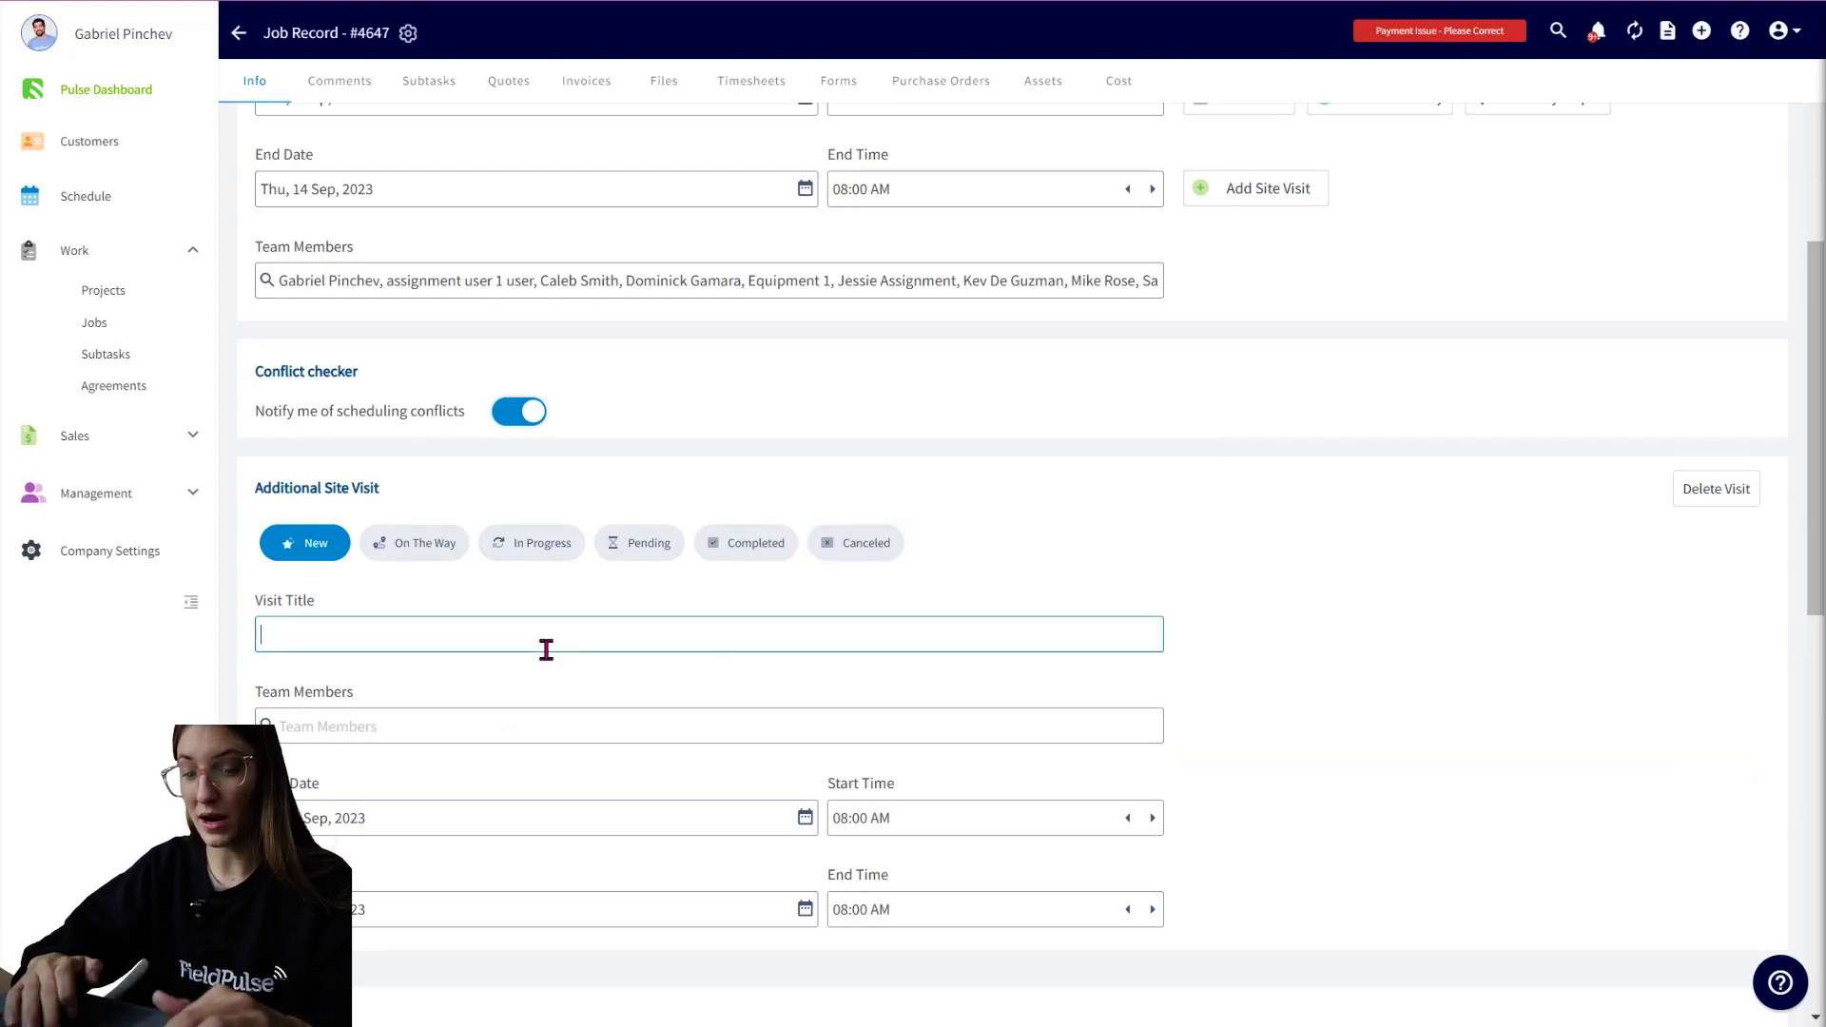
type("Stage")
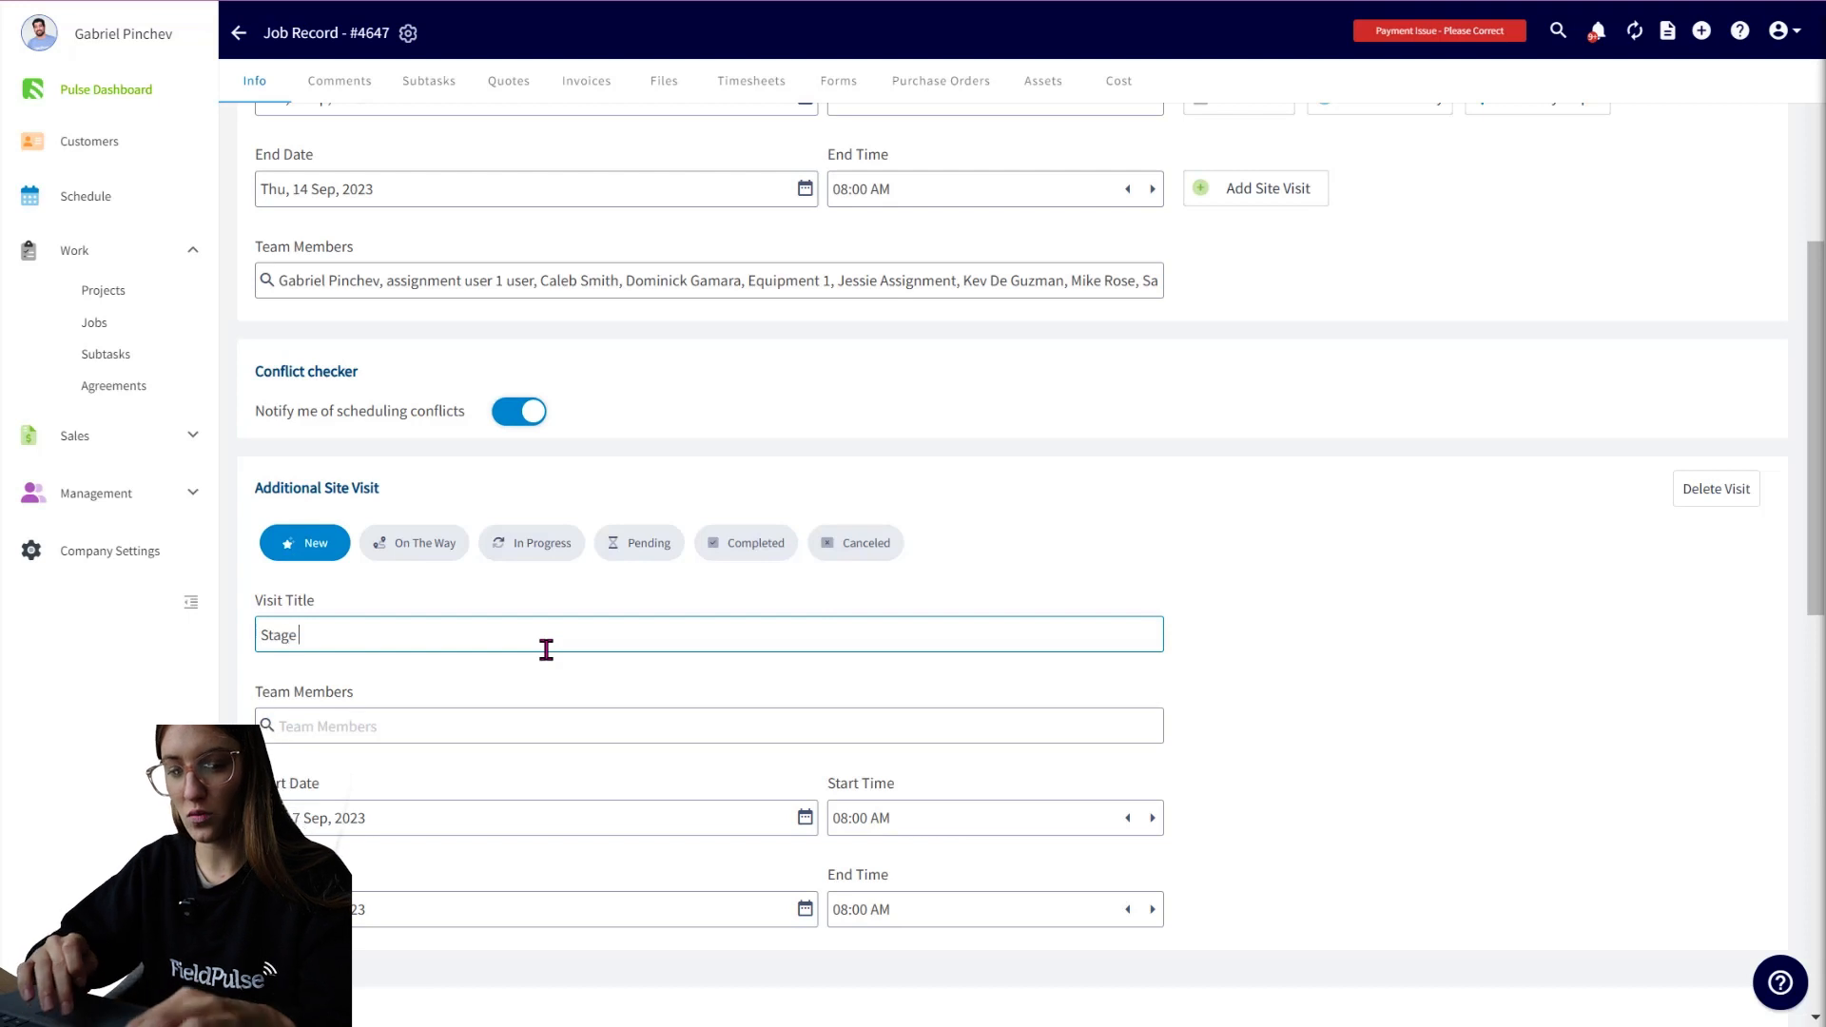
type("1 of Hous")
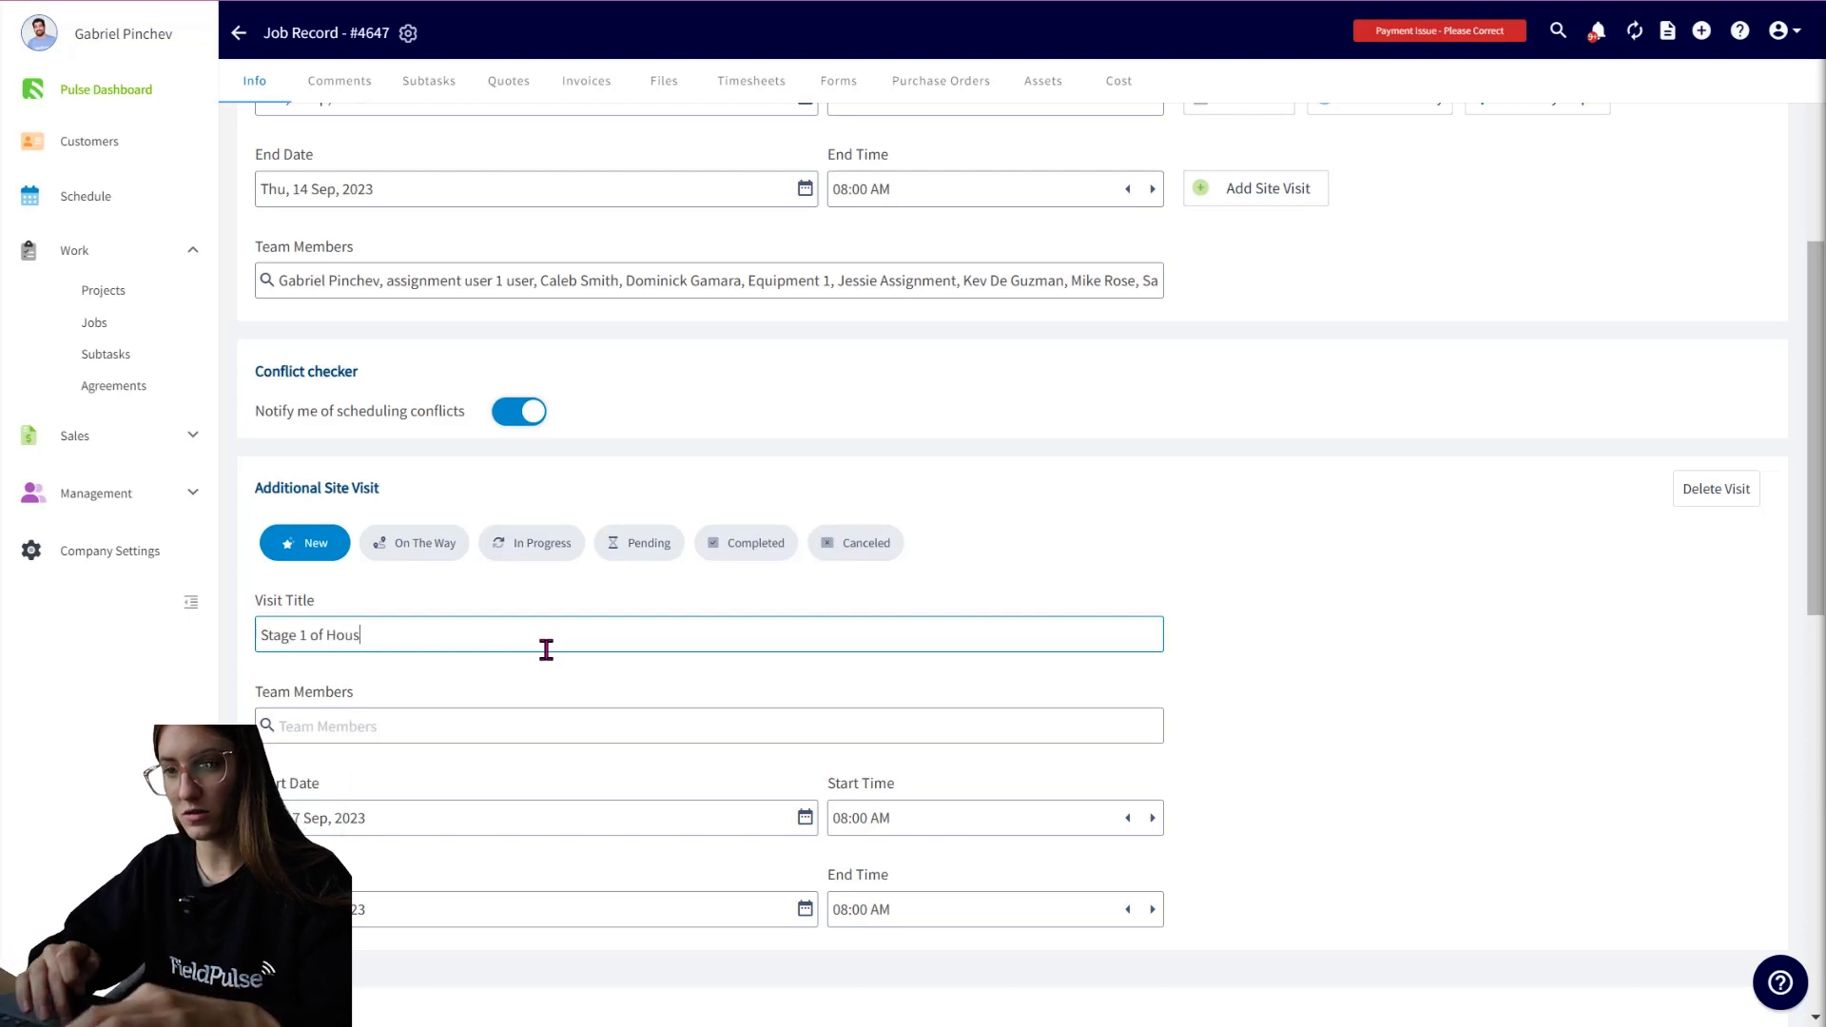
type("e 1 lighting install")
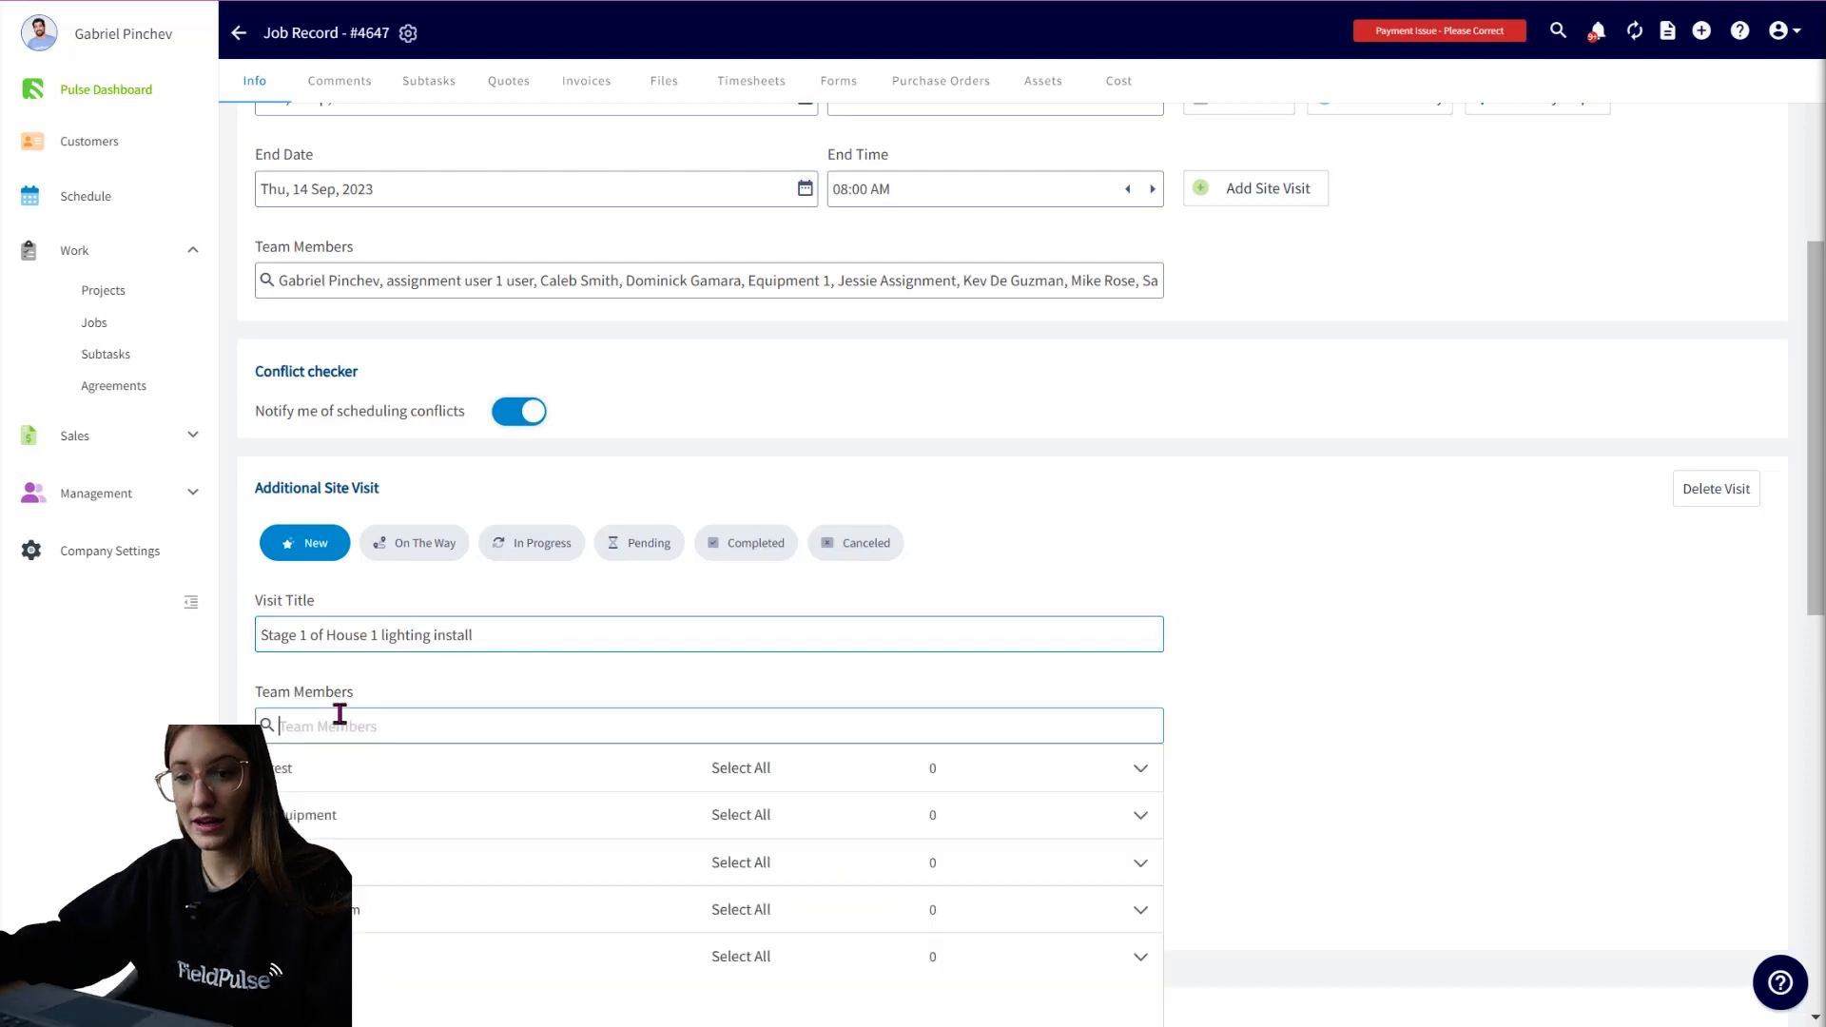
Step: Assign two Default Team members to the site visit
scroll("down", 3)
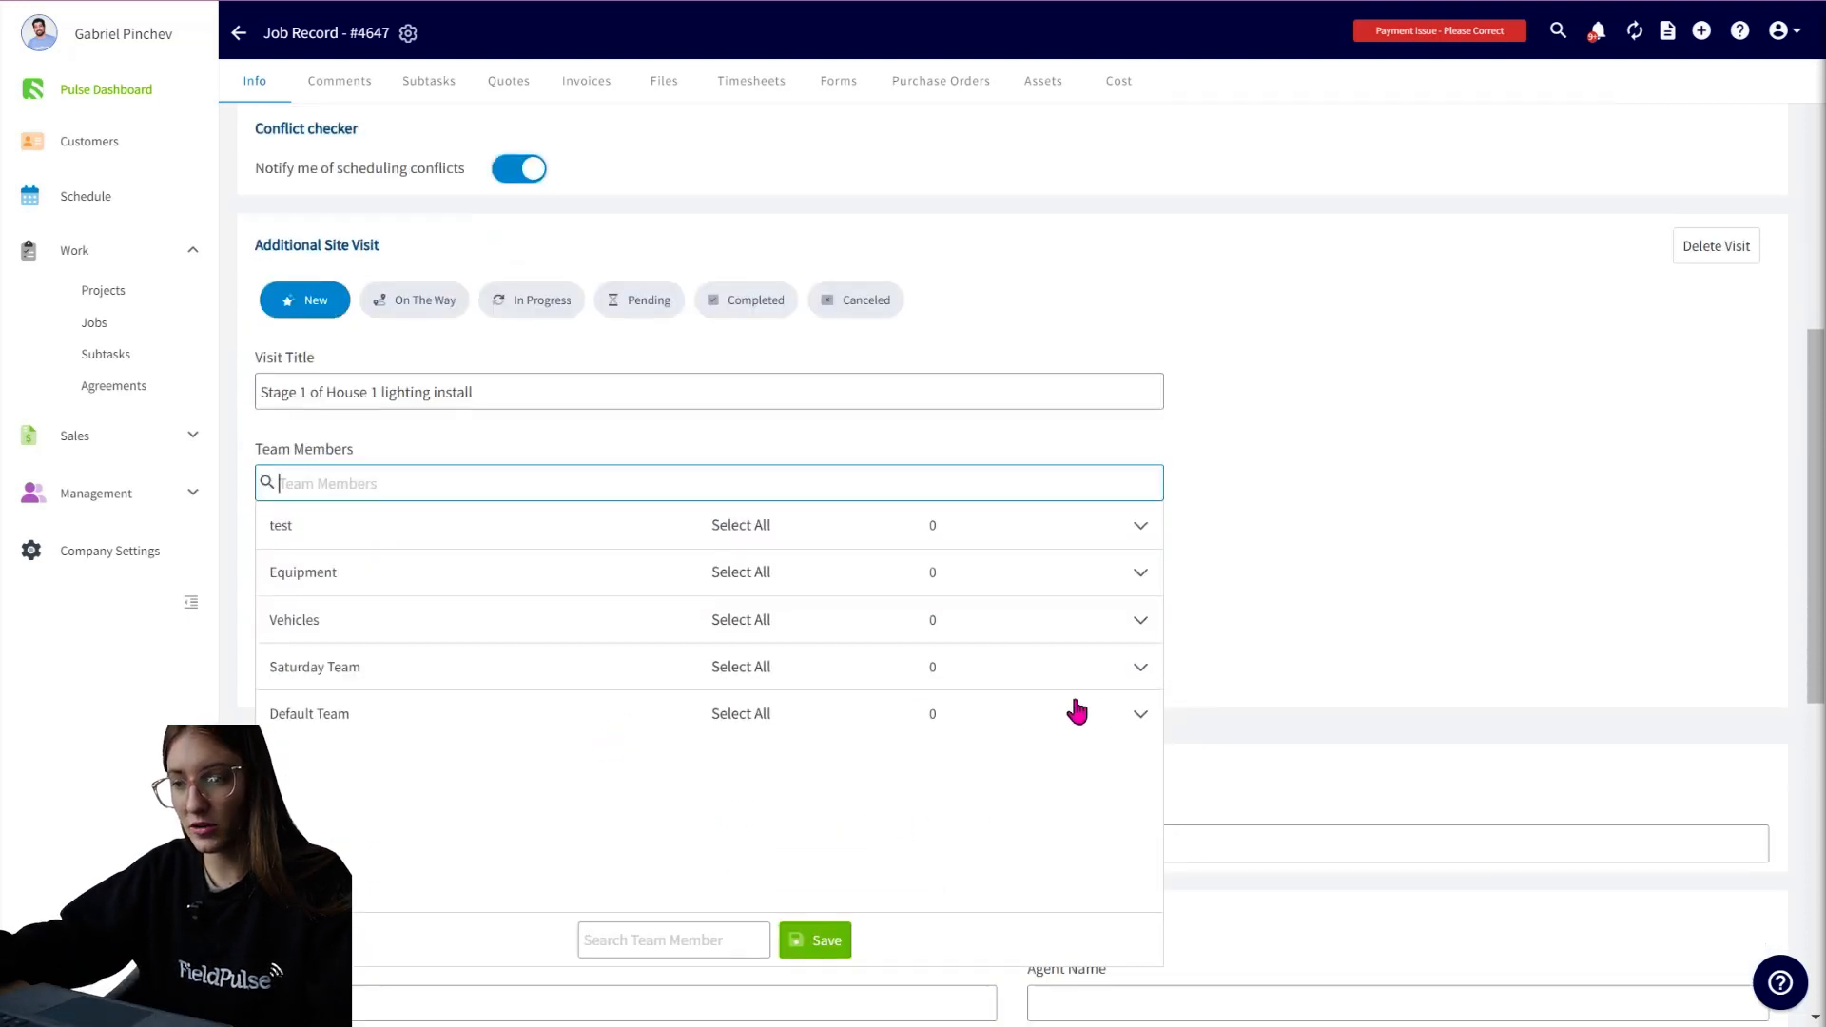
left_click(1140, 712)
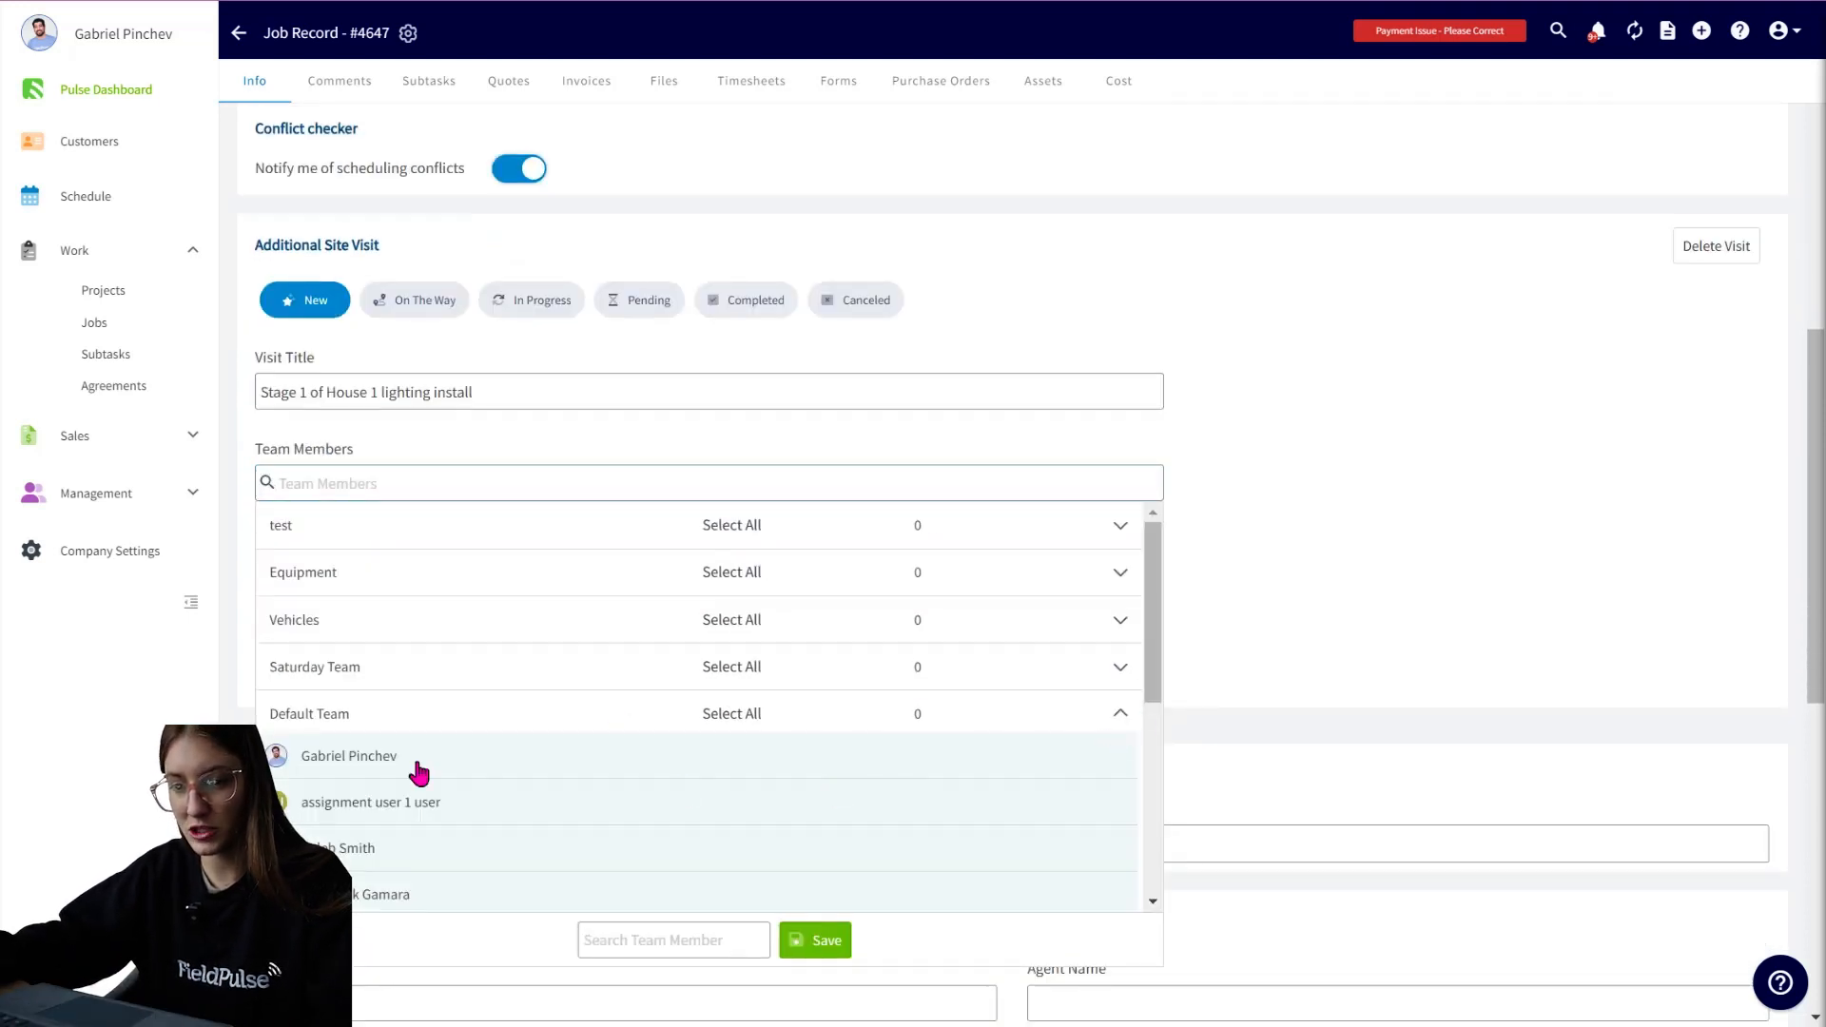
left_click(348, 754)
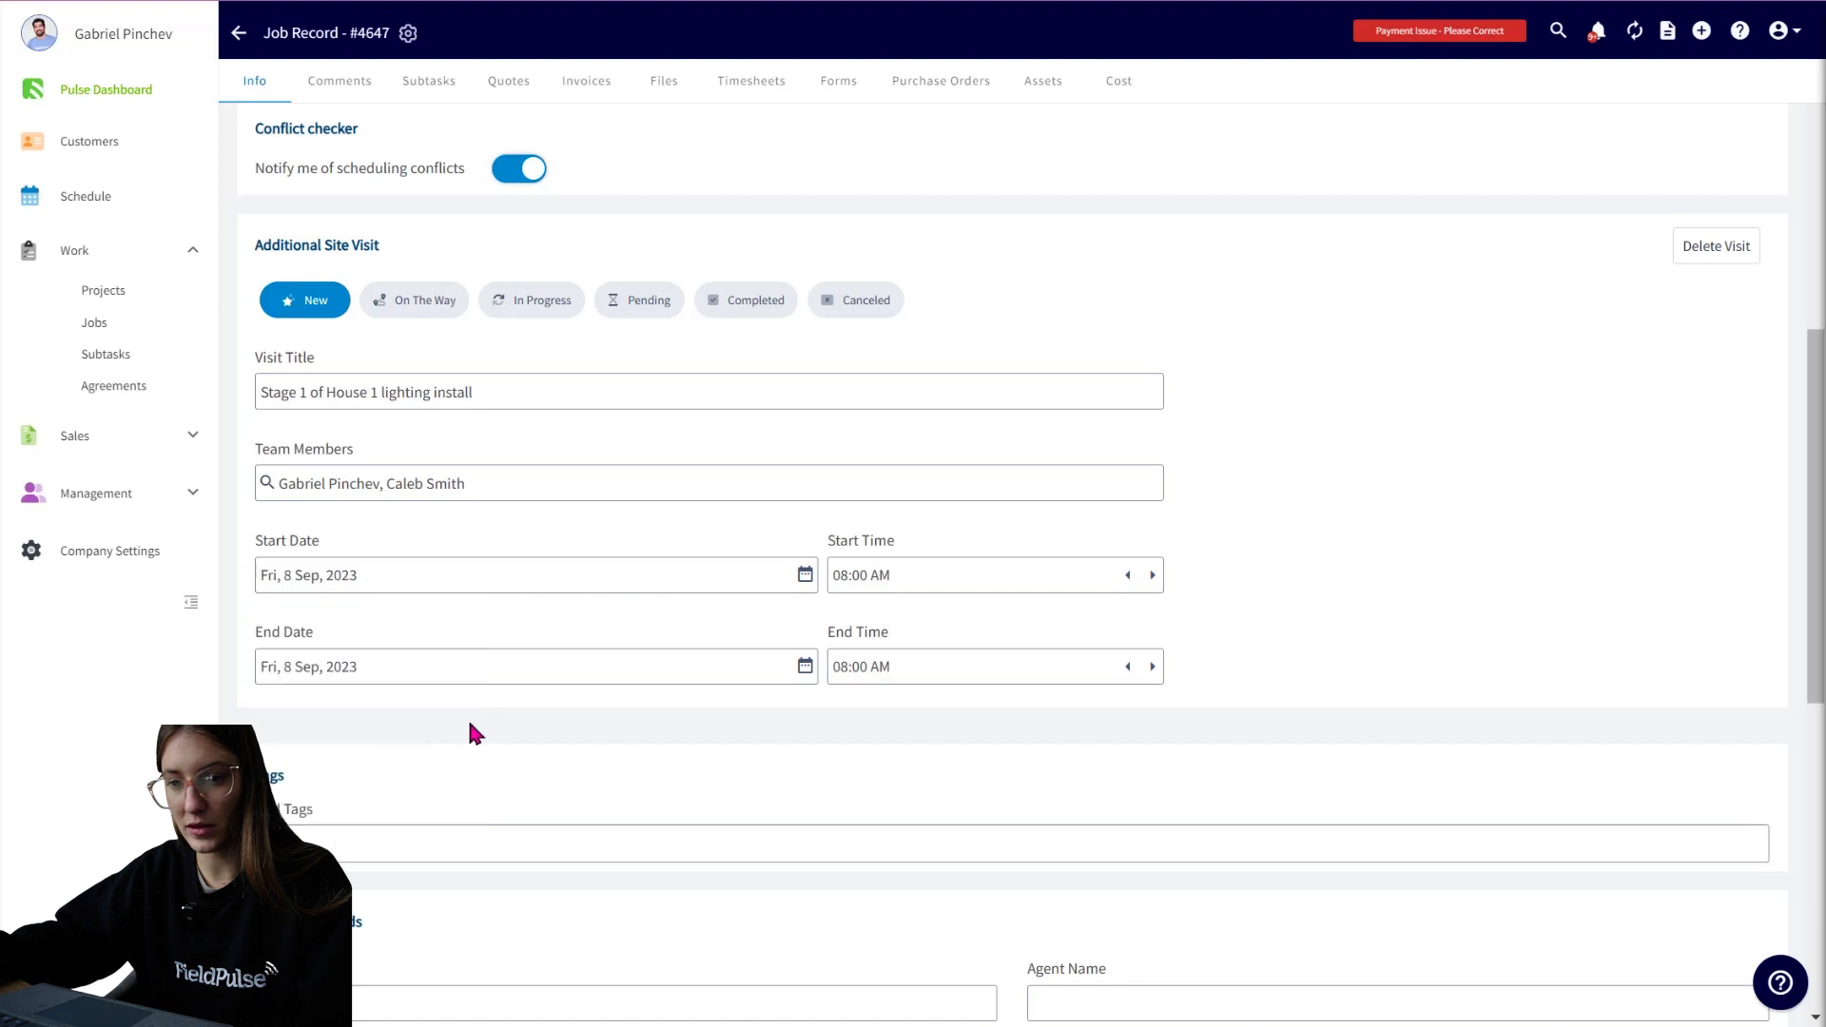
left_click(978, 666)
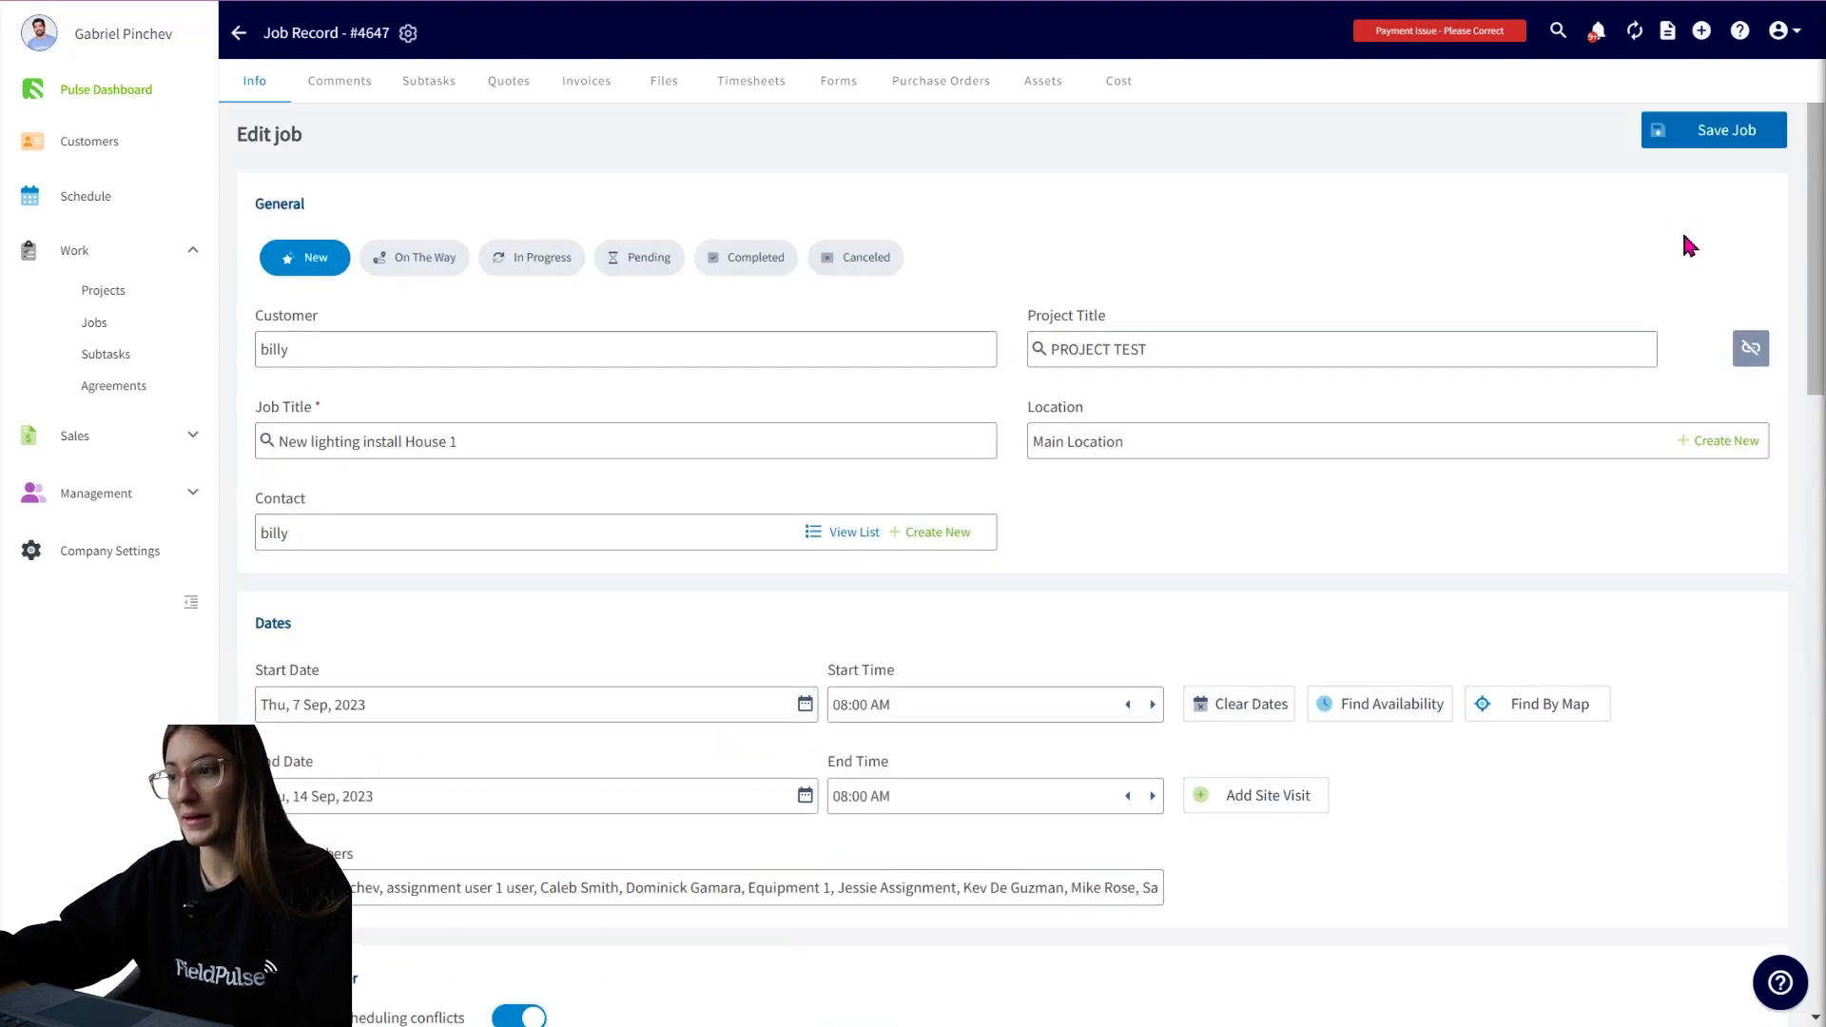
left_click(1712, 129)
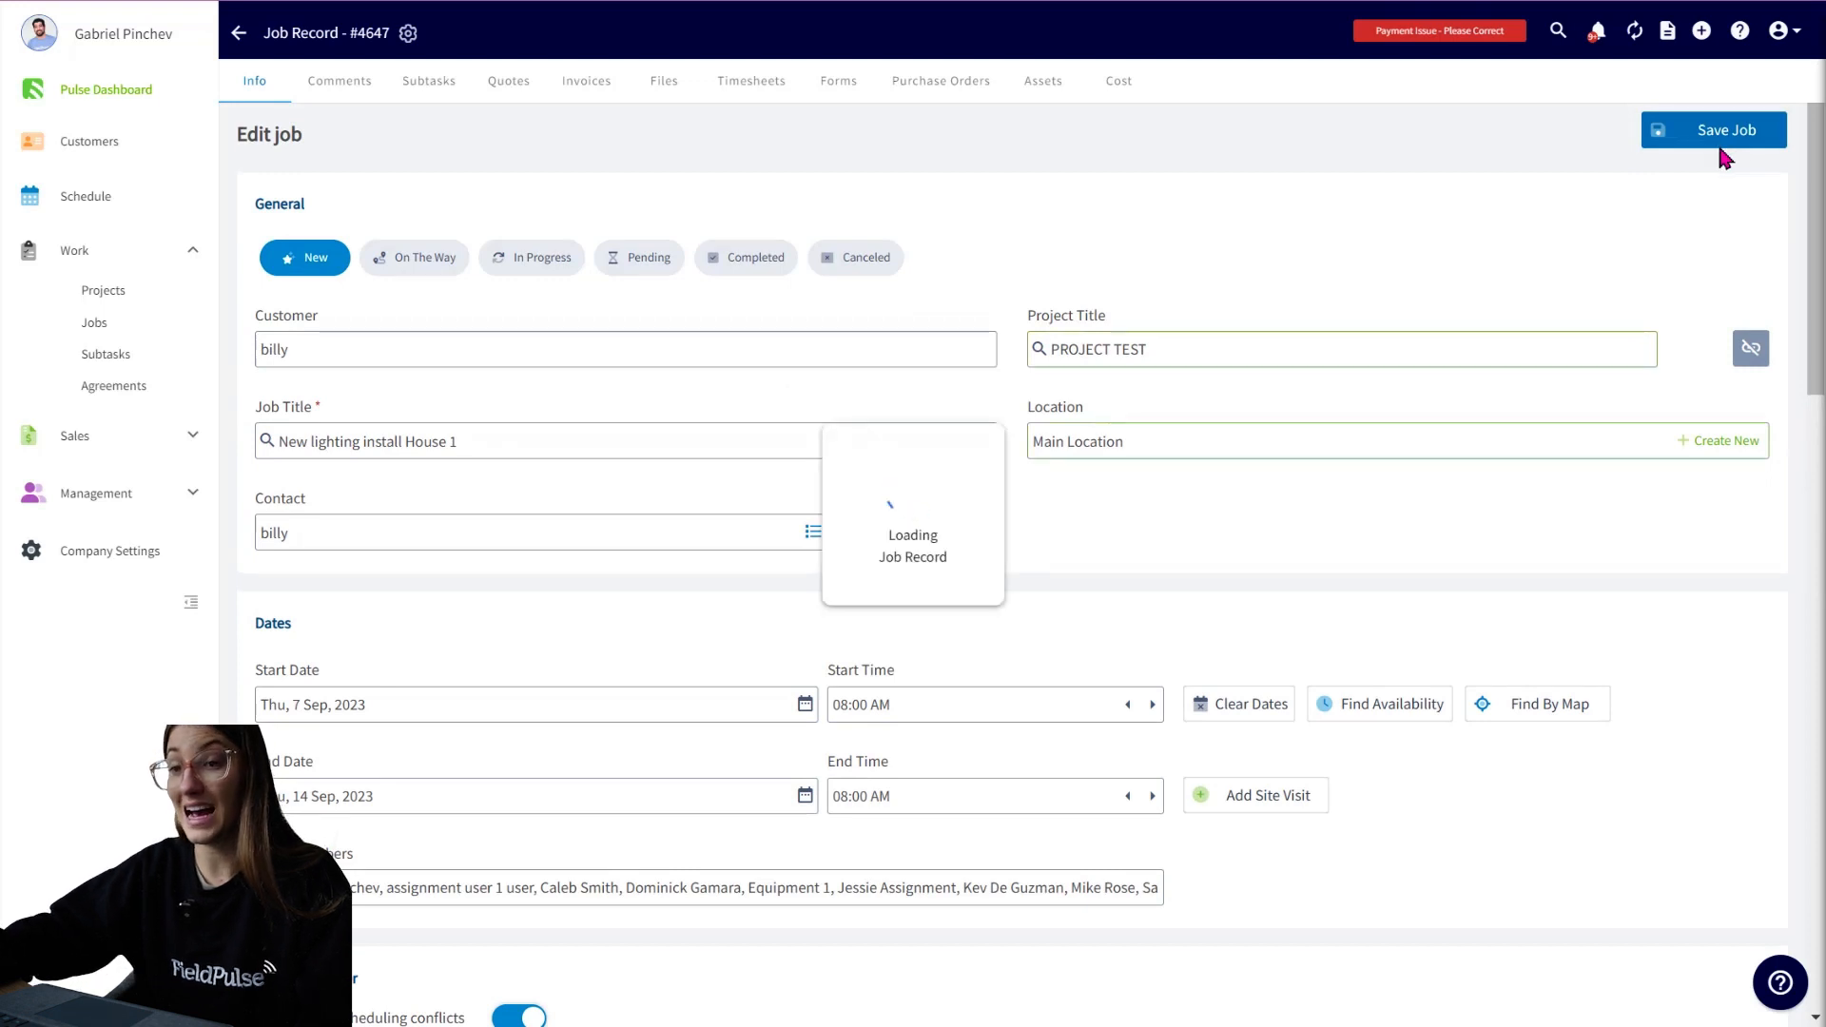
left_click(1712, 130)
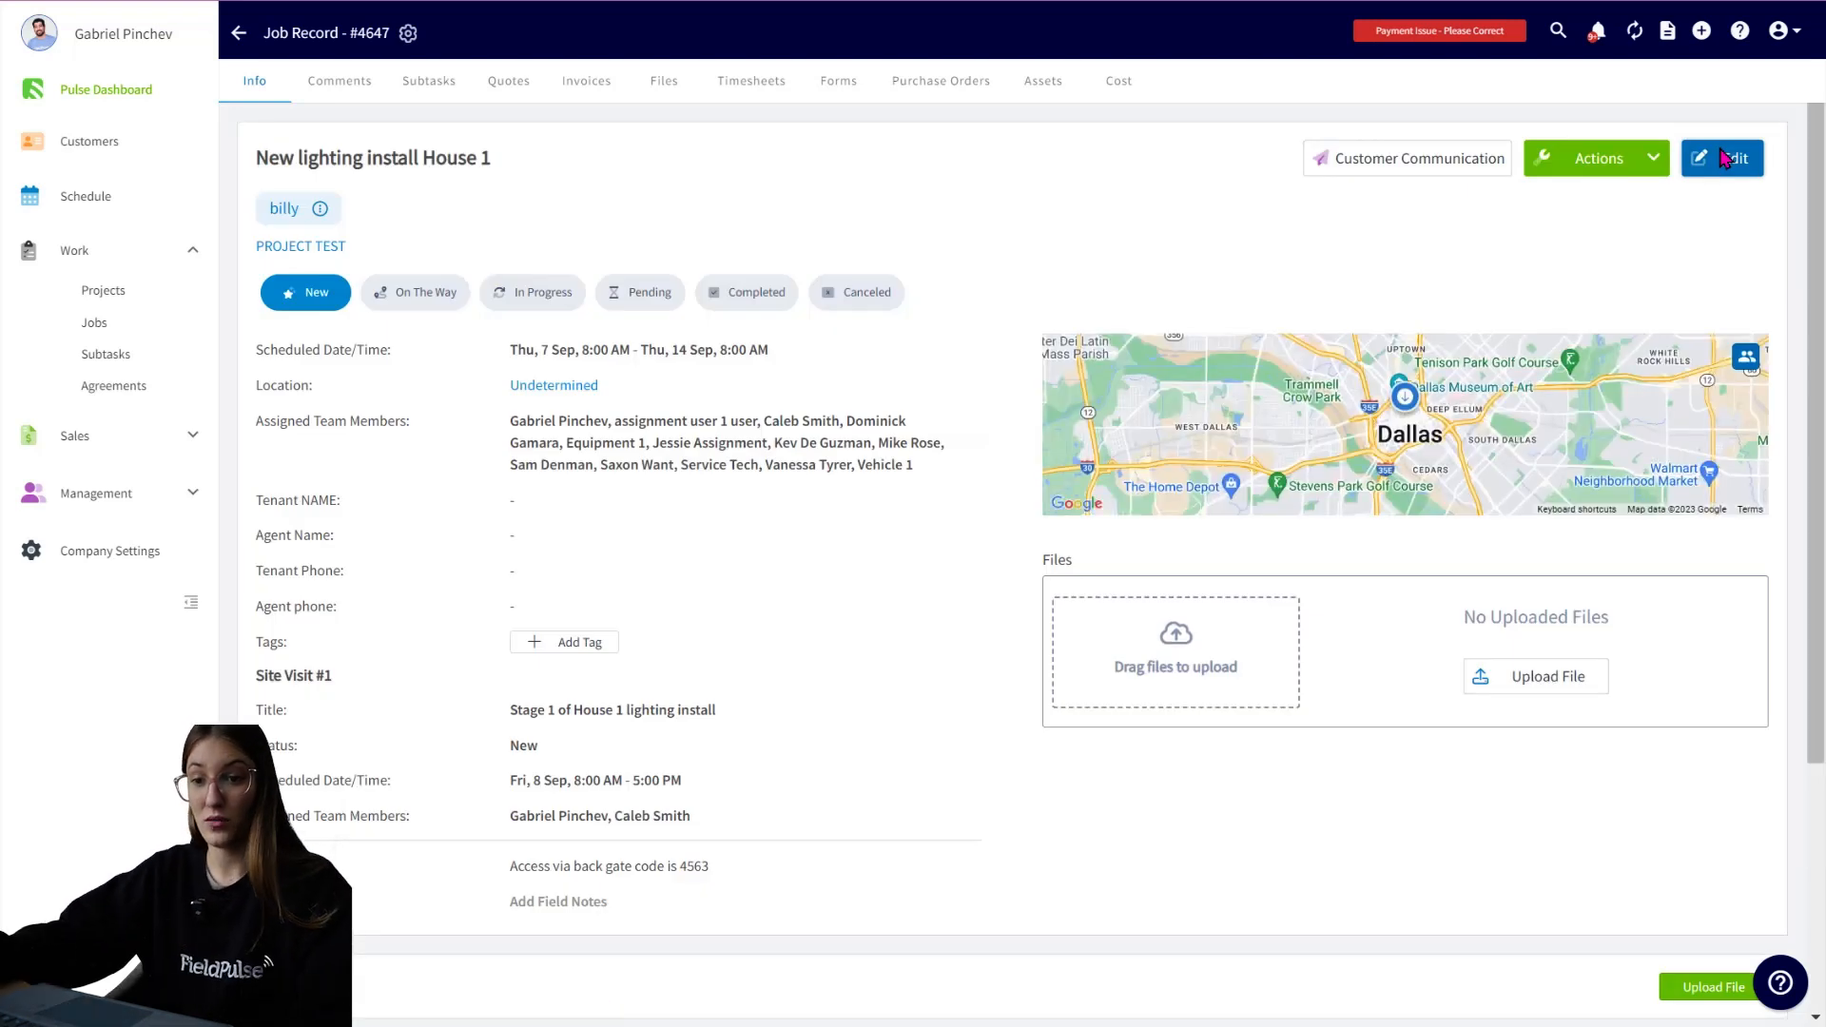
mouse_move(753, 926)
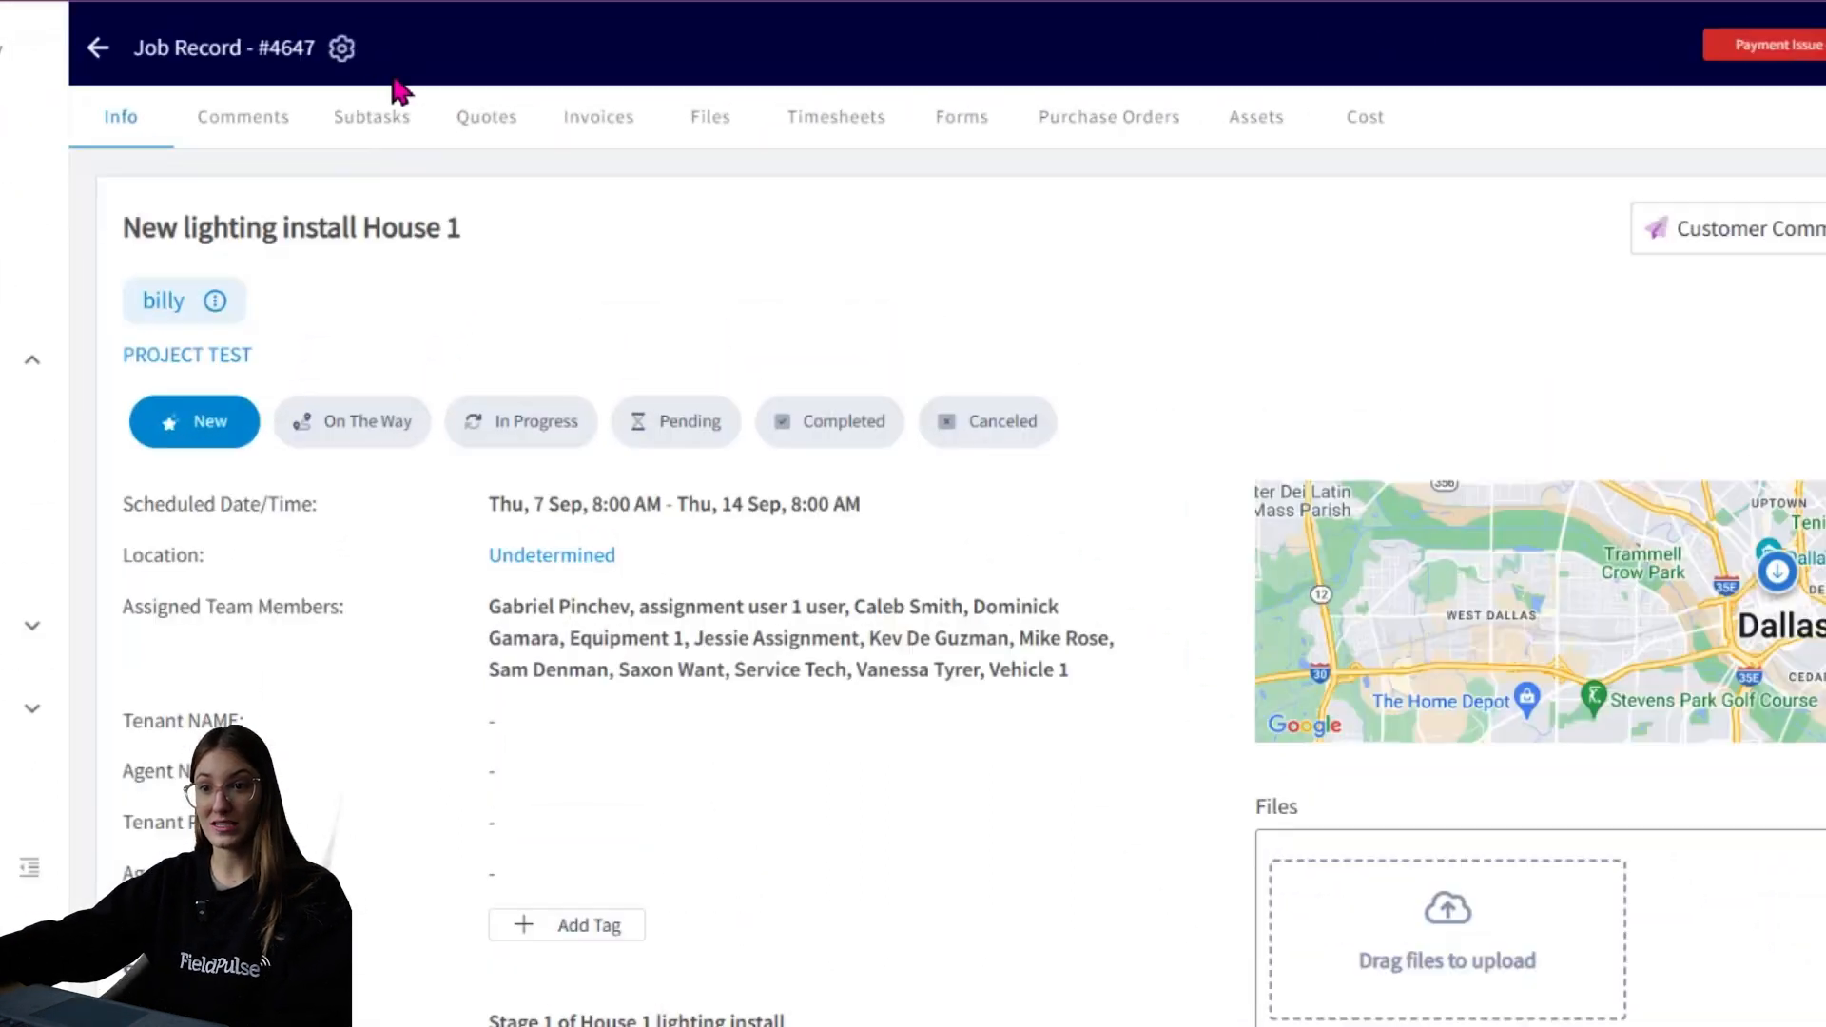
Step: Go to job #4647's Subtasks tab and start a blank new subtask series
left_click(370, 115)
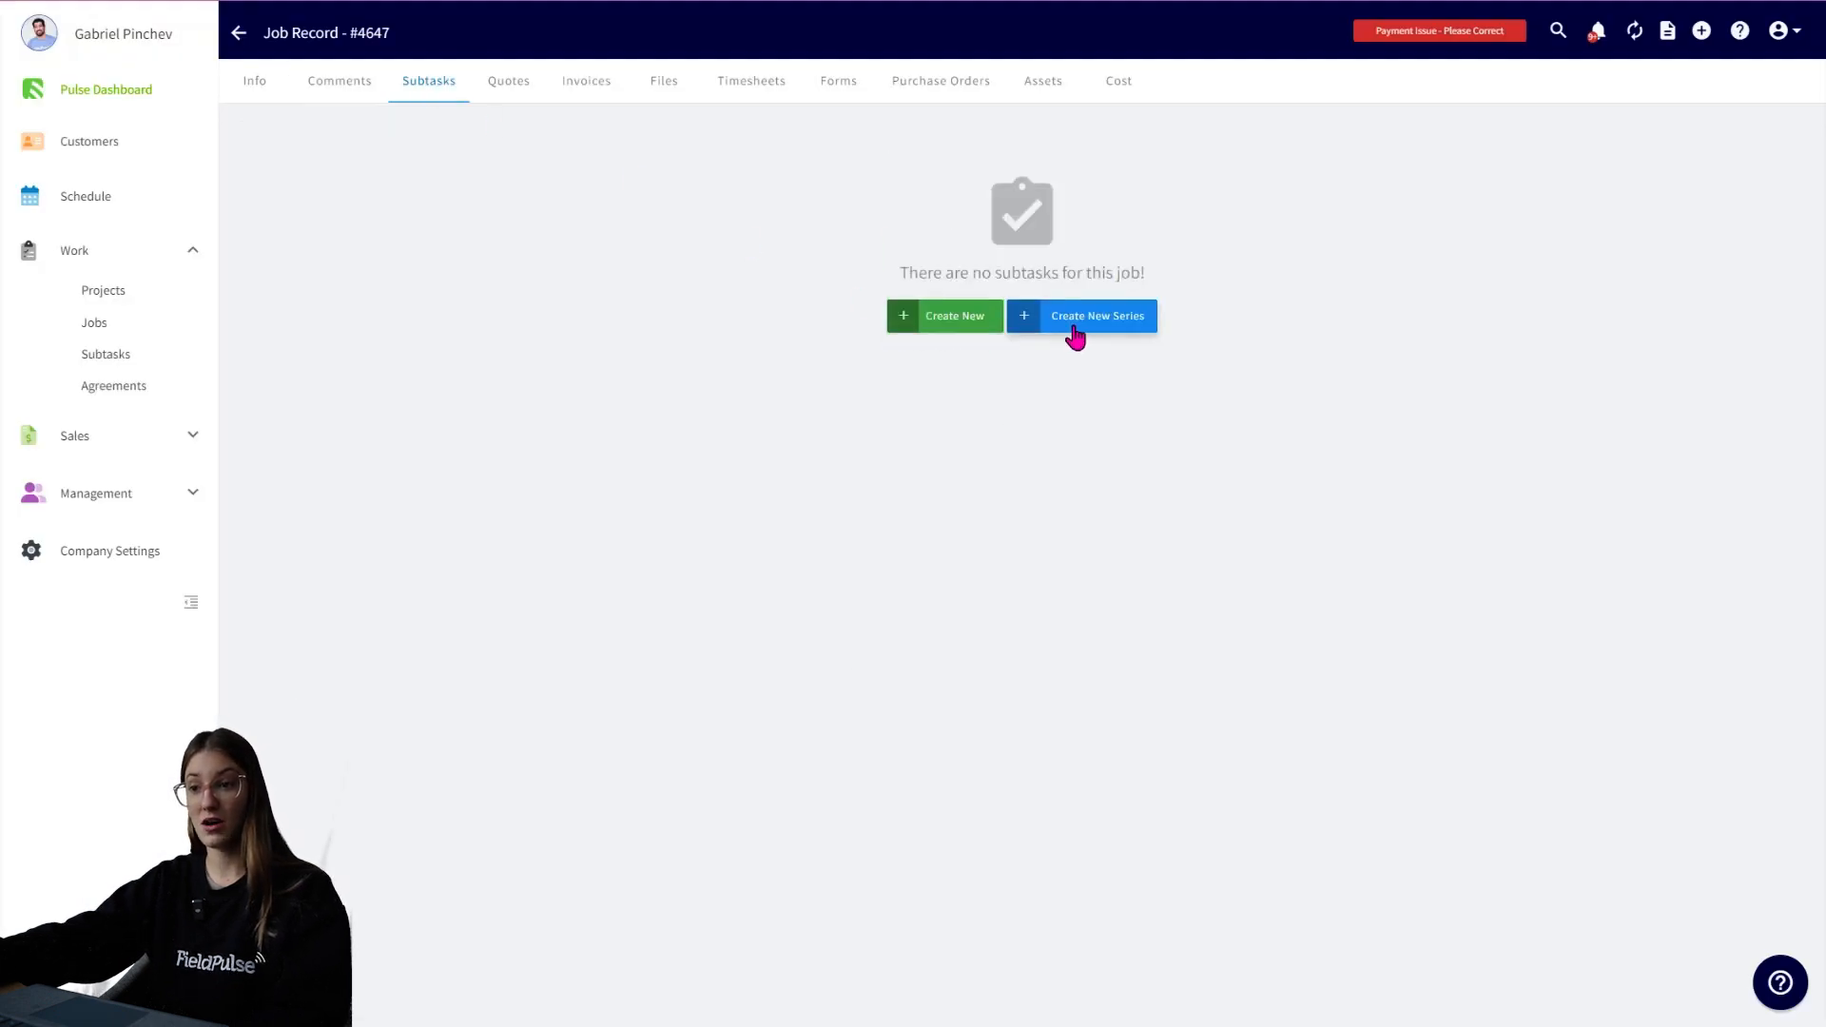
left_click(1080, 315)
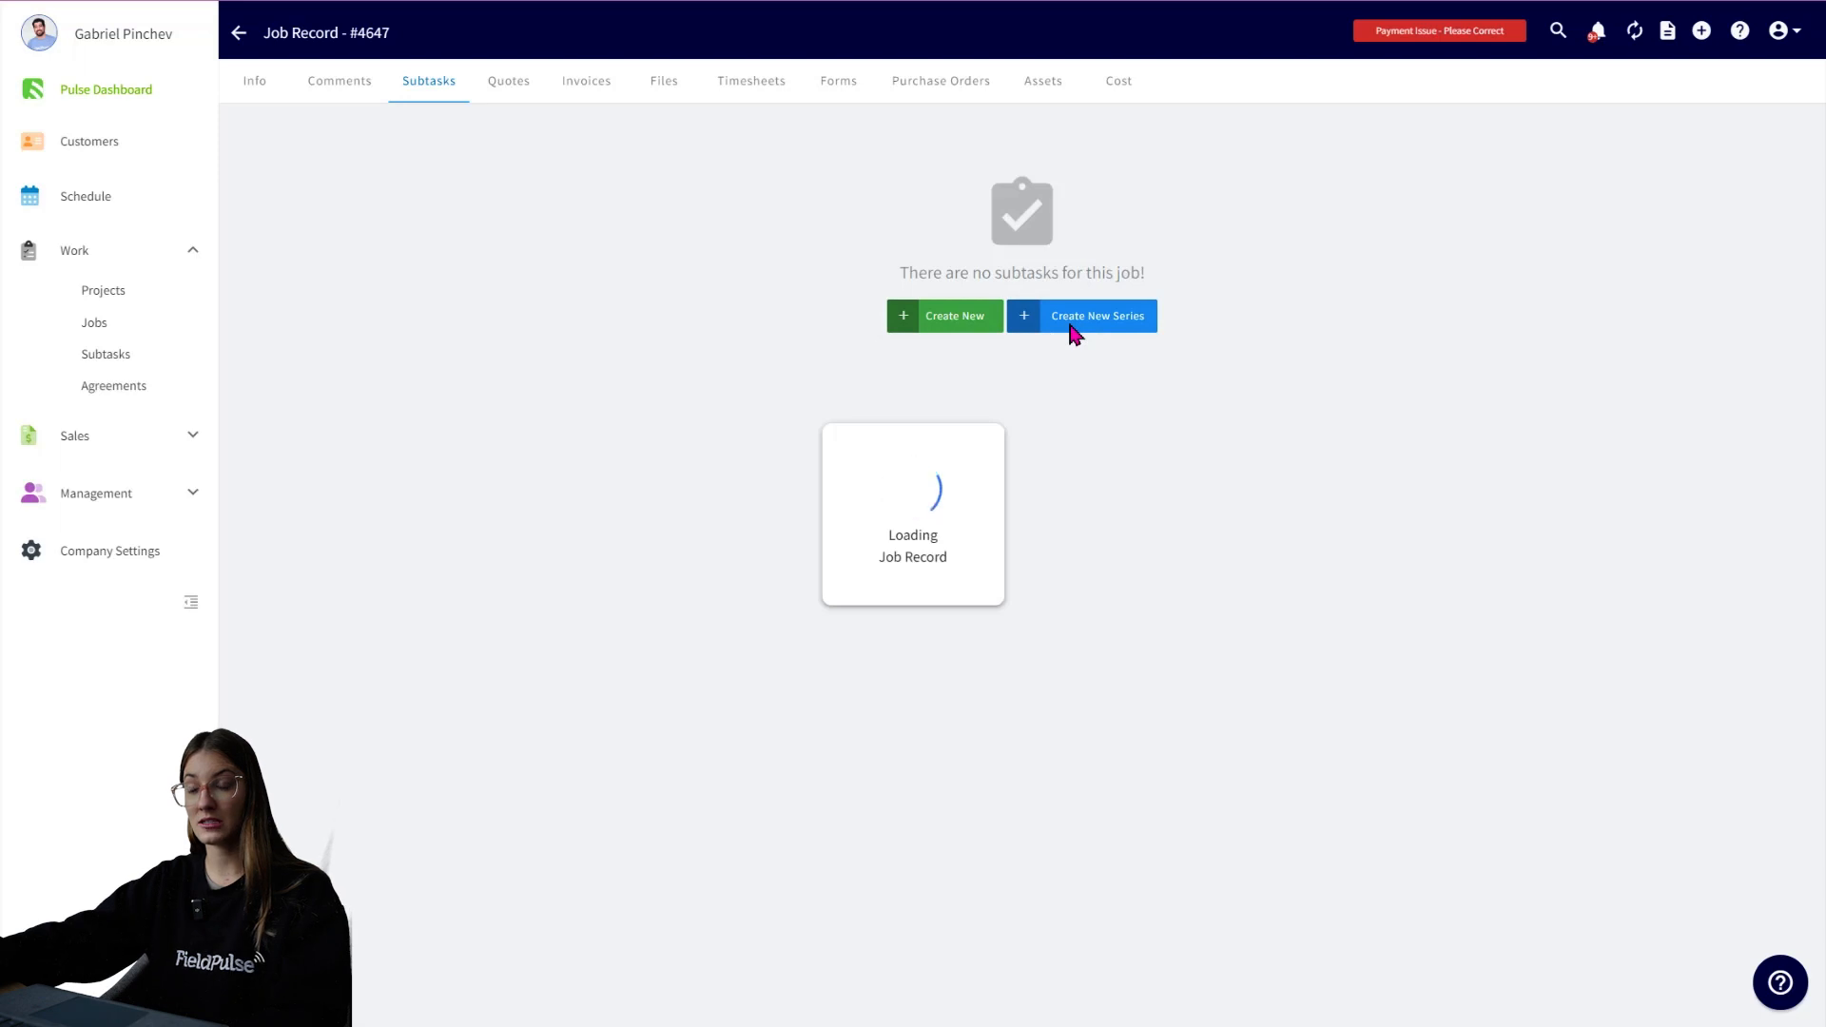
left_click(1095, 316)
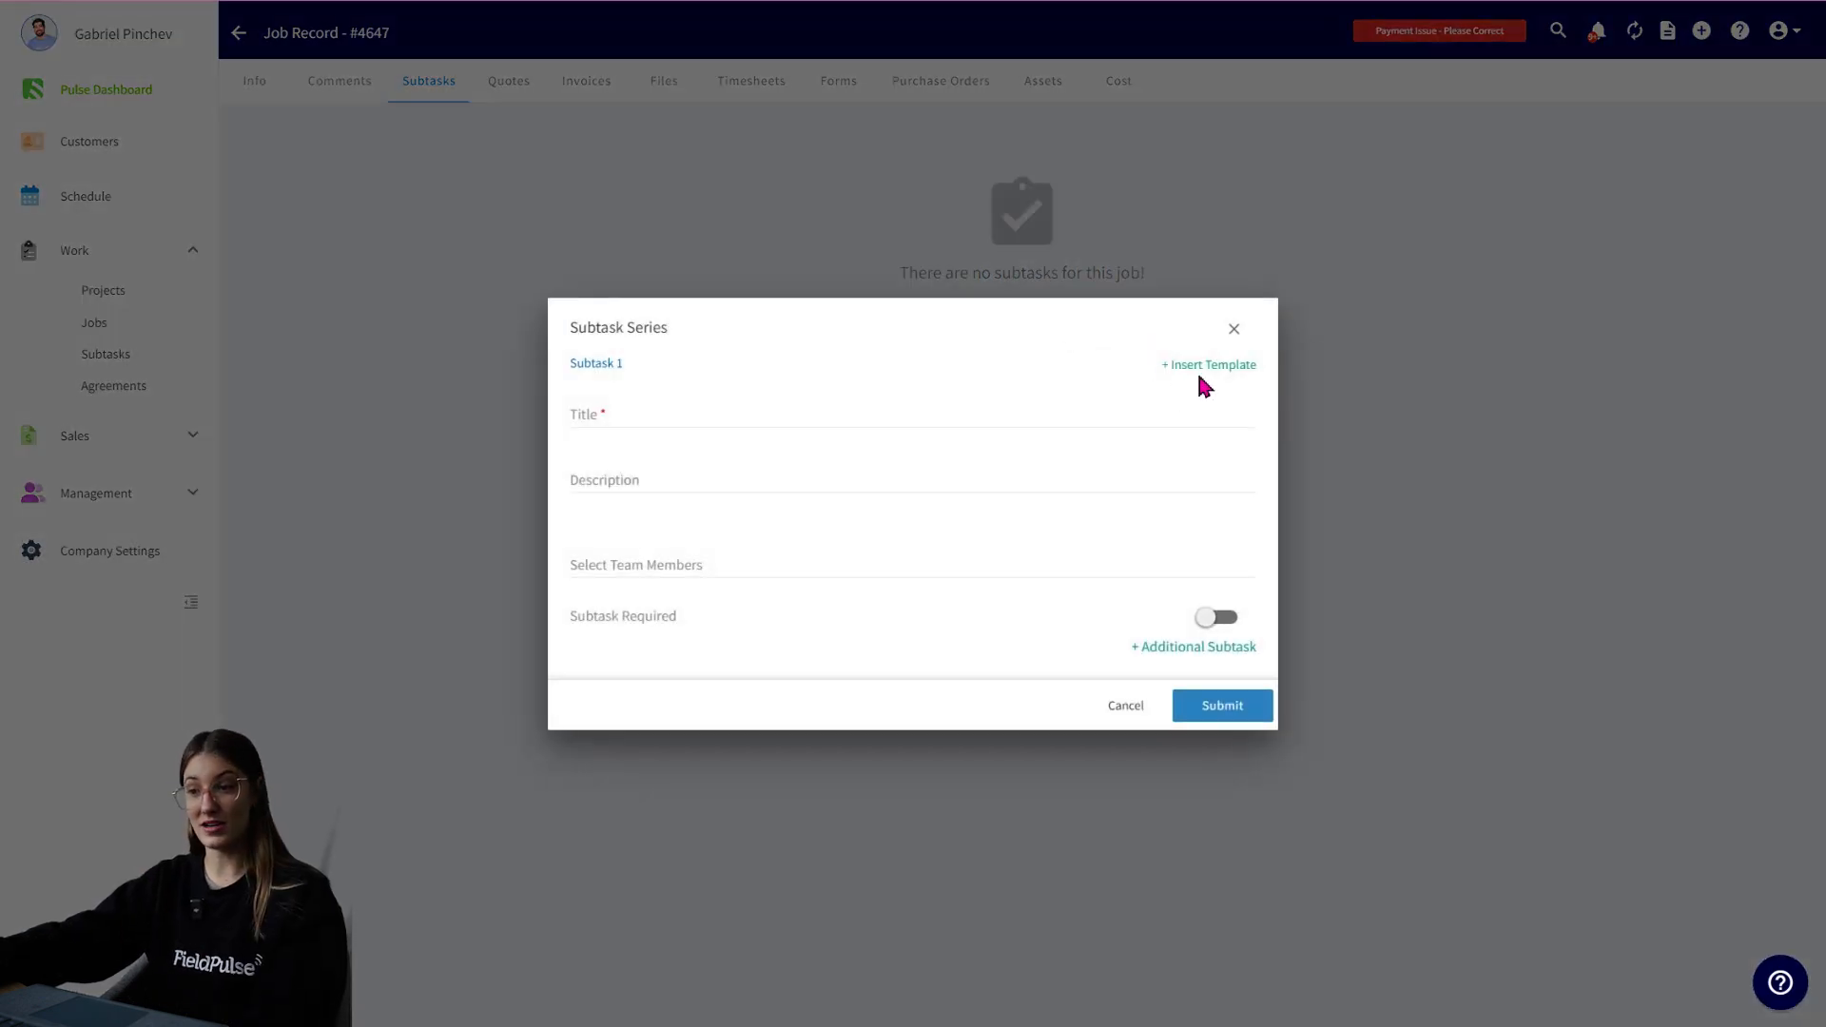
left_click(1208, 364)
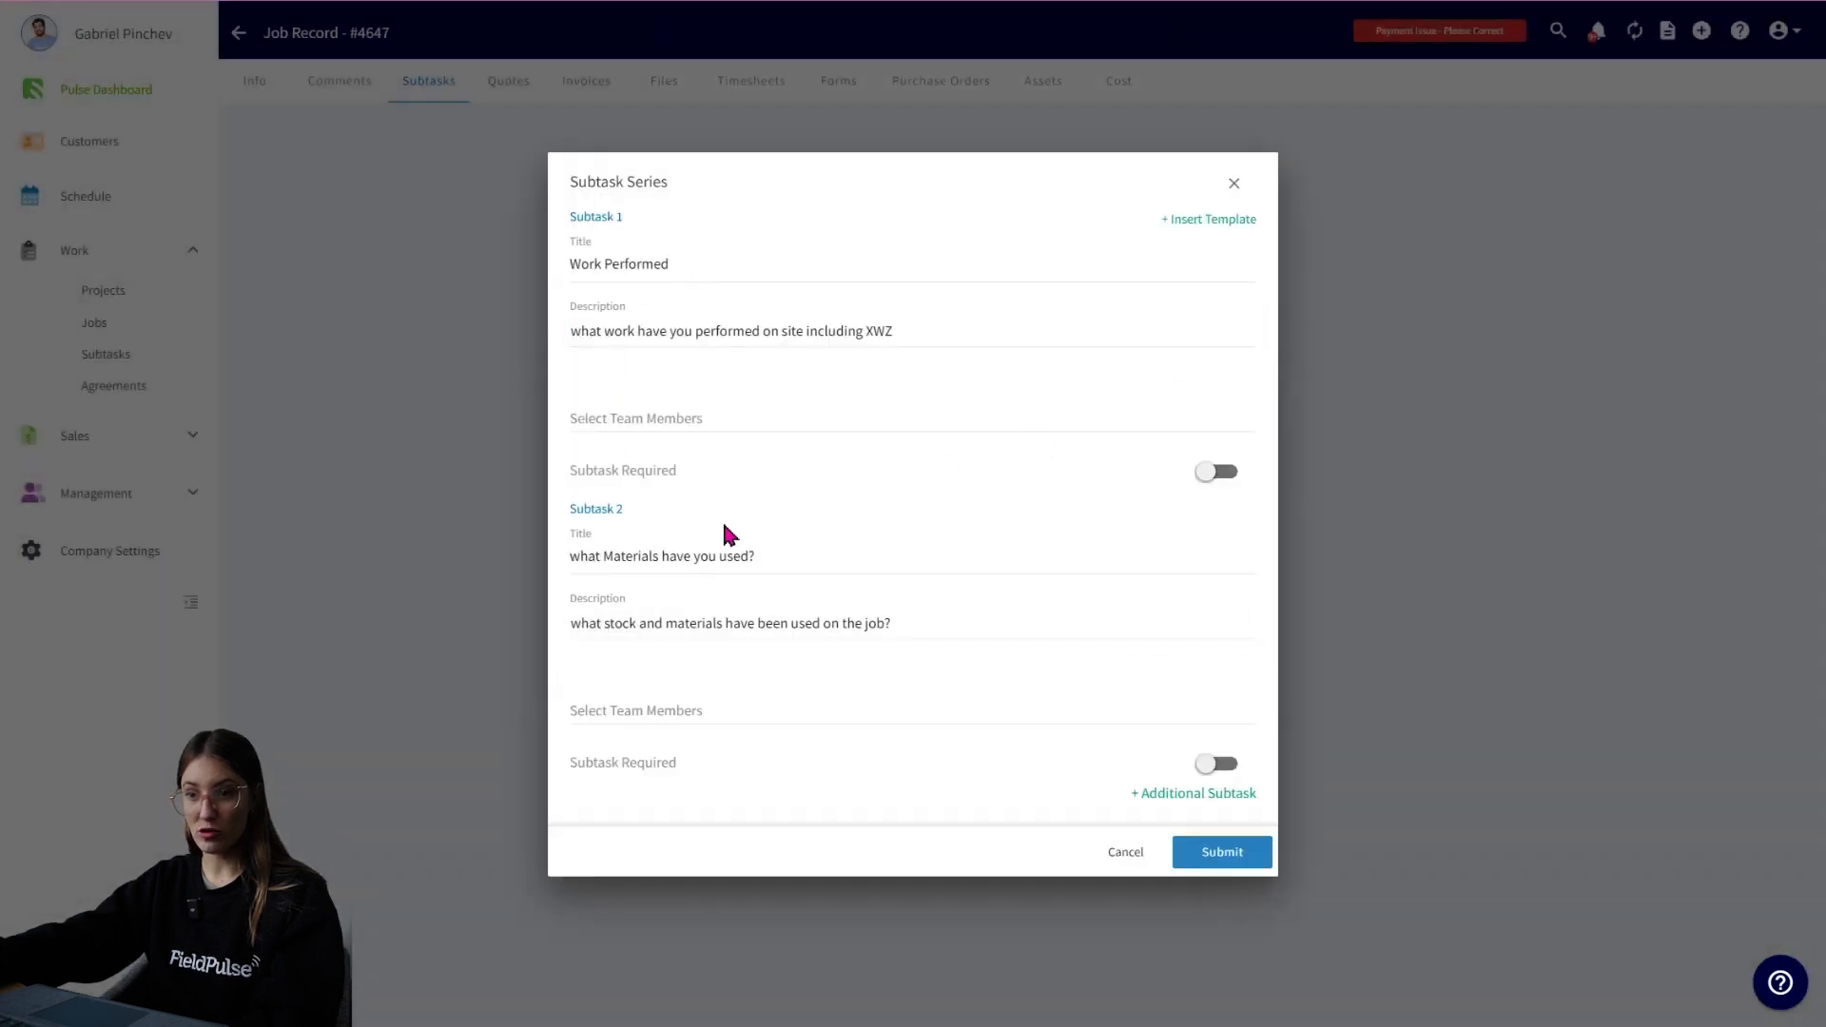
left_click(662, 556)
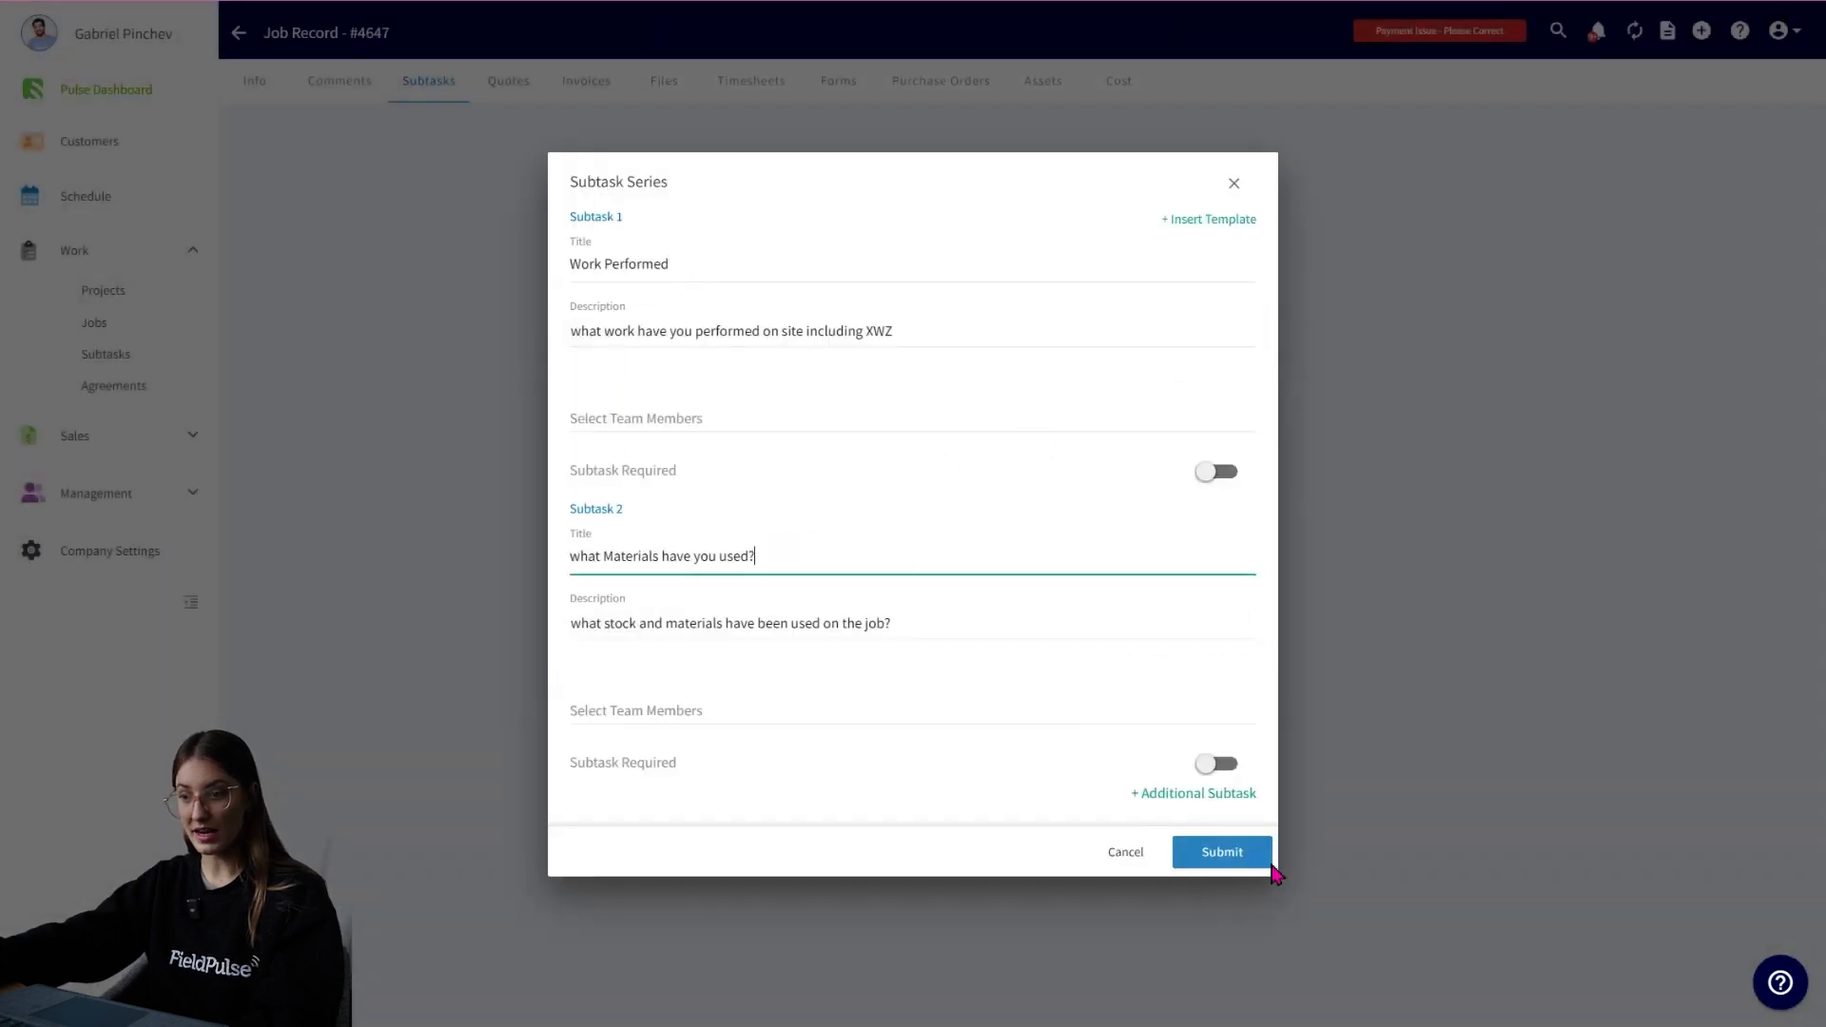
mouse_move(943, 294)
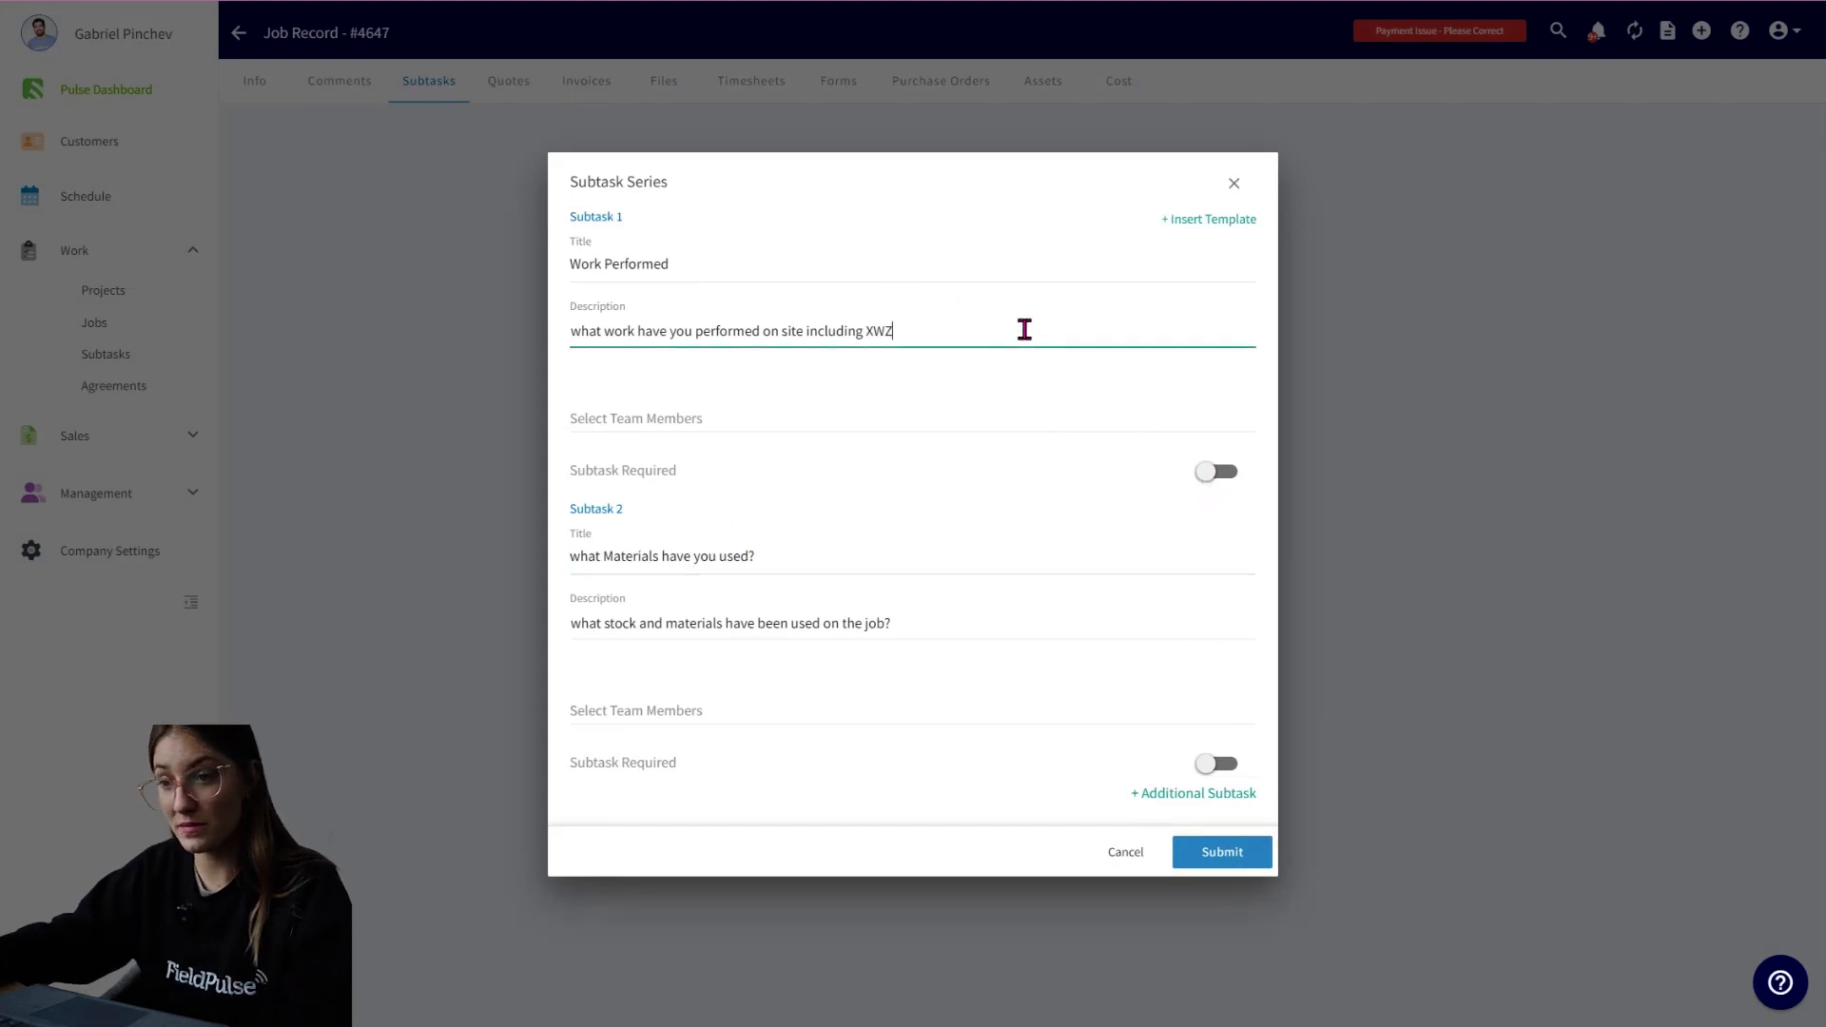
mouse_move(765, 432)
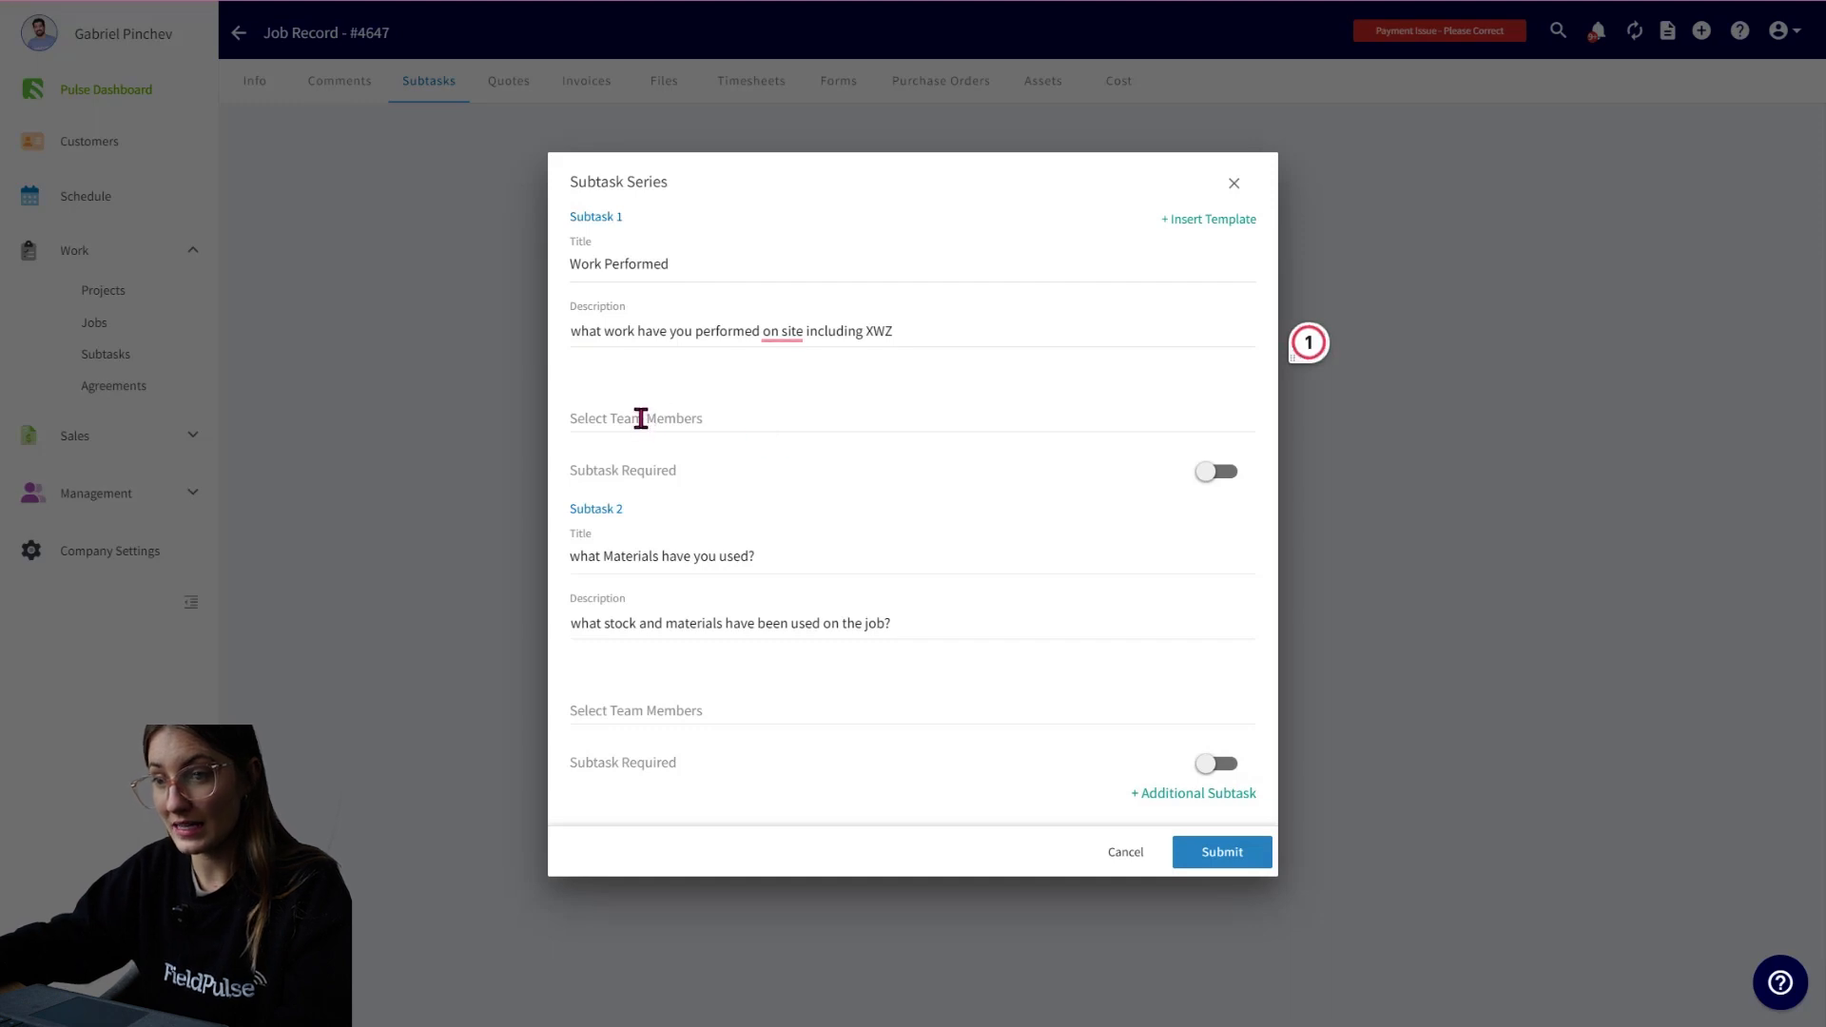
left_click(637, 419)
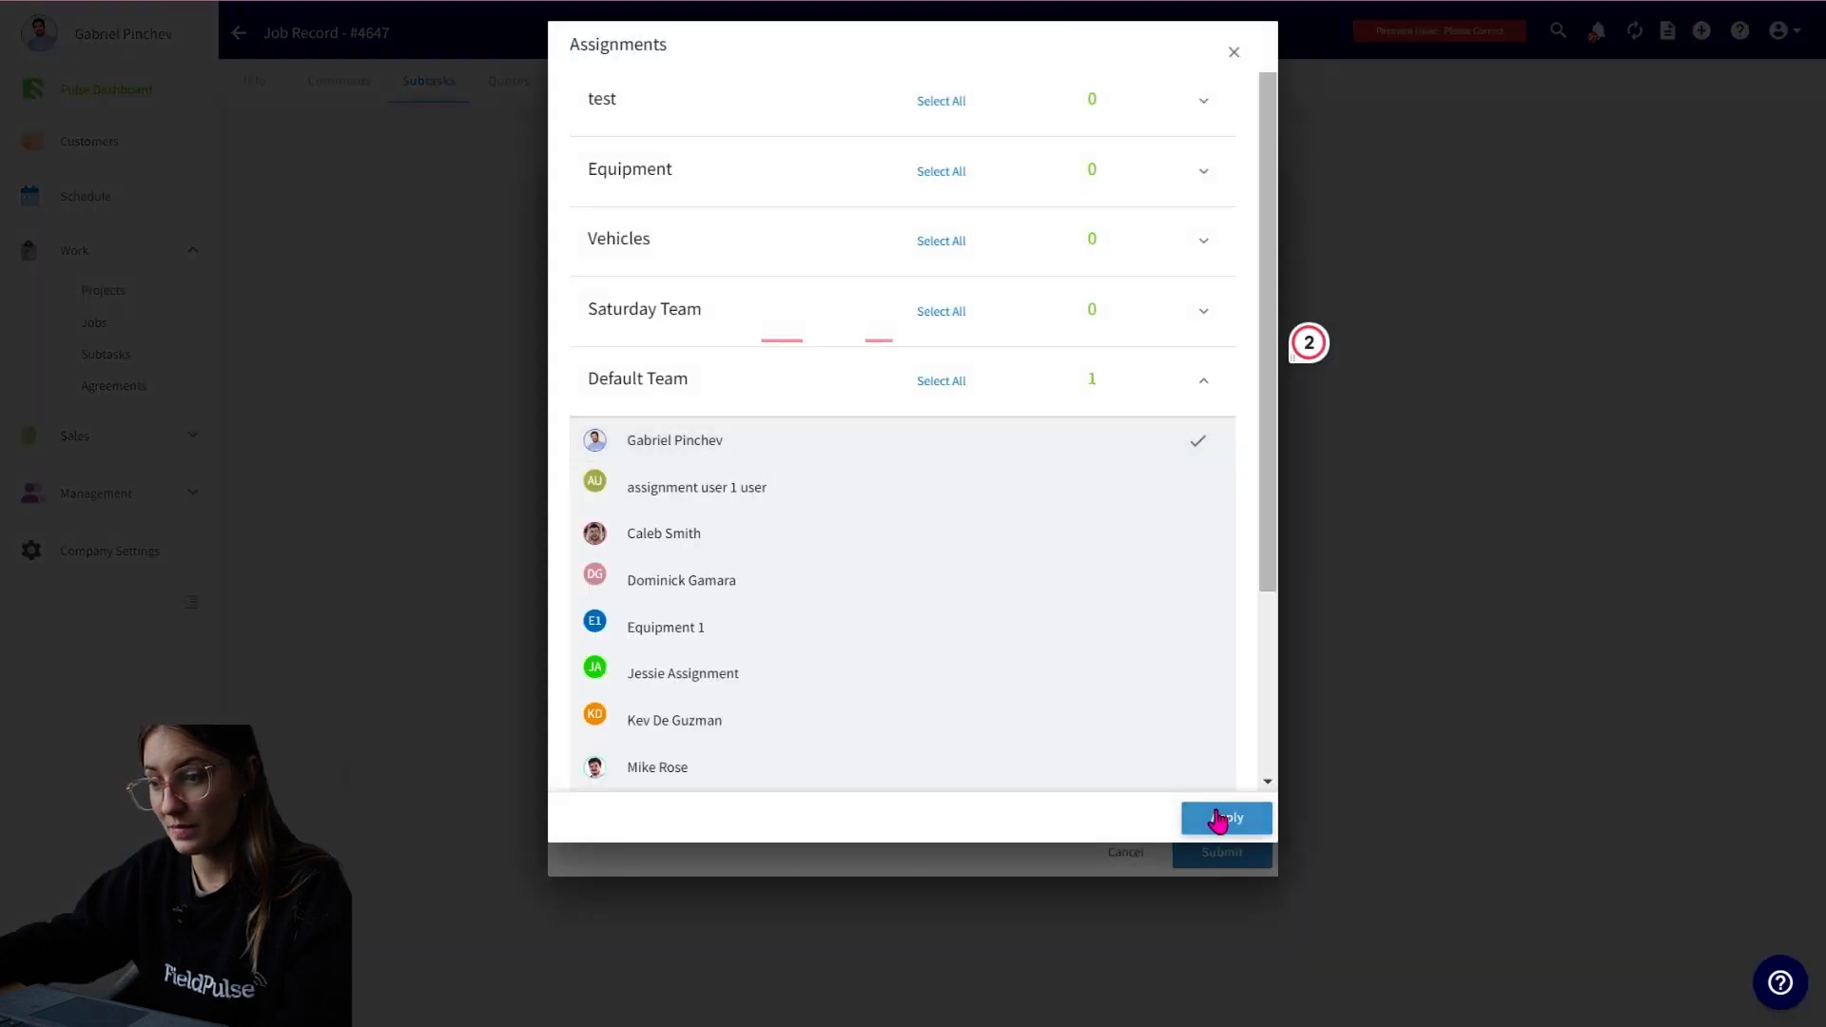
left_click(1225, 817)
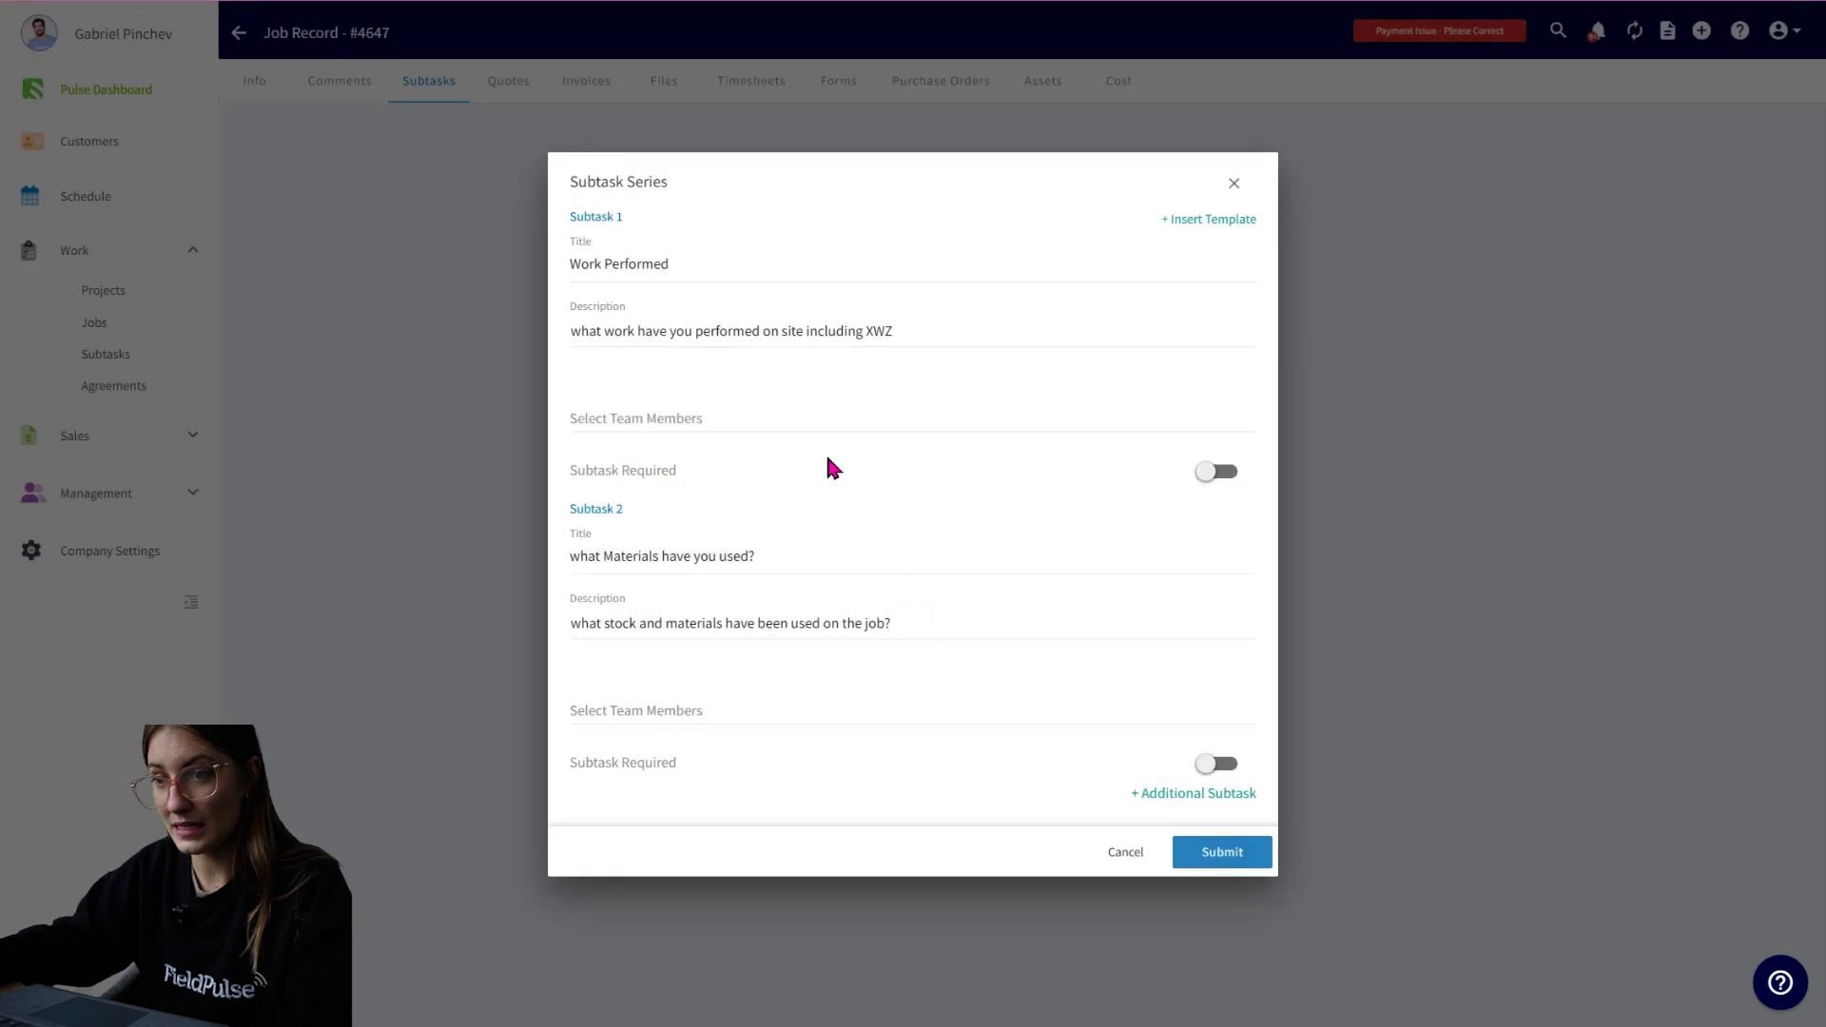
left_click(637, 419)
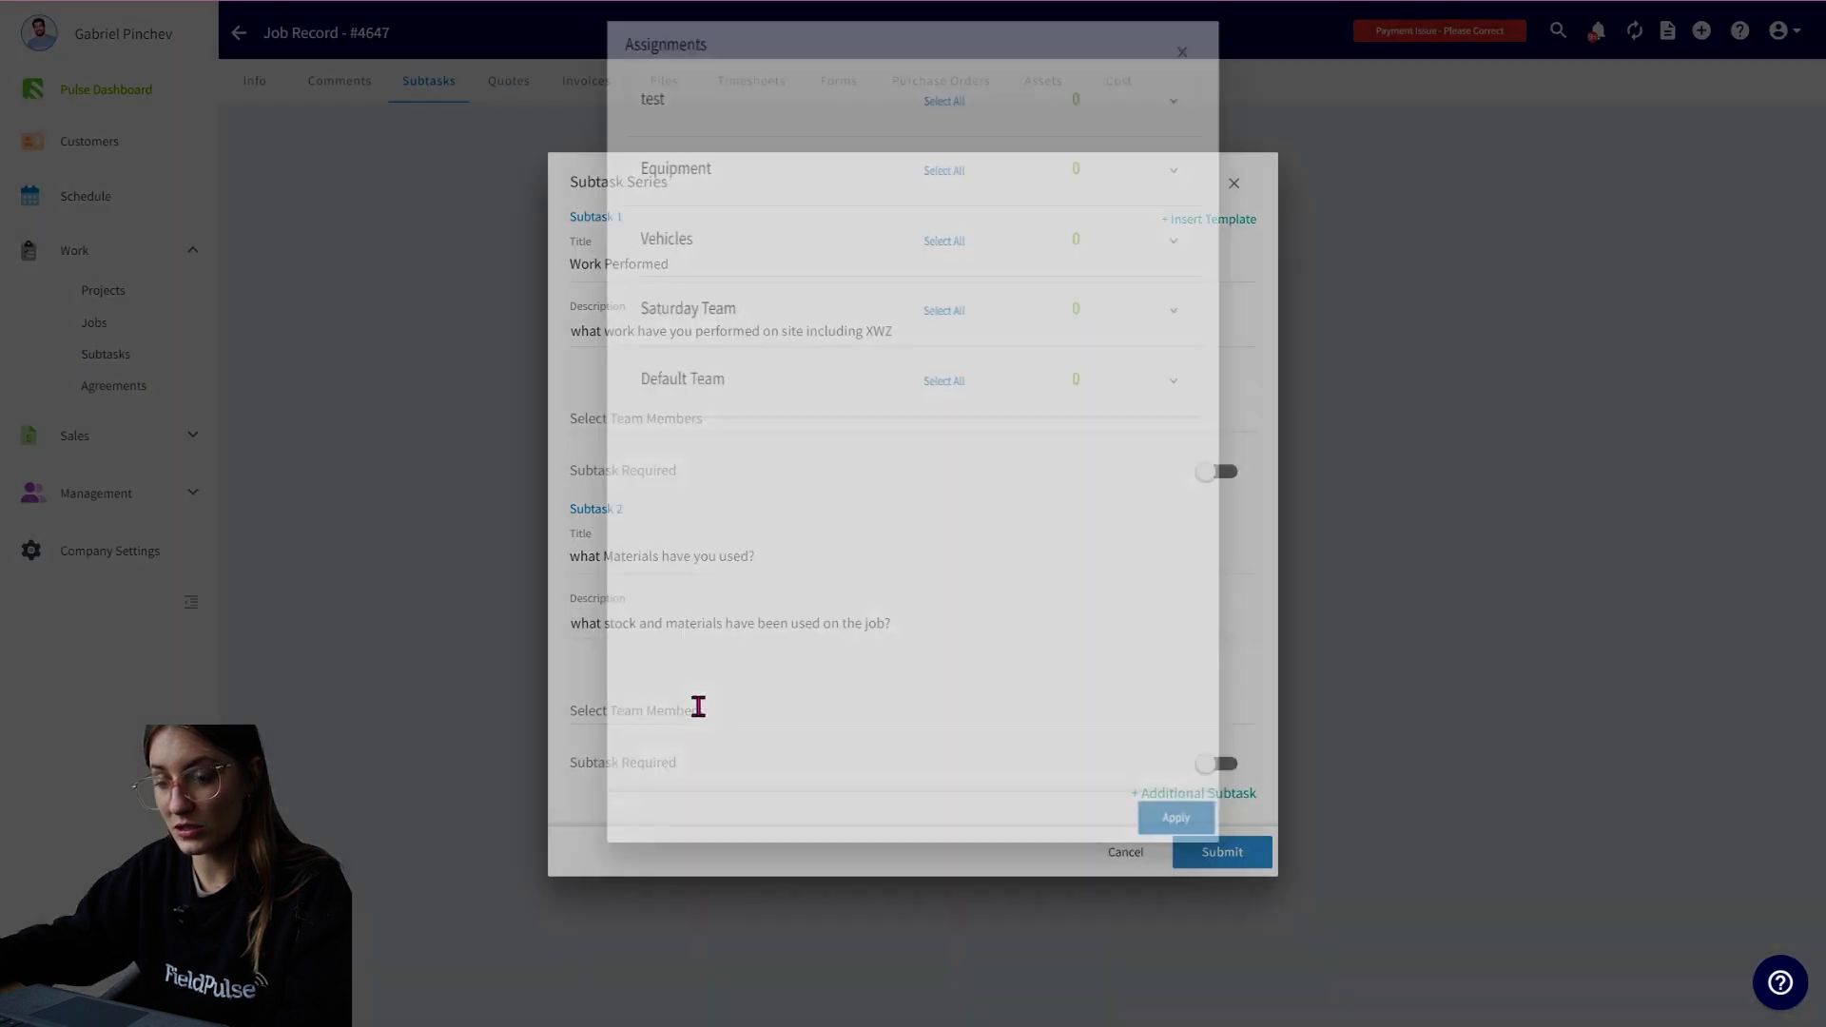
left_click(1203, 379)
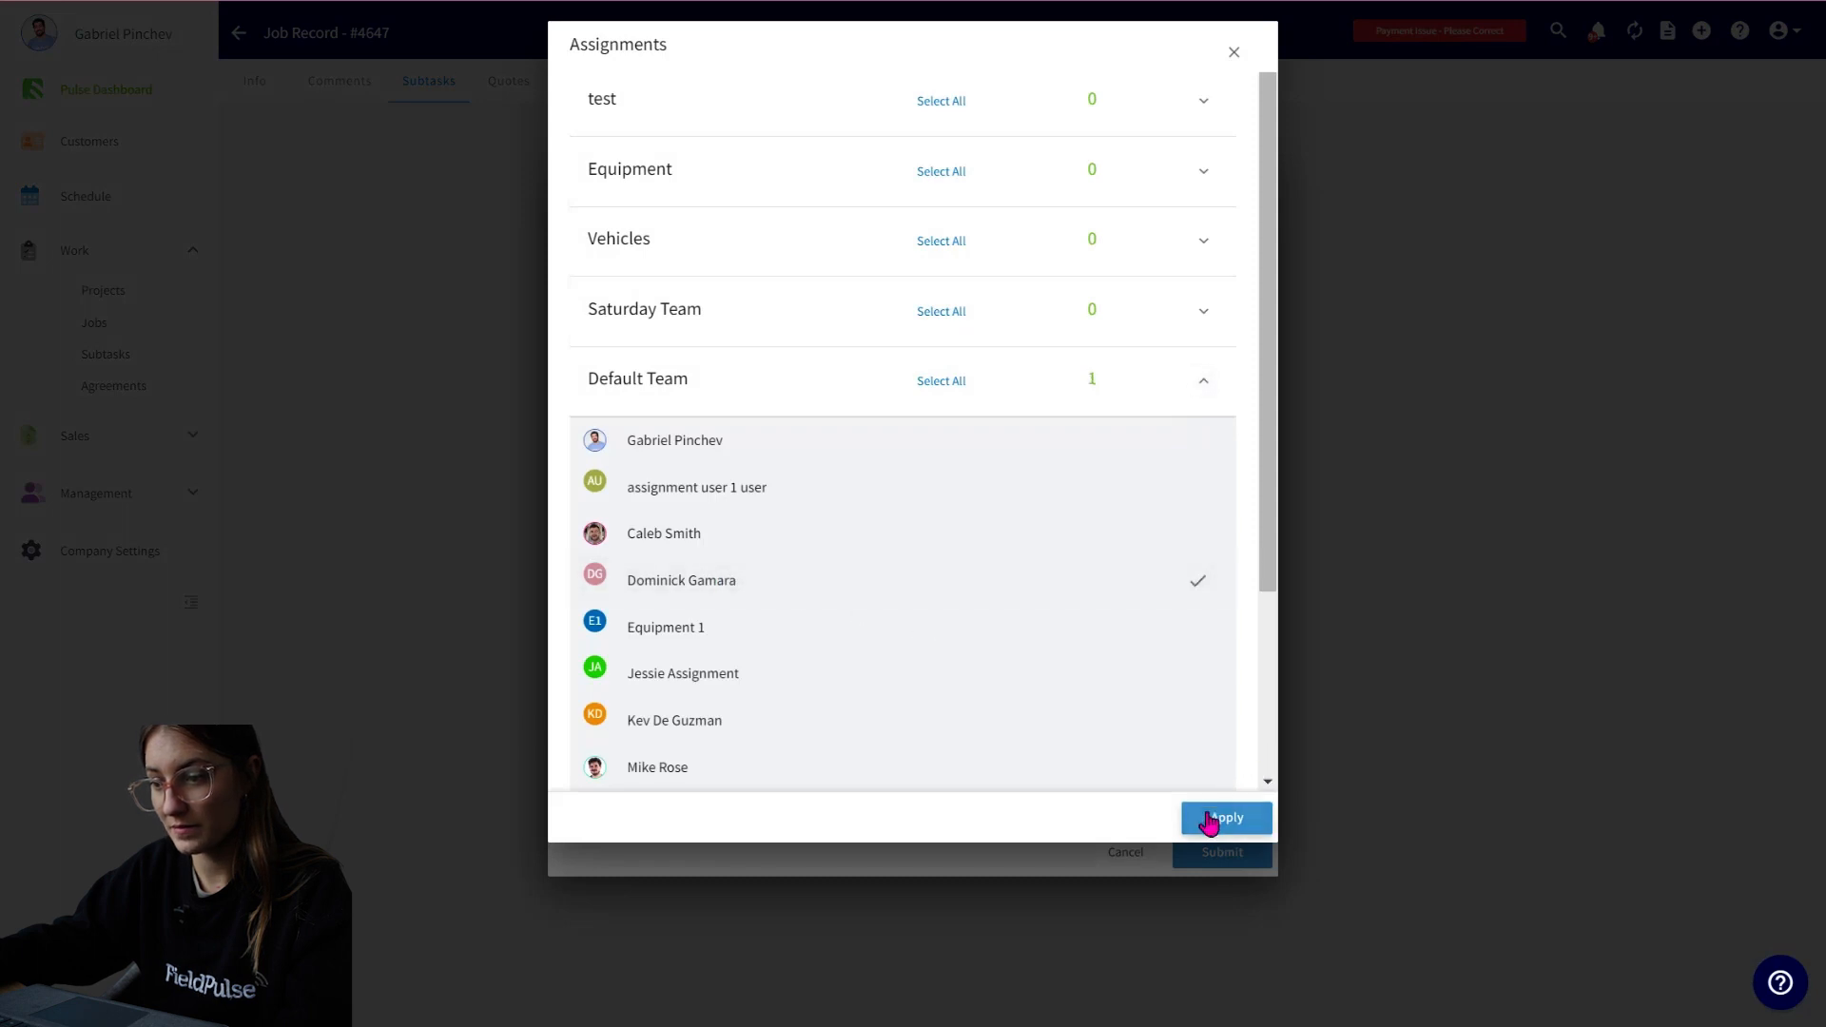
left_click(1224, 818)
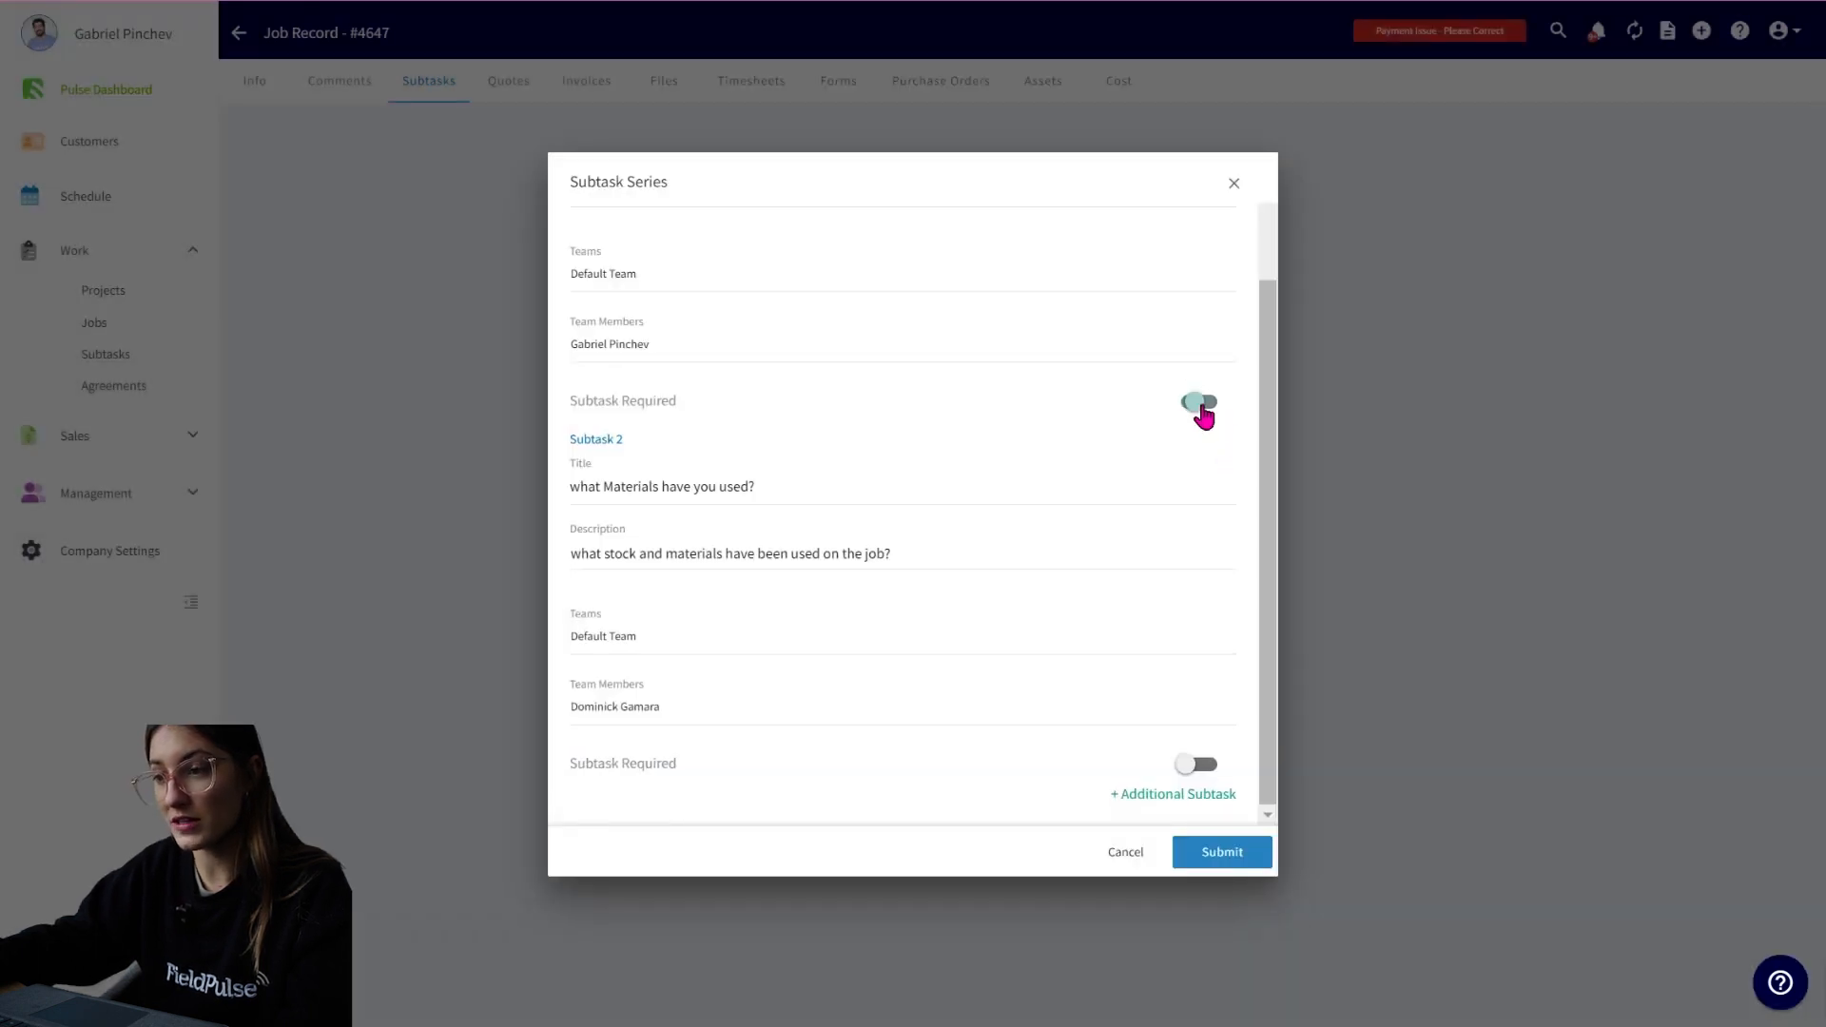
left_click(1199, 401)
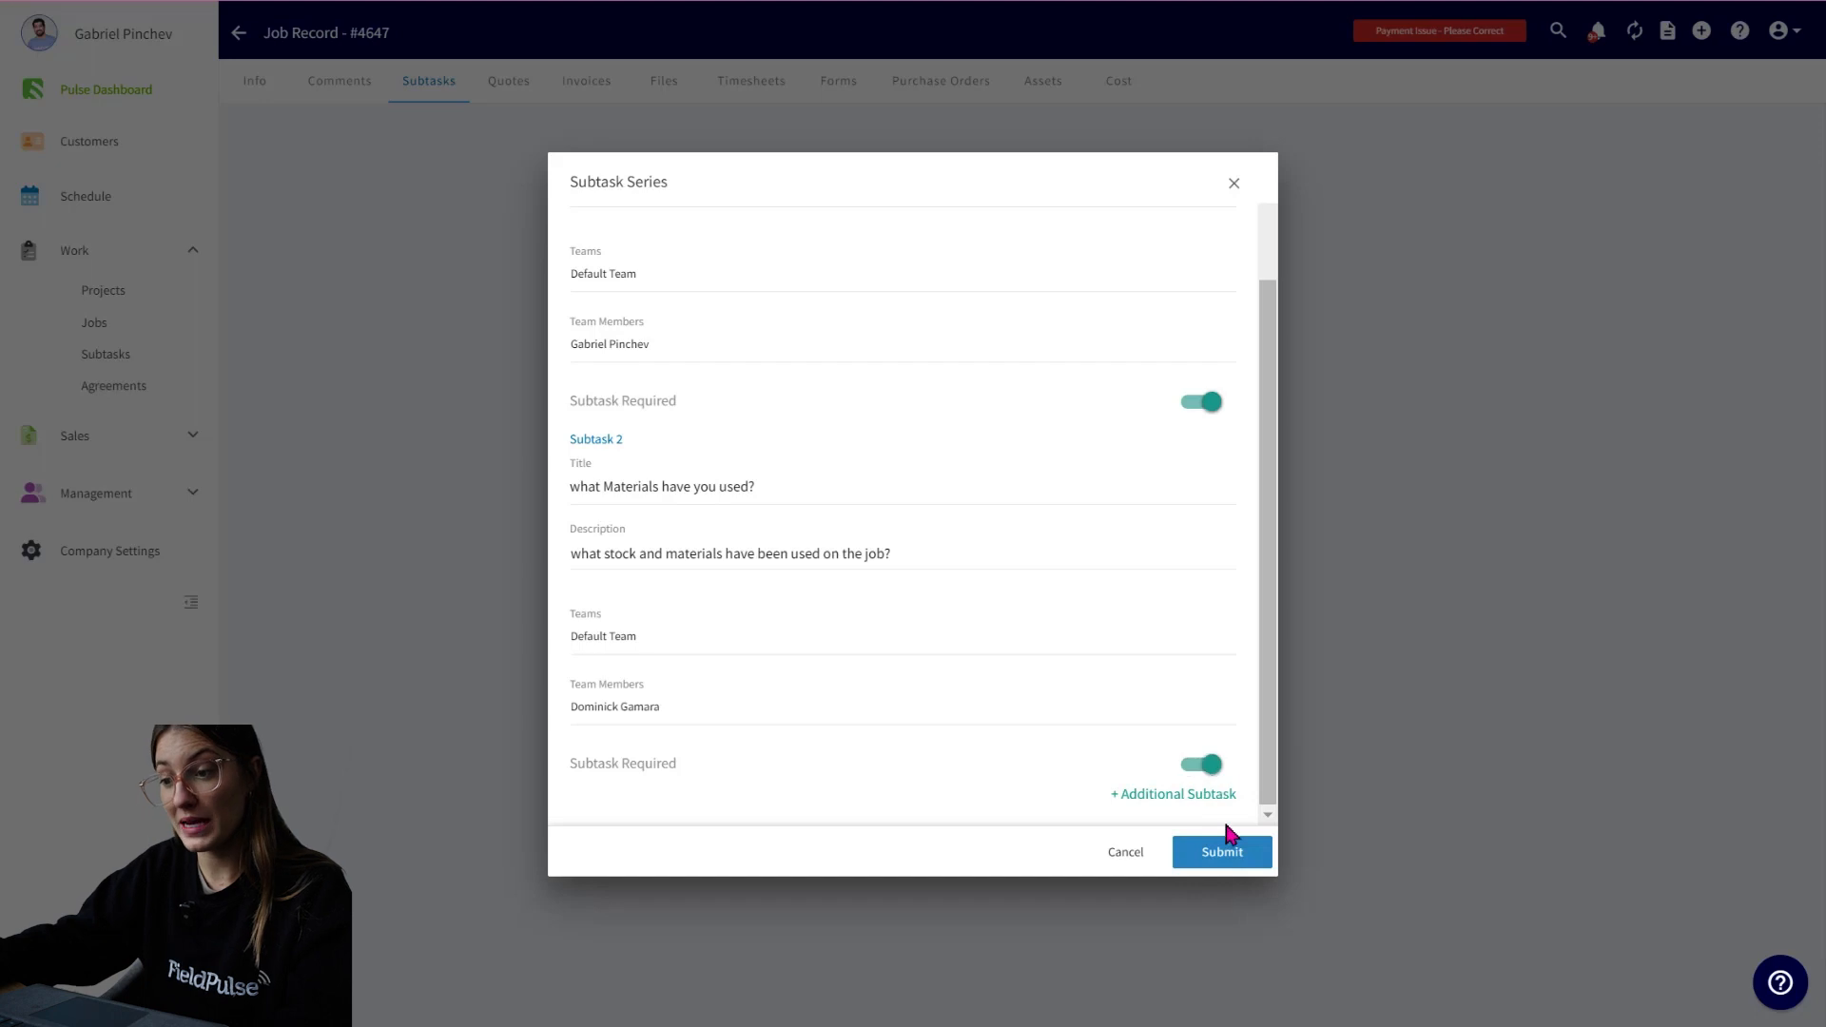
mouse_move(1223, 839)
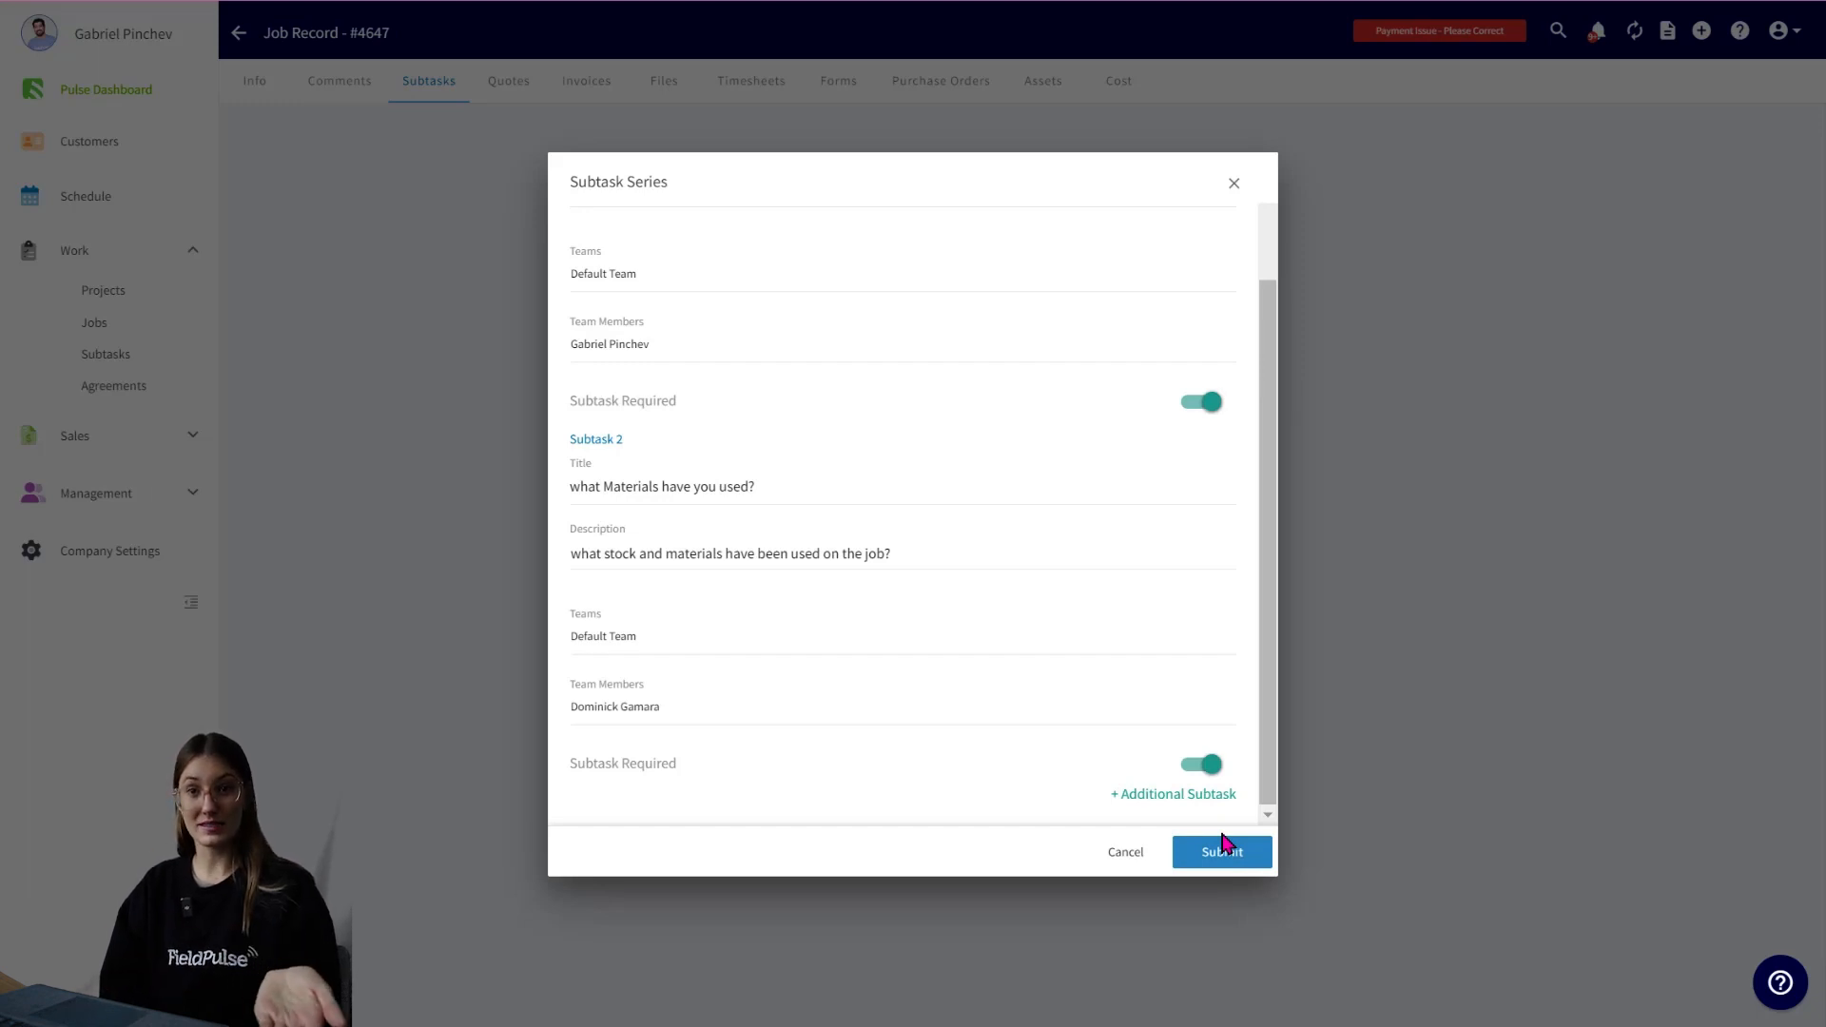
mouse_move(1202, 836)
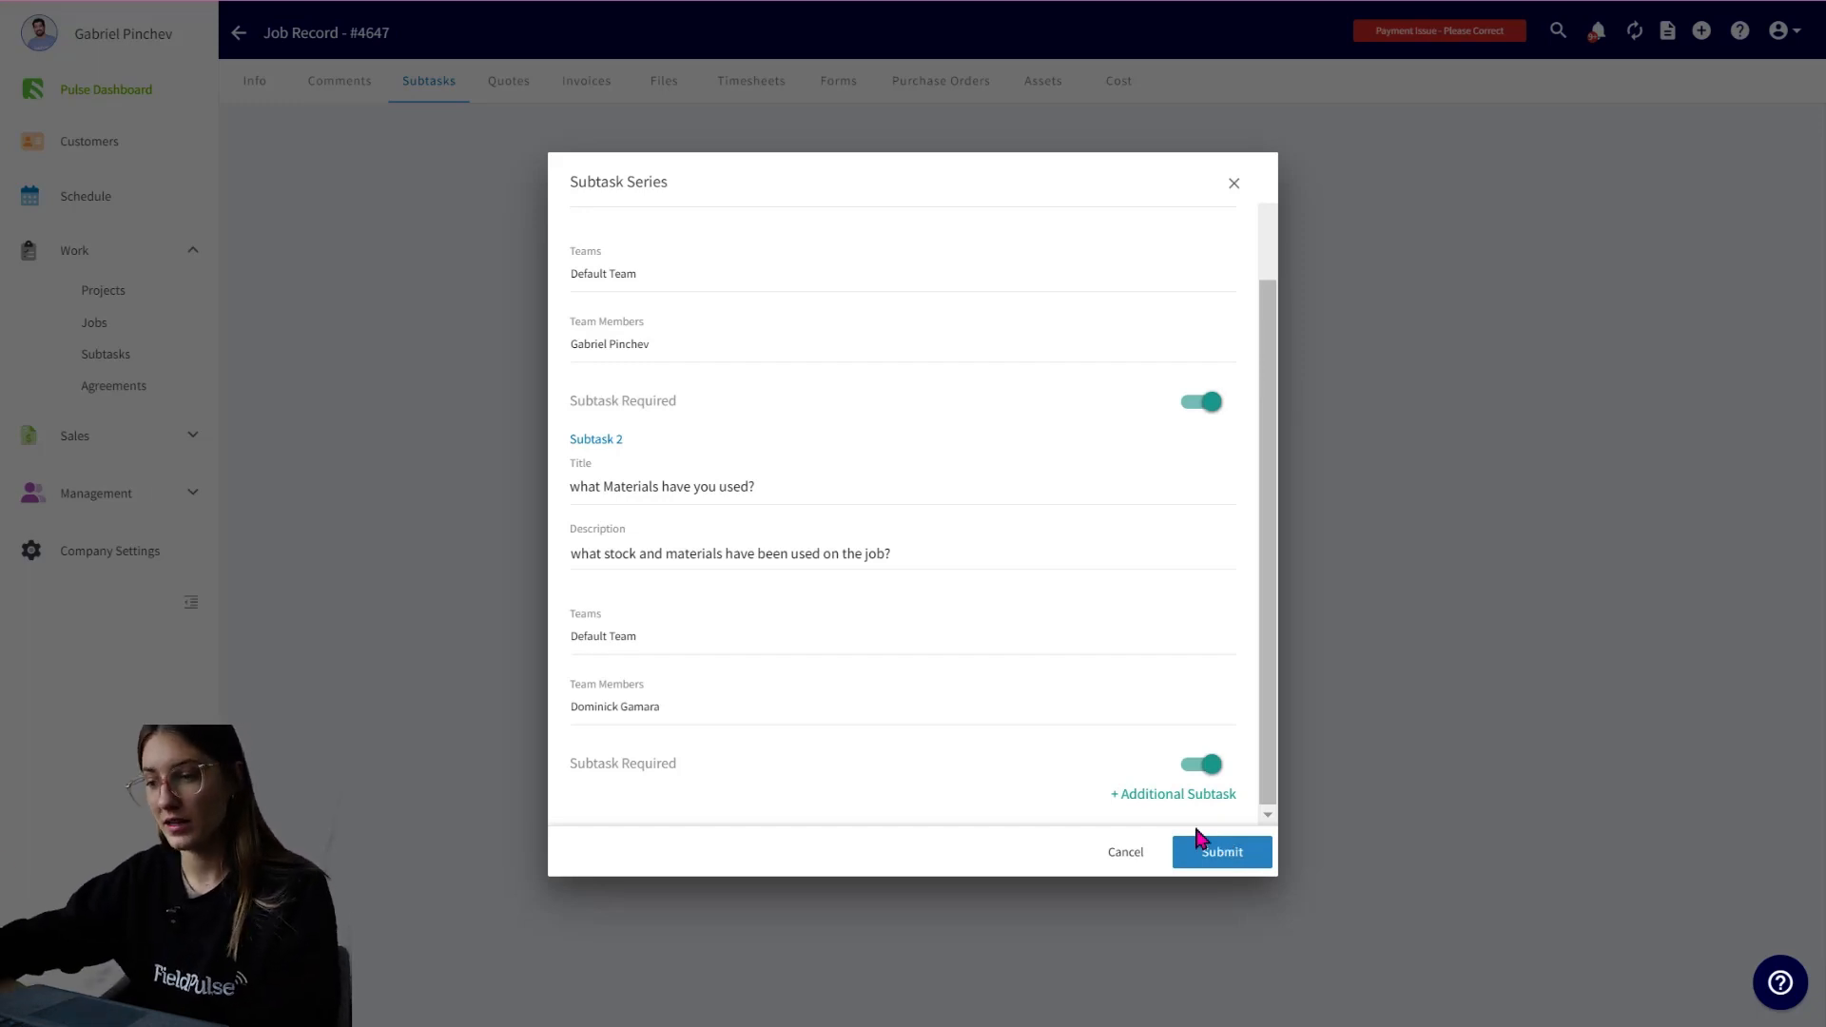
Step: Submit the series, adding both subtasks to job #4647 with status New
left_click(1220, 851)
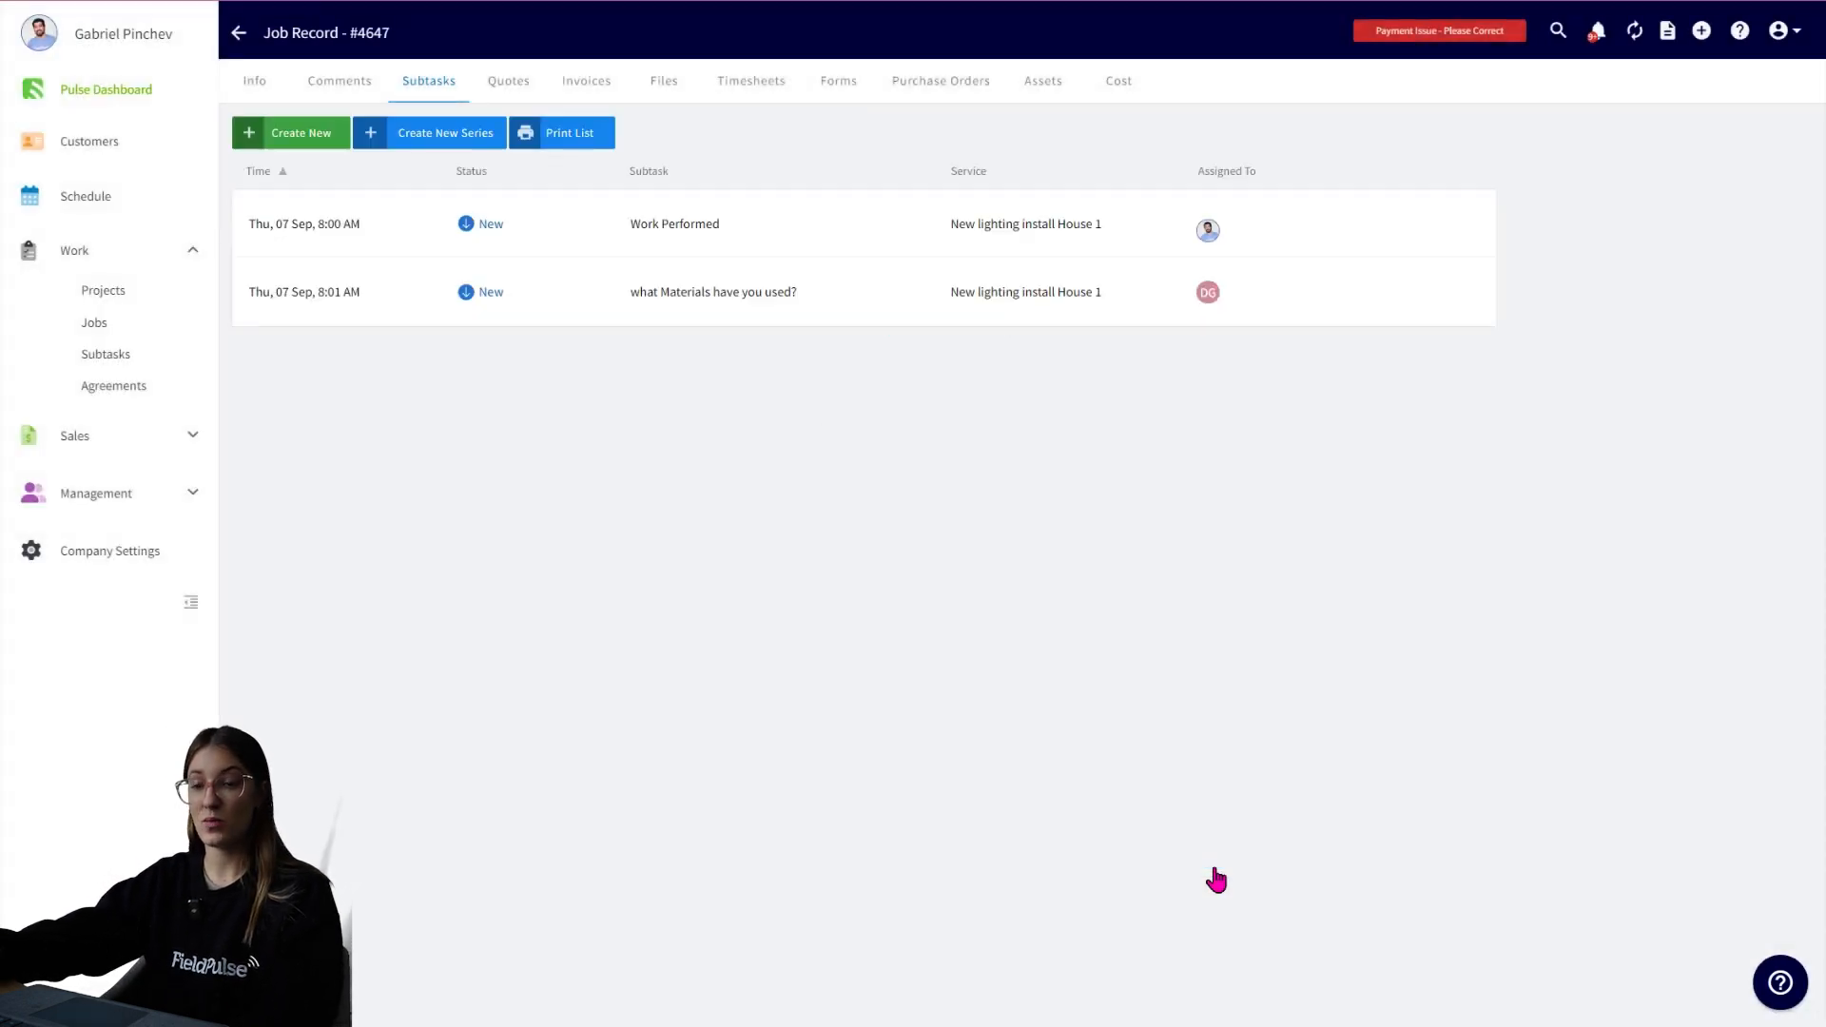
mouse_move(454, 79)
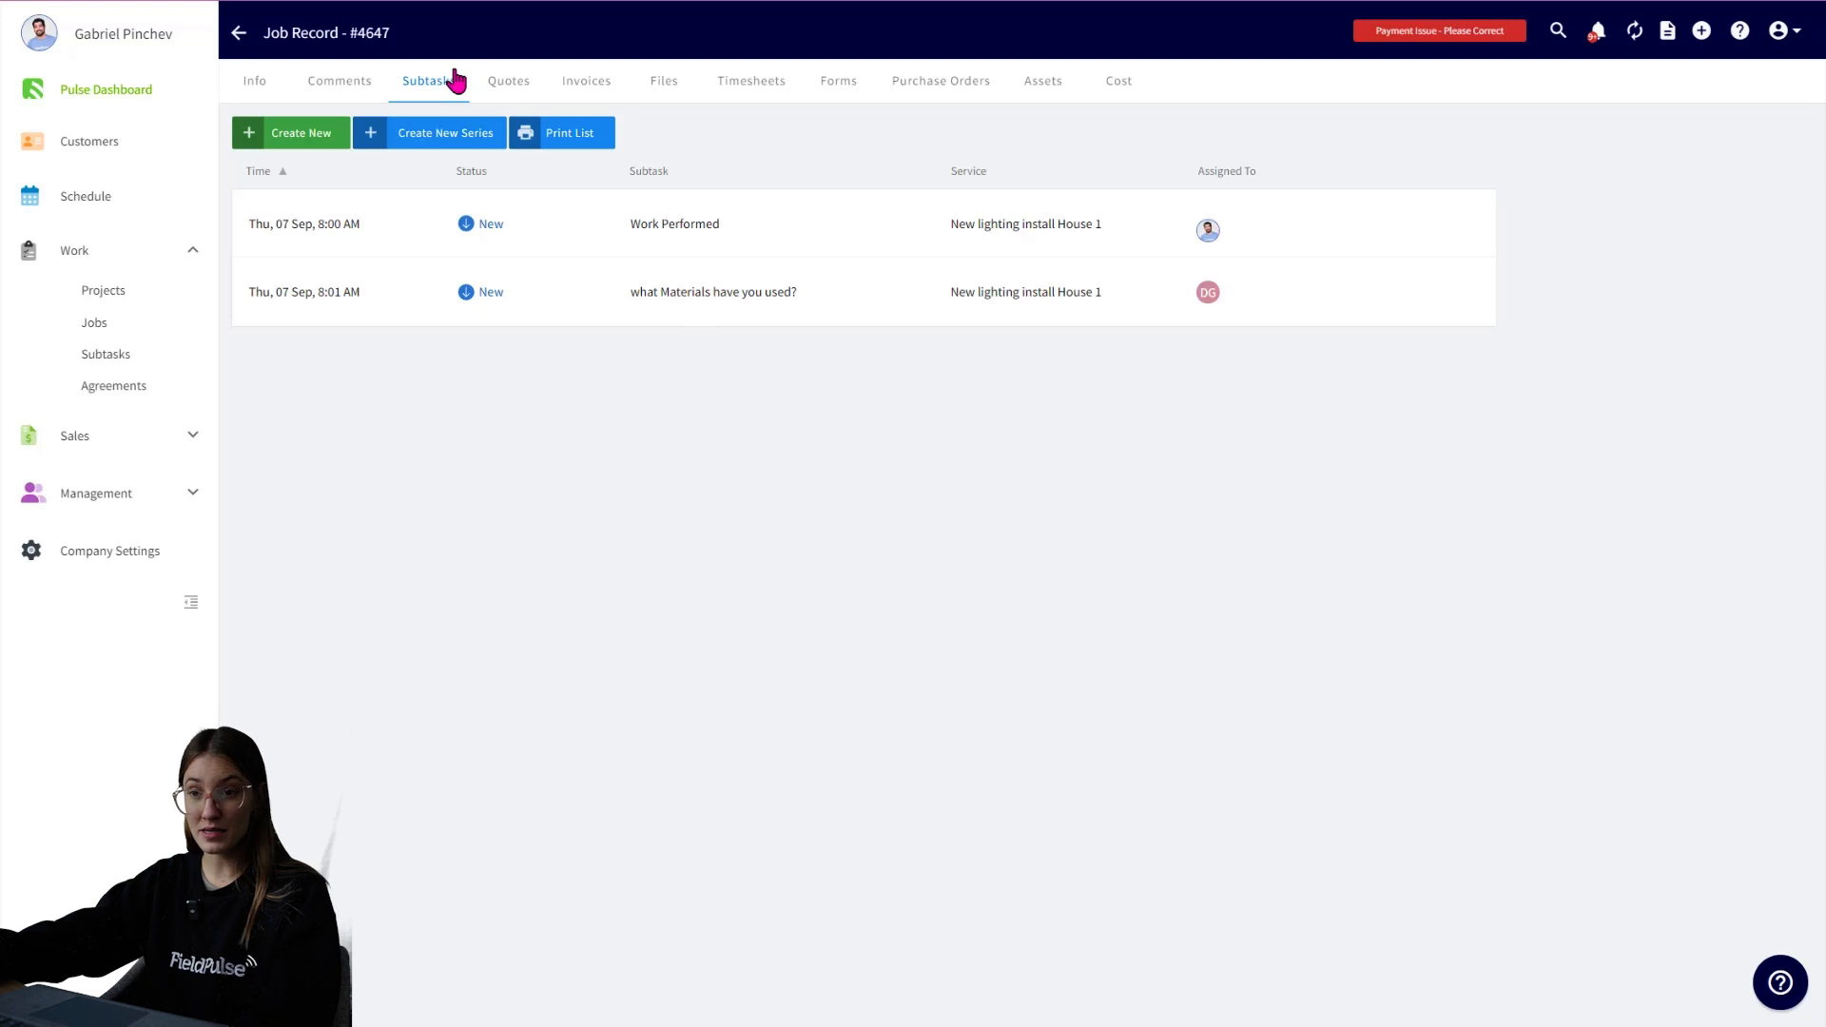
mouse_move(402, 227)
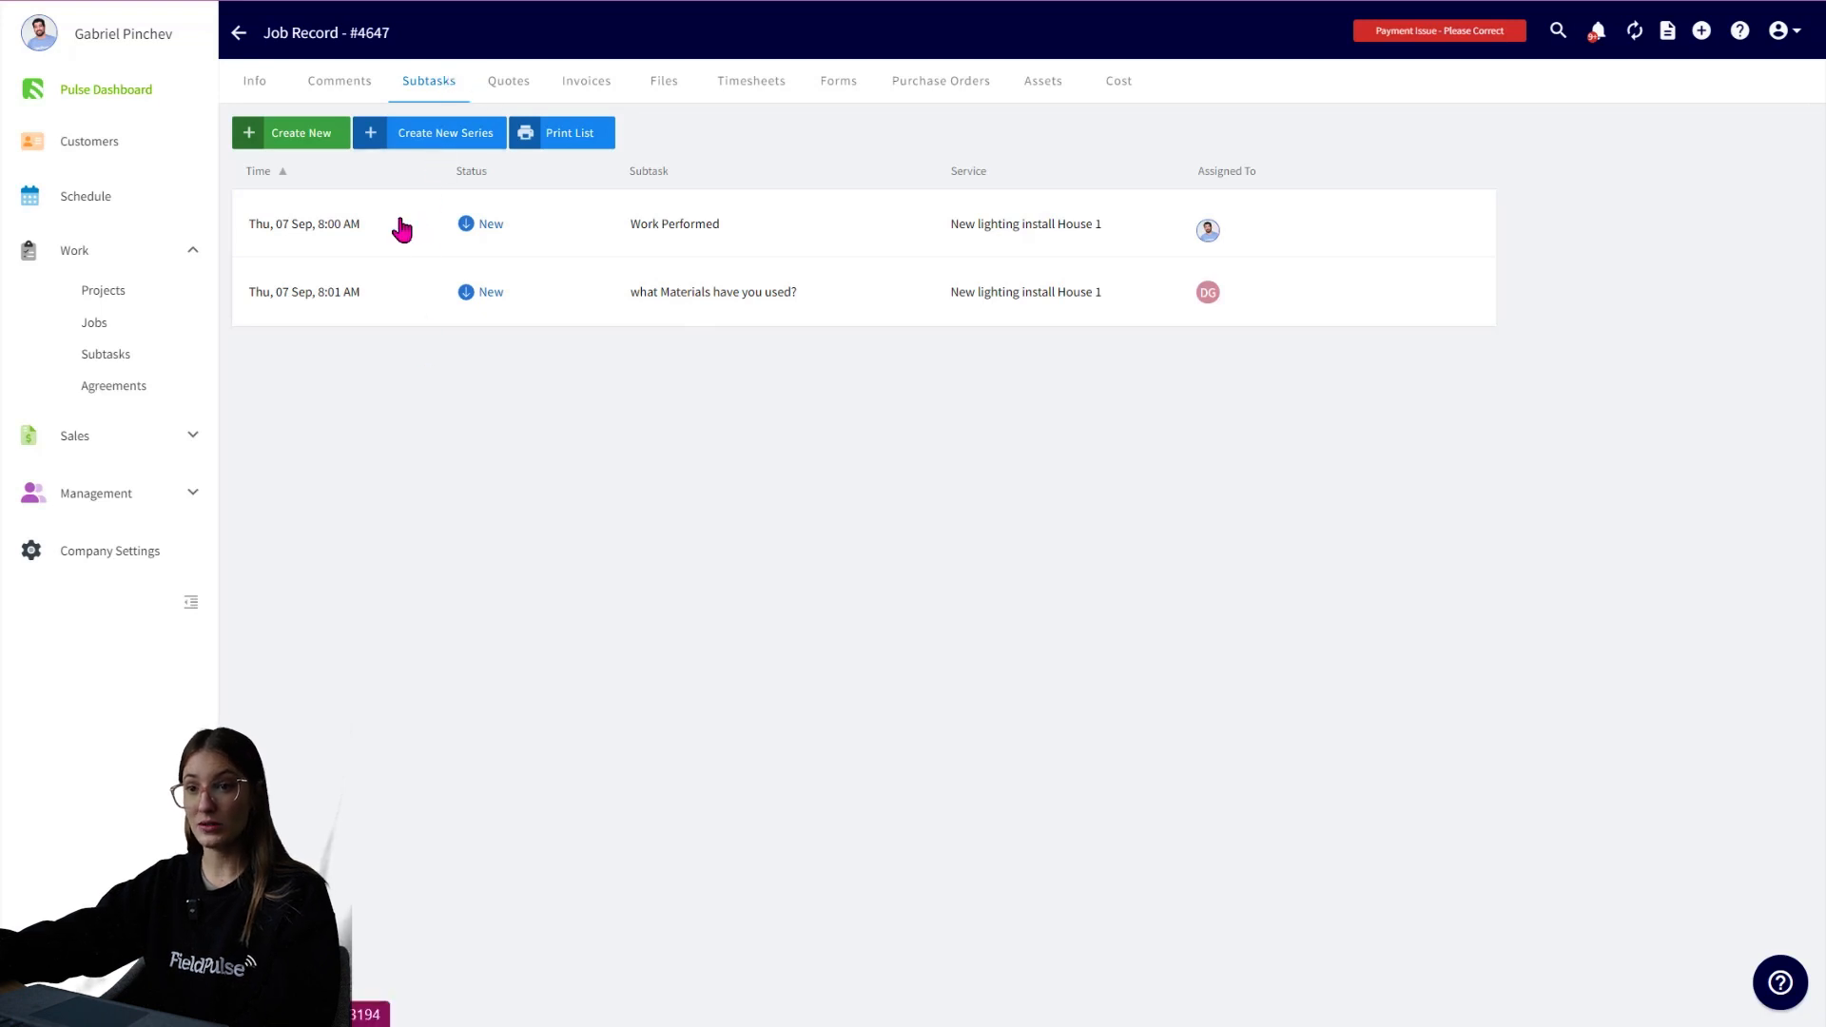
mouse_move(1130, 233)
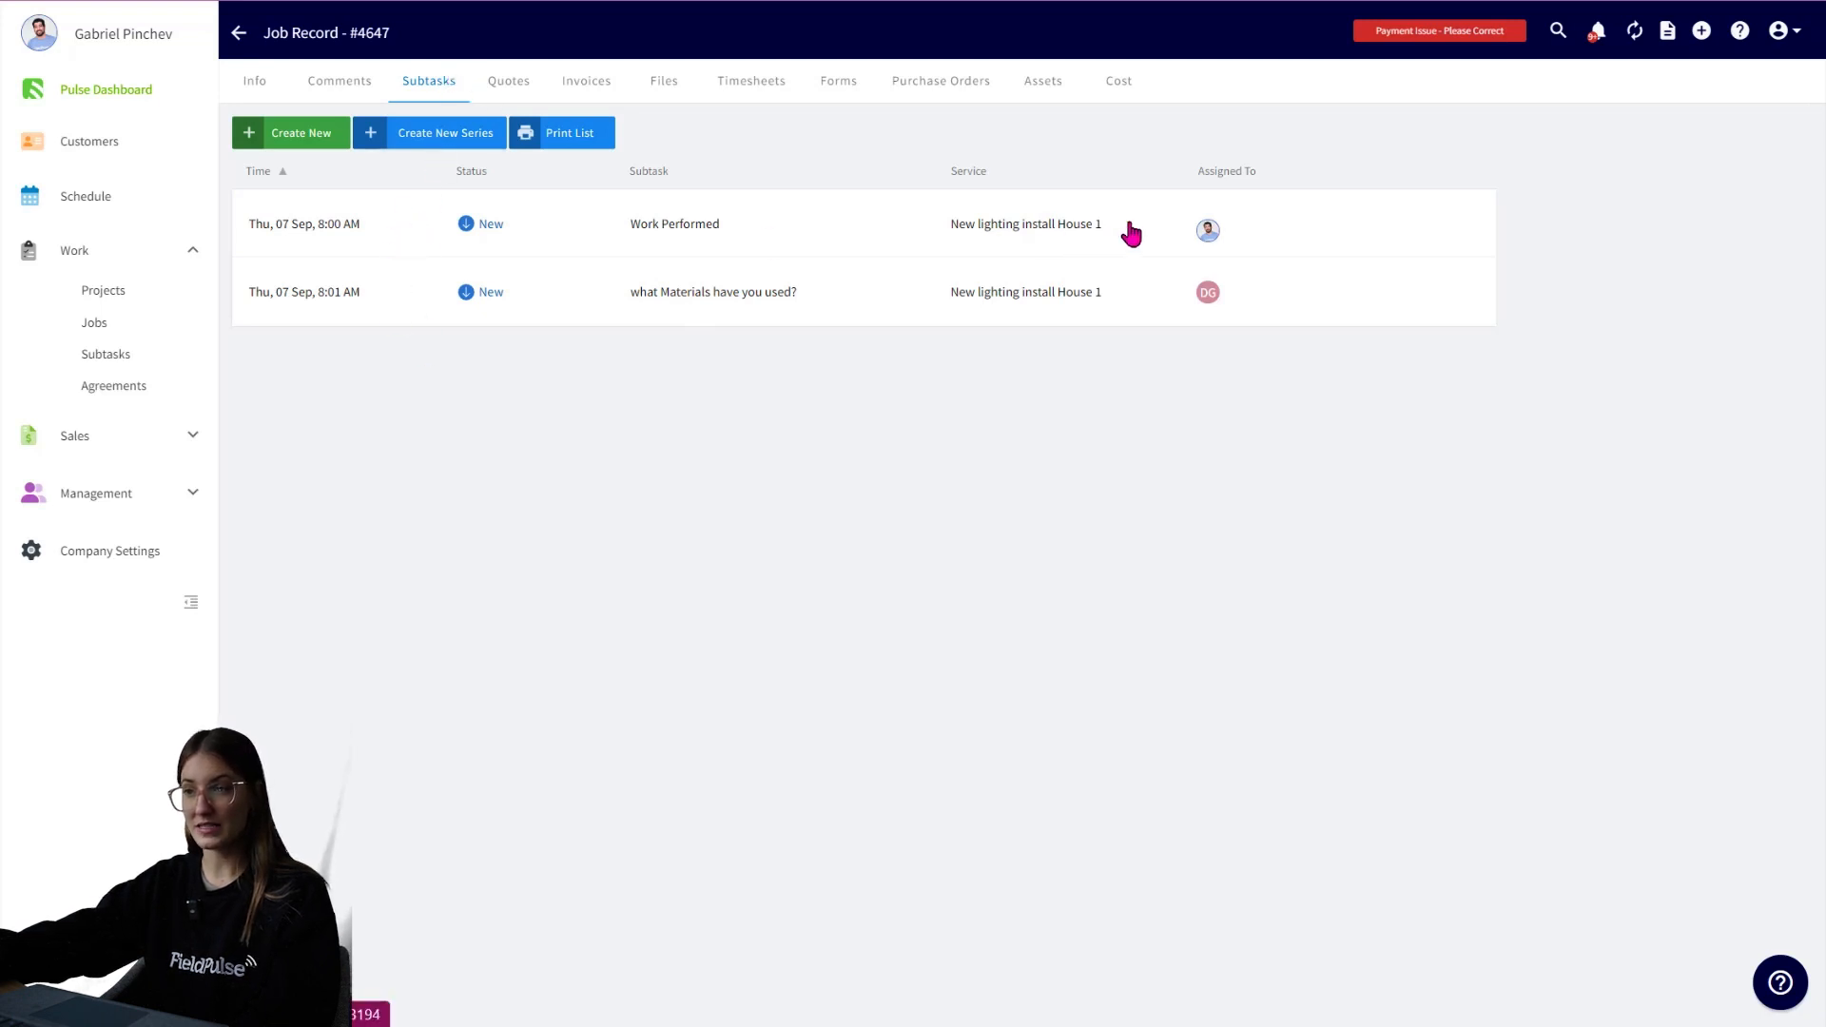